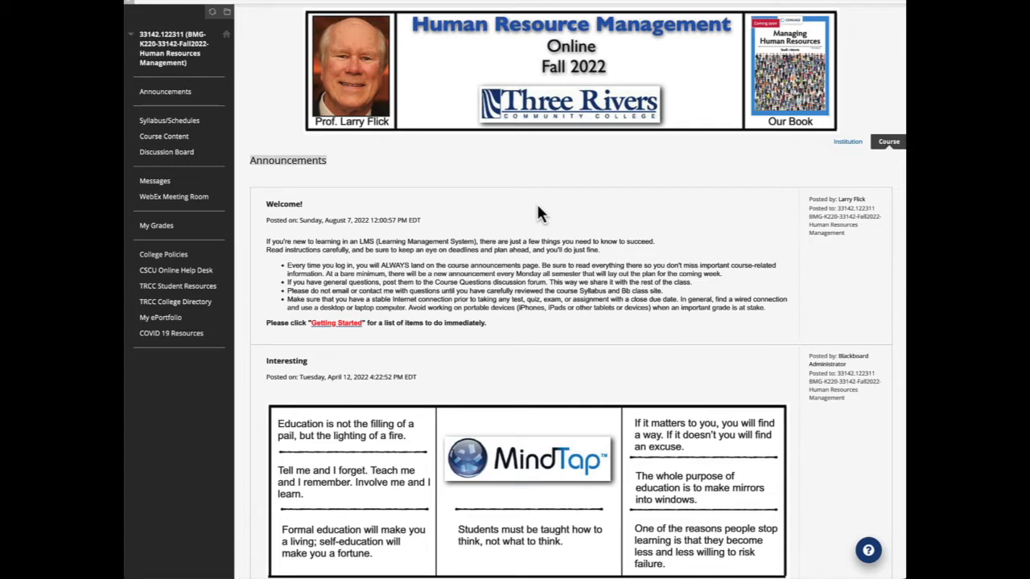
{"action": "mouse_move", "coordinate": [546, 183]}
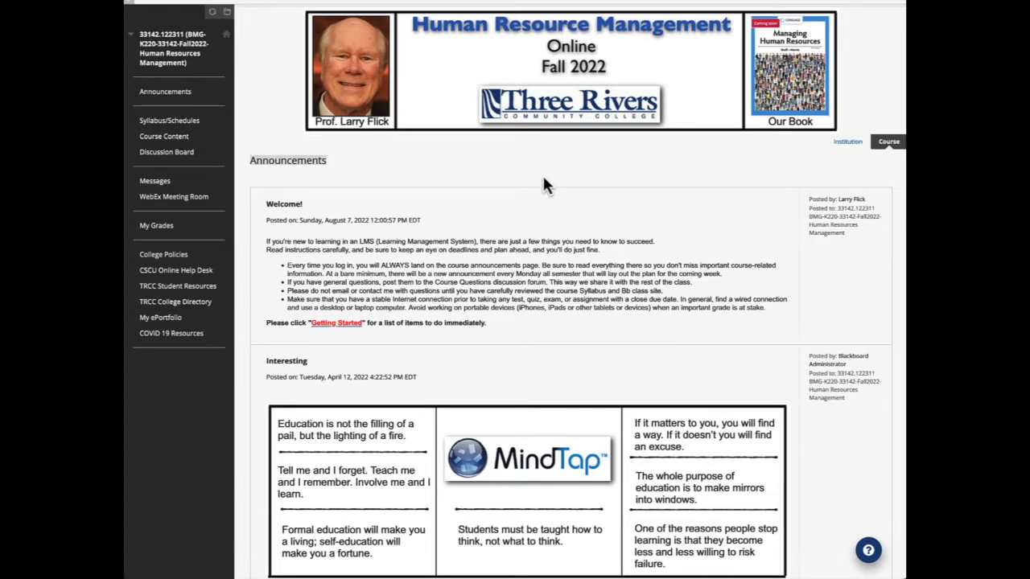
{"action": "mouse_move", "coordinate": [302, 219]}
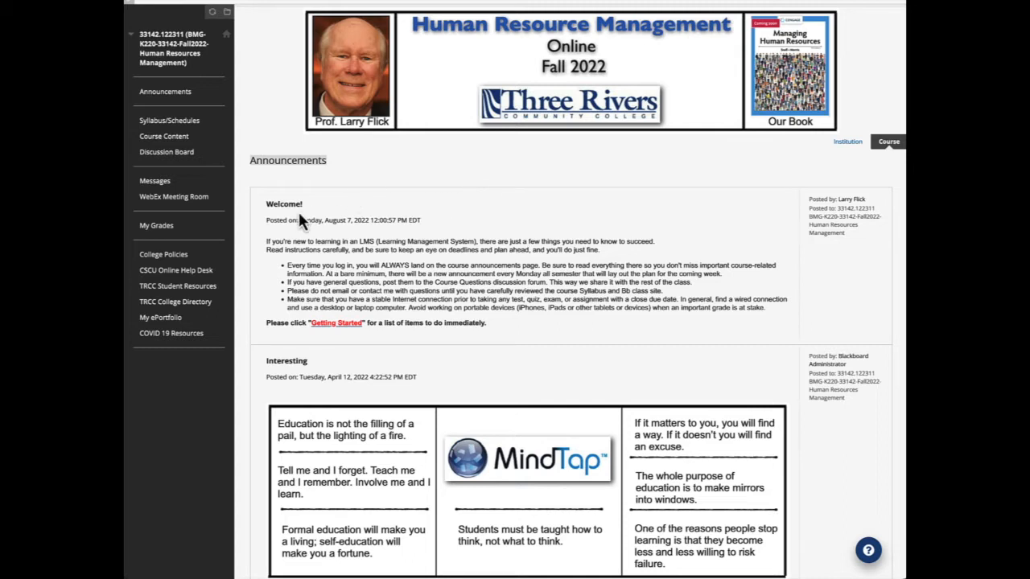
{"action": "mouse_move", "coordinate": [302, 197]}
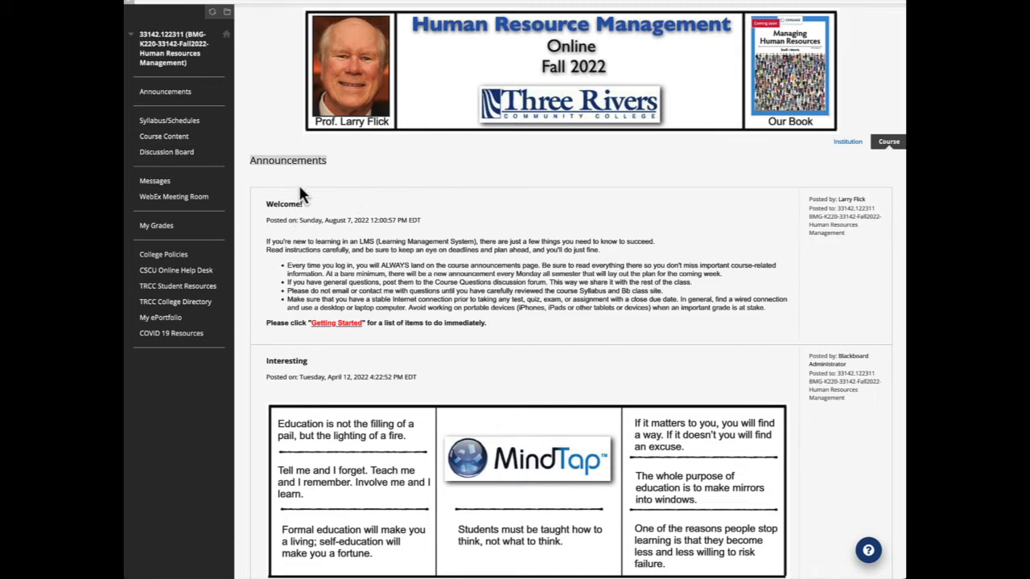
{"action": "mouse_move", "coordinate": [368, 216]}
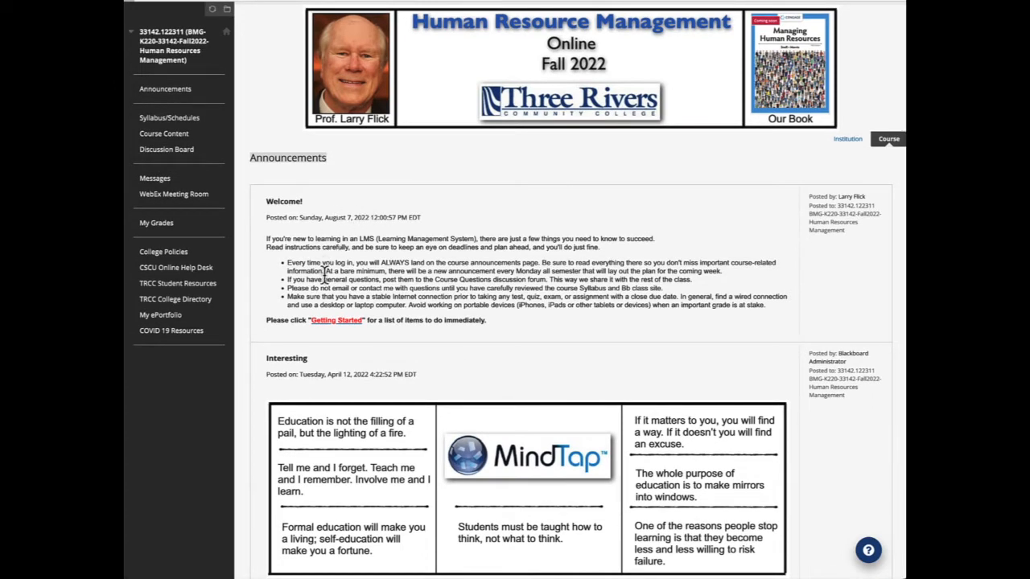
Open the Getting Started folder to see its list of things to do ASAP.
{"action": "scroll", "scroll_direction": "down", "scroll_amount": 3}
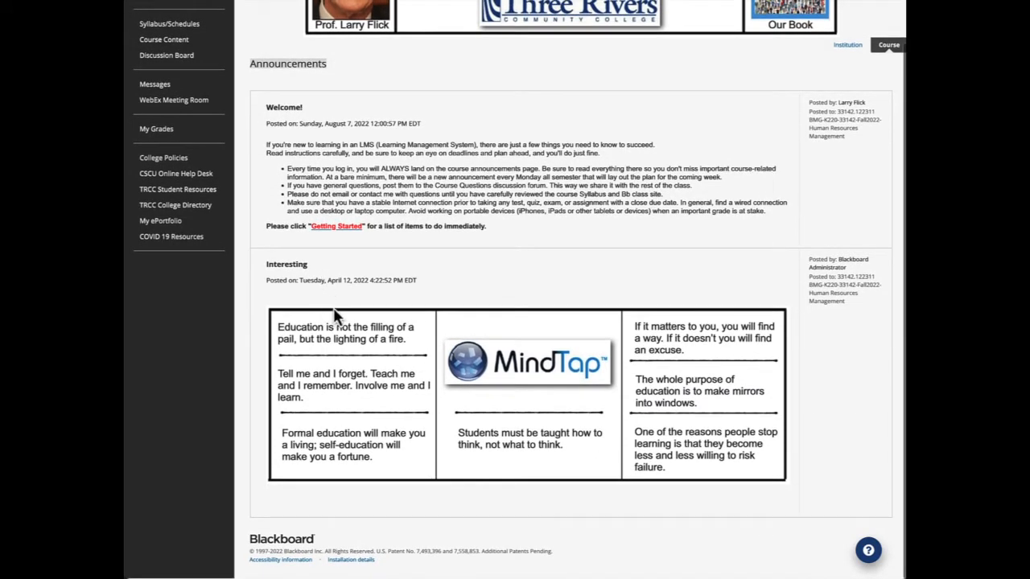
{"action": "mouse_move", "coordinate": [340, 312]}
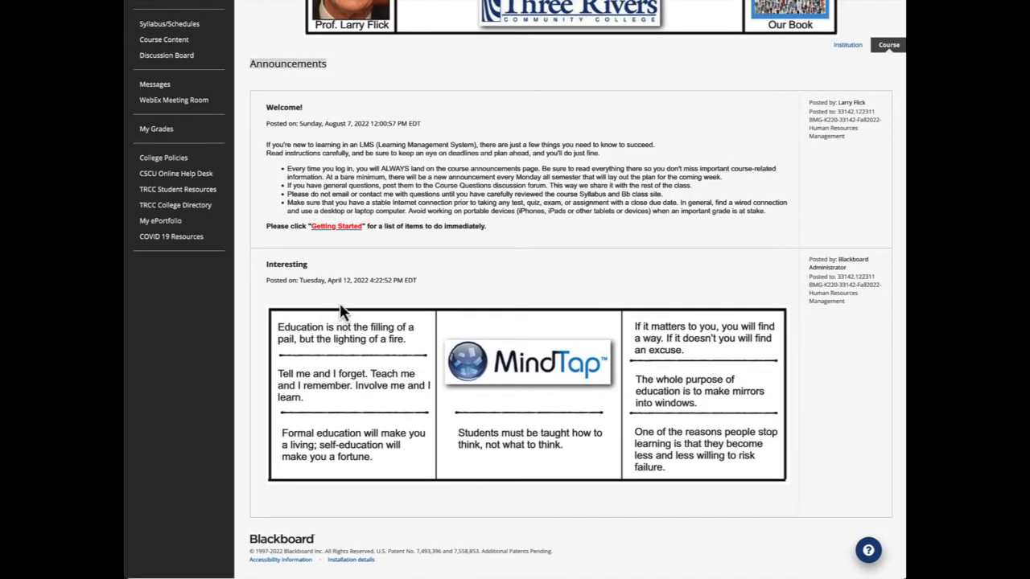
{"action": "mouse_move", "coordinate": [357, 346]}
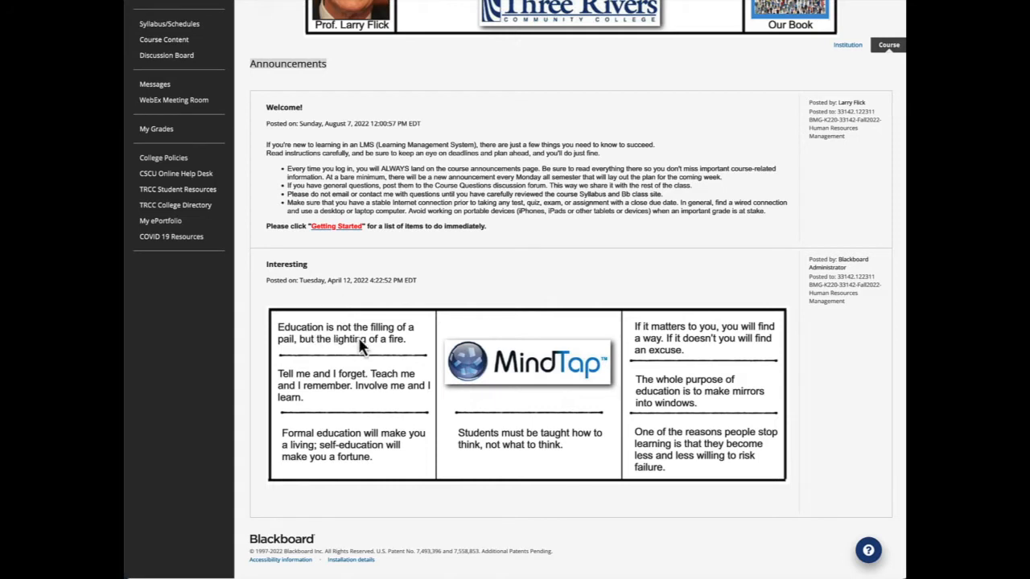
{"action": "mouse_move", "coordinate": [361, 362]}
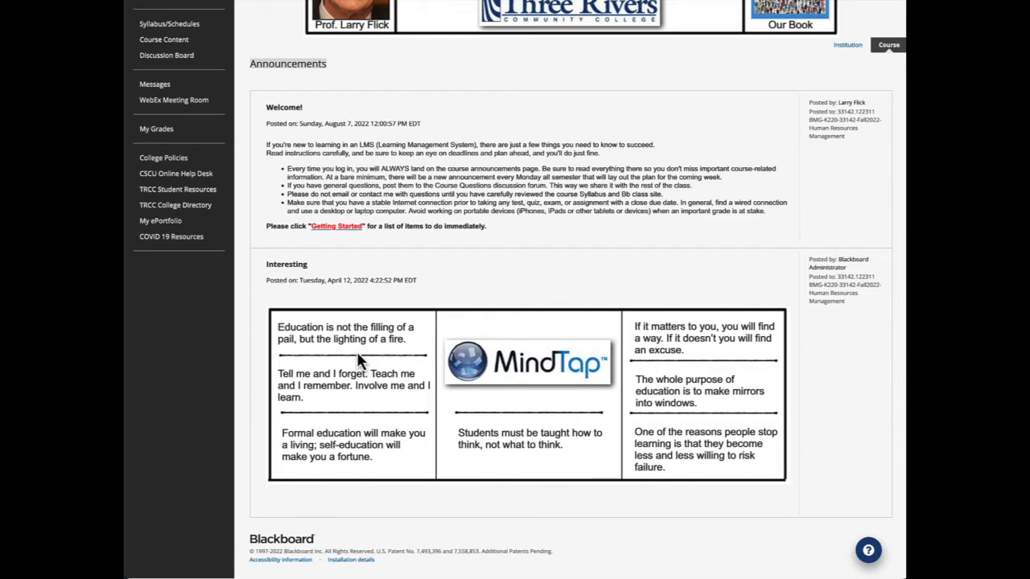
{"action": "mouse_move", "coordinate": [351, 383]}
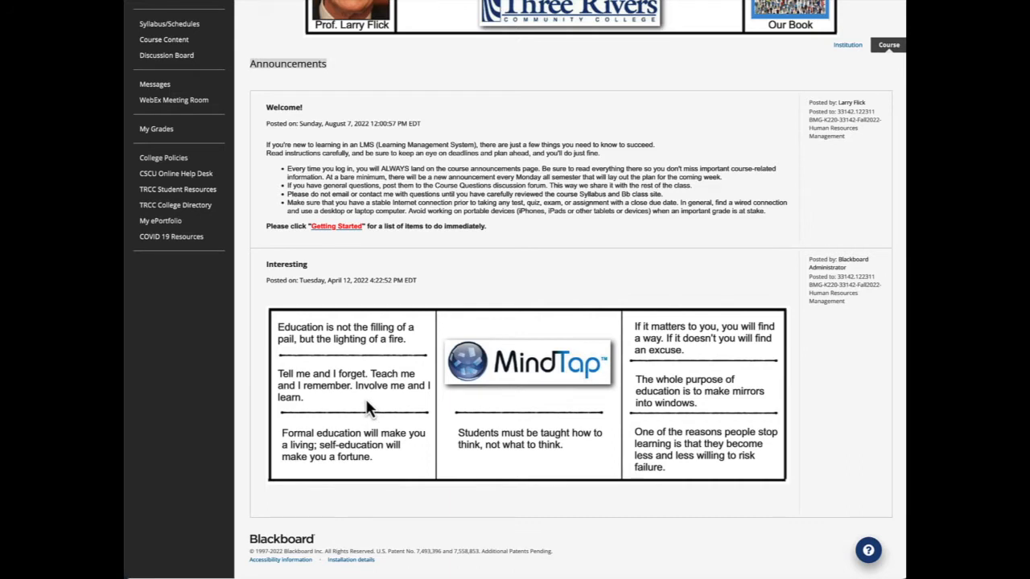
{"action": "mouse_move", "coordinate": [383, 402]}
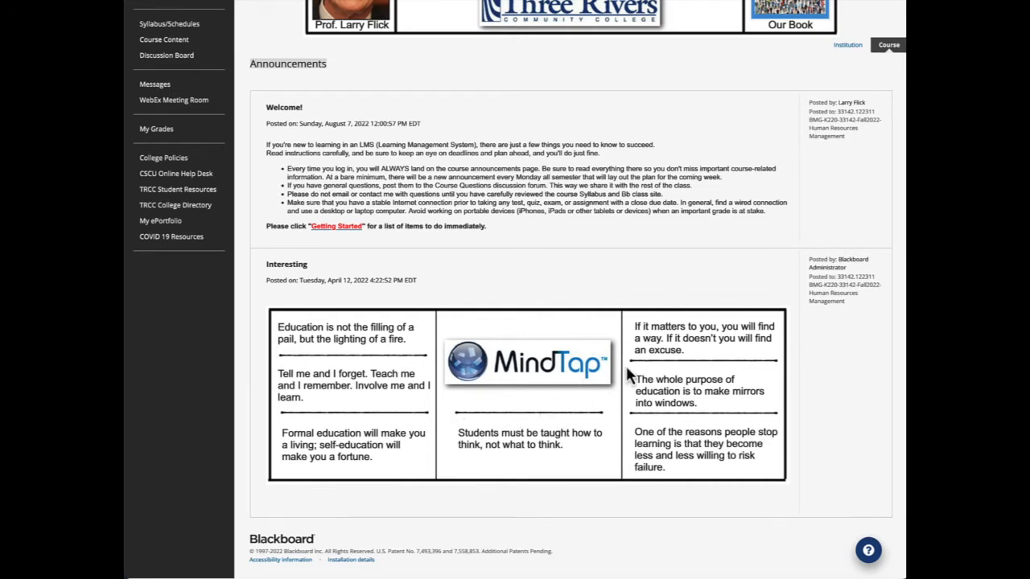
{"action": "mouse_move", "coordinate": [640, 354]}
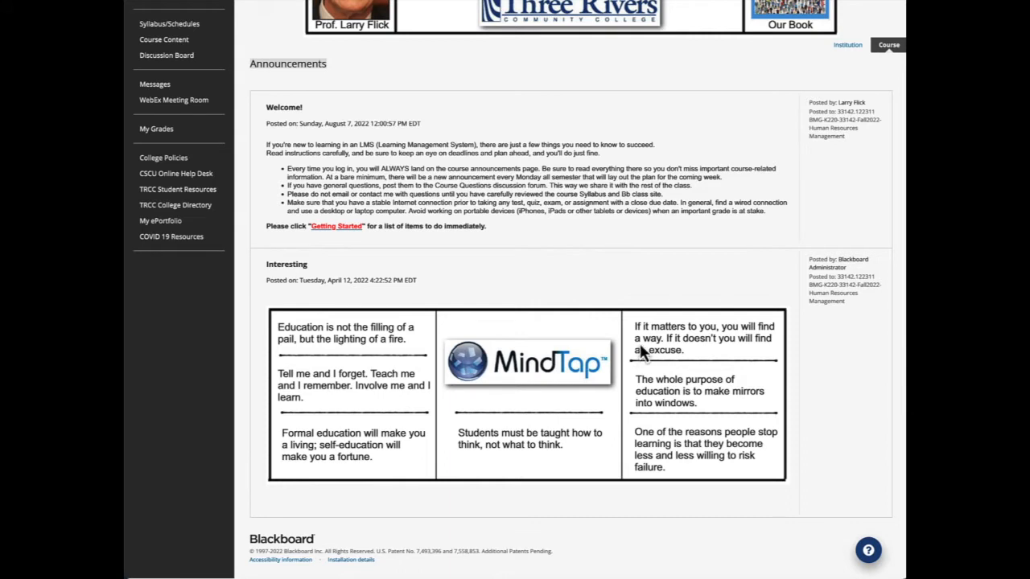
{"action": "mouse_move", "coordinate": [647, 357]}
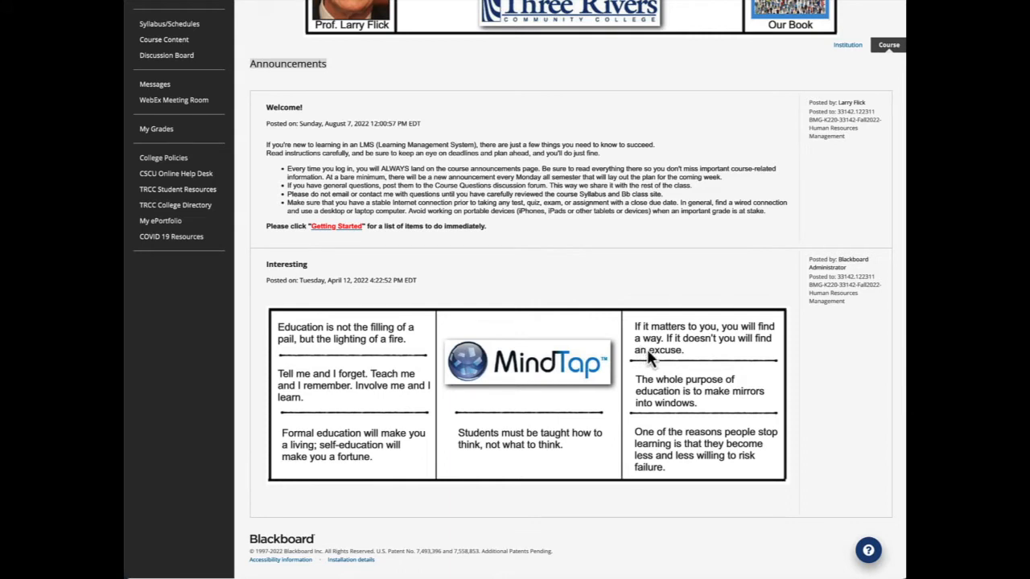
{"action": "mouse_move", "coordinate": [668, 367]}
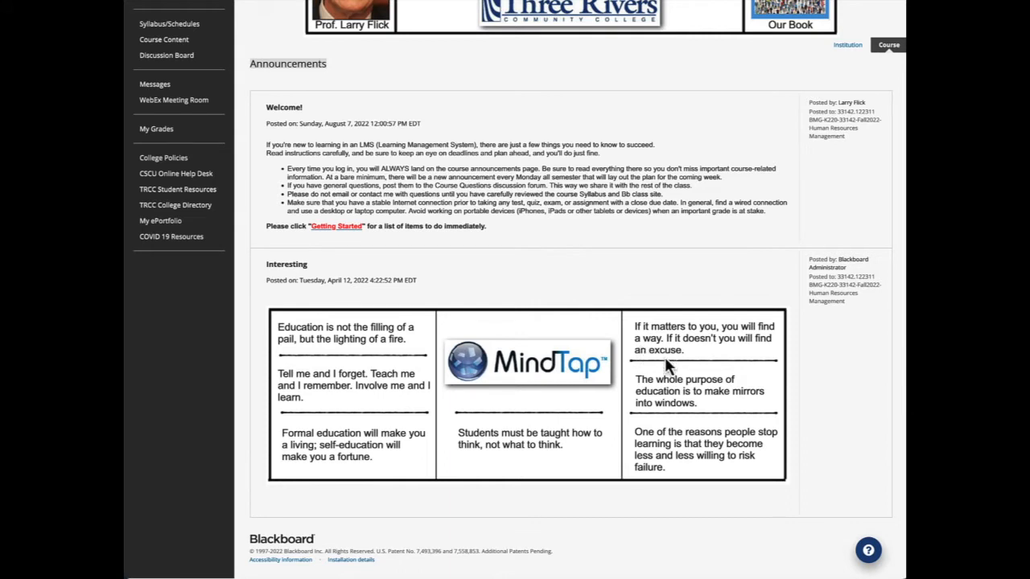
{"action": "mouse_move", "coordinate": [513, 314]}
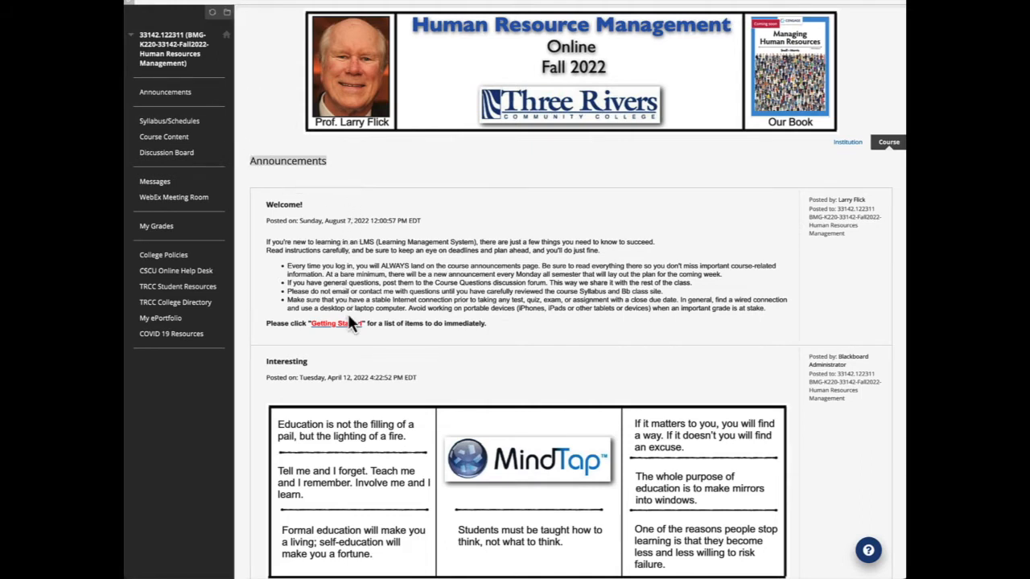
{"action": "mouse_move", "coordinate": [337, 323]}
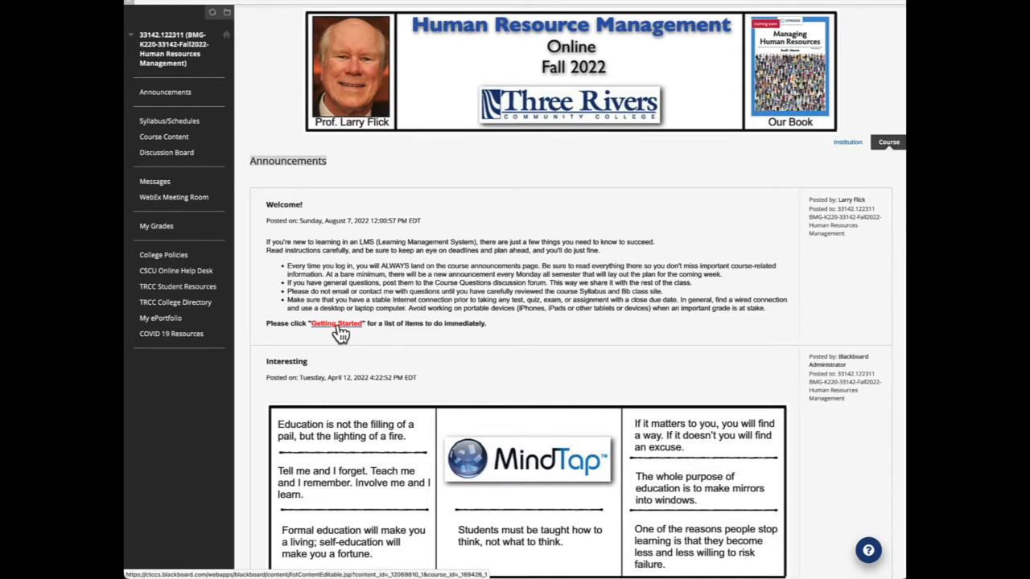
{"action": "mouse_move", "coordinate": [338, 334]}
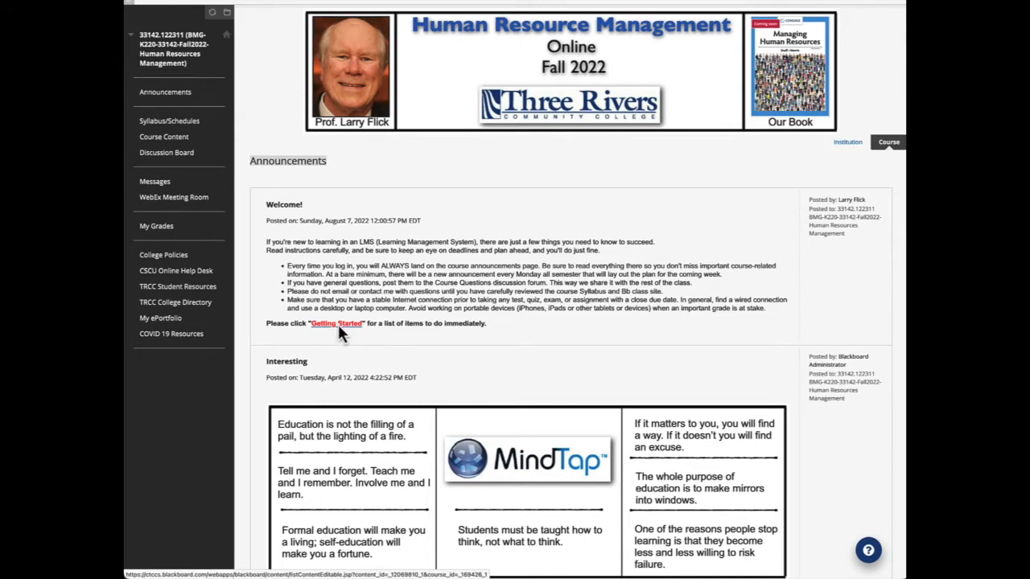
{"action": "left_click", "coordinate": [334, 324]}
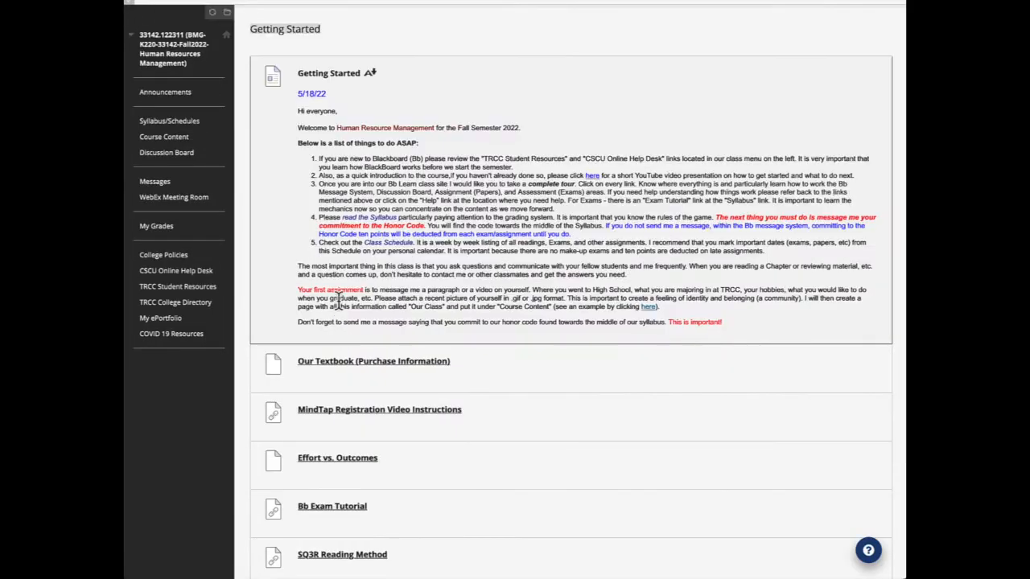
{"action": "mouse_move", "coordinate": [344, 119]}
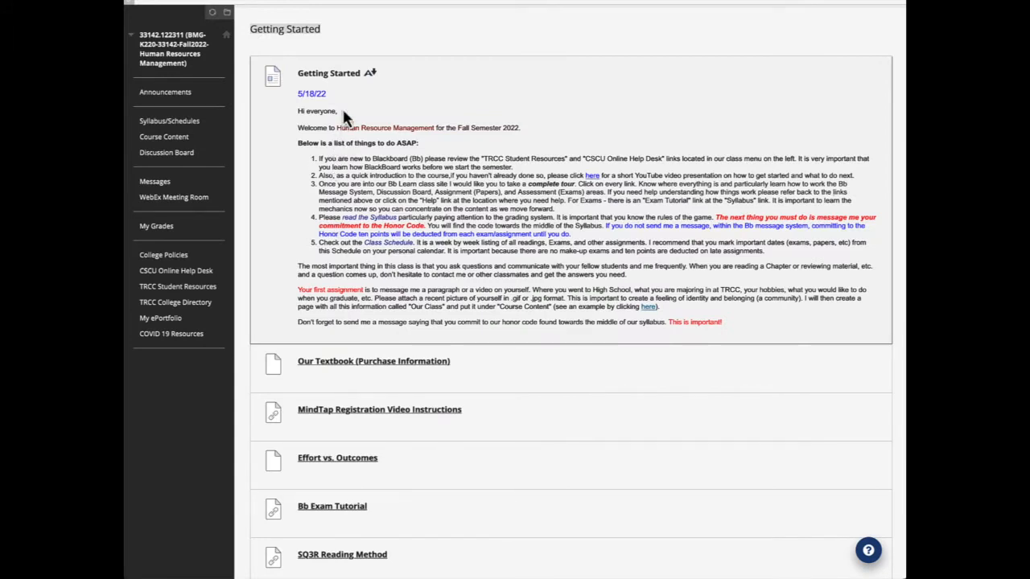
{"action": "mouse_move", "coordinate": [315, 112]}
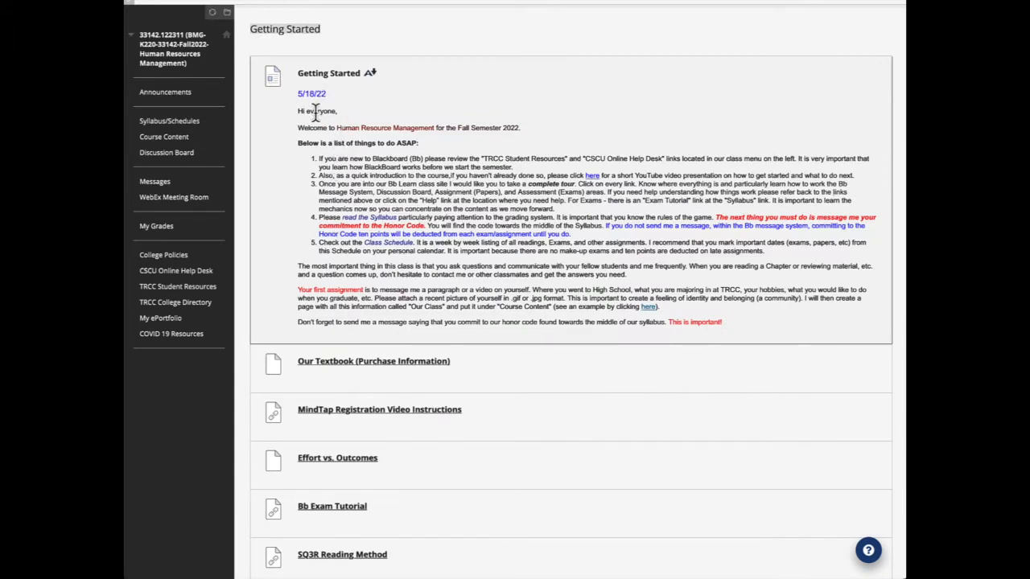
{"action": "mouse_move", "coordinate": [320, 178]}
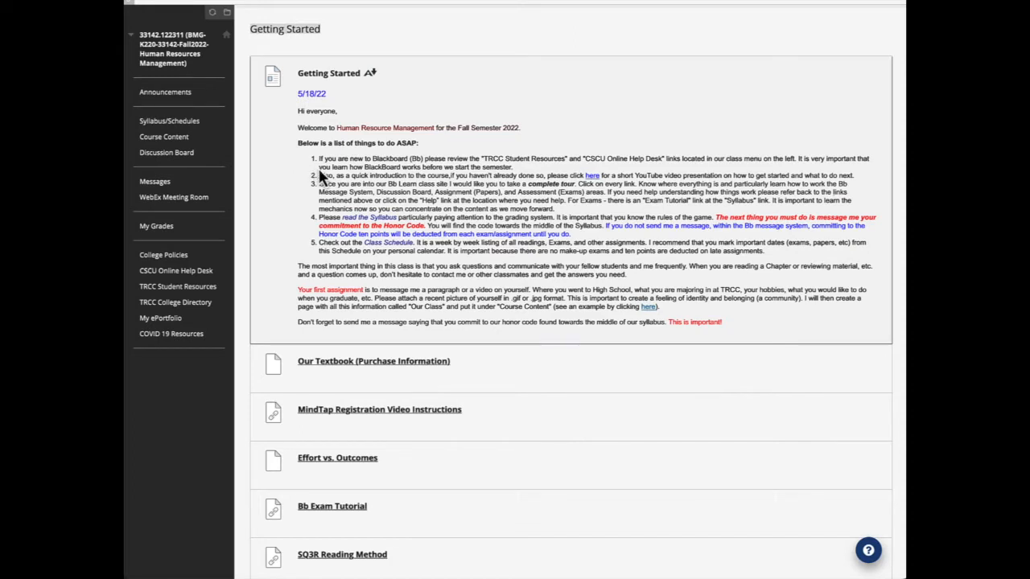
{"action": "mouse_move", "coordinate": [426, 241]}
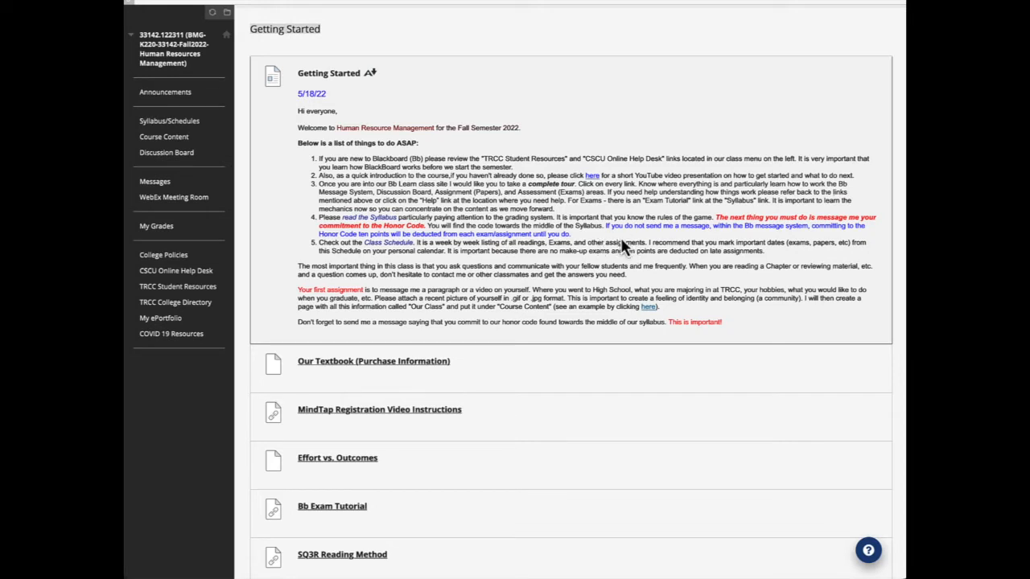
{"action": "mouse_move", "coordinate": [614, 245]}
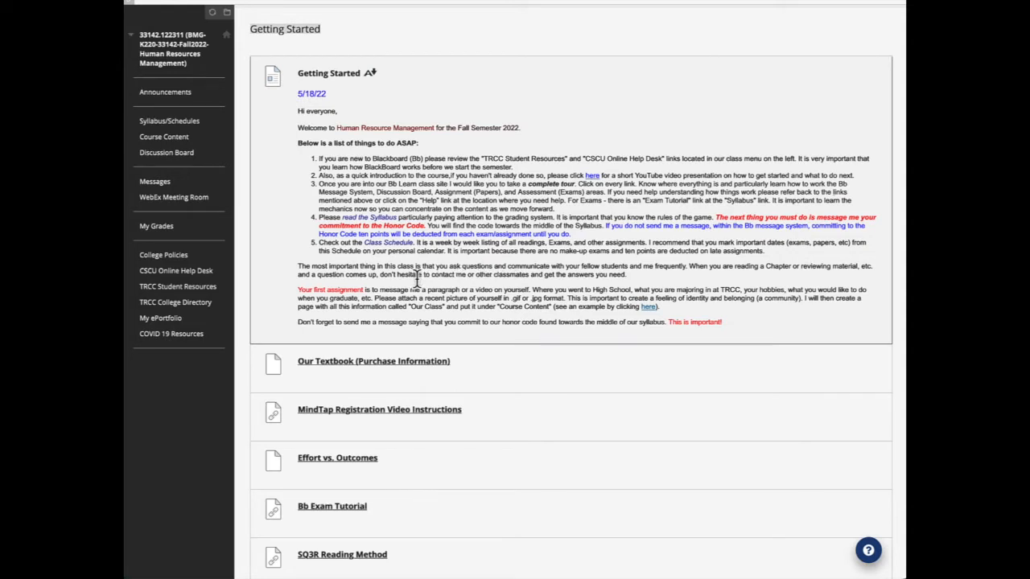
{"action": "mouse_move", "coordinate": [465, 290]}
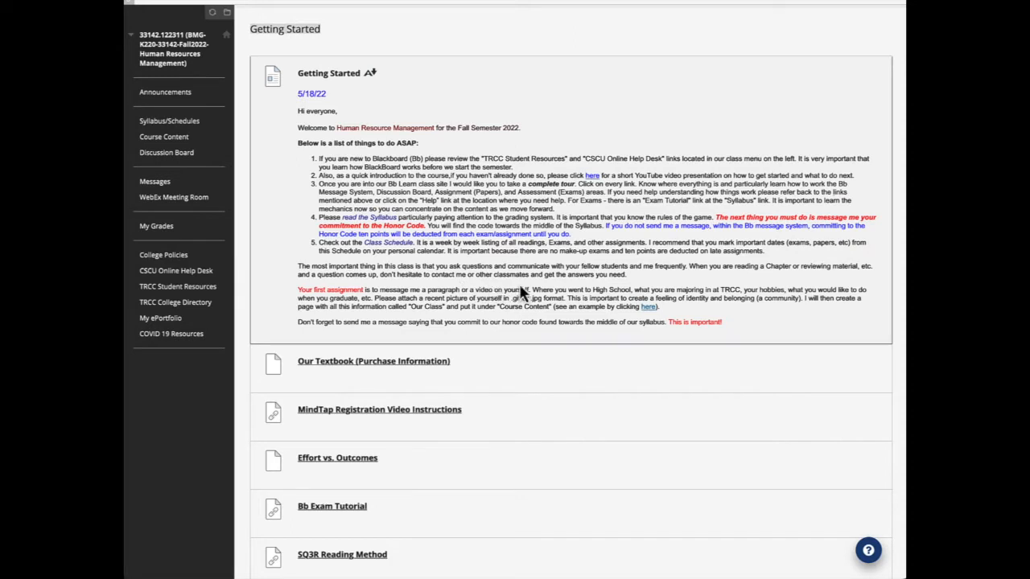
{"action": "mouse_move", "coordinate": [641, 290]}
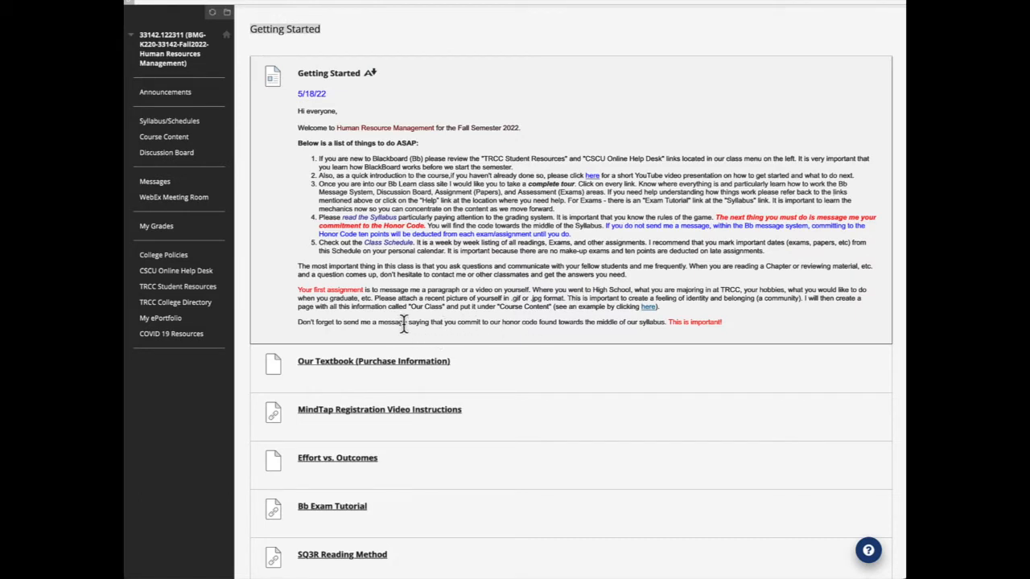
{"action": "mouse_move", "coordinate": [415, 325]}
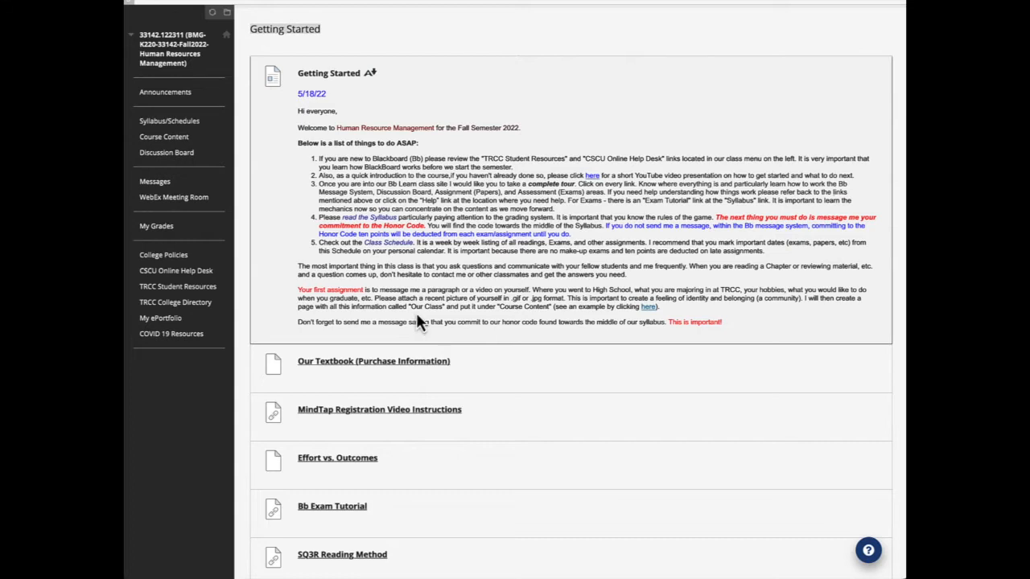
{"action": "mouse_move", "coordinate": [378, 322]}
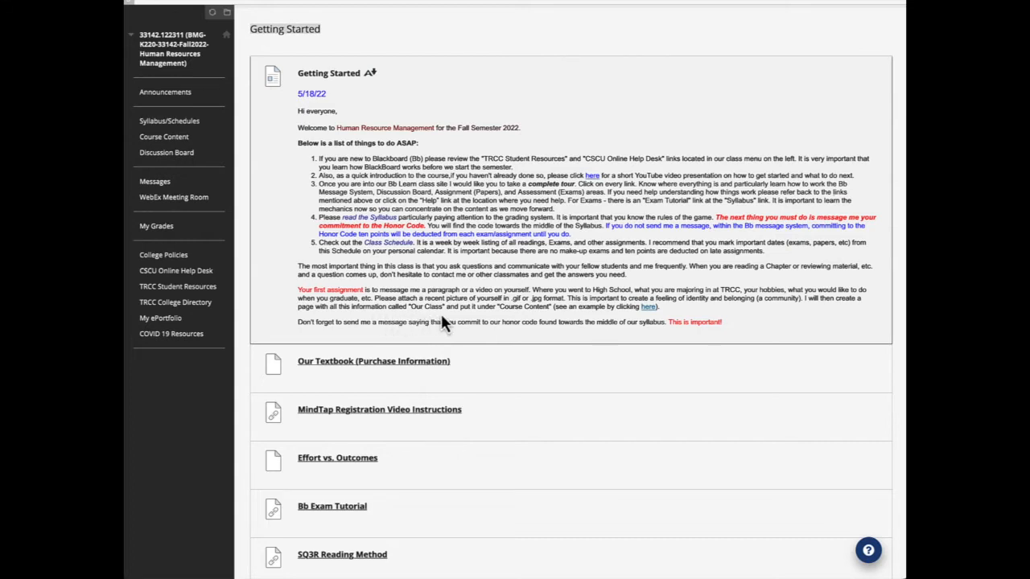
{"action": "mouse_move", "coordinate": [447, 325]}
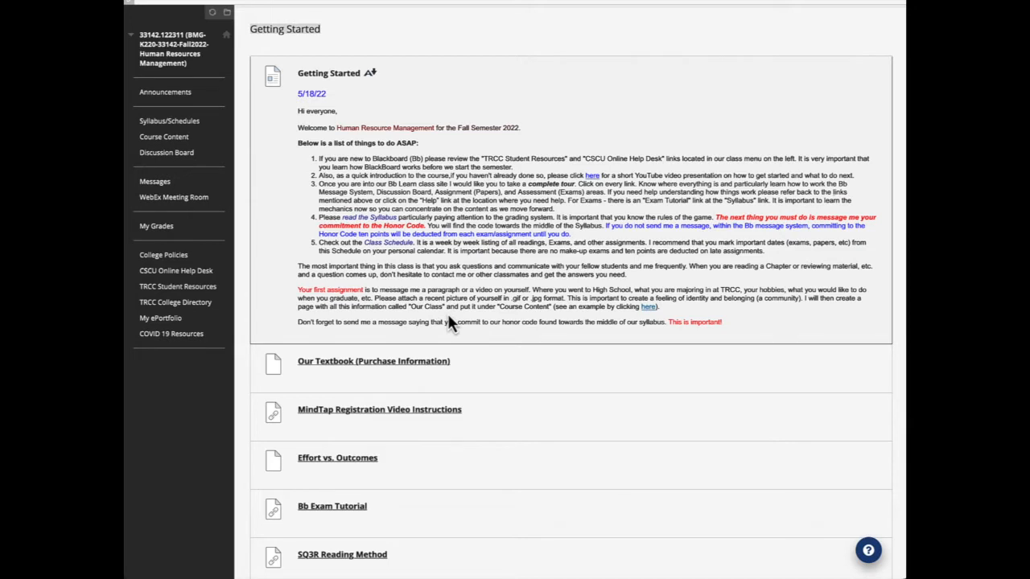
{"action": "mouse_move", "coordinate": [454, 323]}
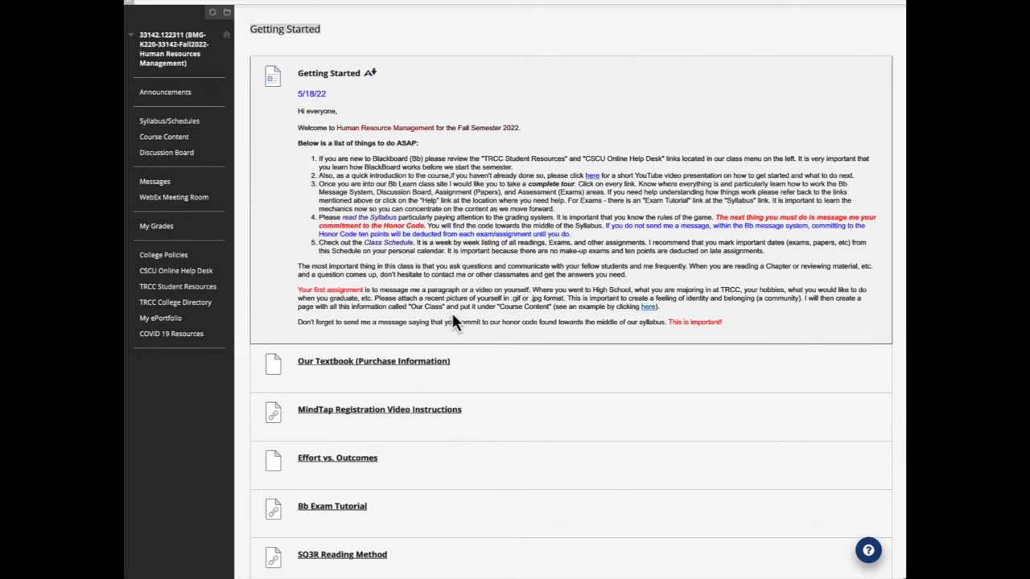
{"action": "mouse_move", "coordinate": [434, 322]}
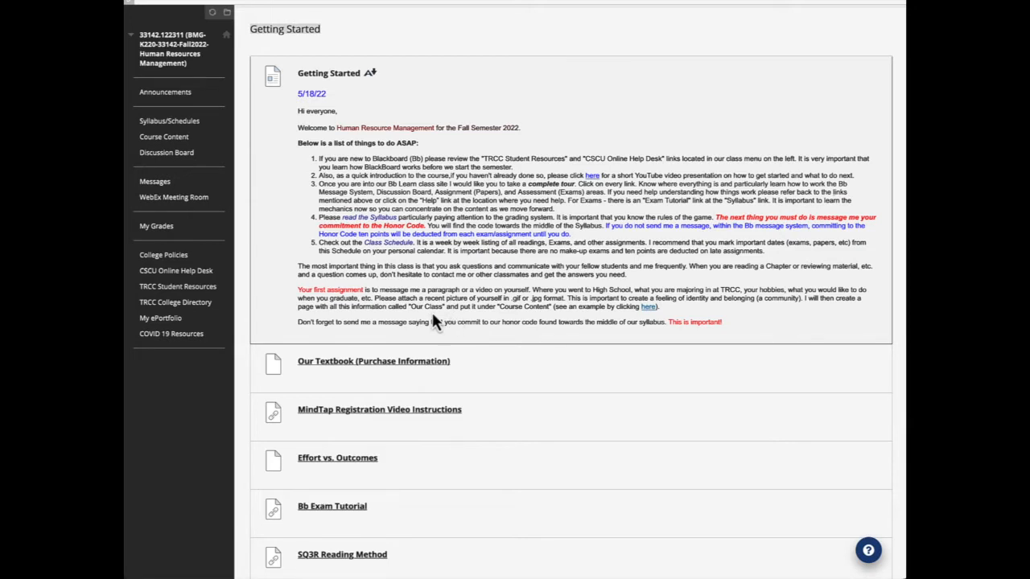
{"action": "mouse_move", "coordinate": [449, 324]}
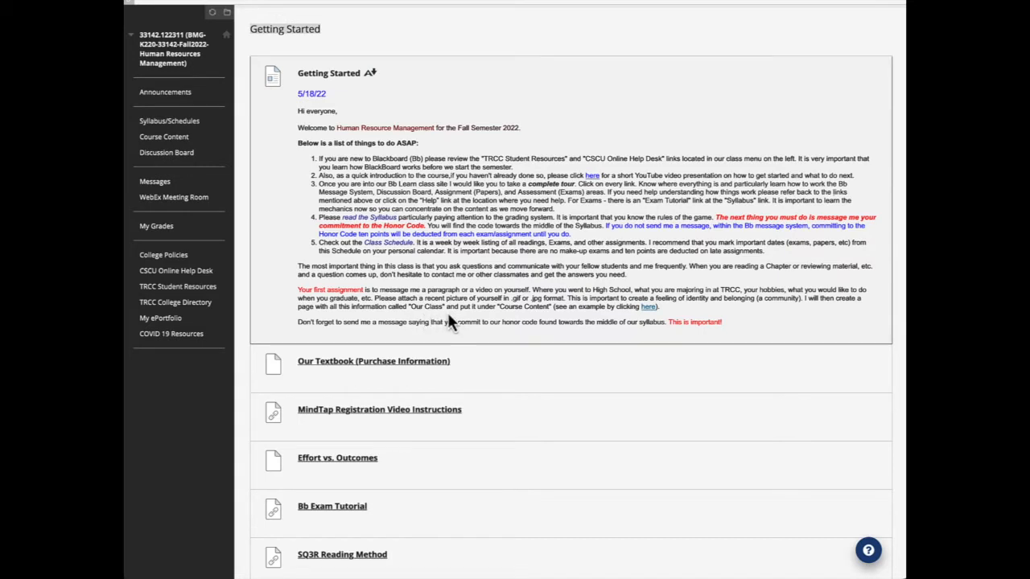
{"action": "mouse_move", "coordinate": [452, 321]}
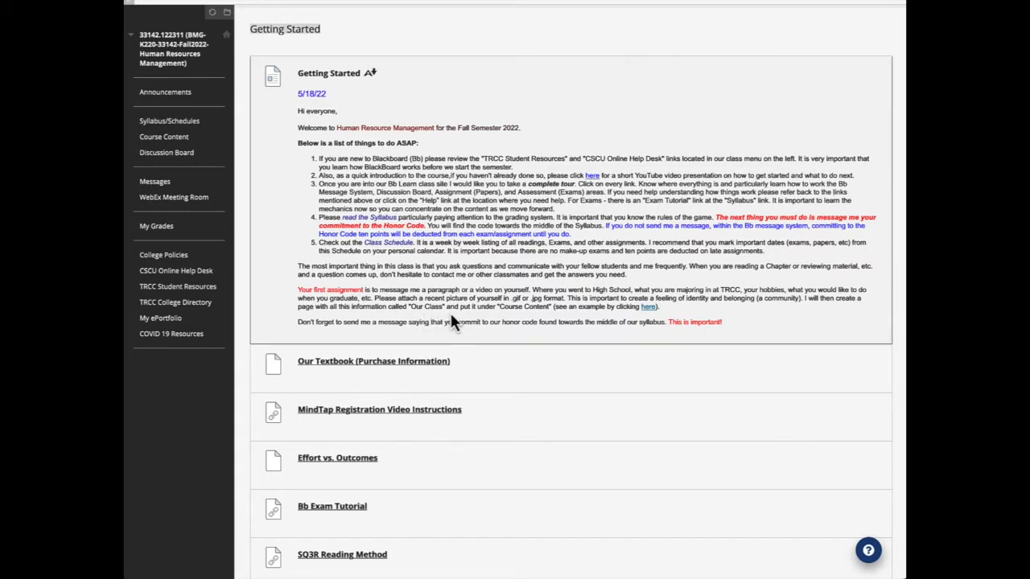
{"action": "mouse_move", "coordinate": [506, 322]}
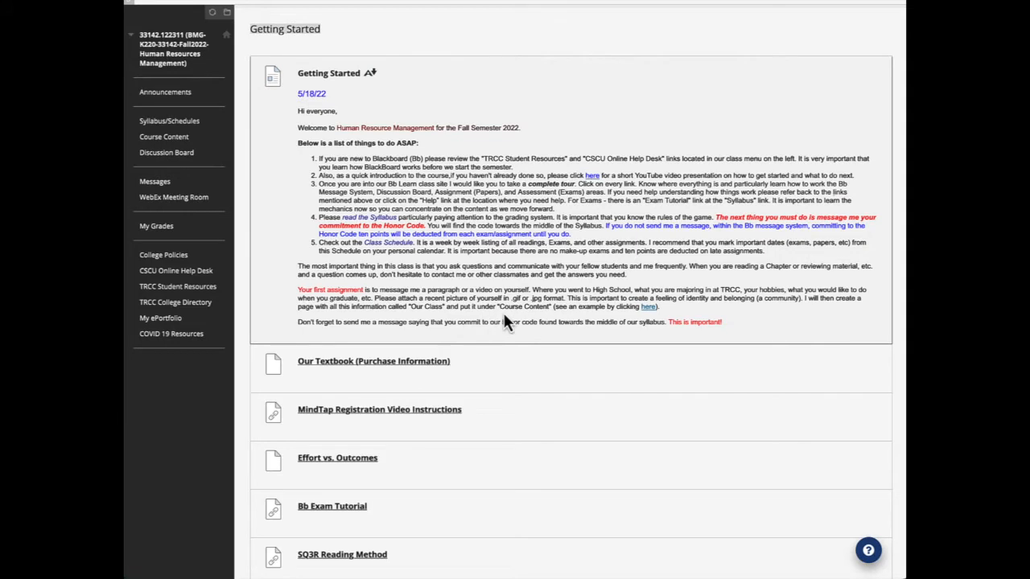
{"action": "mouse_move", "coordinate": [515, 325]}
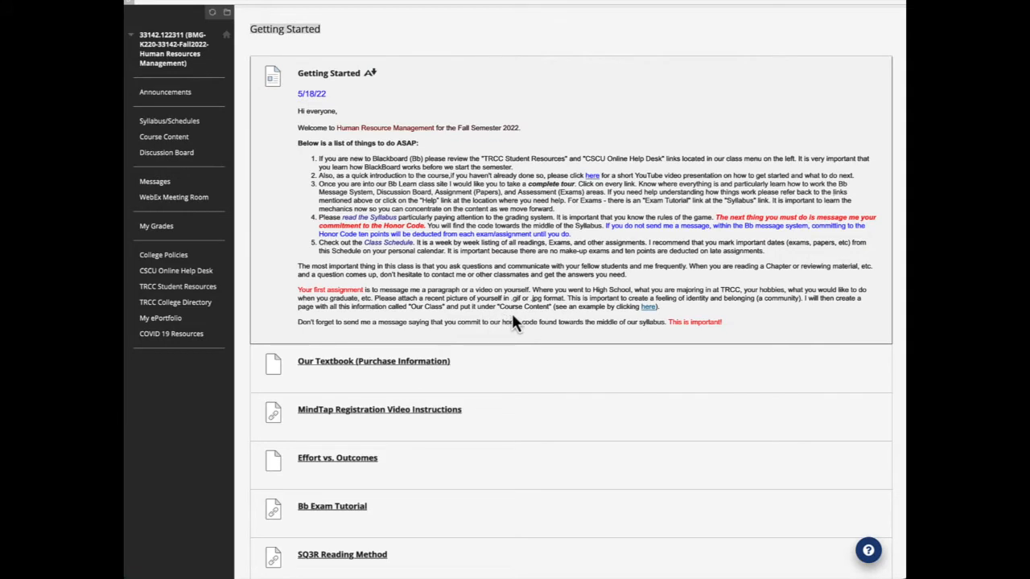
{"action": "mouse_move", "coordinate": [539, 325]}
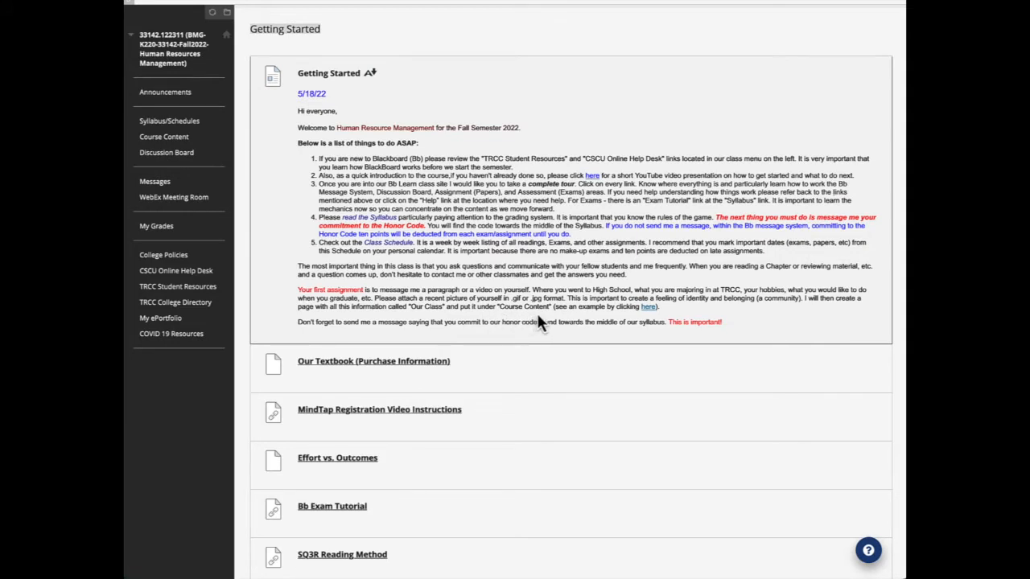
{"action": "mouse_move", "coordinate": [442, 323]}
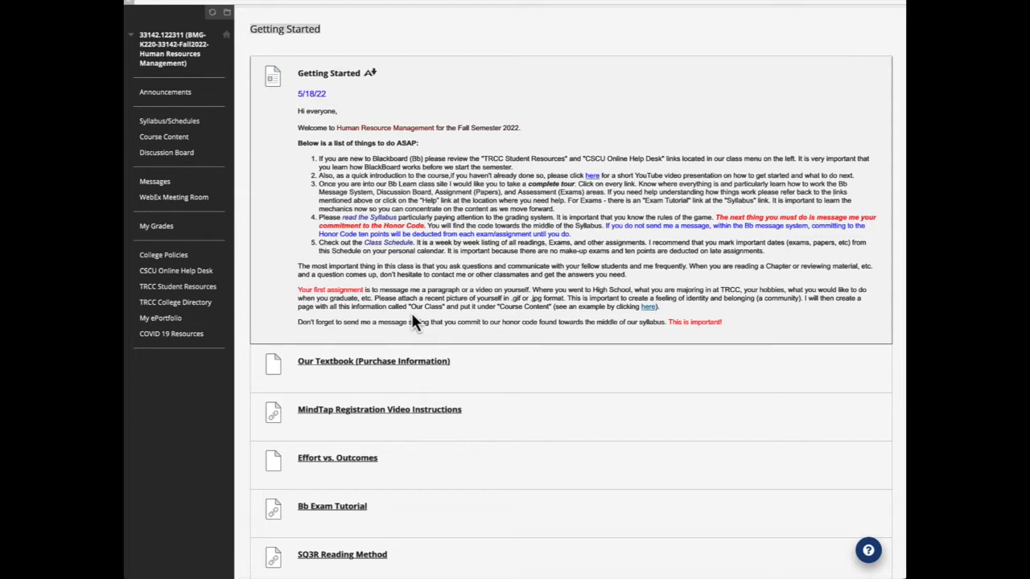
{"action": "mouse_move", "coordinate": [431, 324]}
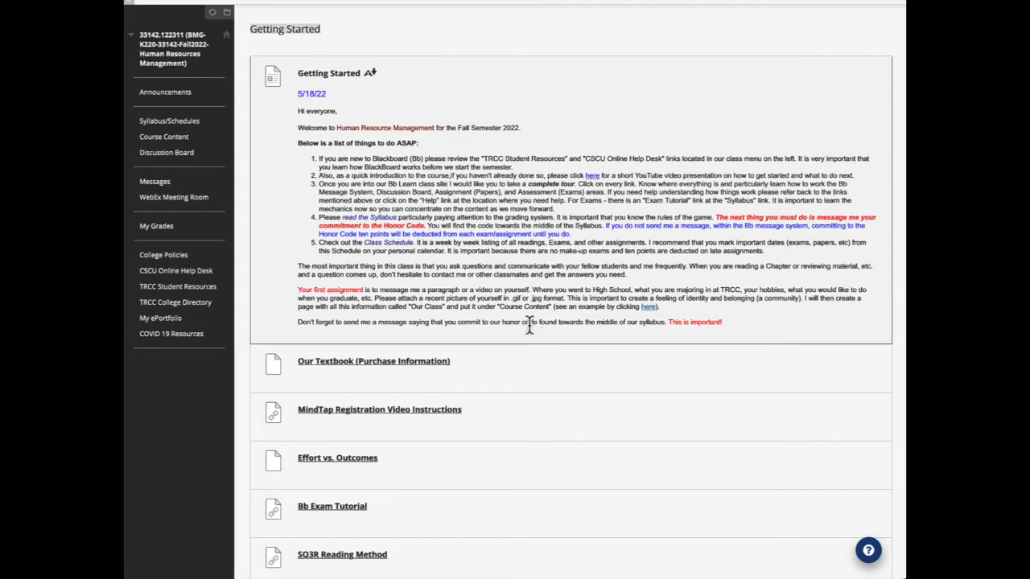
{"action": "mouse_move", "coordinate": [496, 373]}
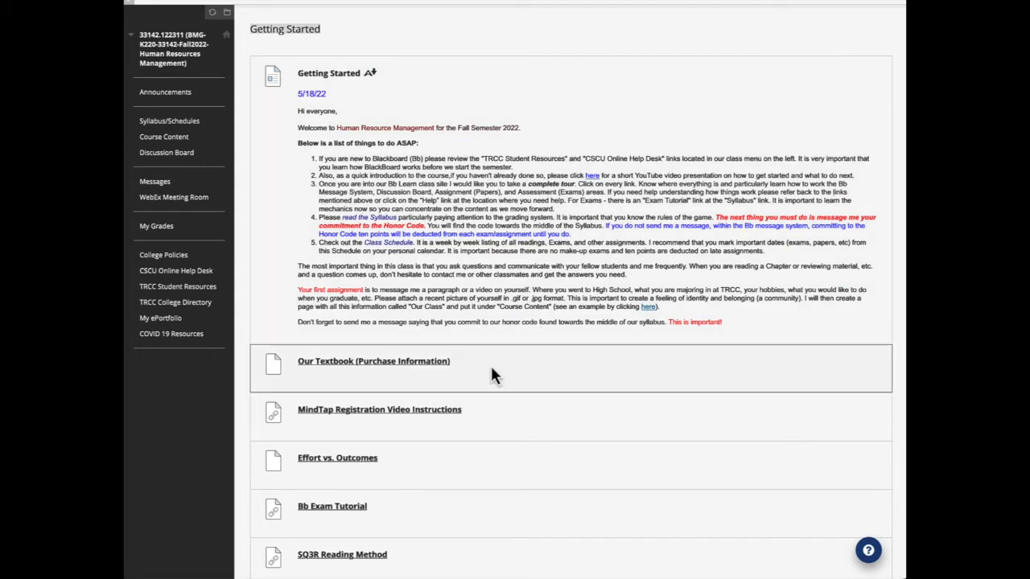
{"action": "mouse_move", "coordinate": [357, 147]}
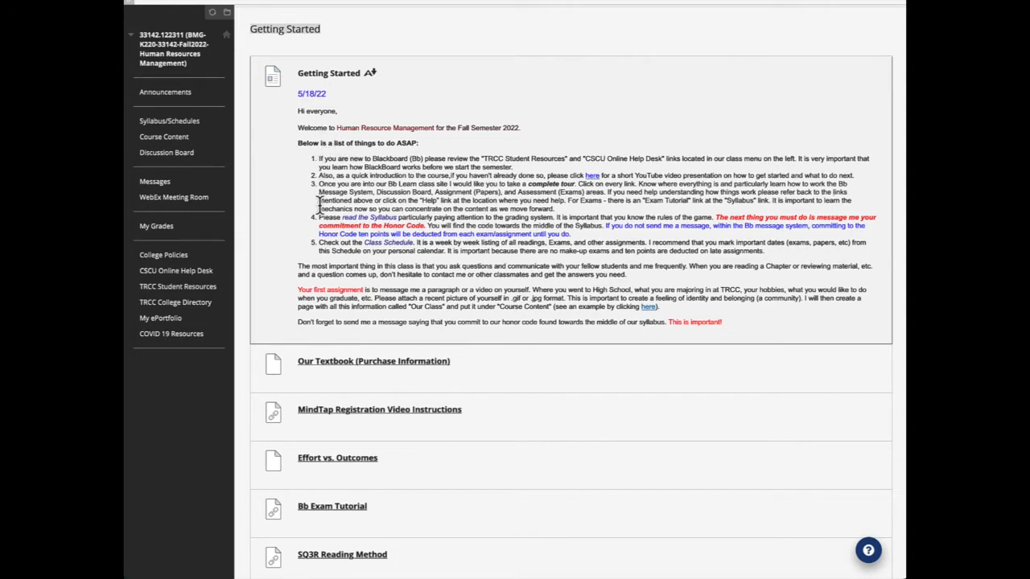
{"action": "mouse_move", "coordinate": [319, 254]}
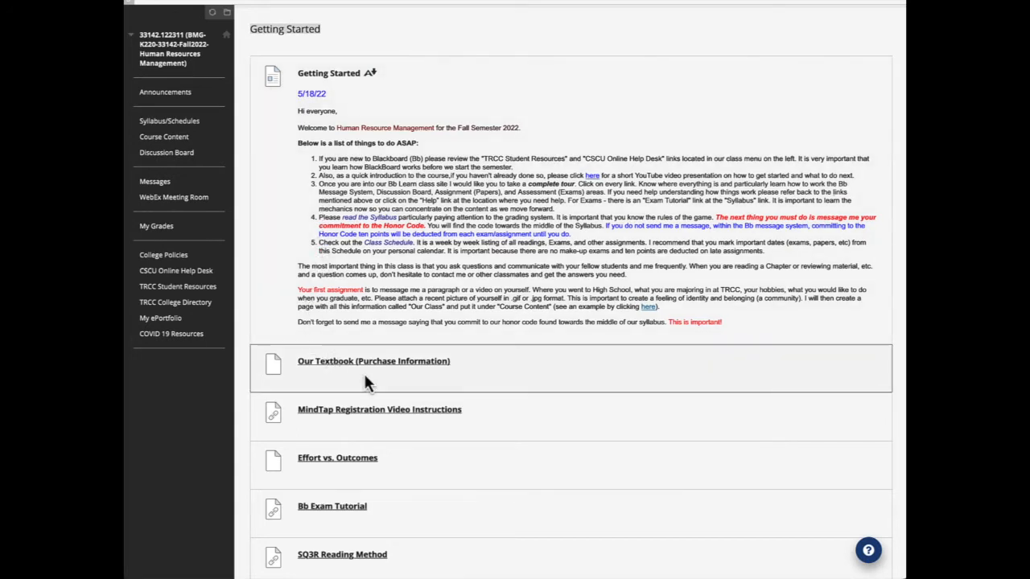
{"action": "mouse_move", "coordinate": [346, 367]}
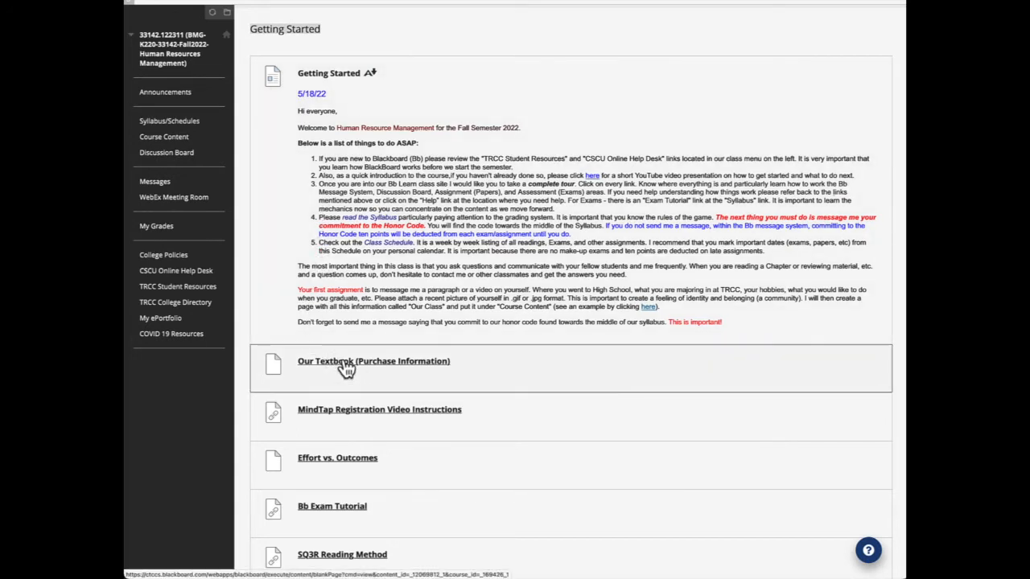
Open 'Our Textbook (Purchase Information)' for Managing Human Resources, 19th Edition.
{"action": "left_click", "coordinate": [373, 361]}
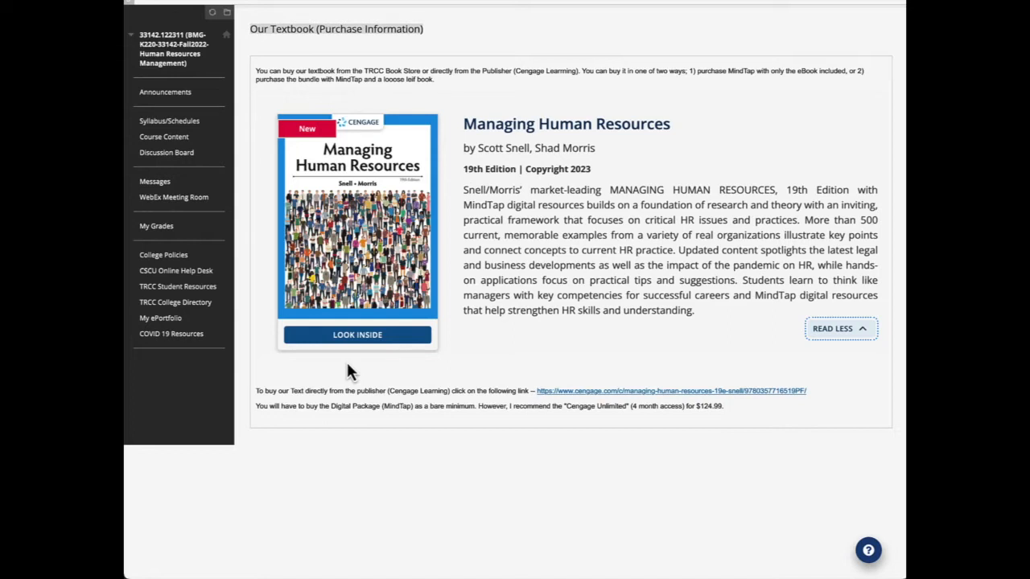
{"action": "mouse_move", "coordinate": [449, 351]}
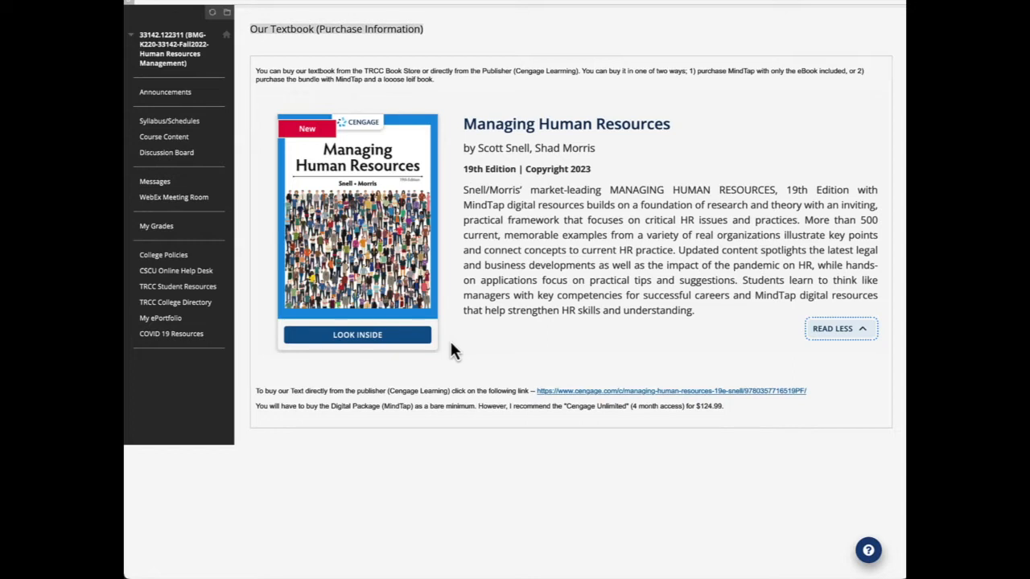
{"action": "mouse_move", "coordinate": [314, 426]}
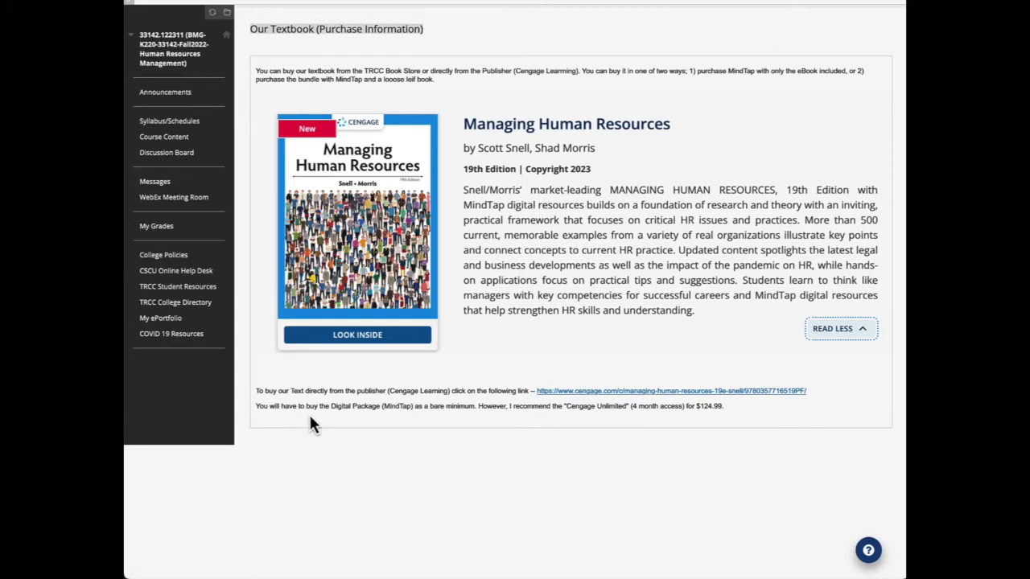
{"action": "mouse_move", "coordinate": [373, 406]}
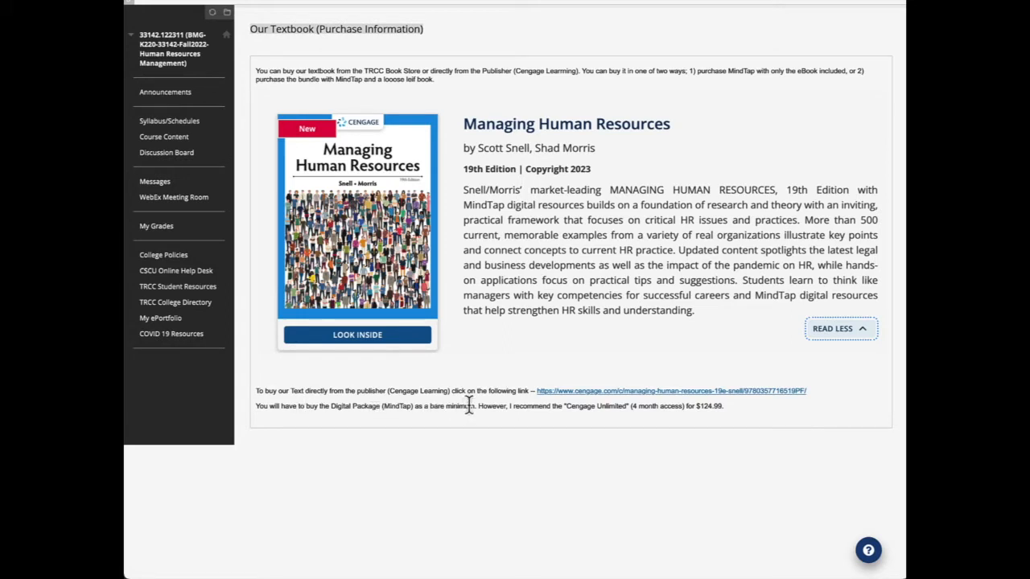
{"action": "mouse_move", "coordinate": [596, 395]}
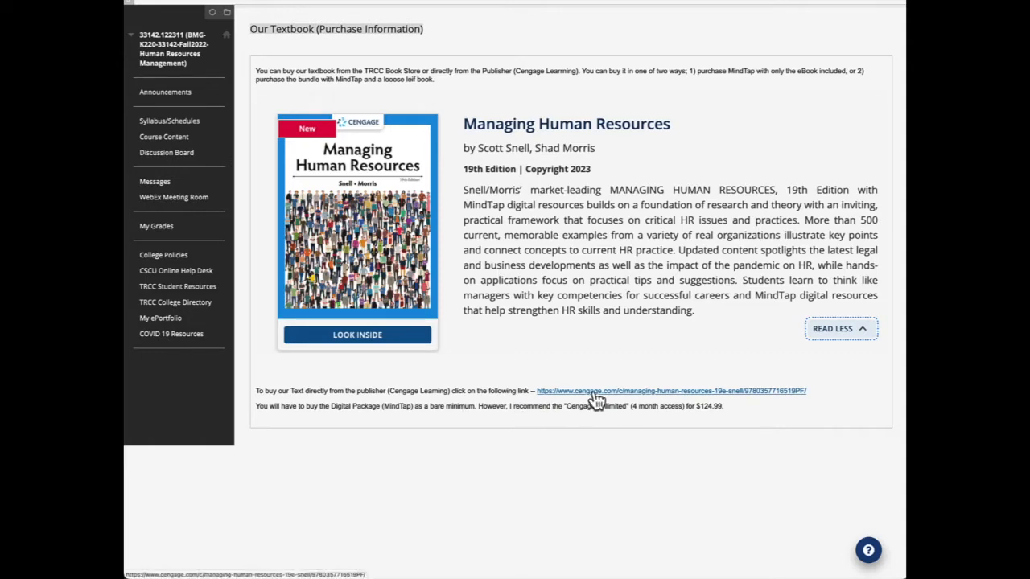
On the Cengage textbook page, choose the MindTap 6 Months access option.
{"action": "left_click", "coordinate": [670, 391]}
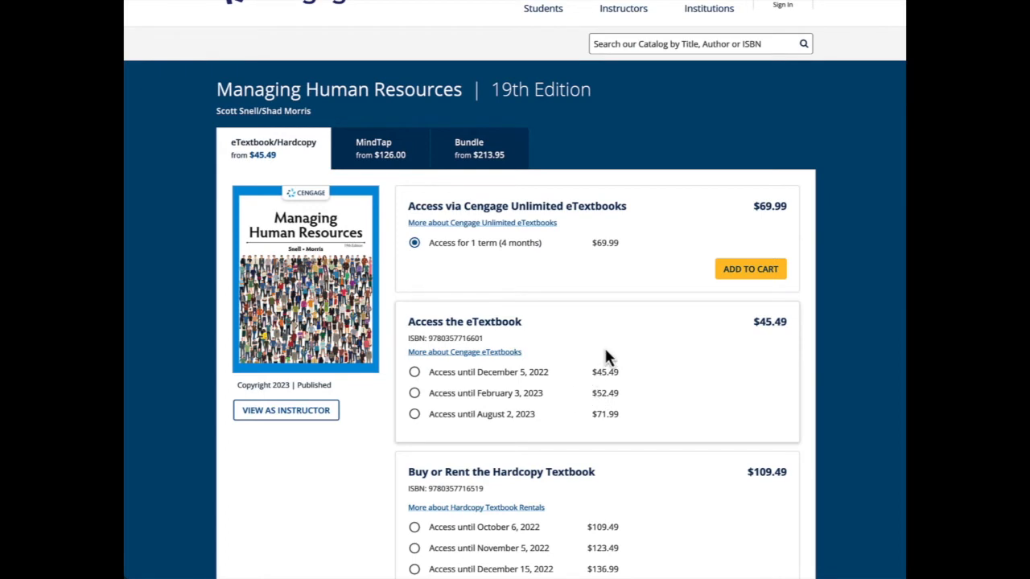
{"action": "mouse_move", "coordinate": [523, 290]}
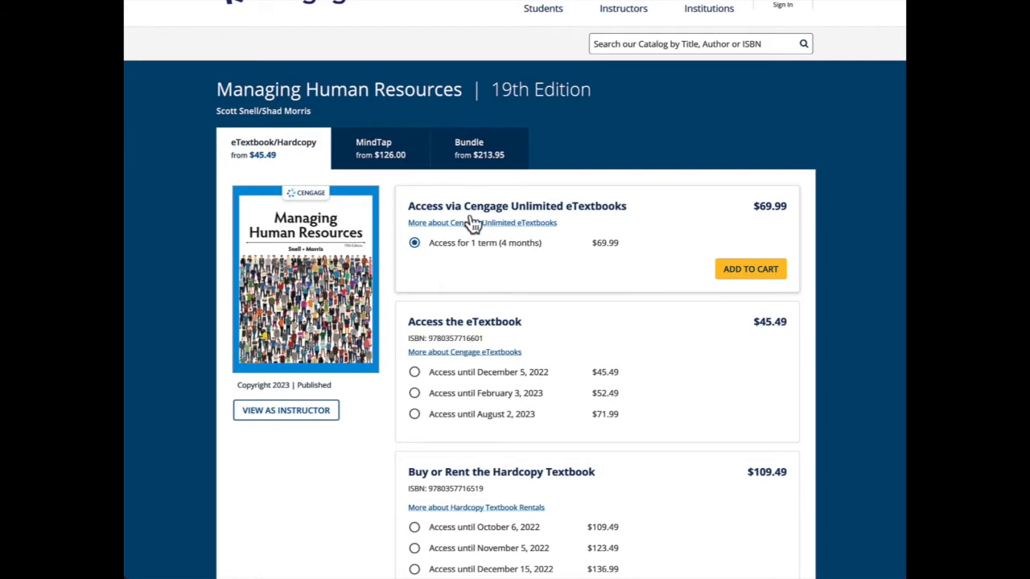
{"action": "mouse_move", "coordinate": [380, 148]}
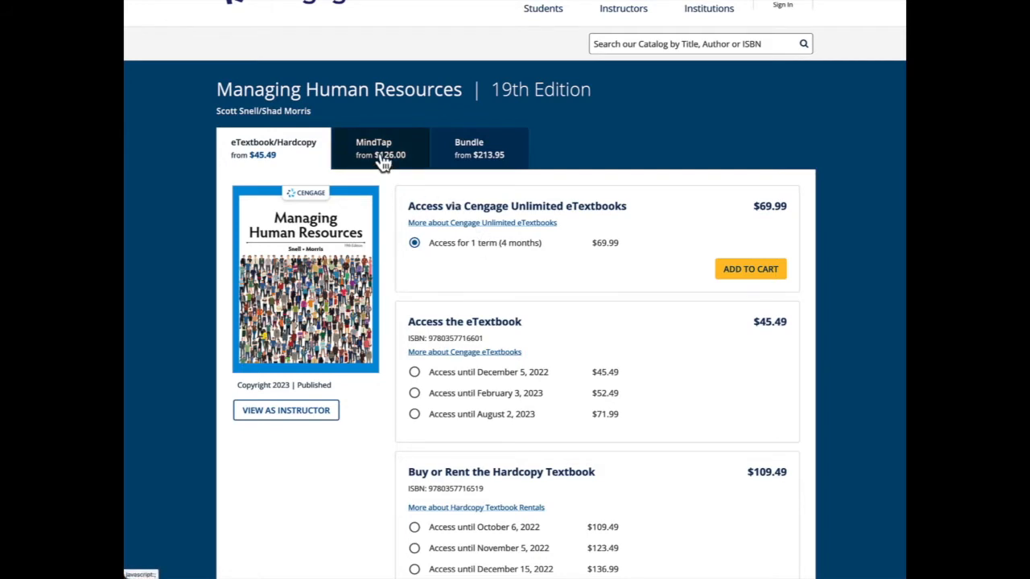
{"action": "left_click", "coordinate": [374, 148]}
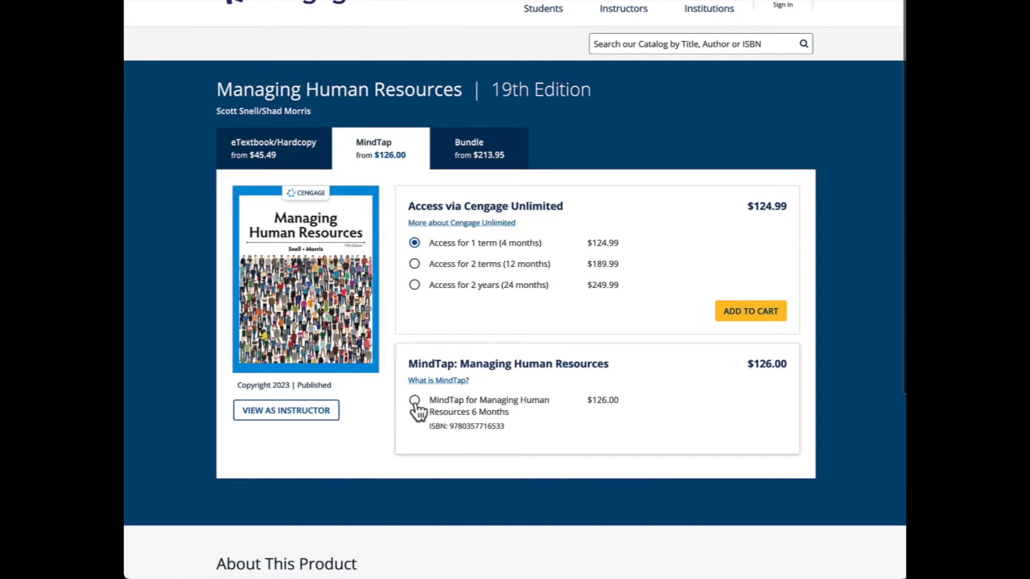
{"action": "left_click", "coordinate": [415, 403]}
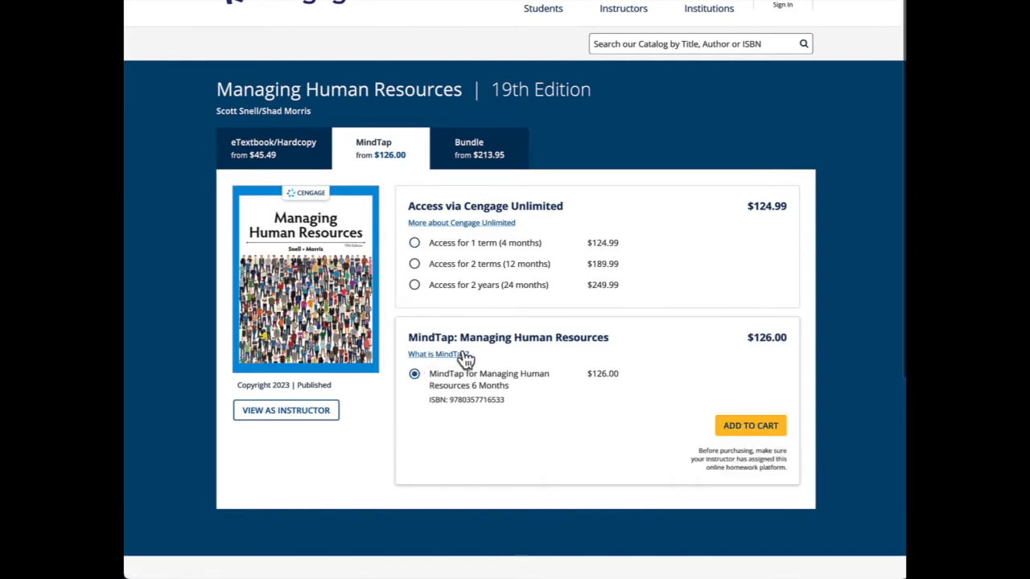
{"action": "mouse_move", "coordinate": [576, 369]}
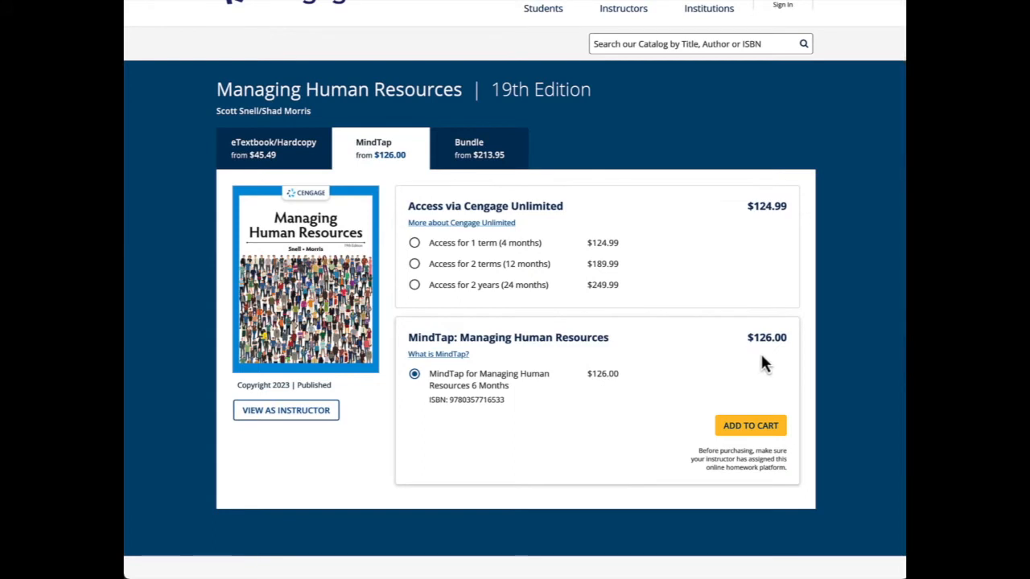
{"action": "mouse_move", "coordinate": [613, 428]}
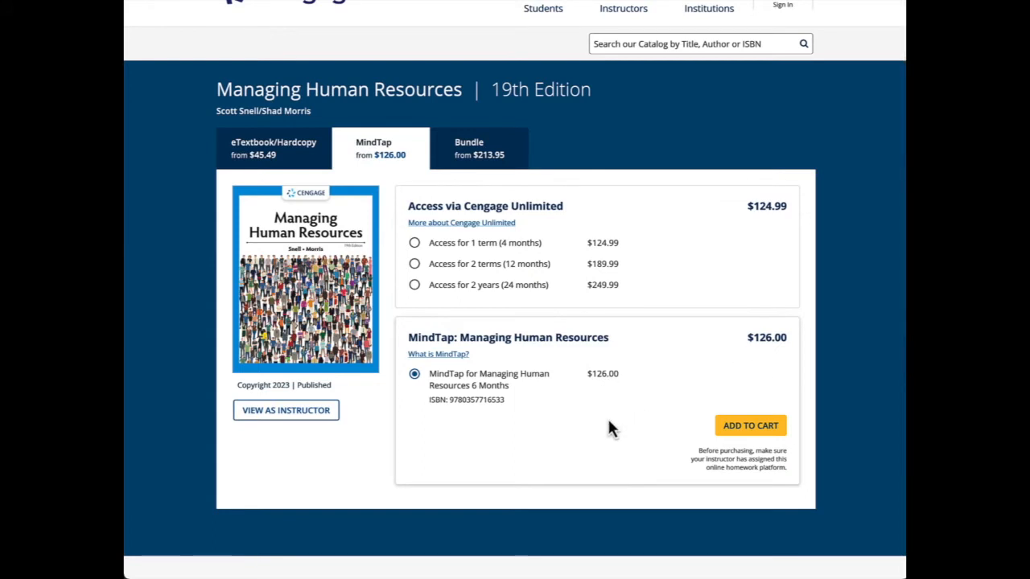
{"action": "mouse_move", "coordinate": [585, 428]}
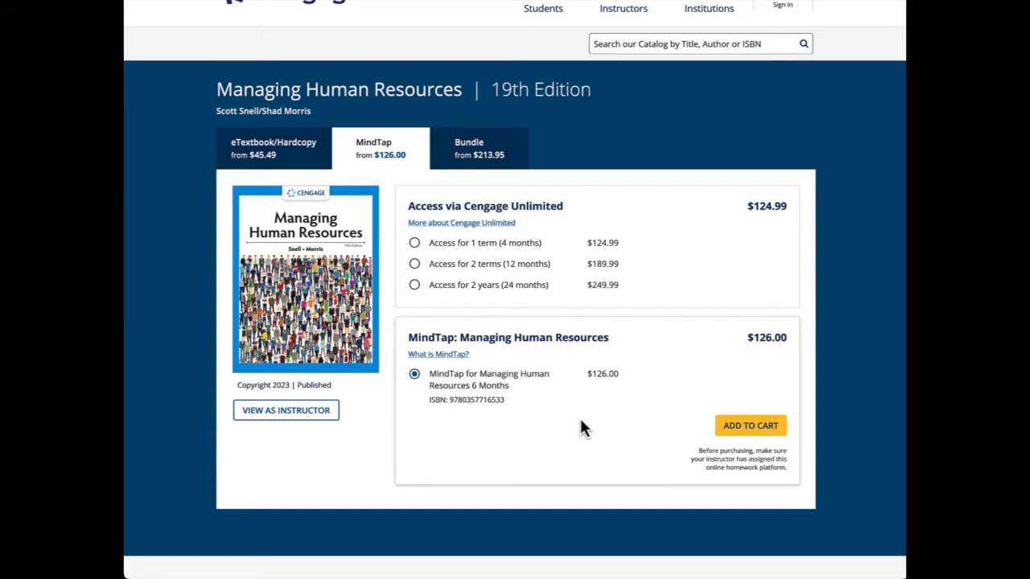
{"action": "mouse_move", "coordinate": [573, 427]}
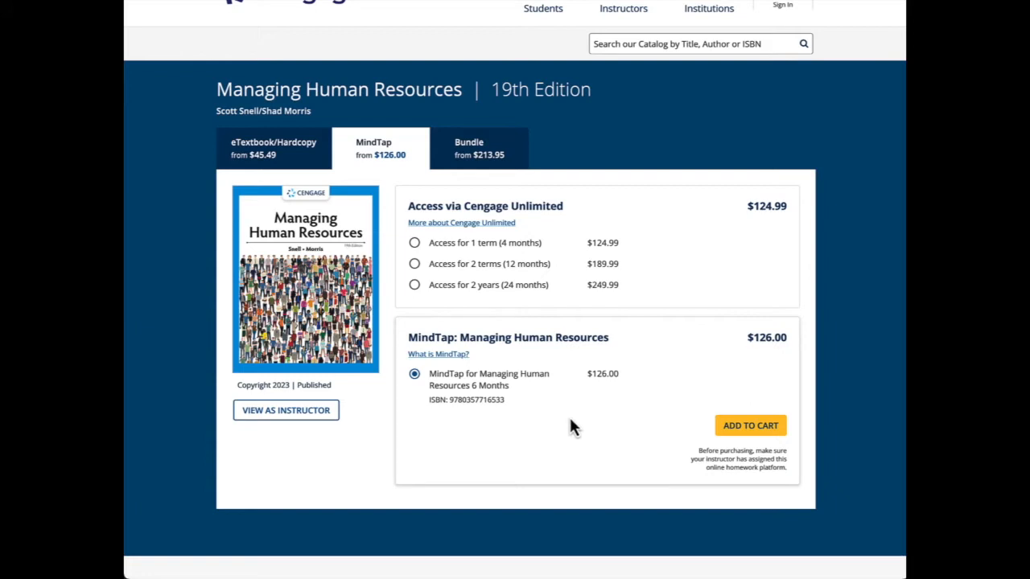
{"action": "mouse_move", "coordinate": [402, 77]}
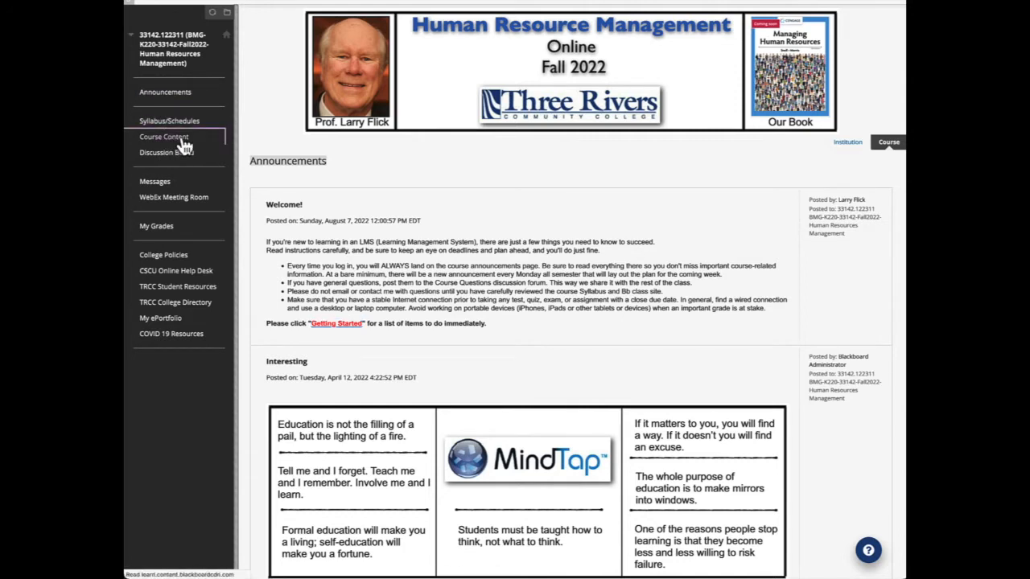
{"action": "left_click", "coordinate": [164, 135]}
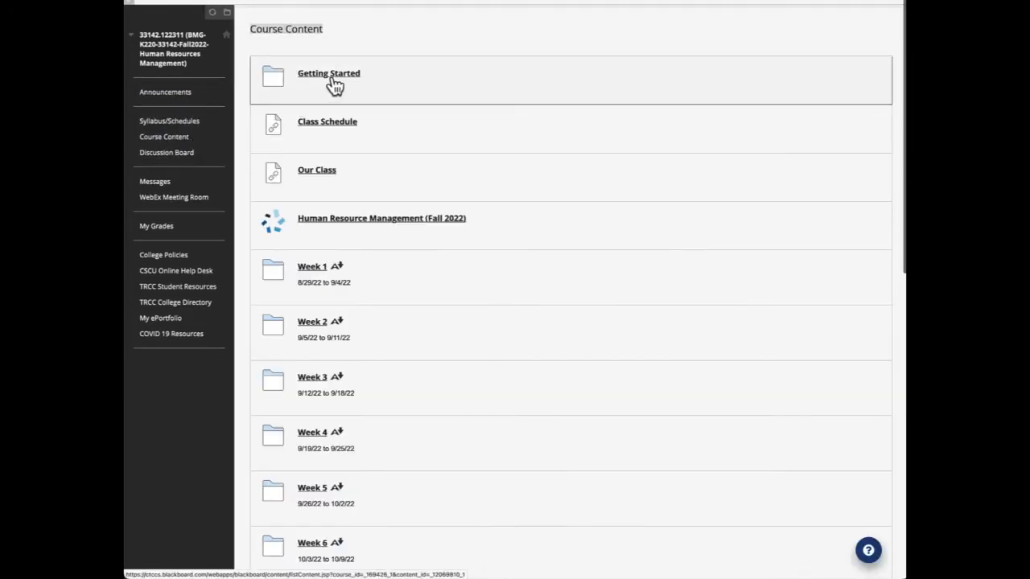
{"action": "left_click", "coordinate": [328, 73]}
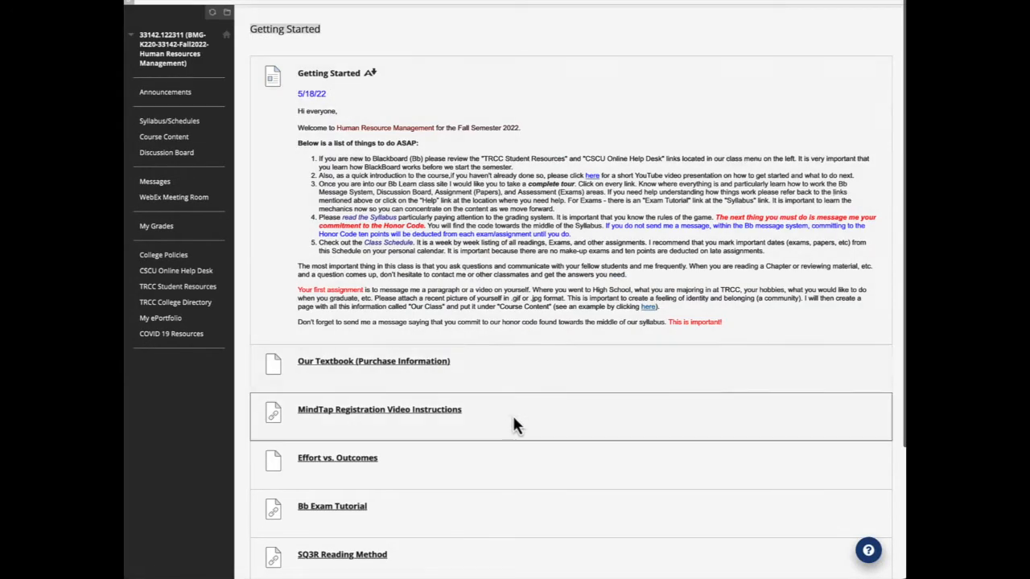
{"action": "scroll", "scroll_direction": "down", "scroll_amount": 3}
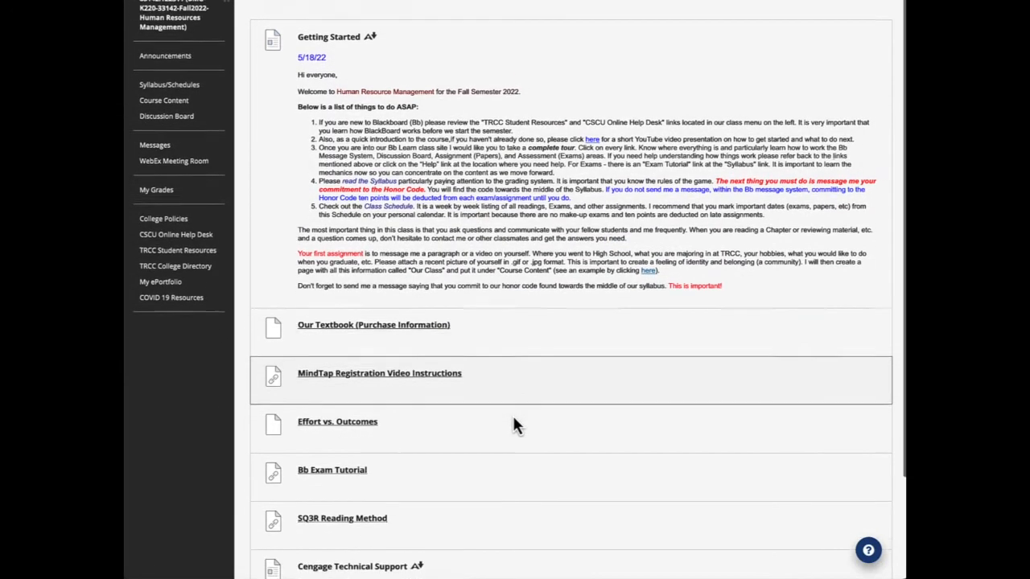
{"action": "scroll", "scroll_direction": "down", "scroll_amount": 3}
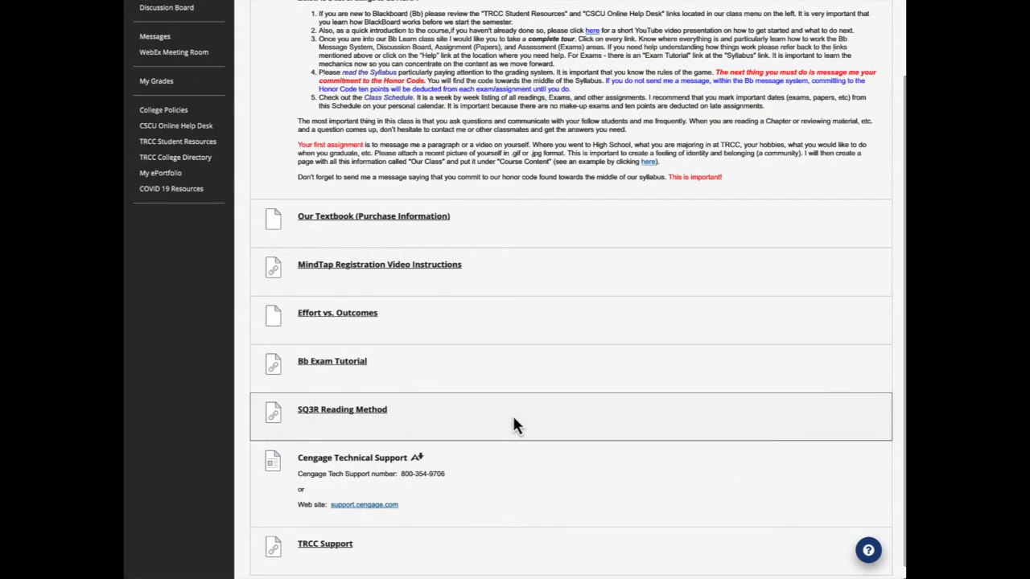
{"action": "scroll", "scroll_direction": "down", "scroll_amount": 3}
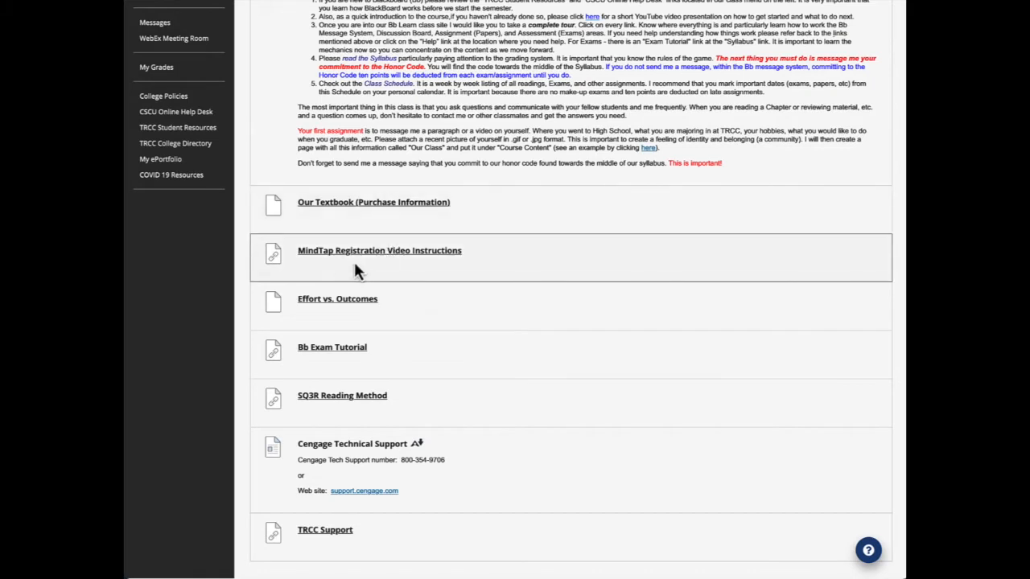
{"action": "mouse_move", "coordinate": [309, 266]}
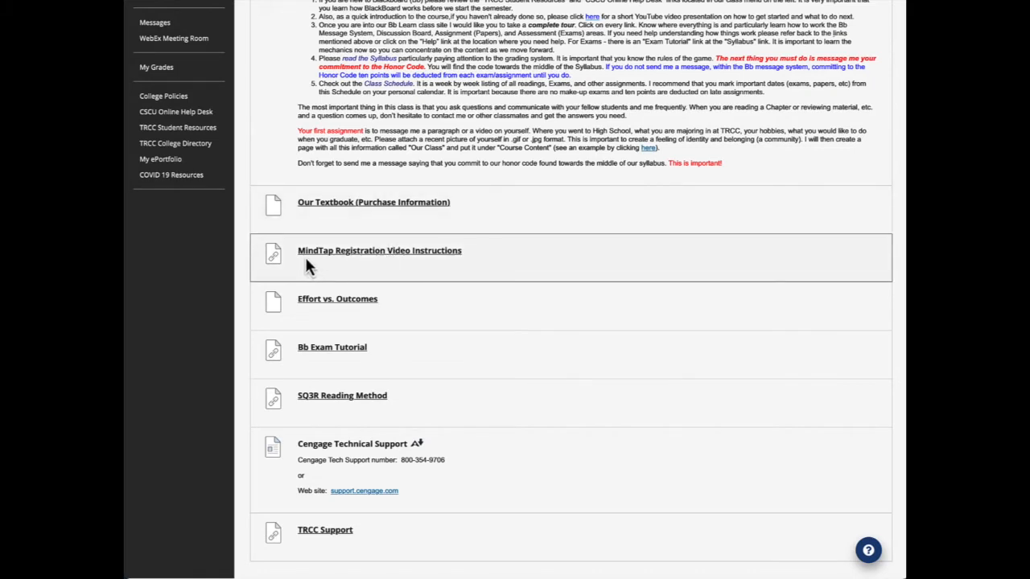
{"action": "mouse_move", "coordinate": [328, 268]}
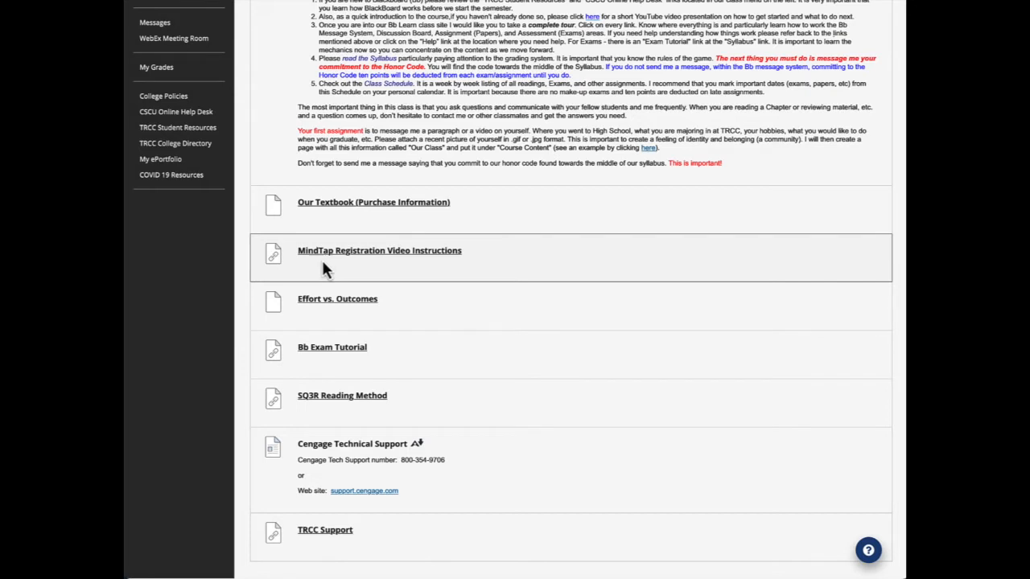
{"action": "mouse_move", "coordinate": [425, 272]}
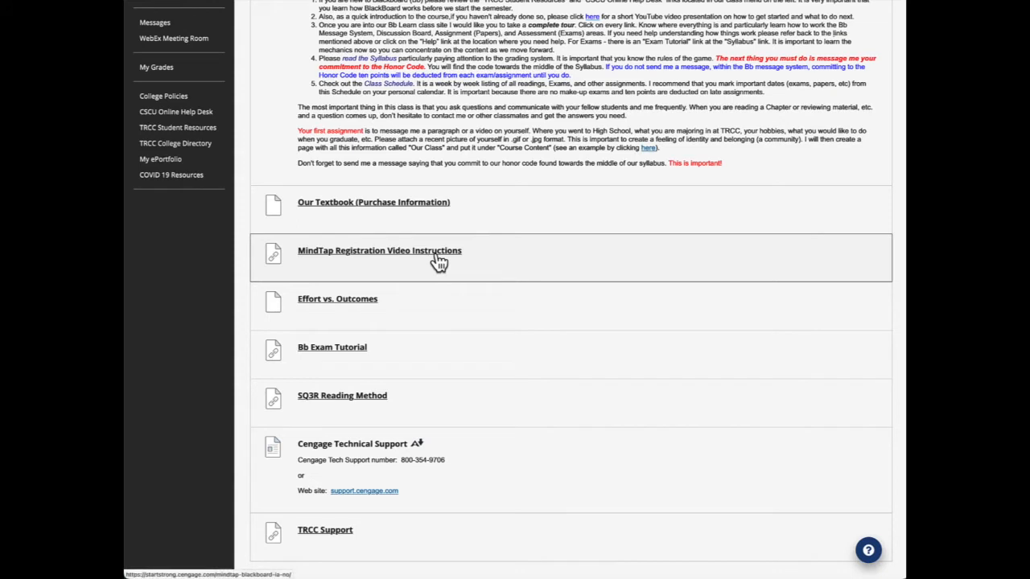
{"action": "mouse_move", "coordinate": [380, 270]}
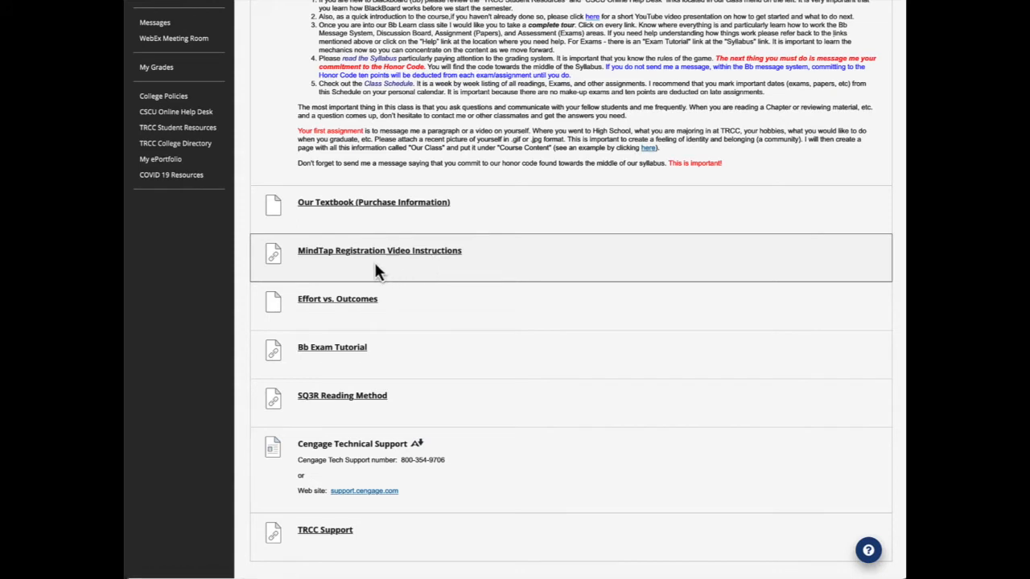
{"action": "mouse_move", "coordinate": [388, 271]}
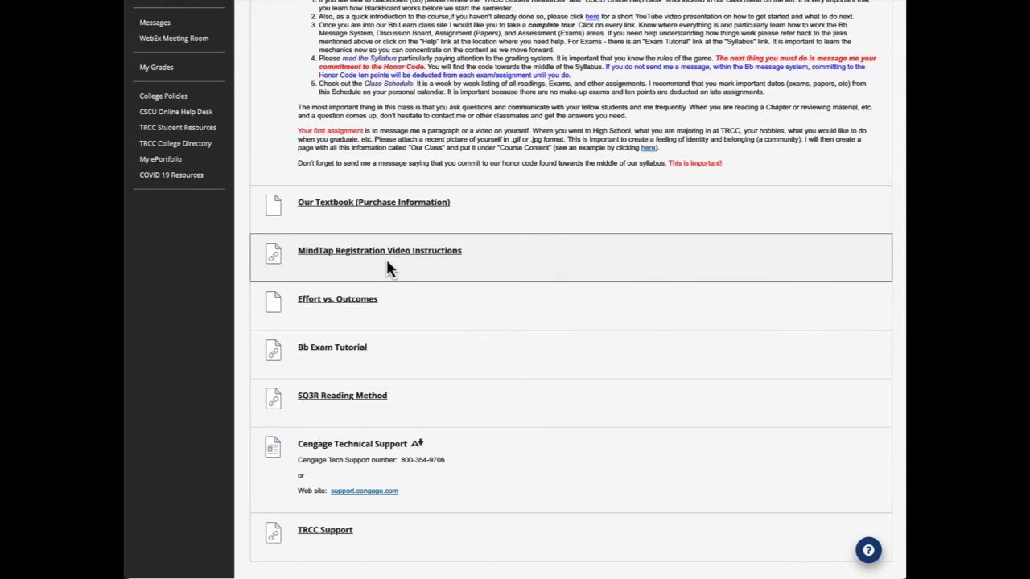
{"action": "mouse_move", "coordinate": [361, 309]}
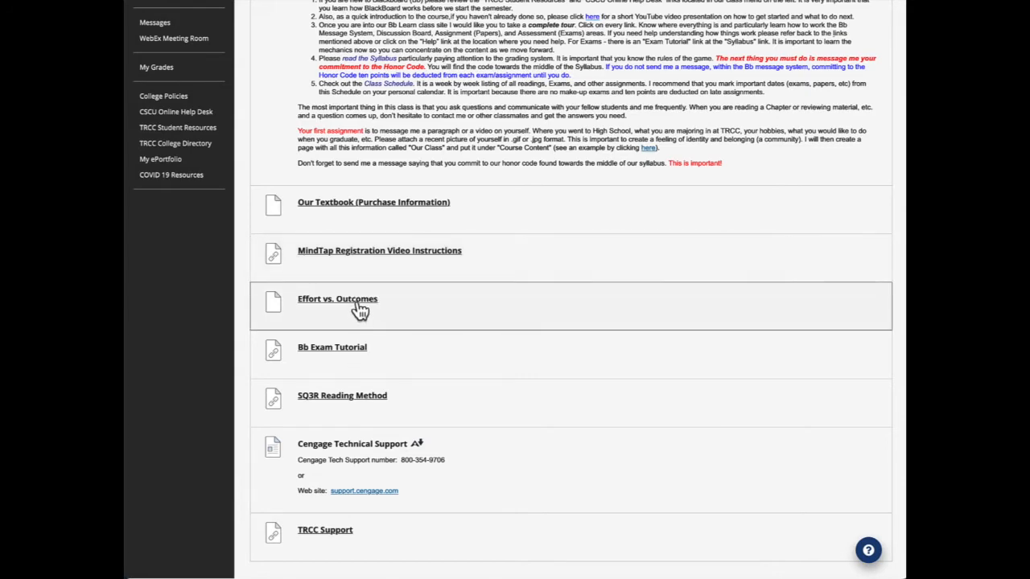
Open Effort vs. Outcomes and read the chart of required, recommended and optional activities.
{"action": "left_click", "coordinate": [338, 298]}
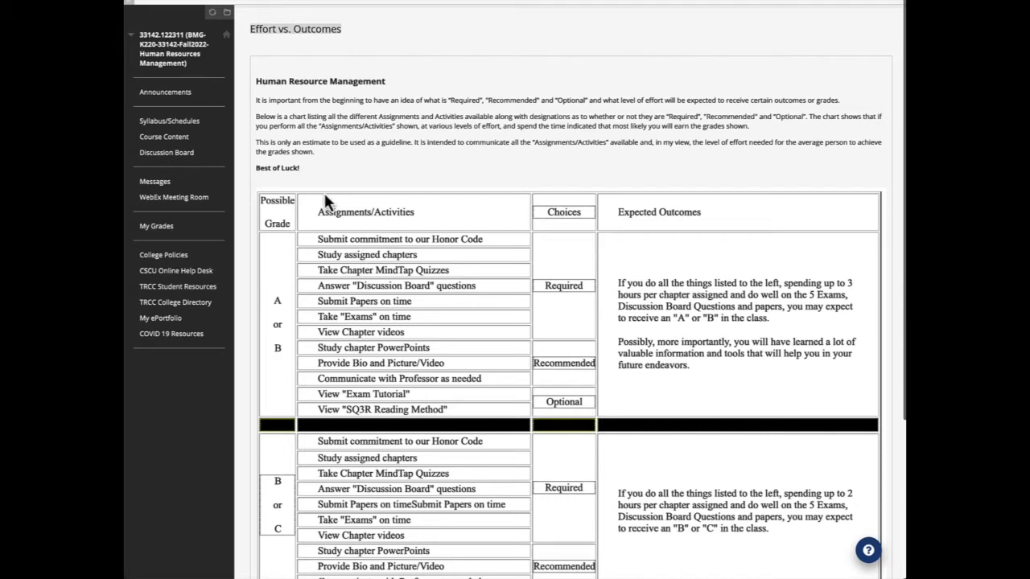
{"action": "mouse_move", "coordinate": [493, 290]}
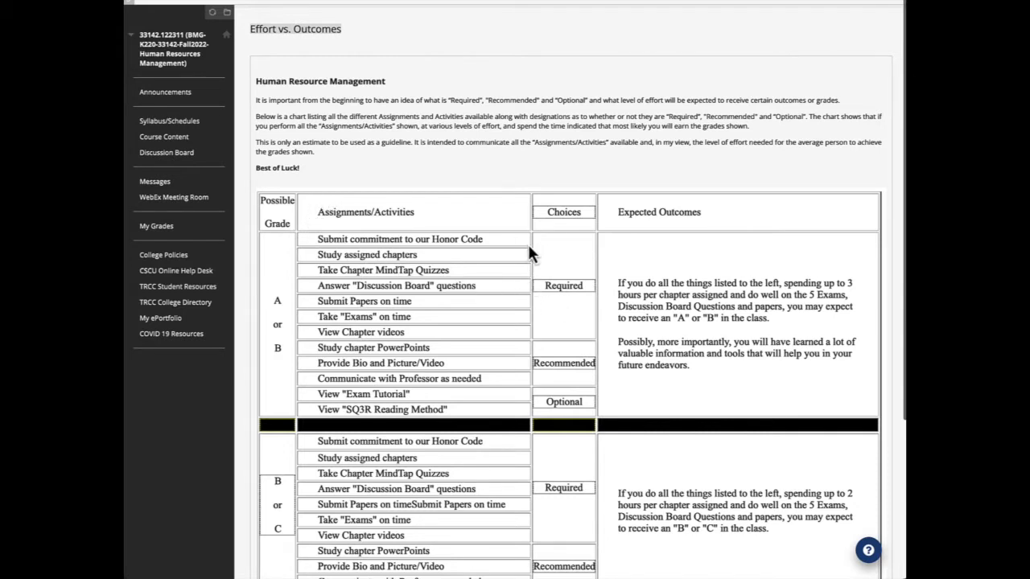
{"action": "mouse_move", "coordinate": [547, 384]}
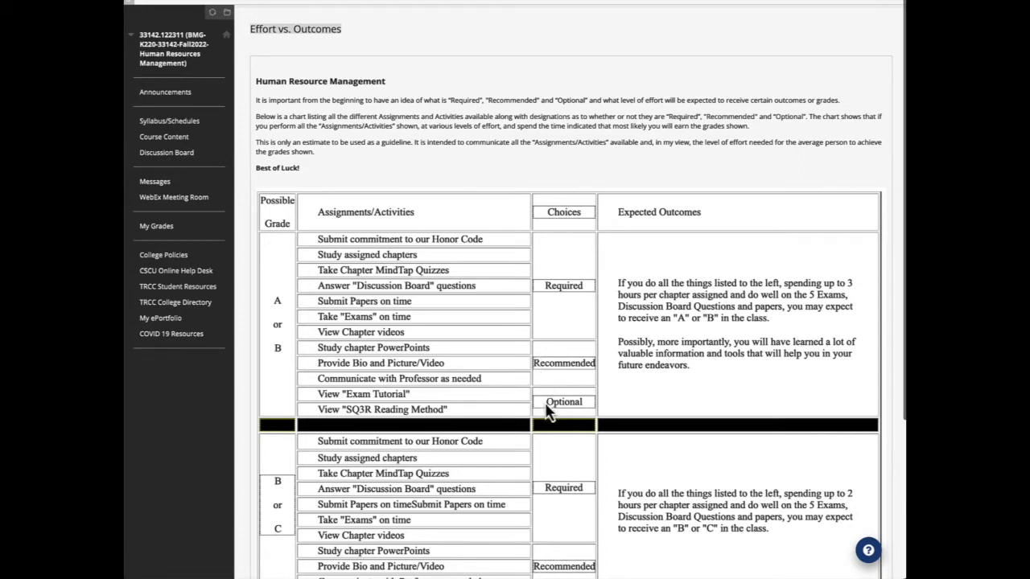
{"action": "mouse_move", "coordinate": [660, 297]}
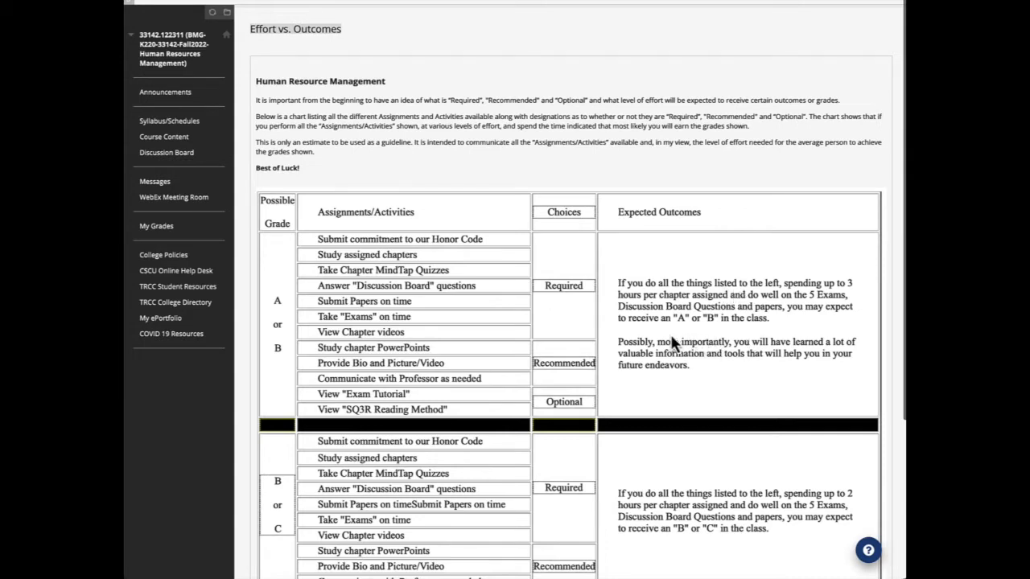
{"action": "mouse_move", "coordinate": [454, 330]}
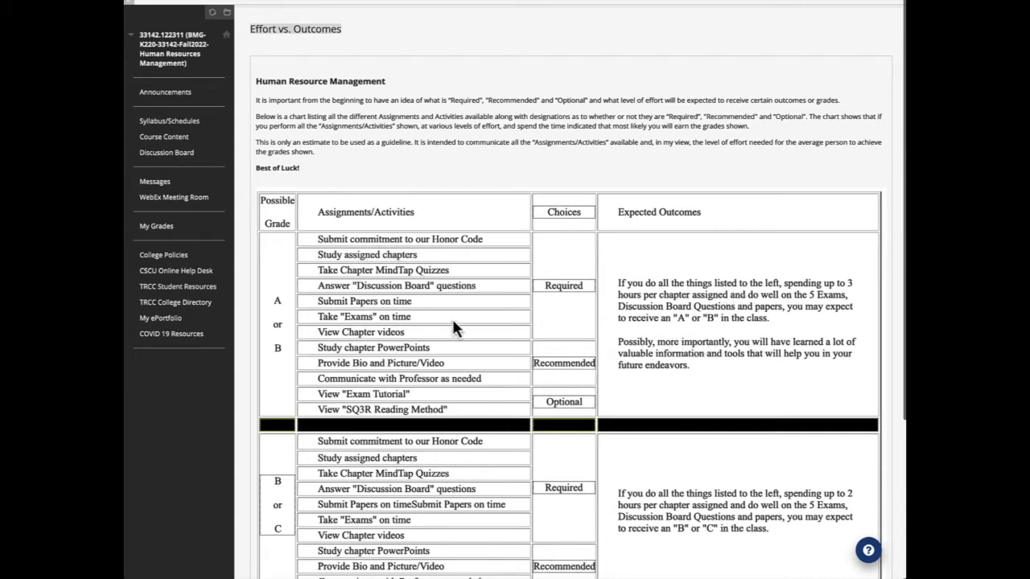
{"action": "scroll", "scroll_direction": "down", "scroll_amount": 3}
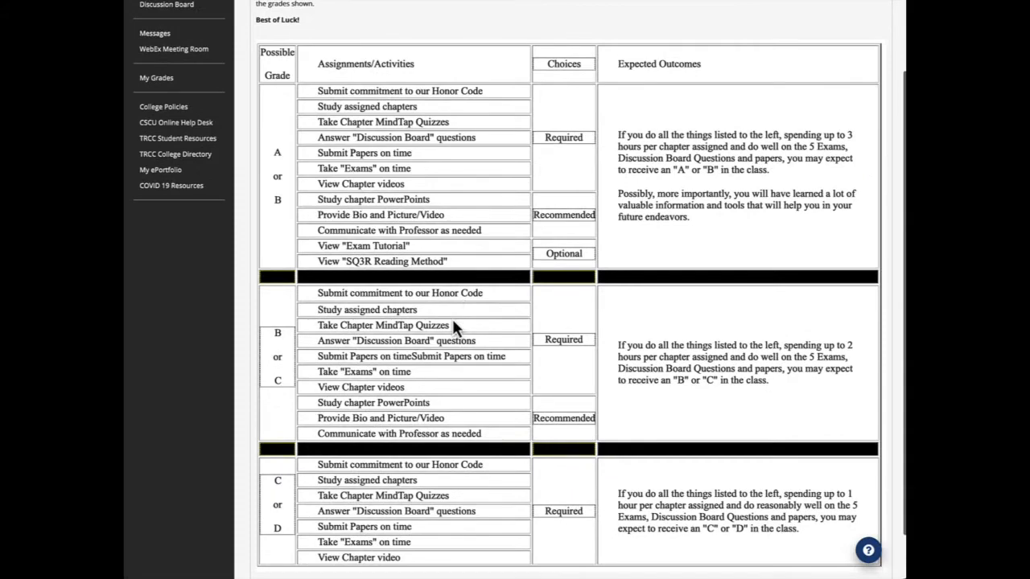
{"action": "scroll", "scroll_direction": "down", "scroll_amount": 3}
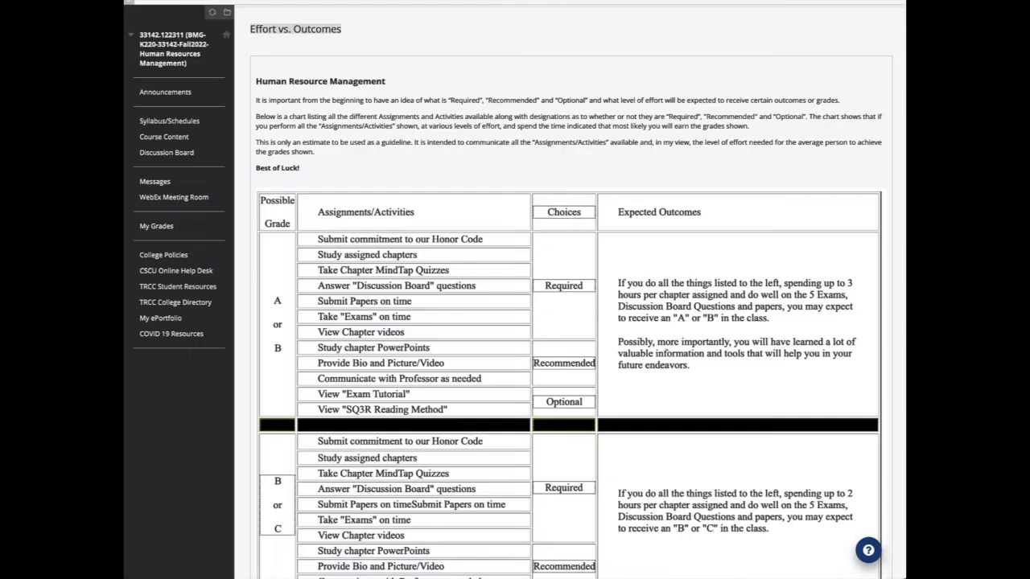
{"action": "mouse_move", "coordinate": [161, 135]}
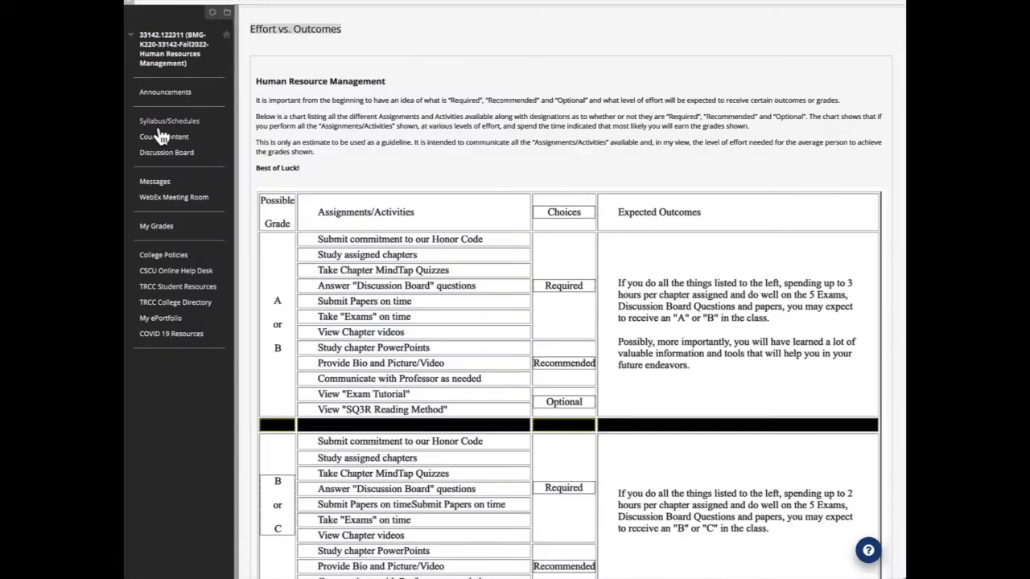
Return via Course Content to the Getting Started folder and browse its items.
{"action": "left_click", "coordinate": [164, 136]}
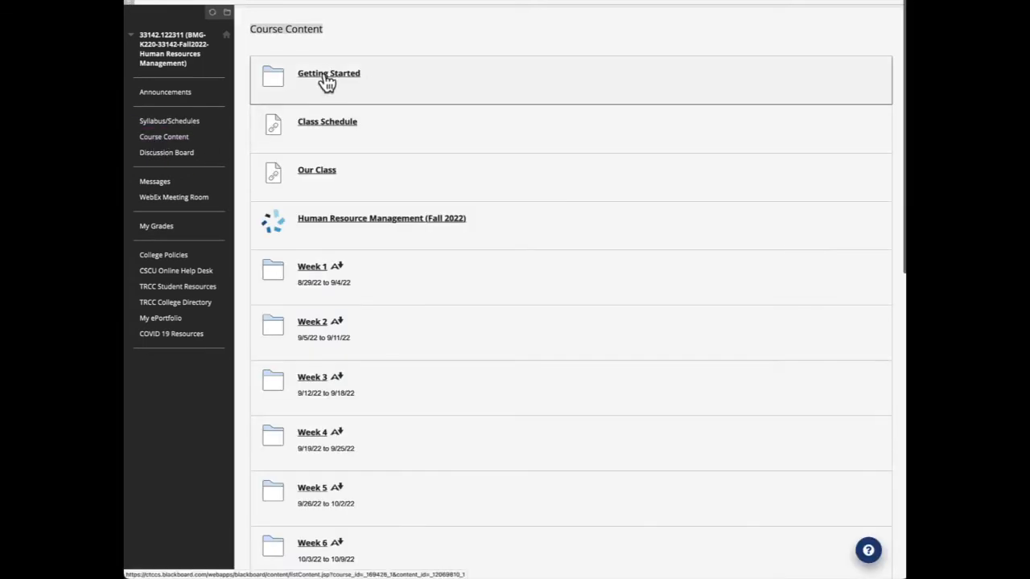
{"action": "left_click", "coordinate": [328, 74]}
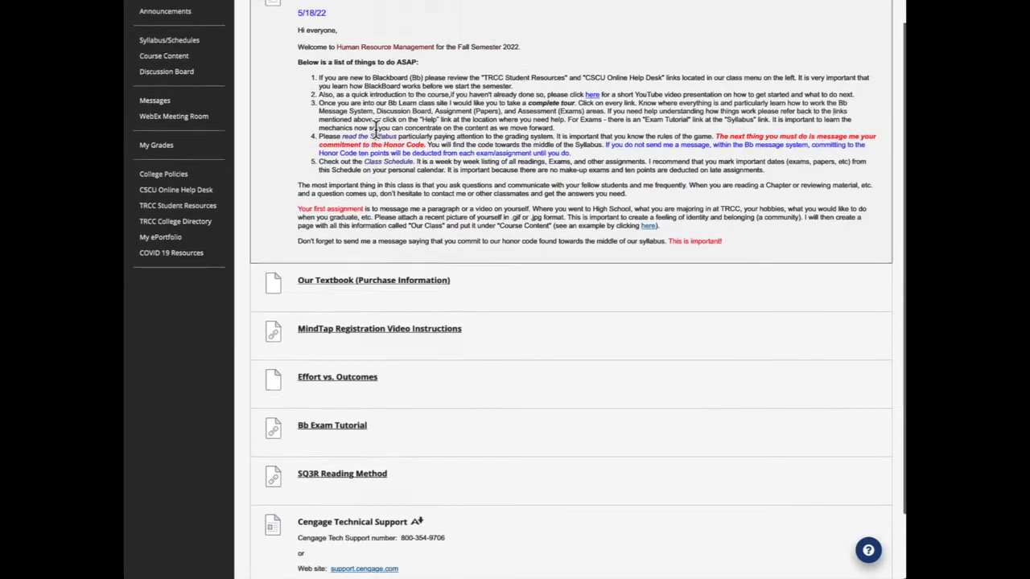
{"action": "scroll", "scroll_direction": "down", "scroll_amount": 3}
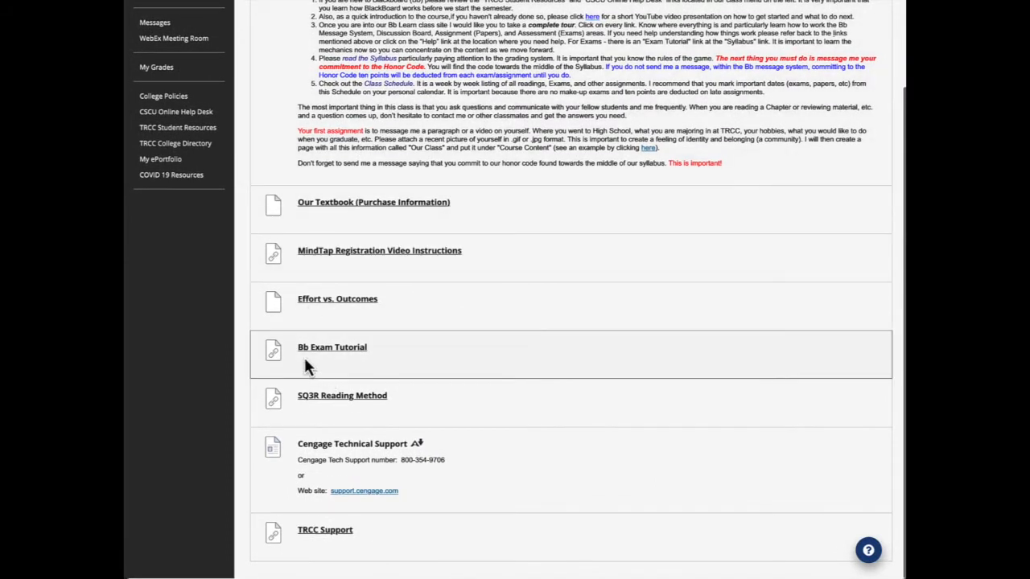
{"action": "mouse_move", "coordinate": [346, 368]}
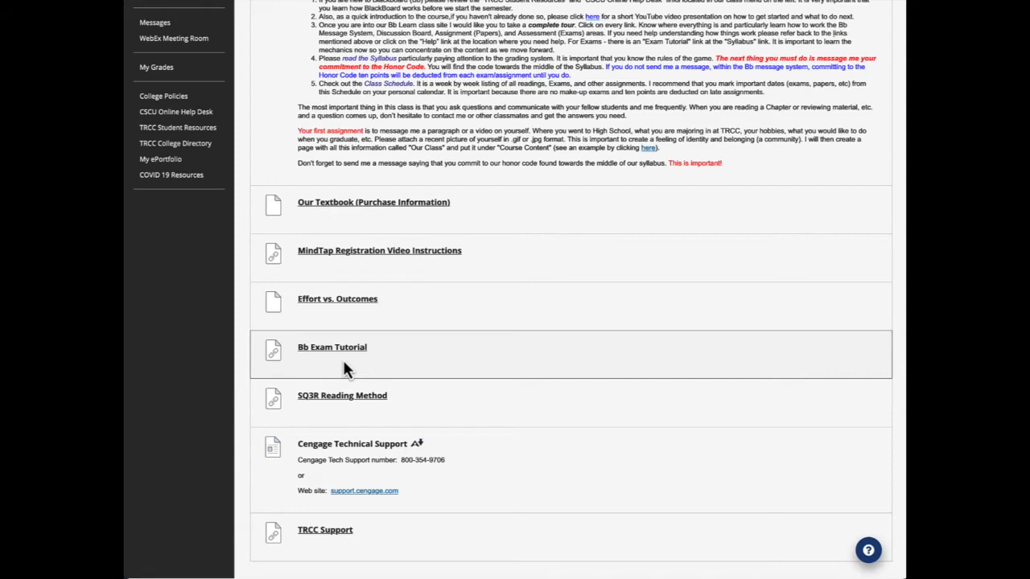
{"action": "mouse_move", "coordinate": [316, 364]}
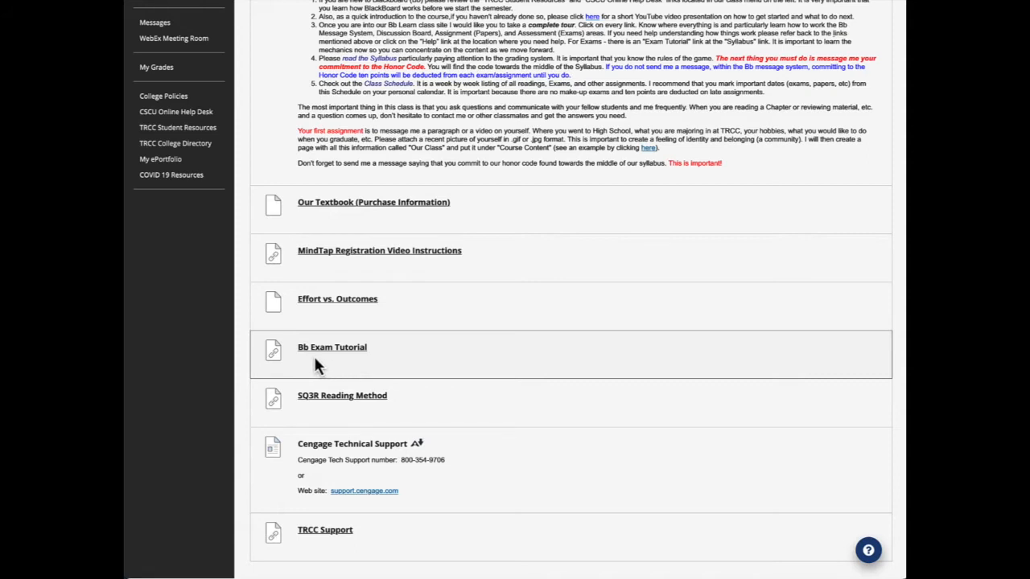
{"action": "mouse_move", "coordinate": [338, 367]}
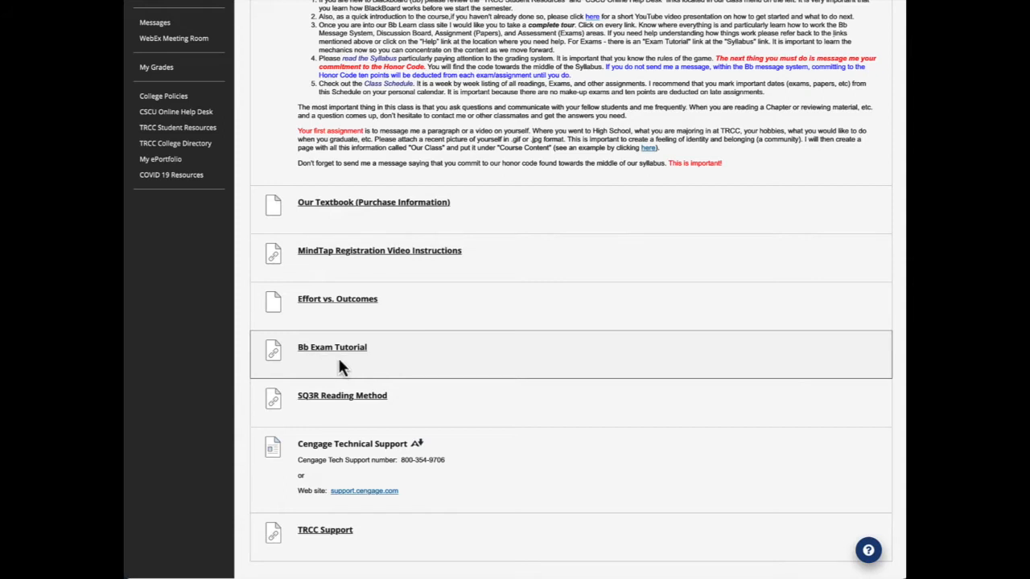
{"action": "mouse_move", "coordinate": [354, 419]}
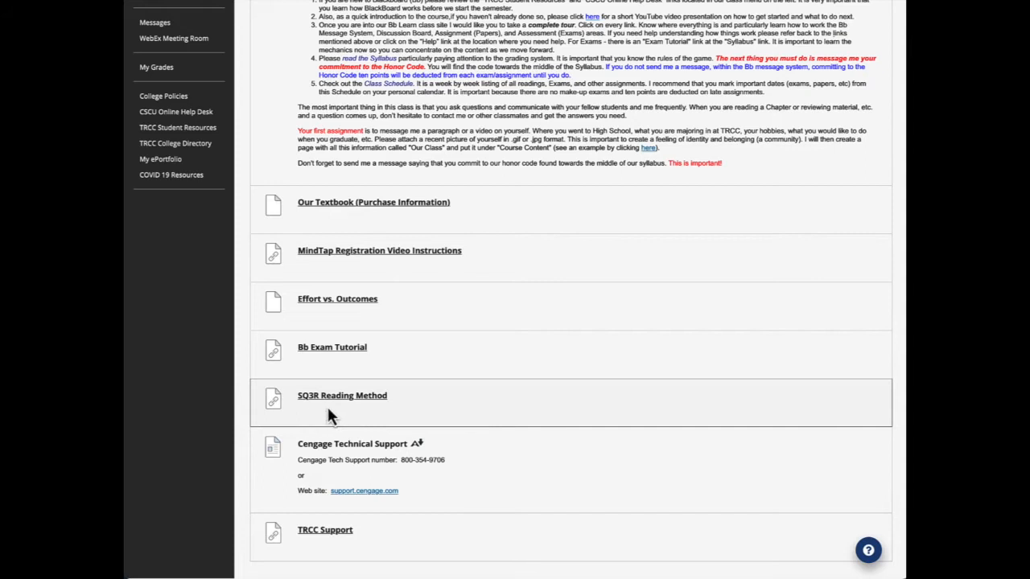
{"action": "mouse_move", "coordinate": [372, 415]}
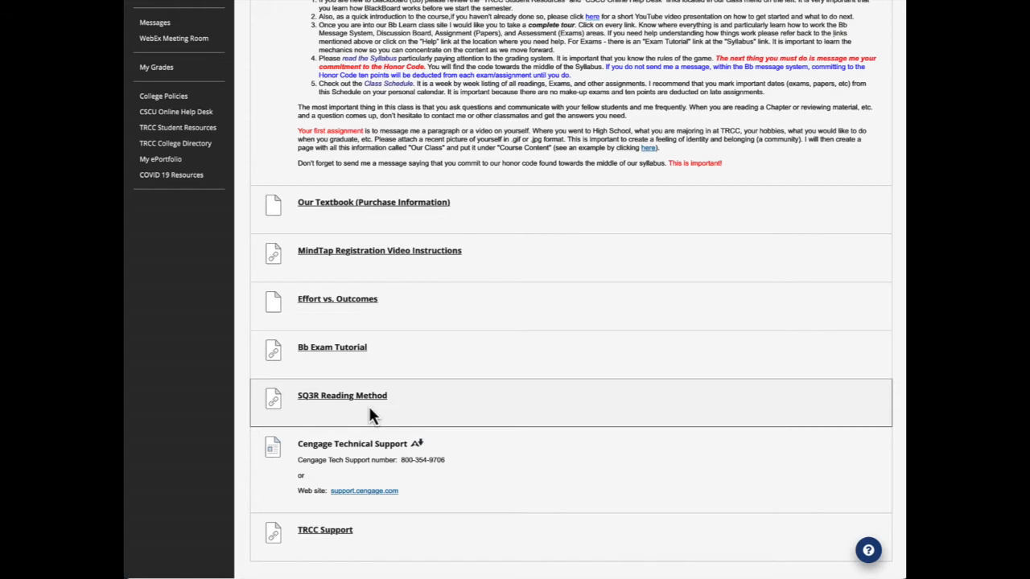
{"action": "mouse_move", "coordinate": [364, 447]}
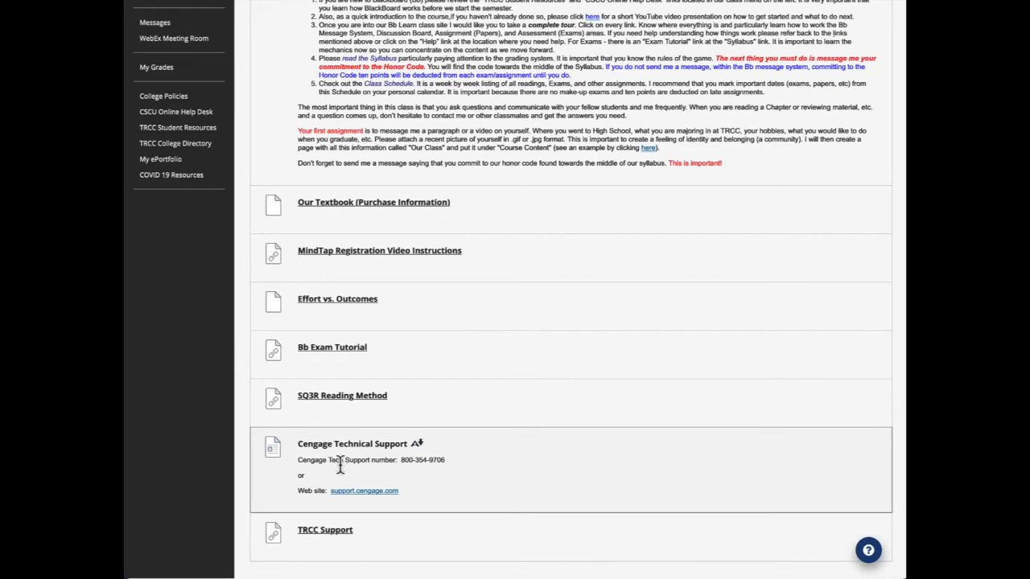
{"action": "mouse_move", "coordinate": [431, 490]}
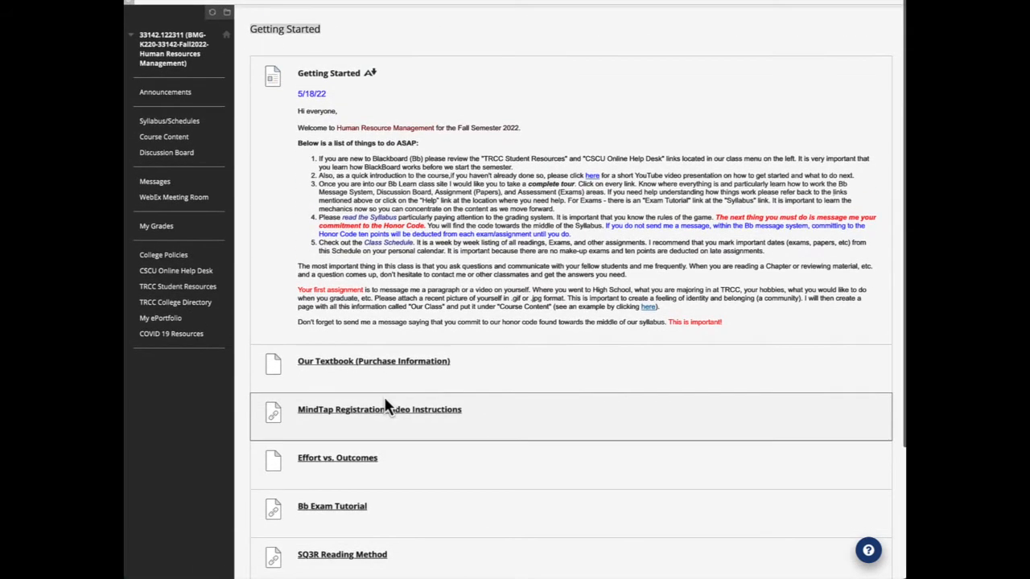
{"action": "mouse_move", "coordinate": [383, 125]}
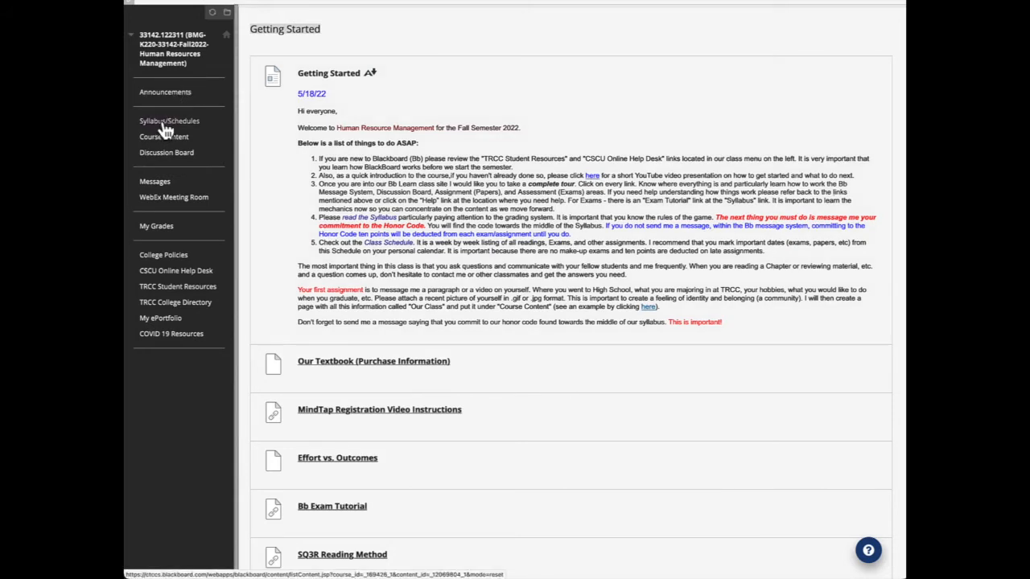
{"action": "mouse_move", "coordinate": [169, 121]}
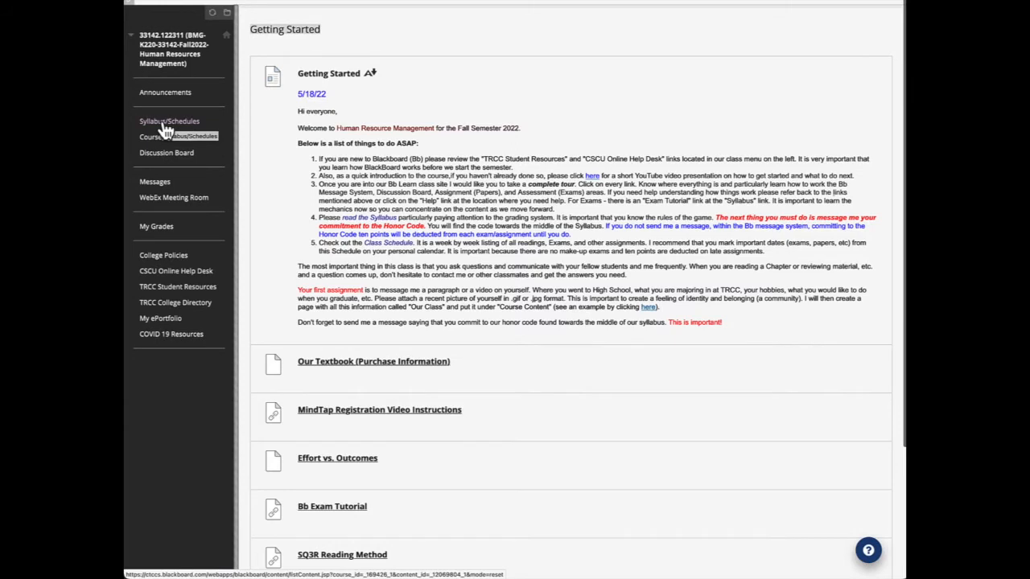
Open the Syllabus from Syllabus/Schedules, read through its grading section, then return to Syllabus/Schedules.
{"action": "left_click", "coordinate": [169, 120]}
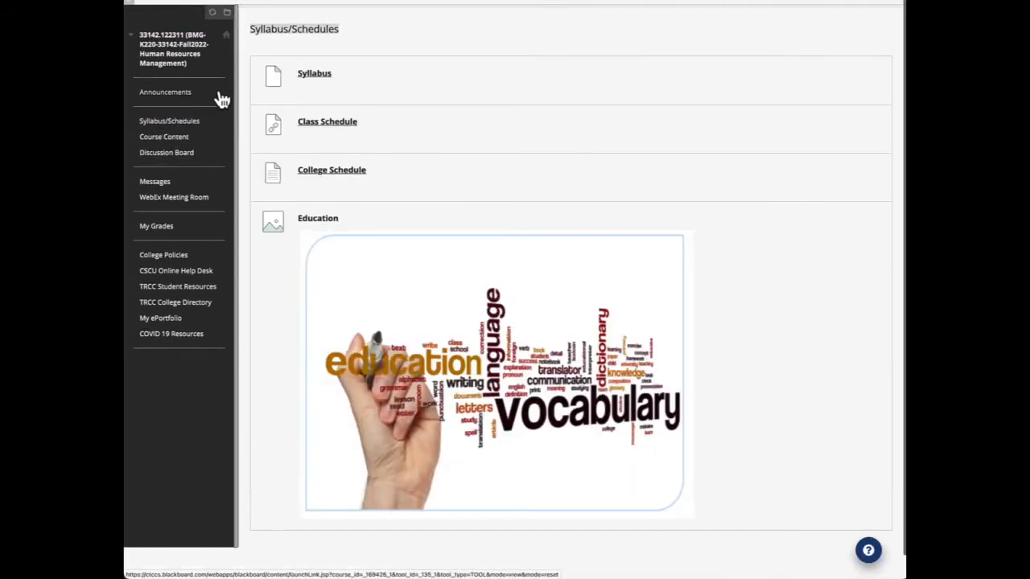
{"action": "left_click", "coordinate": [314, 74]}
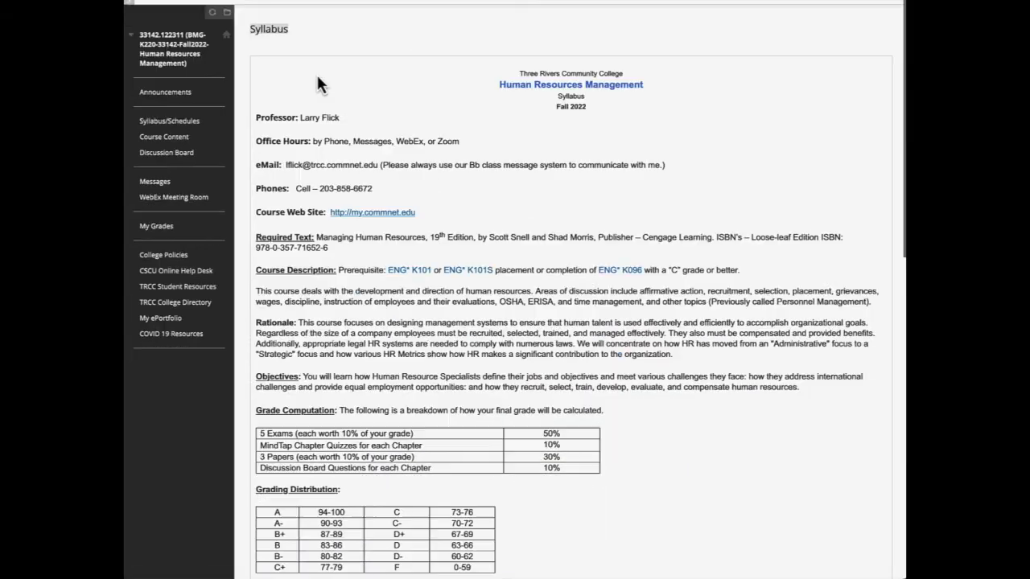
{"action": "scroll", "scroll_direction": "down", "scroll_amount": 3}
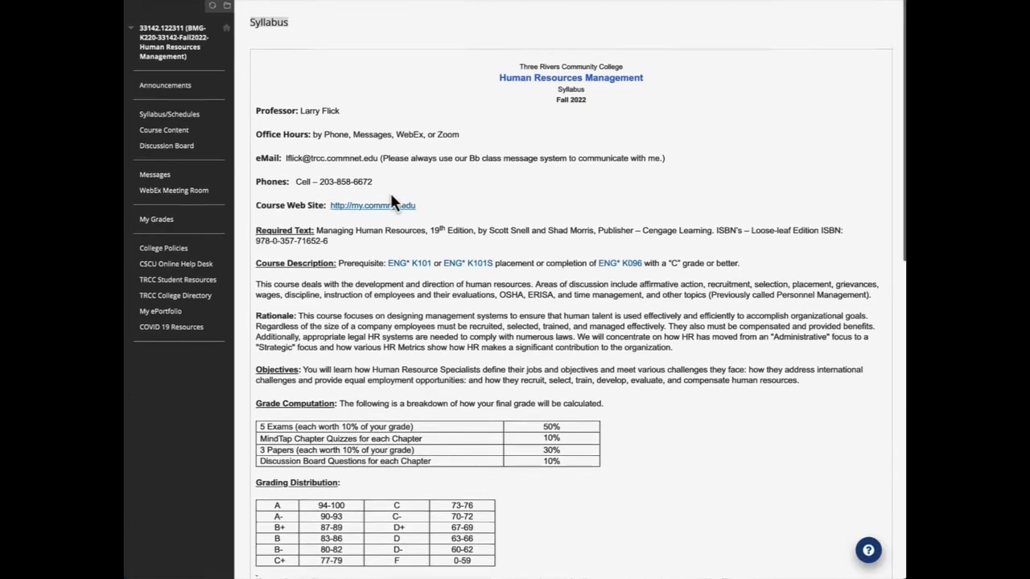
{"action": "scroll", "scroll_direction": "down", "scroll_amount": 3}
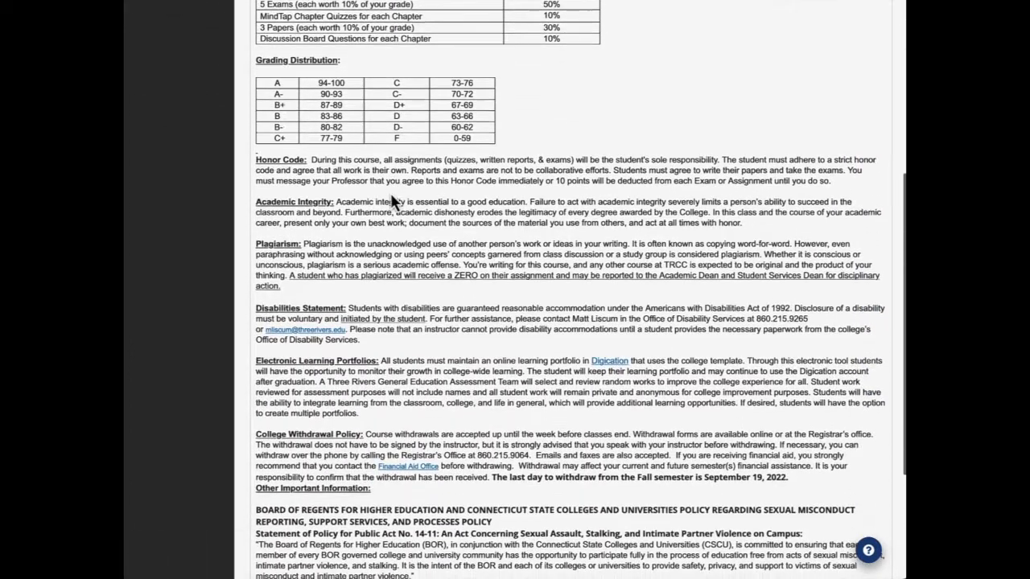
{"action": "scroll", "scroll_direction": "down", "scroll_amount": 3}
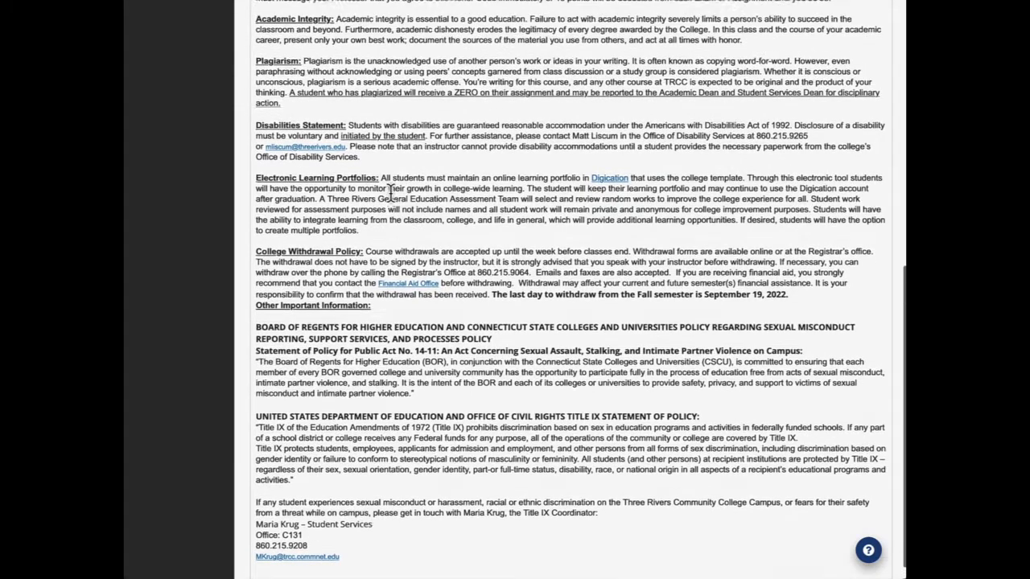
{"action": "scroll", "scroll_direction": "up", "scroll_amount": 3}
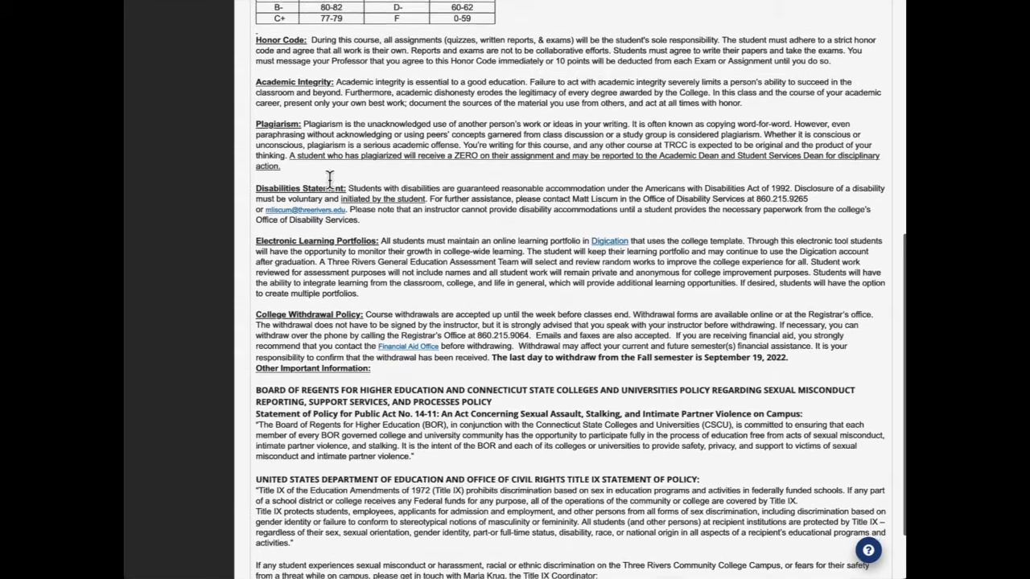
{"action": "scroll", "scroll_direction": "up", "scroll_amount": 3}
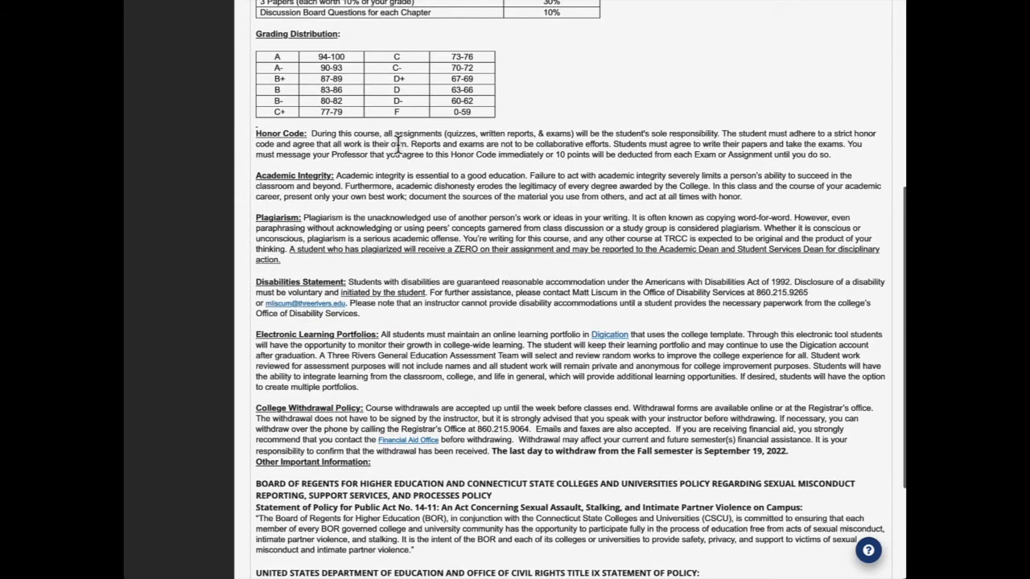
{"action": "scroll", "scroll_direction": "up", "scroll_amount": 3}
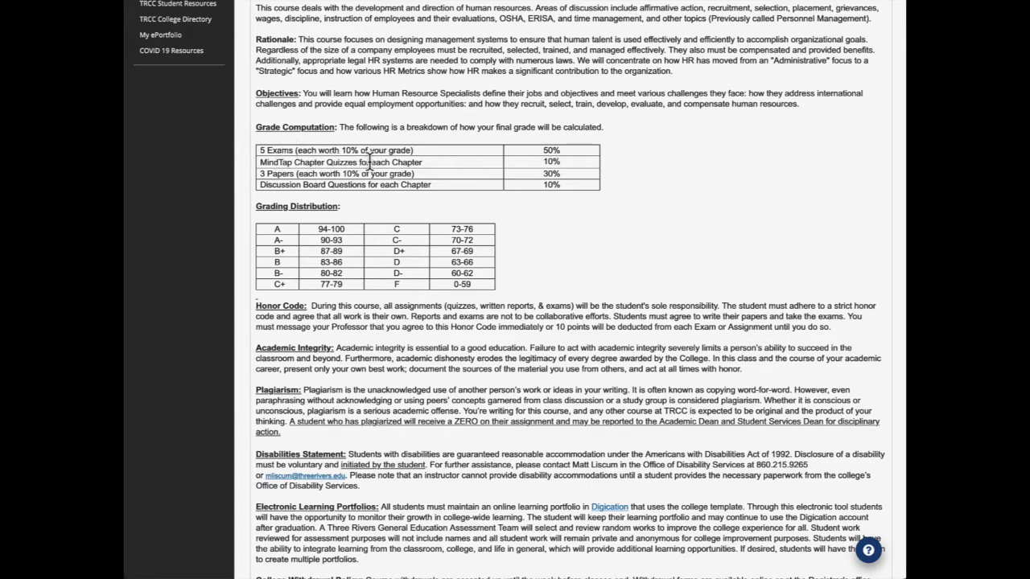
{"action": "mouse_move", "coordinate": [483, 170]}
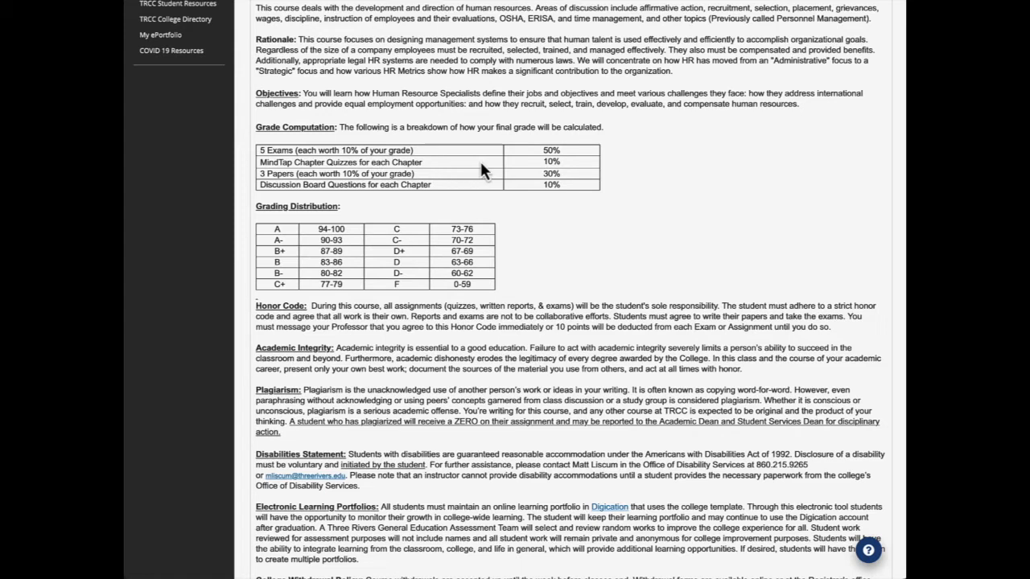
{"action": "mouse_move", "coordinate": [511, 178]}
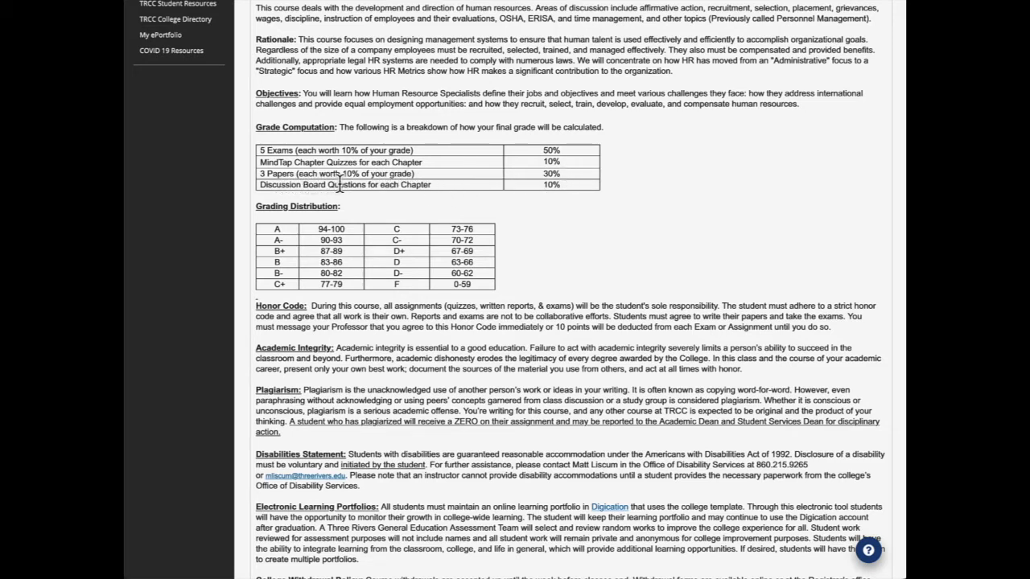
{"action": "mouse_move", "coordinate": [411, 183]}
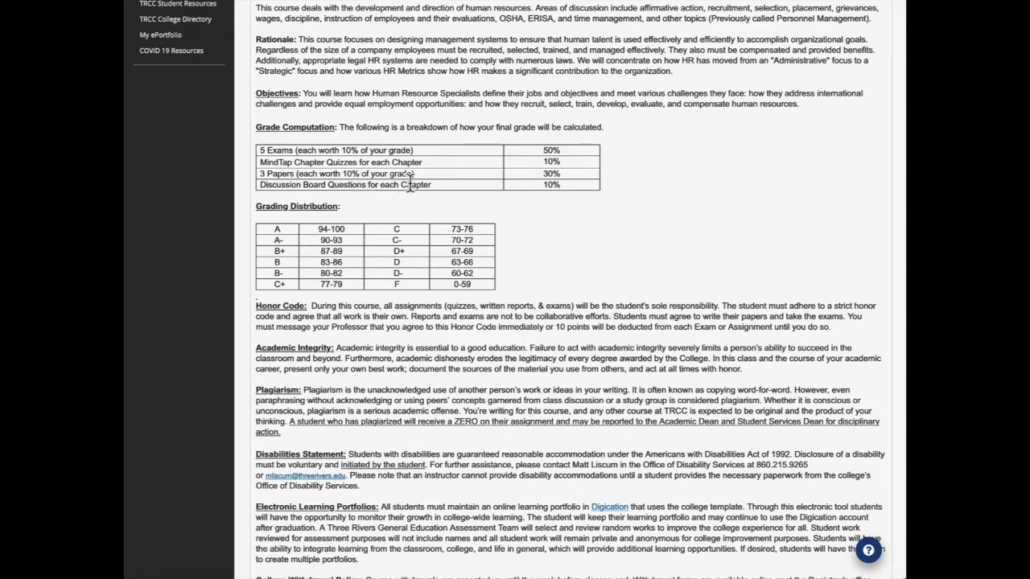
{"action": "mouse_move", "coordinate": [523, 202]}
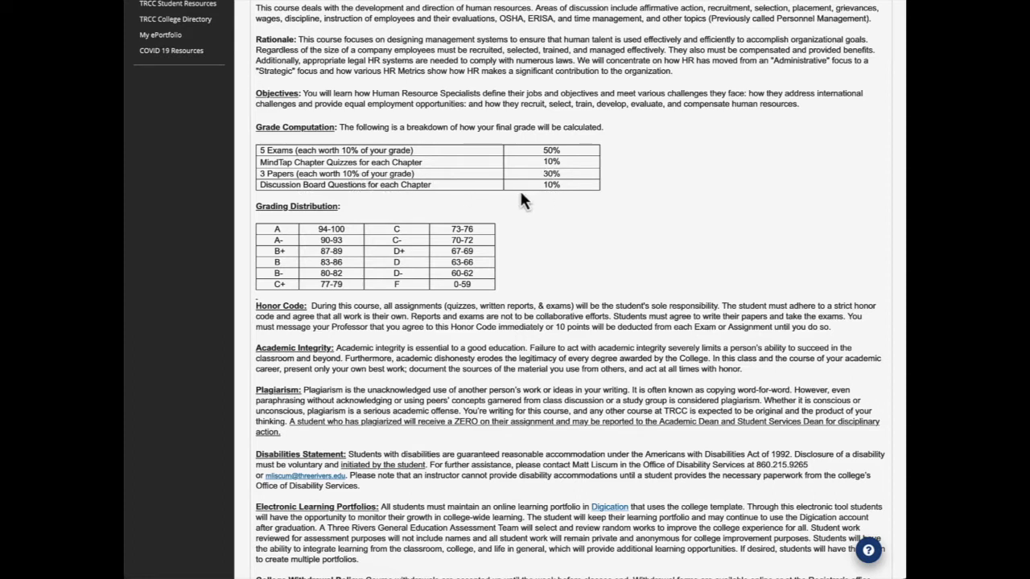
{"action": "mouse_move", "coordinate": [362, 206]}
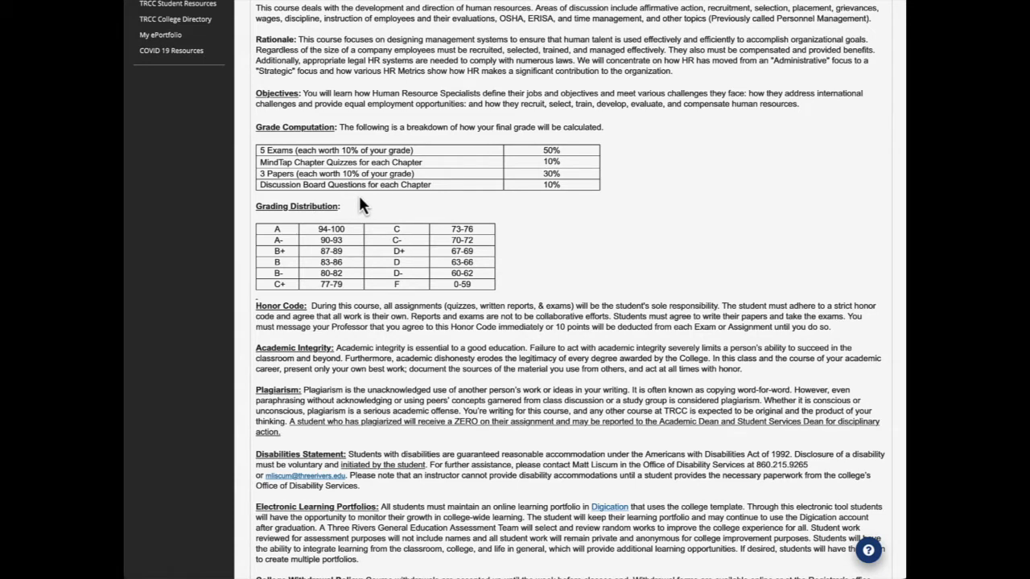
{"action": "mouse_move", "coordinate": [560, 184]}
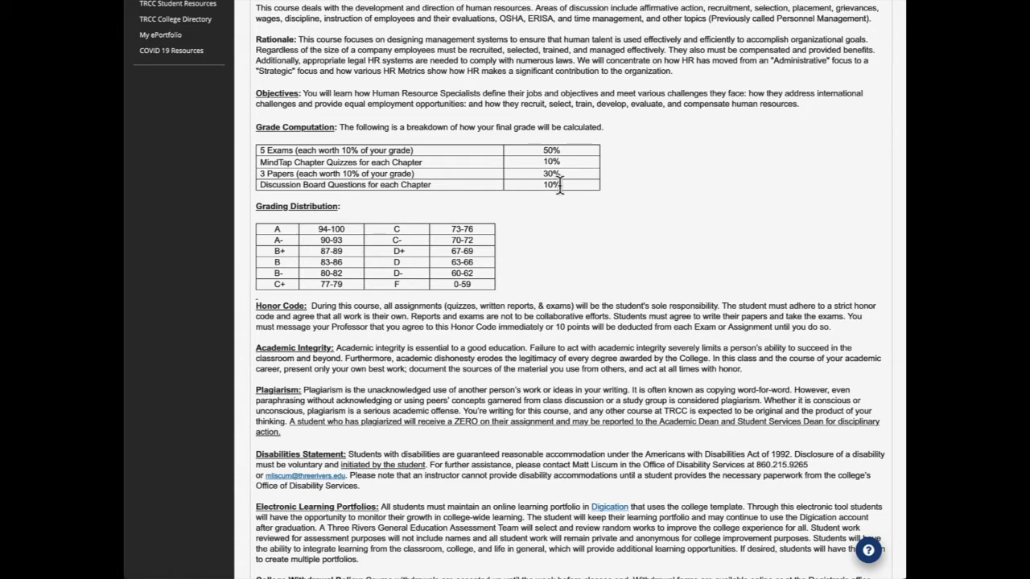
{"action": "mouse_move", "coordinate": [634, 187]}
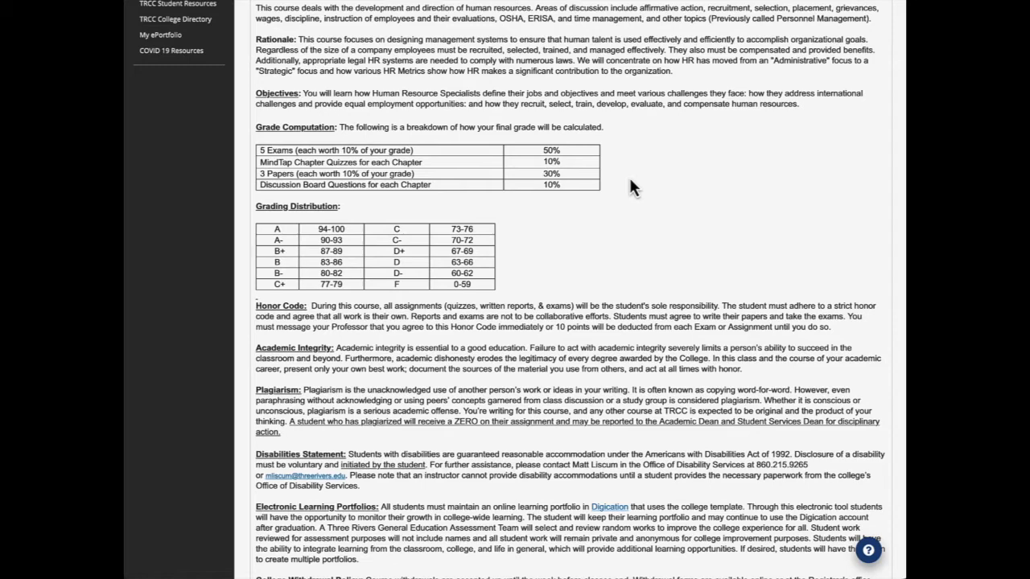
{"action": "mouse_move", "coordinate": [622, 187]}
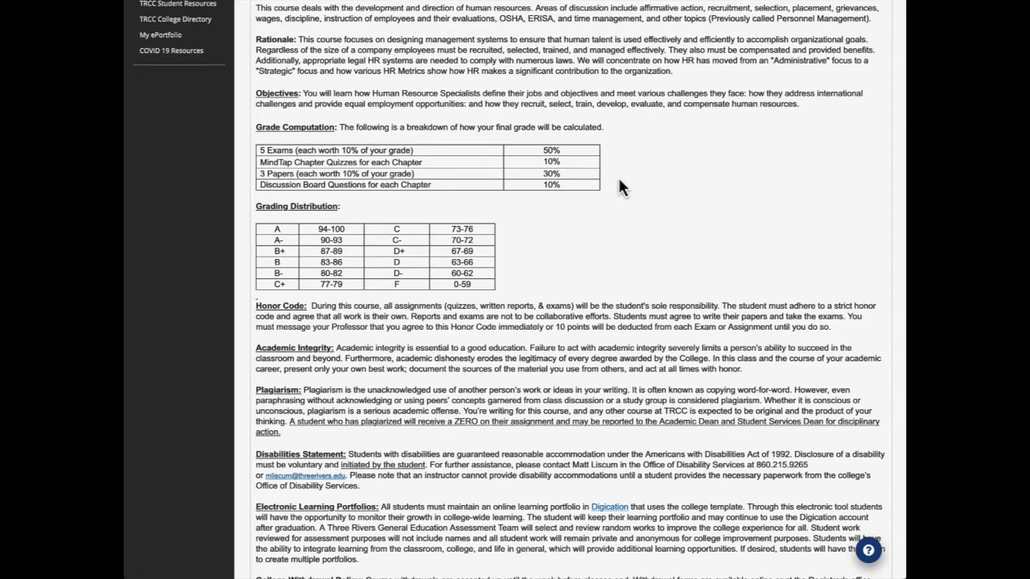
{"action": "scroll", "scroll_direction": "up", "scroll_amount": 3}
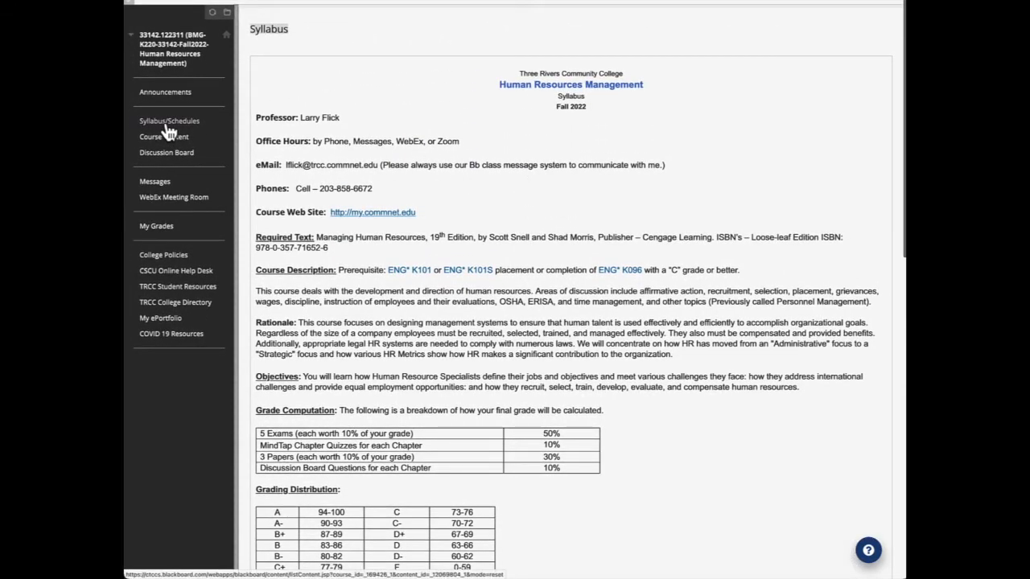
{"action": "left_click", "coordinate": [169, 120]}
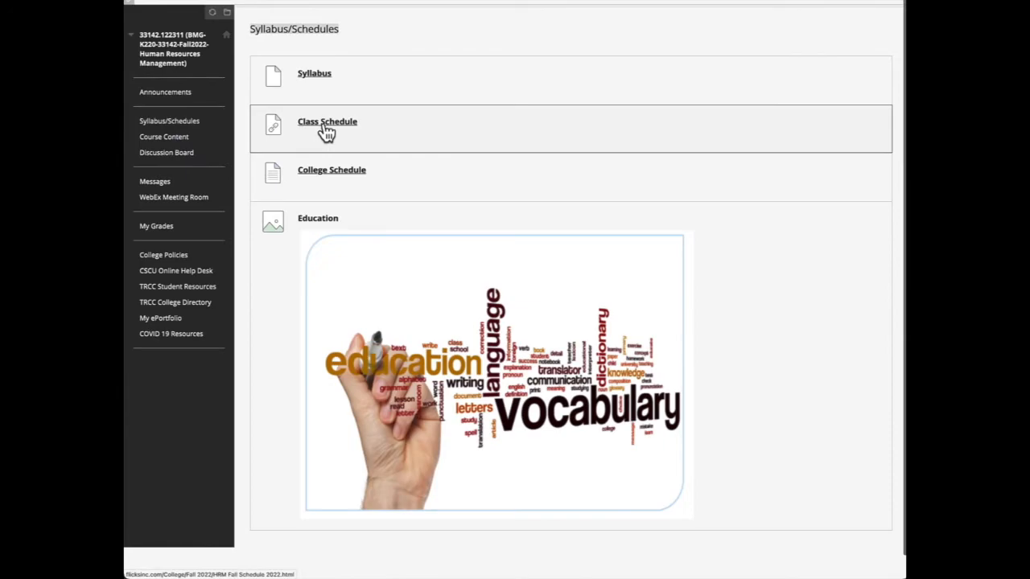
{"action": "left_click", "coordinate": [328, 123]}
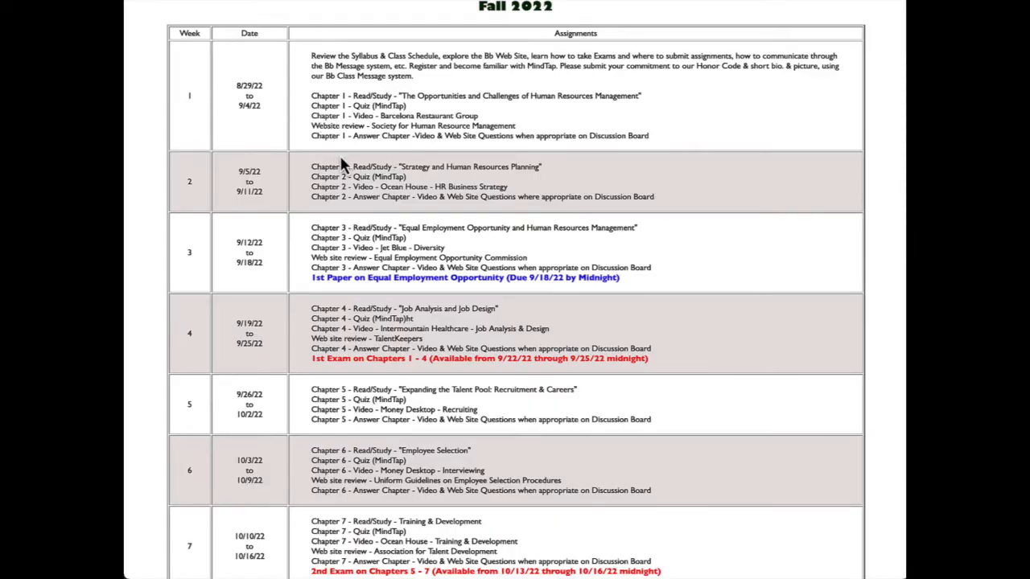
{"action": "scroll", "scroll_direction": "down", "scroll_amount": 3}
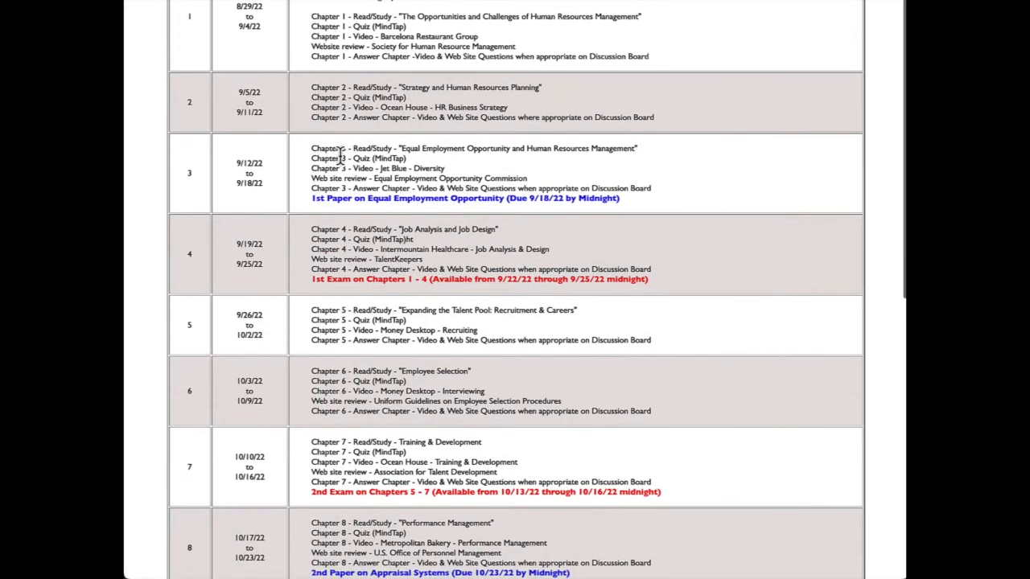
{"action": "scroll", "scroll_direction": "down", "scroll_amount": 3}
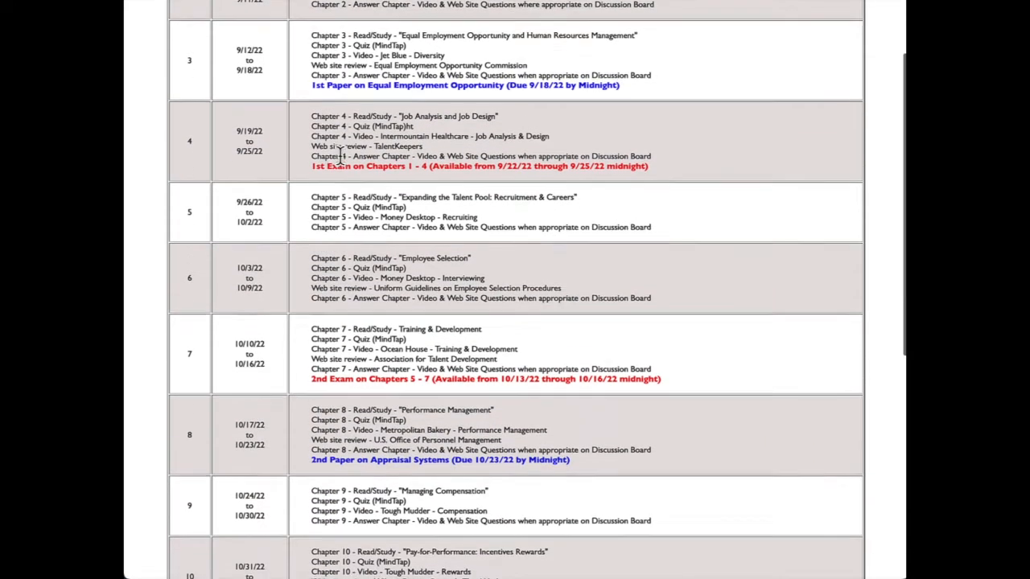
{"action": "scroll", "scroll_direction": "down", "scroll_amount": 3}
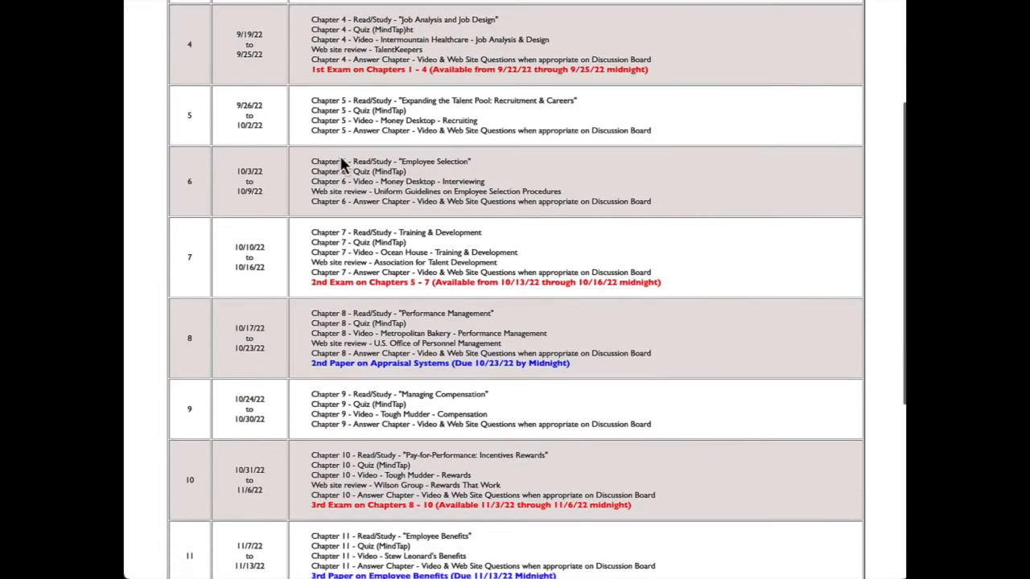
{"action": "scroll", "scroll_direction": "down", "scroll_amount": 3}
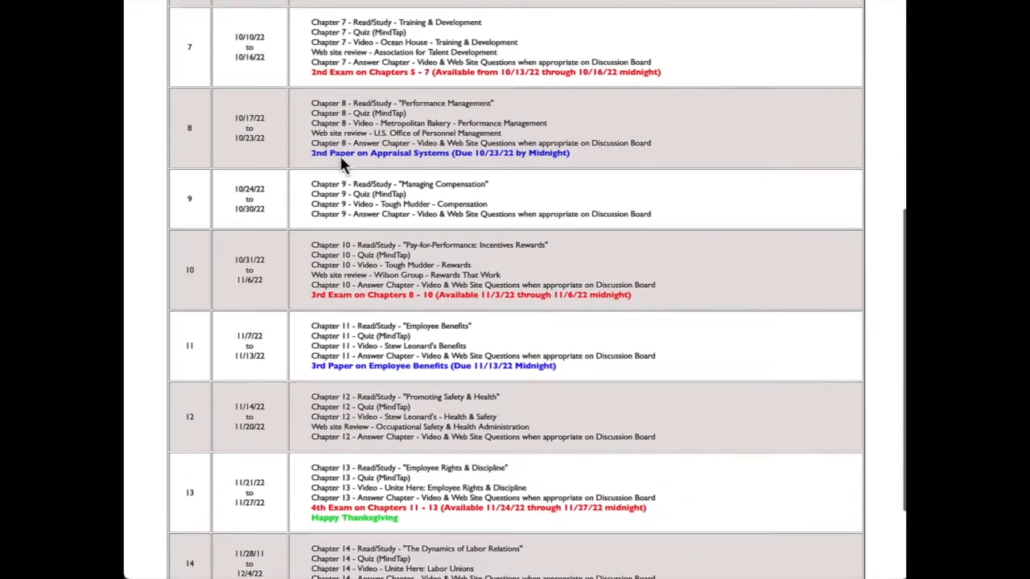
{"action": "scroll", "scroll_direction": "down", "scroll_amount": 3}
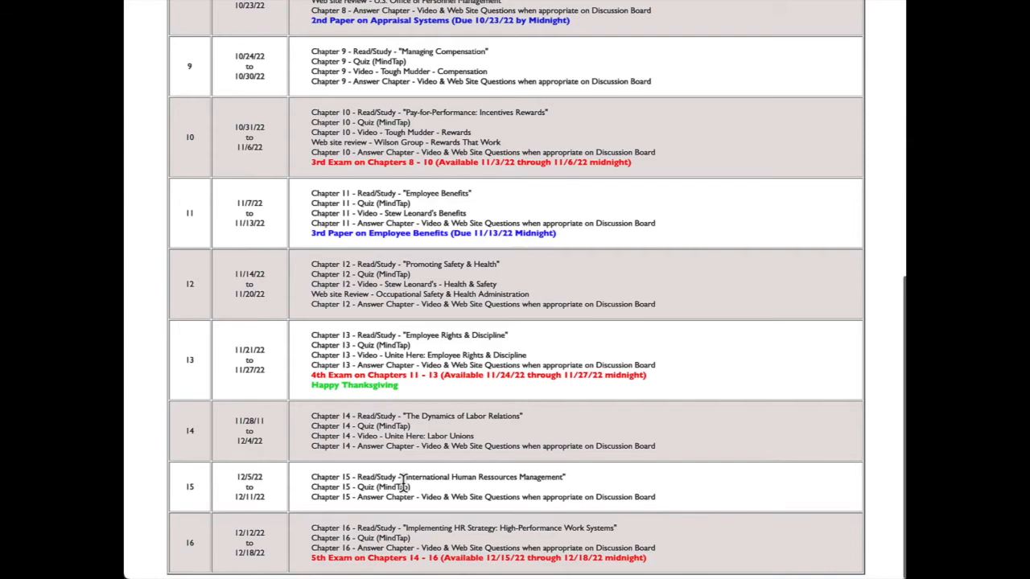
{"action": "mouse_move", "coordinate": [465, 360]}
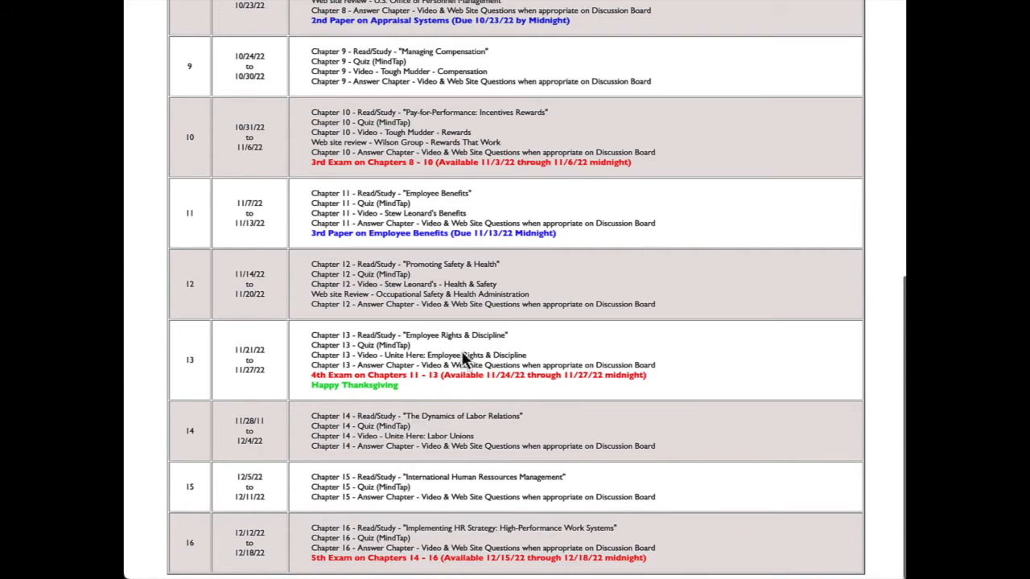
{"action": "scroll", "scroll_direction": "up", "scroll_amount": 3}
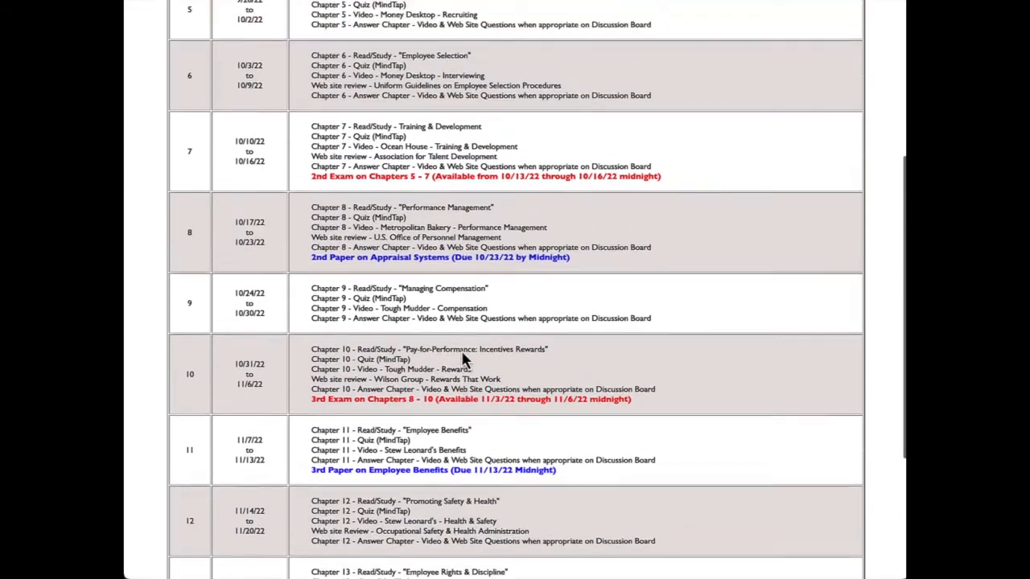
{"action": "scroll", "scroll_direction": "up", "scroll_amount": 3}
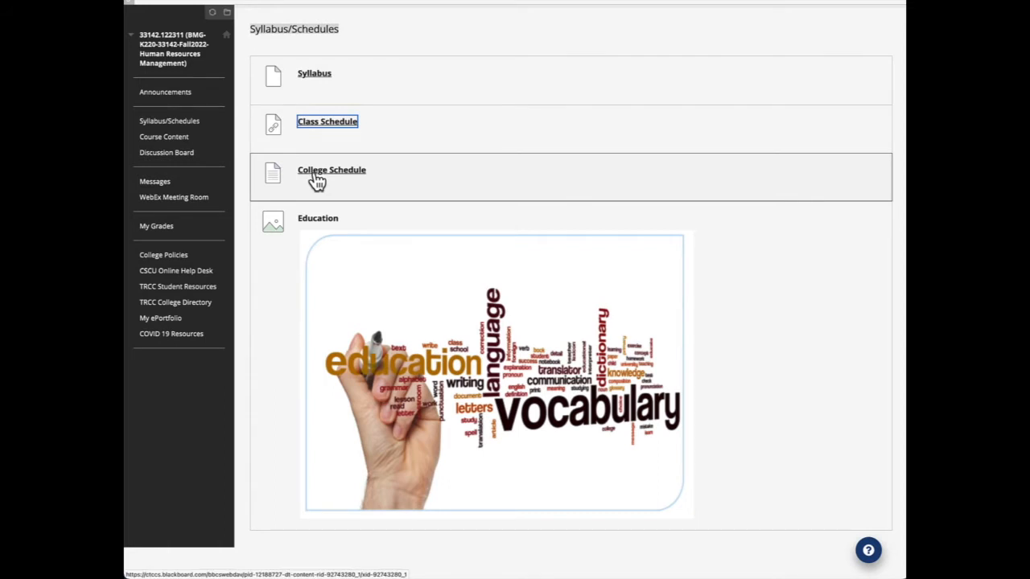
{"action": "mouse_move", "coordinate": [319, 179]}
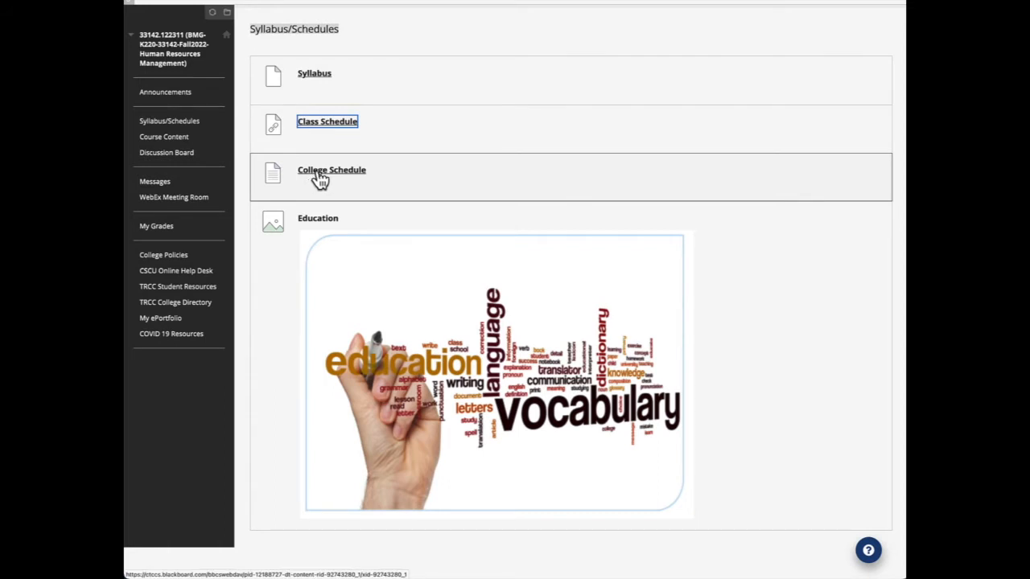
View the College Schedule of Fall 2022 key dates, then return to Syllabus/Schedules.
{"action": "left_click", "coordinate": [331, 170]}
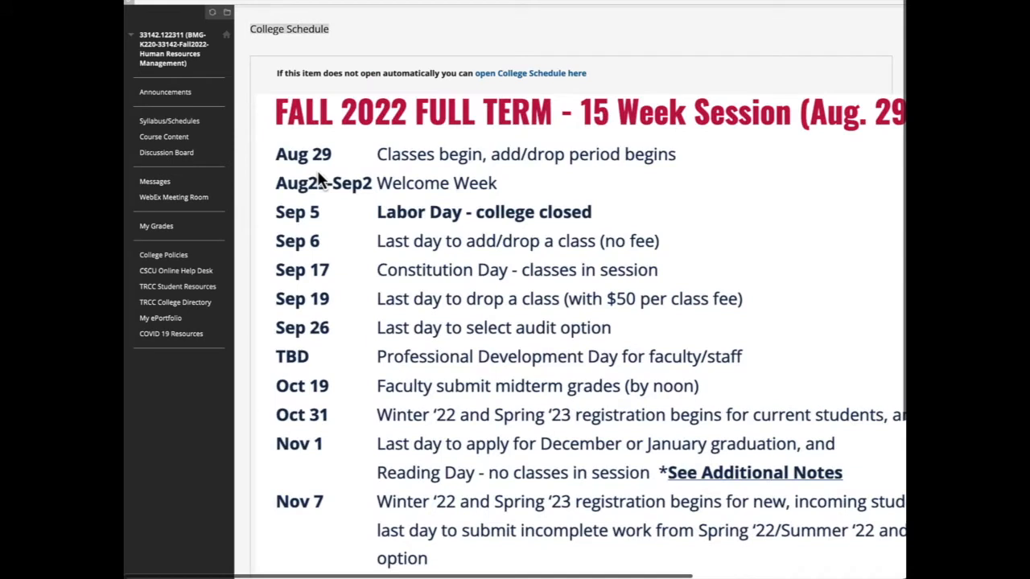
{"action": "mouse_move", "coordinate": [338, 206]}
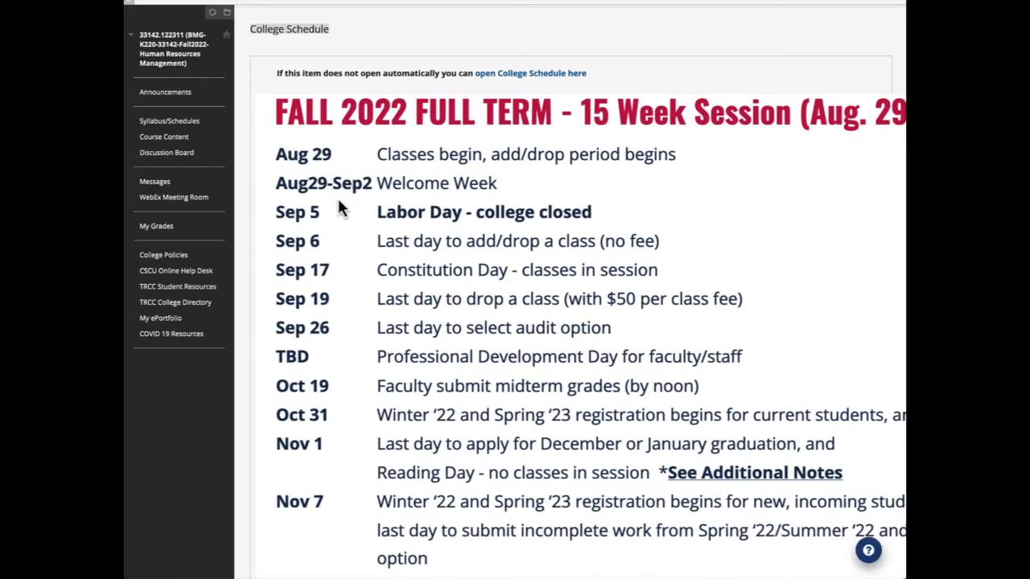
{"action": "mouse_move", "coordinate": [351, 296]}
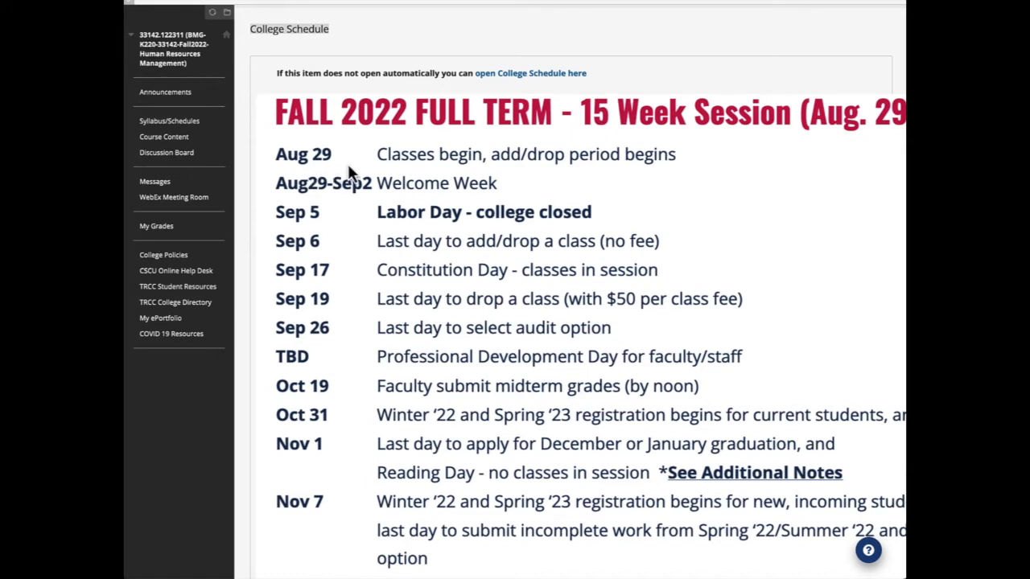
{"action": "mouse_move", "coordinate": [470, 212]}
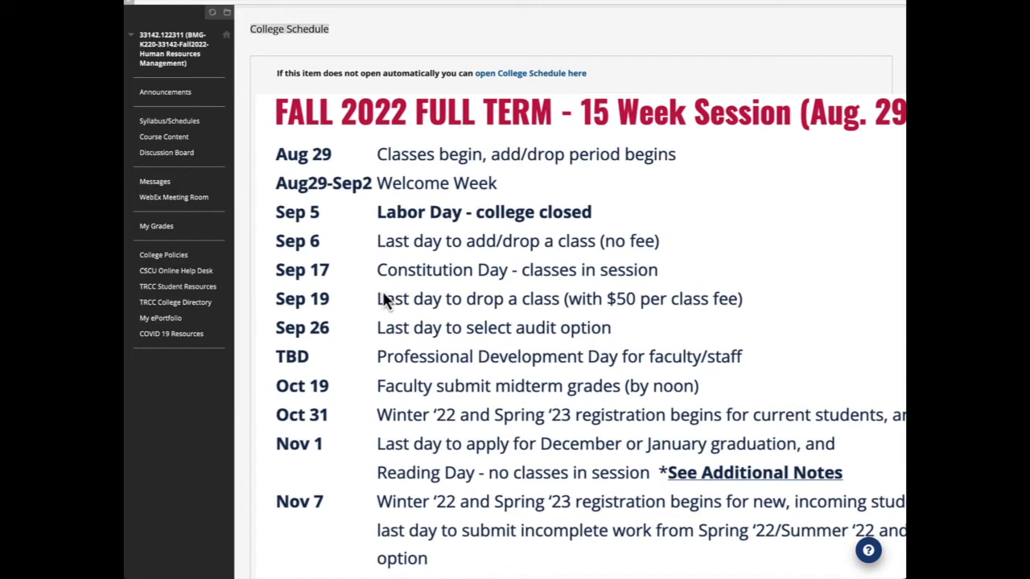
{"action": "scroll", "scroll_direction": "down", "scroll_amount": 3}
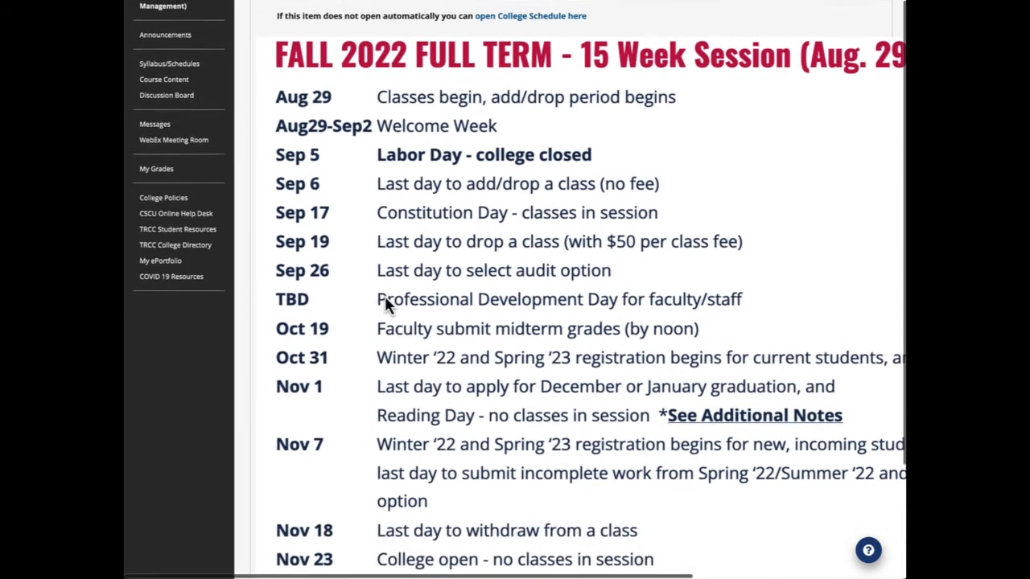
{"action": "scroll", "scroll_direction": "down", "scroll_amount": 3}
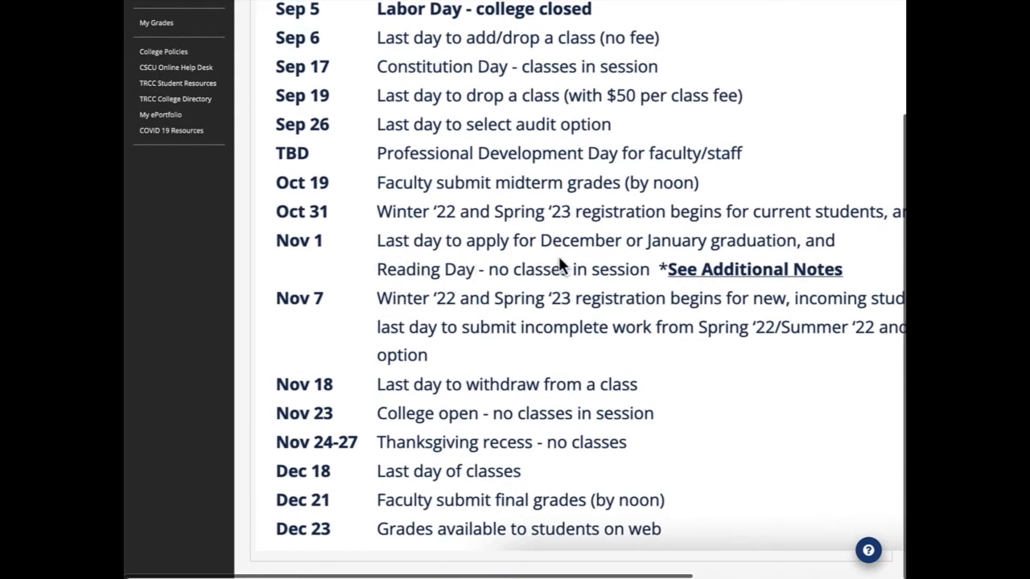
{"action": "mouse_move", "coordinate": [524, 270]}
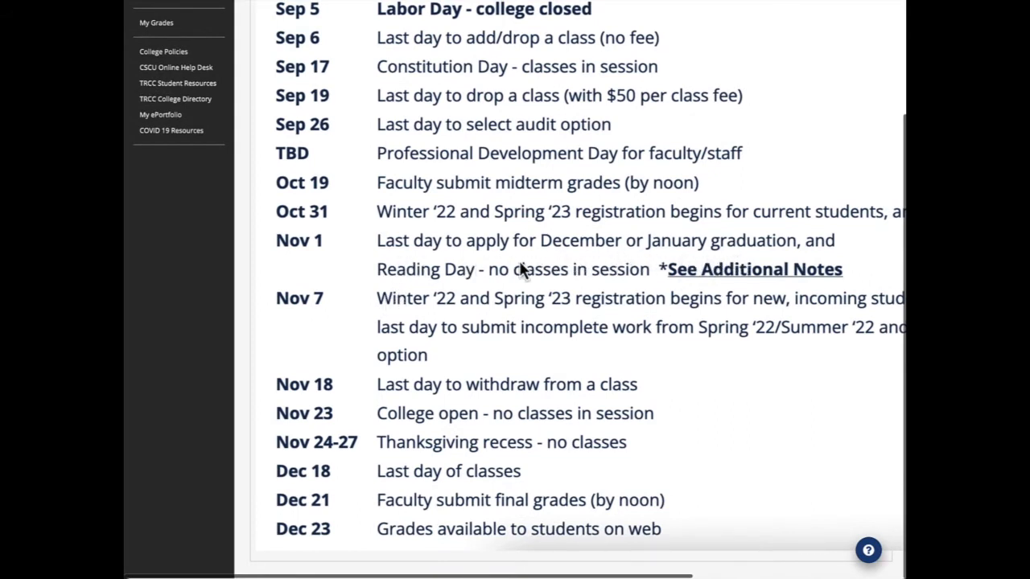
{"action": "mouse_move", "coordinate": [470, 412]}
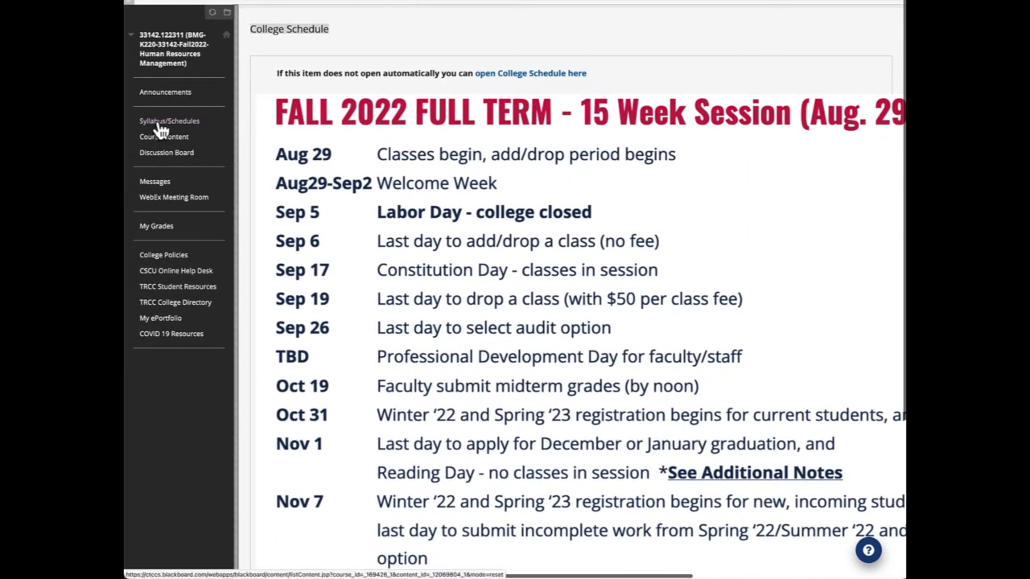
{"action": "left_click", "coordinate": [169, 120]}
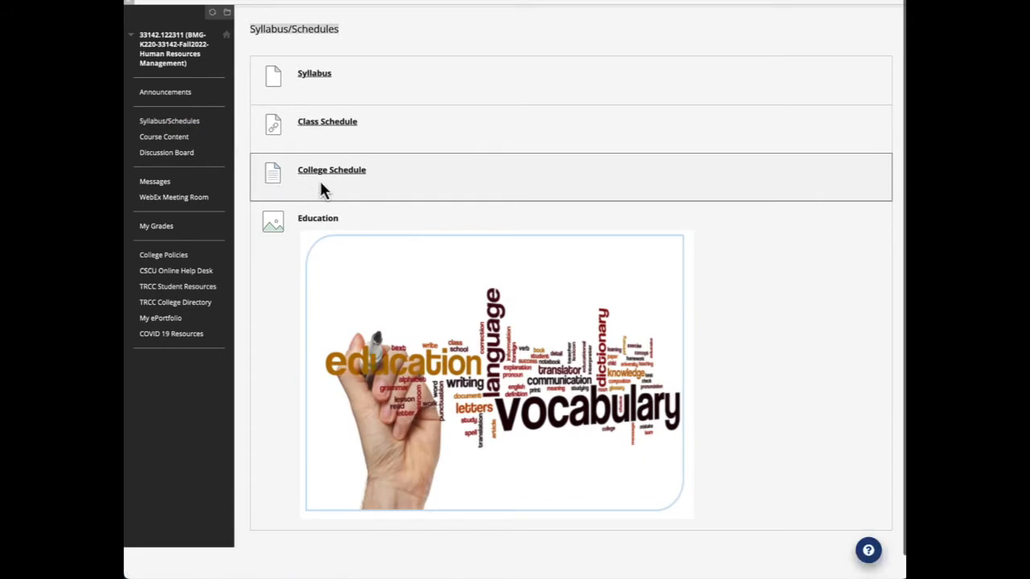
{"action": "mouse_move", "coordinate": [357, 199]}
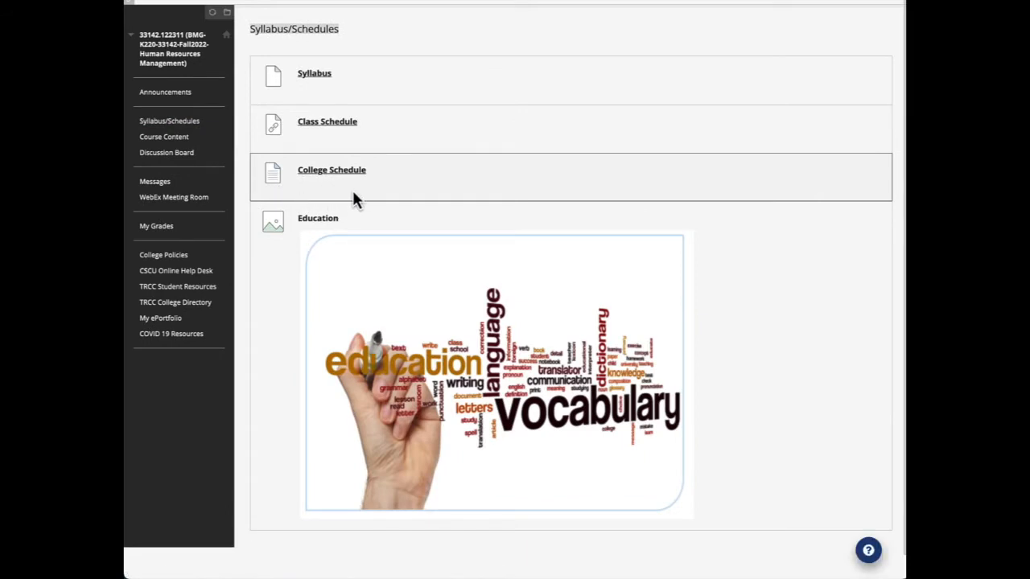
{"action": "mouse_move", "coordinate": [402, 431]}
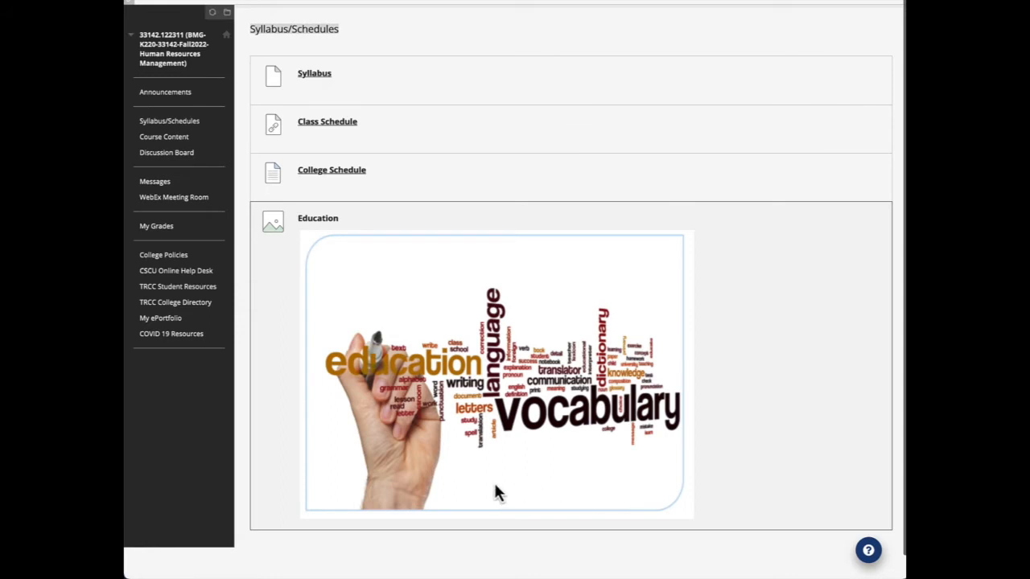
{"action": "mouse_move", "coordinate": [369, 274]}
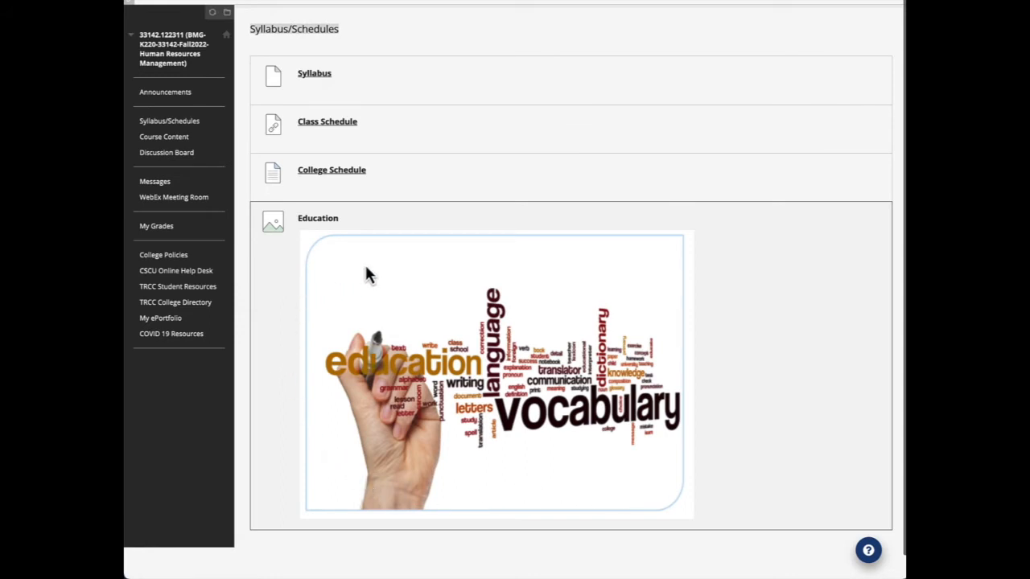
{"action": "mouse_move", "coordinate": [344, 291]}
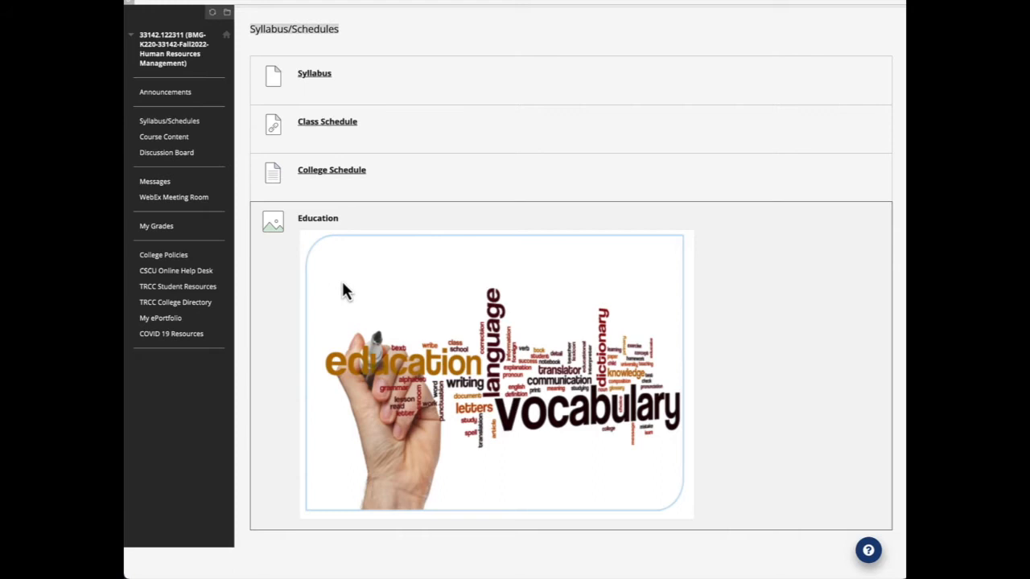
{"action": "mouse_move", "coordinate": [164, 137]}
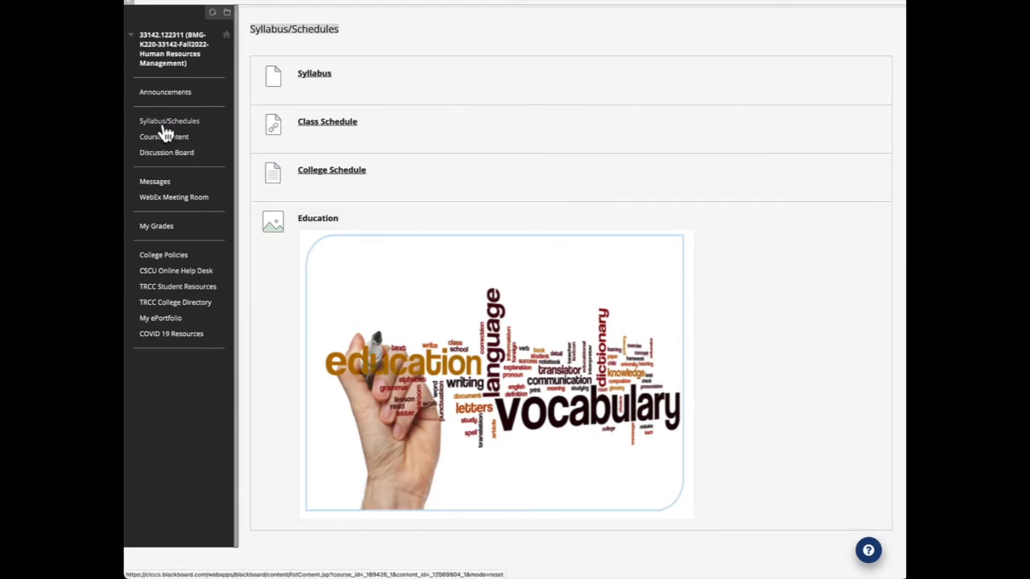
{"action": "mouse_move", "coordinate": [164, 137]}
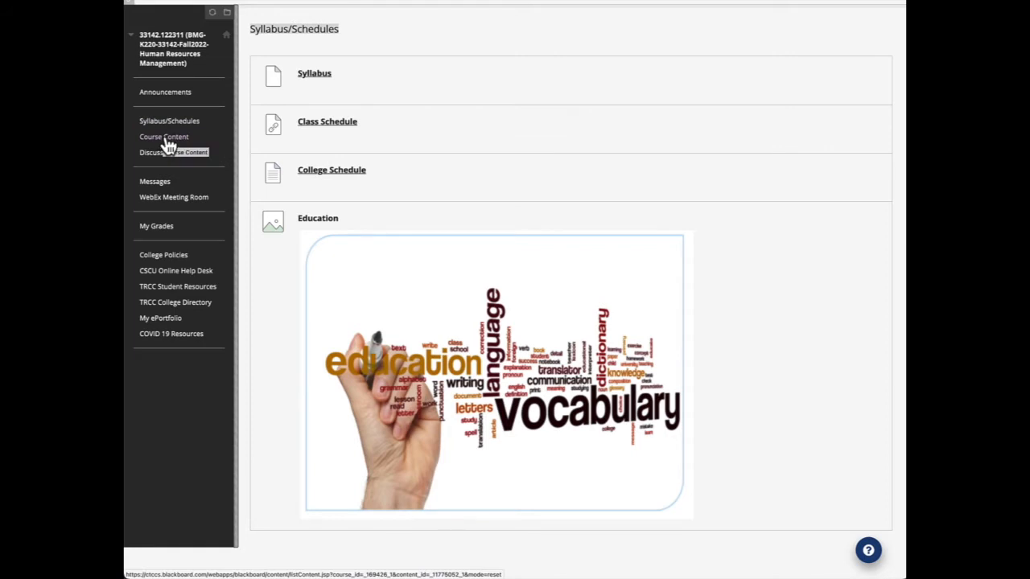
{"action": "left_click", "coordinate": [164, 136]}
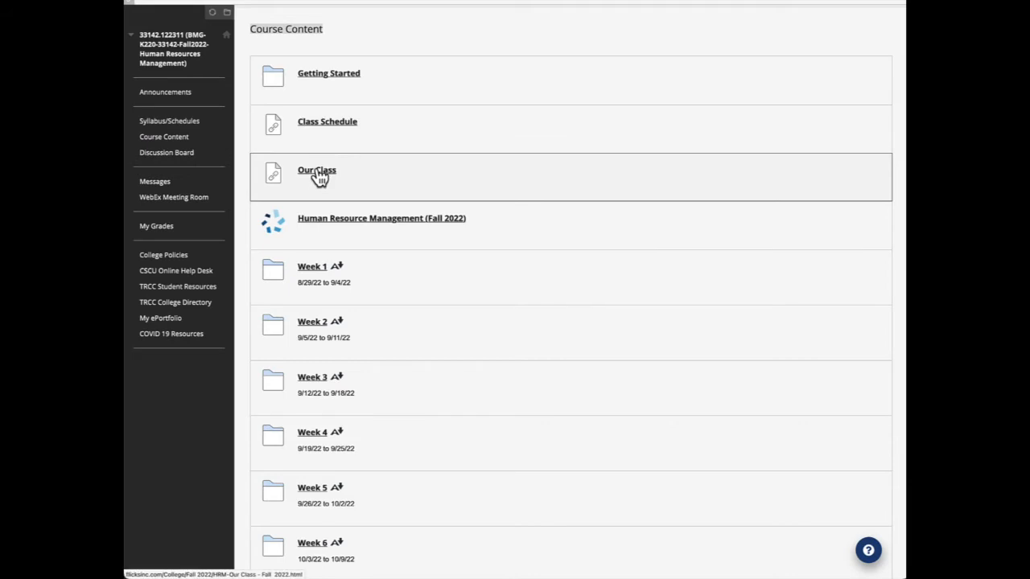
{"action": "left_click", "coordinate": [316, 171]}
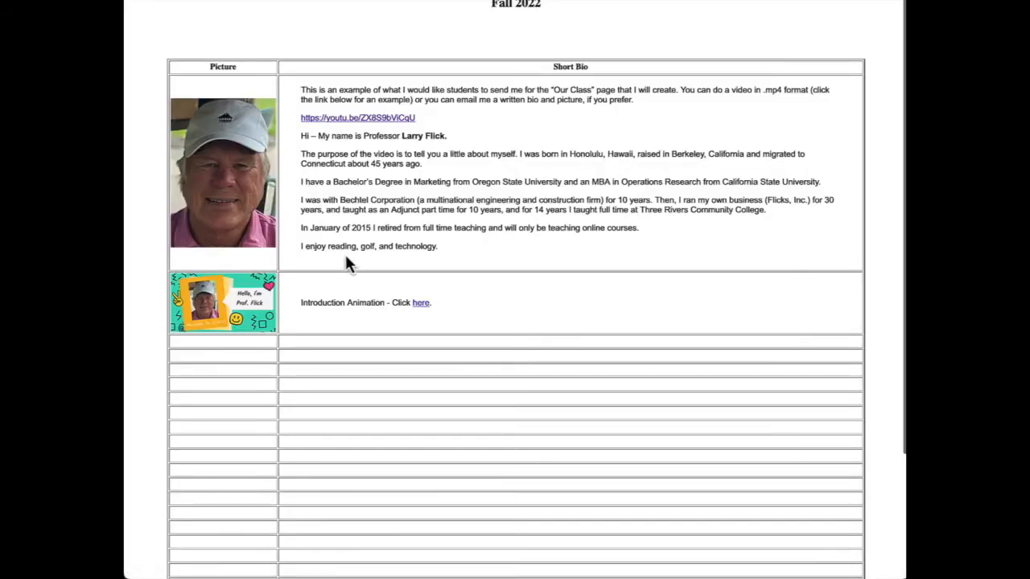
{"action": "mouse_move", "coordinate": [229, 141]}
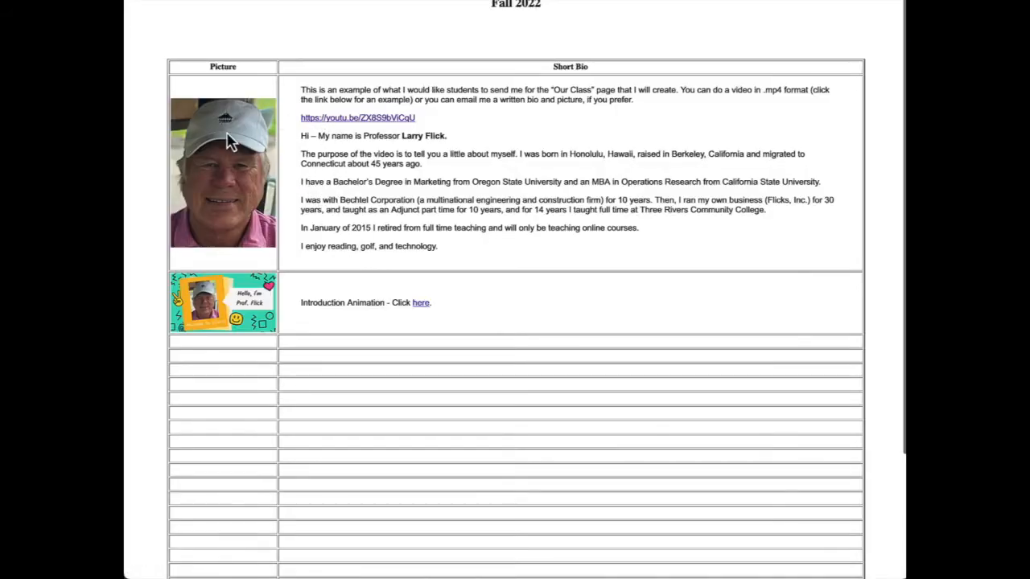
{"action": "mouse_move", "coordinate": [576, 121]}
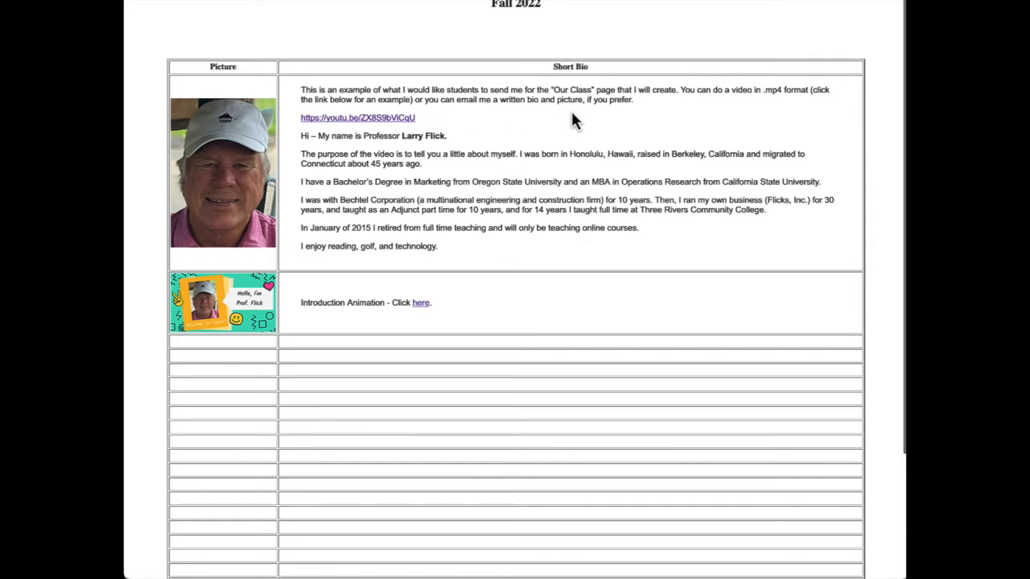
{"action": "mouse_move", "coordinate": [338, 313]}
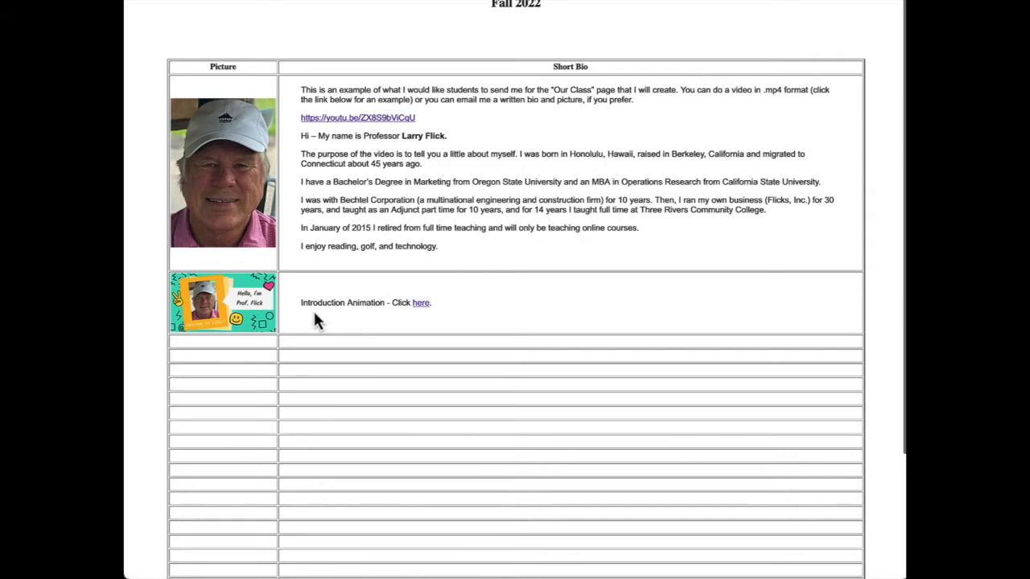
{"action": "mouse_move", "coordinate": [402, 325]}
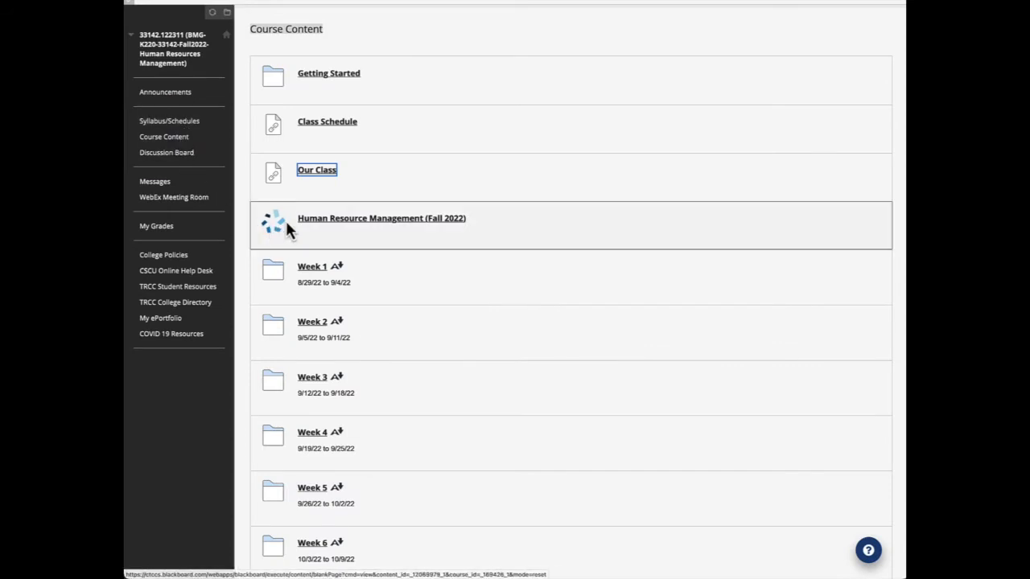
{"action": "mouse_move", "coordinate": [325, 235]}
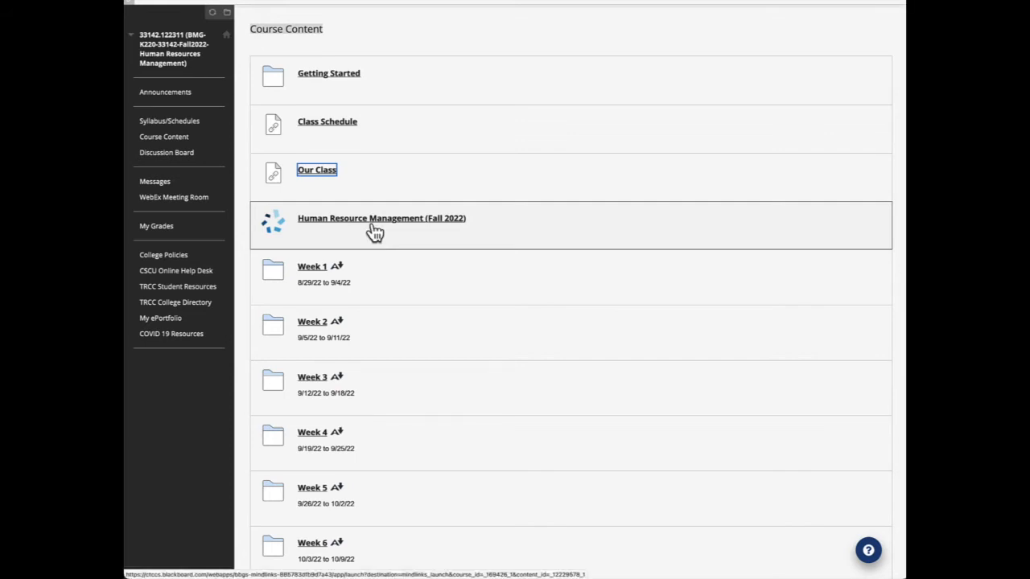
{"action": "mouse_move", "coordinate": [383, 236]}
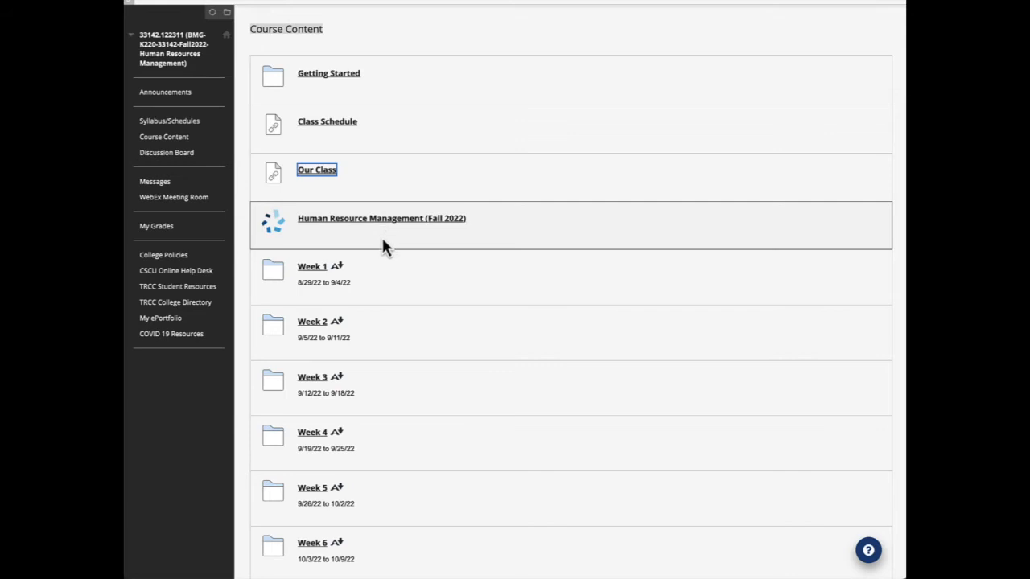
{"action": "scroll", "scroll_direction": "down", "scroll_amount": 3}
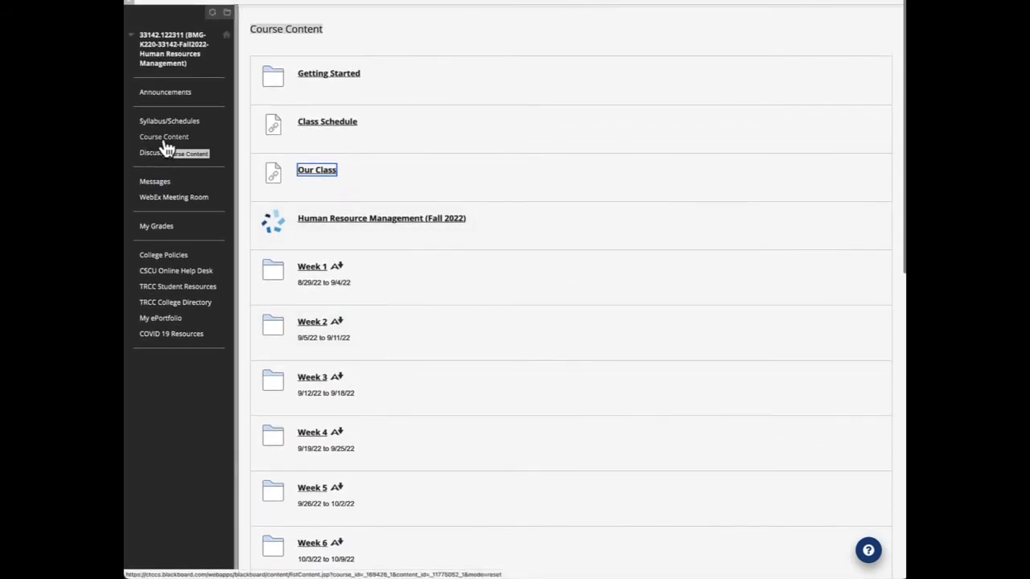
{"action": "mouse_move", "coordinate": [354, 276]}
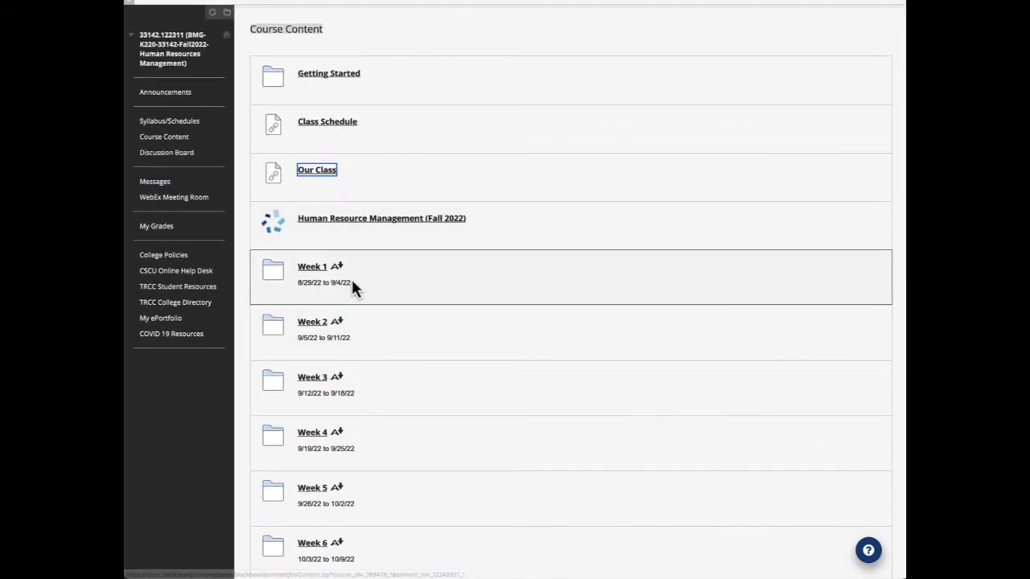
{"action": "mouse_move", "coordinate": [367, 298]}
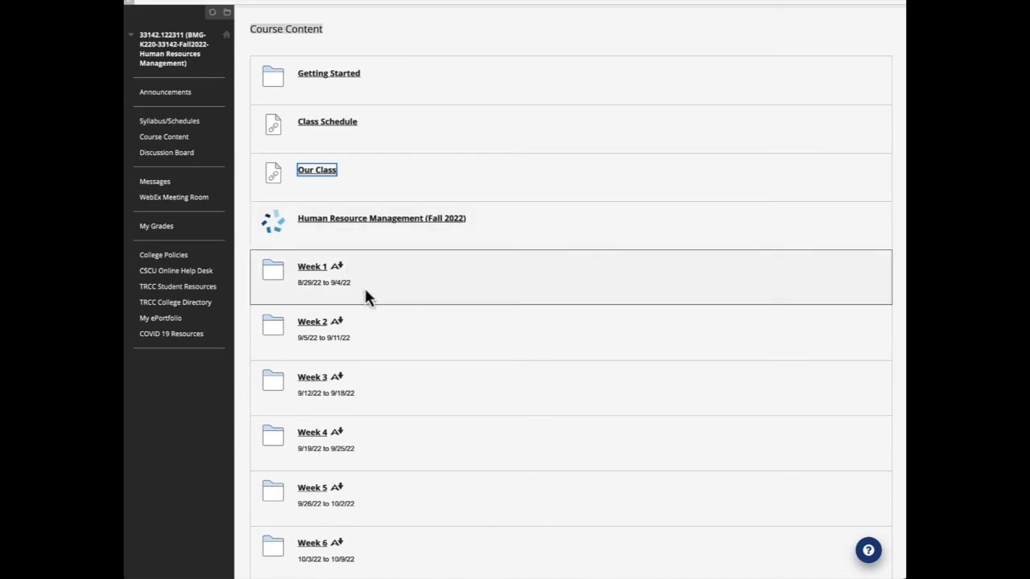
{"action": "scroll", "scroll_direction": "down", "scroll_amount": 3}
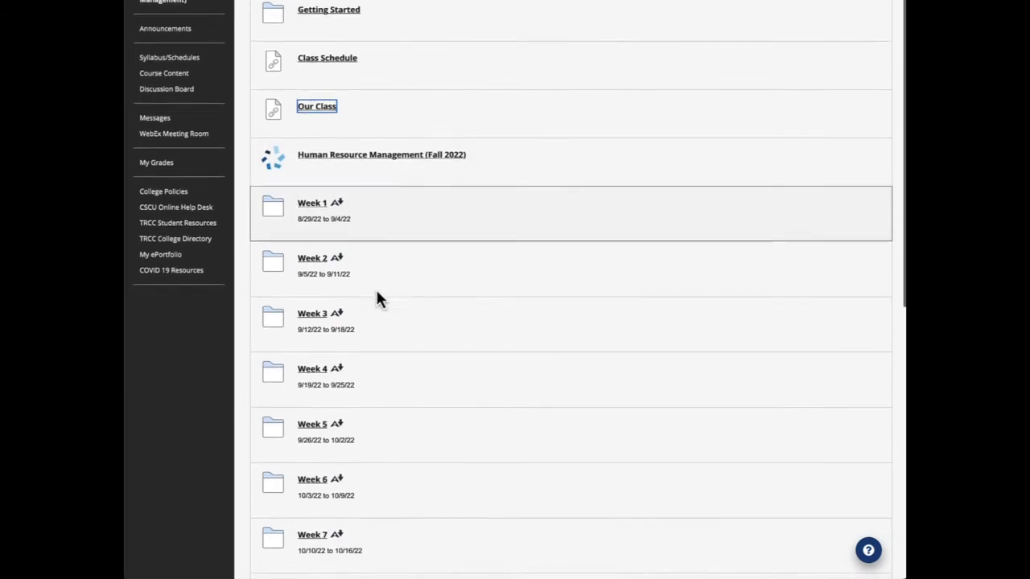
{"action": "scroll", "scroll_direction": "down", "scroll_amount": 3}
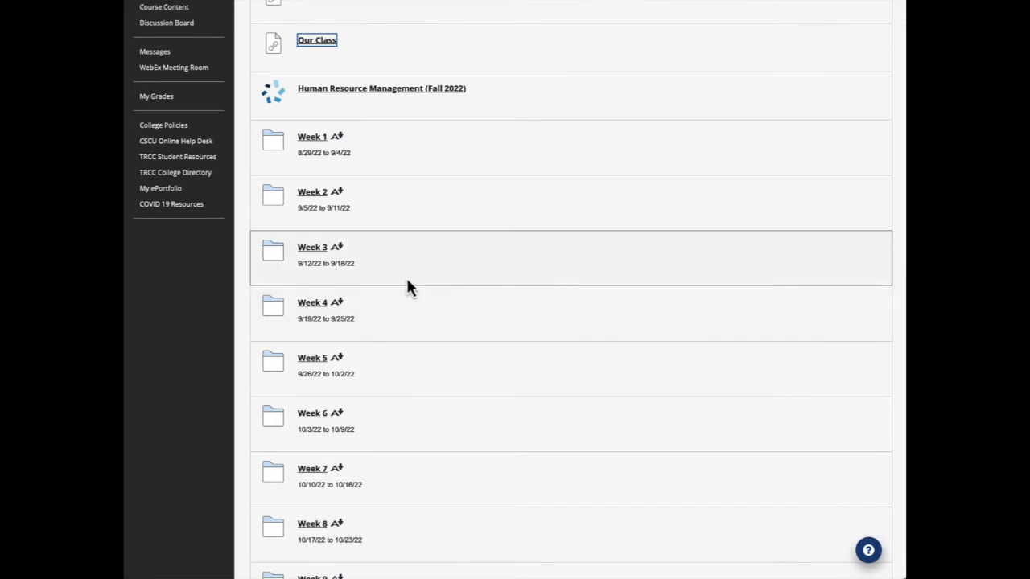
{"action": "mouse_move", "coordinate": [312, 145]}
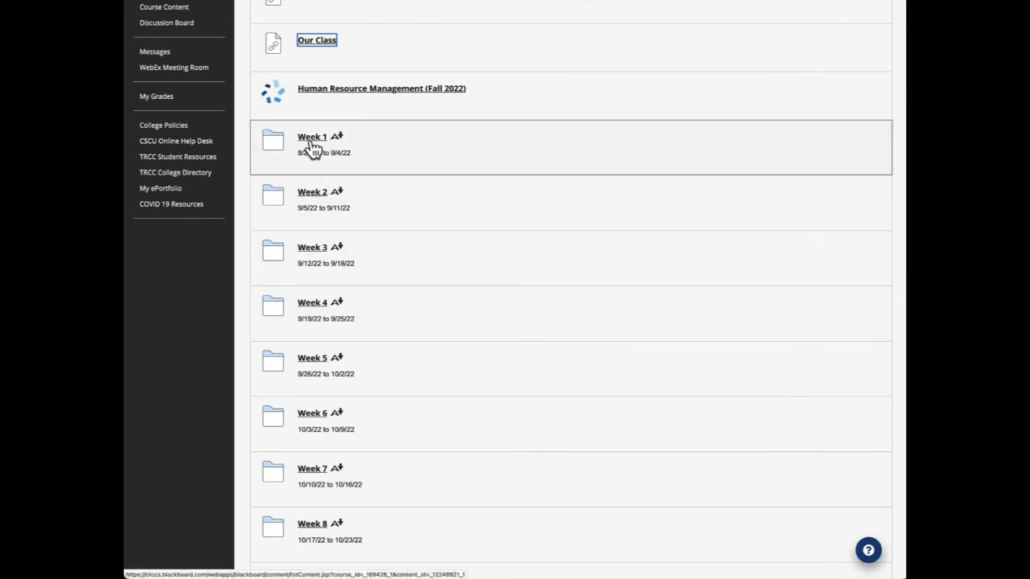
{"action": "left_click", "coordinate": [312, 136]}
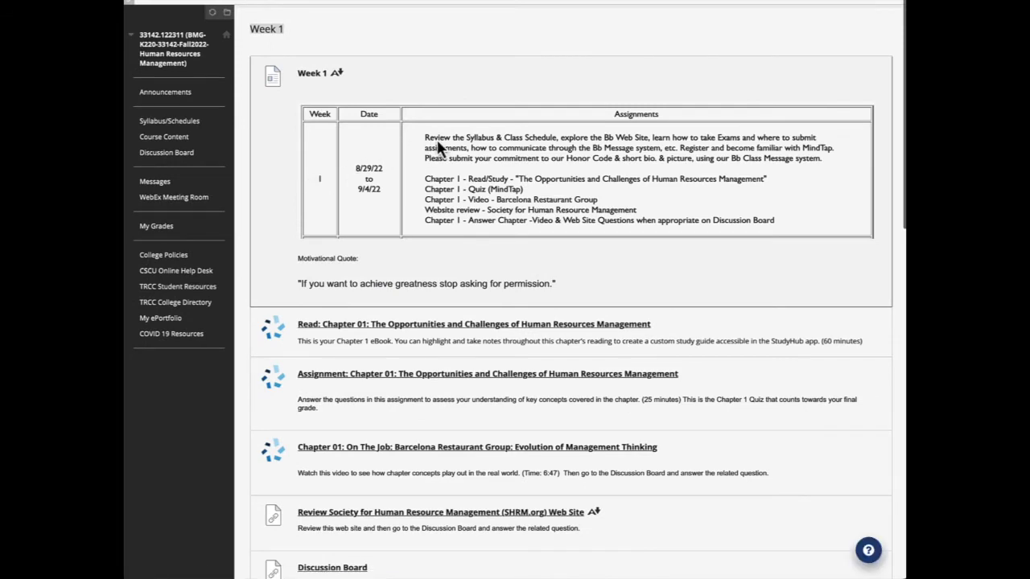
{"action": "mouse_move", "coordinate": [563, 169]}
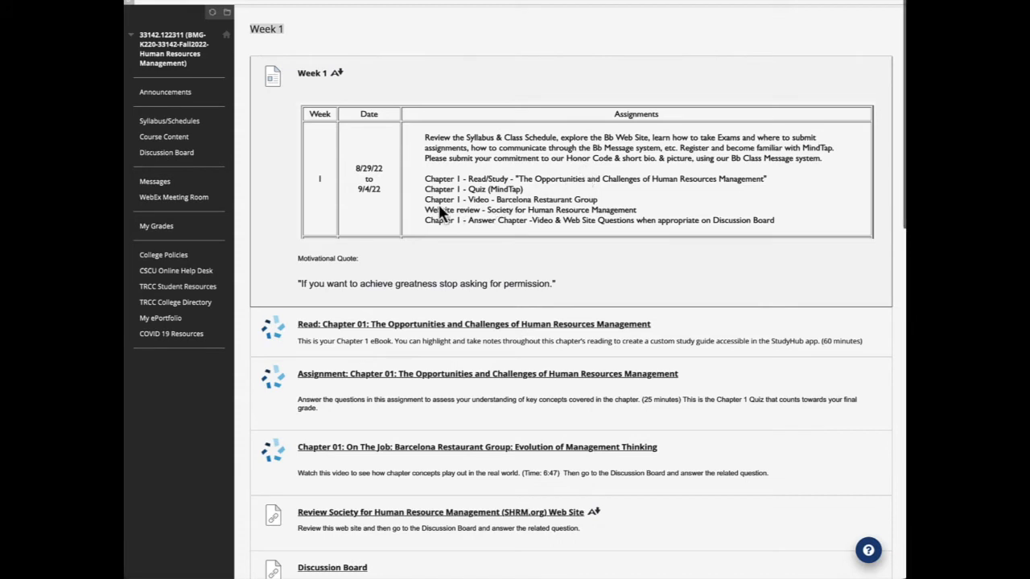
{"action": "mouse_move", "coordinate": [475, 194]}
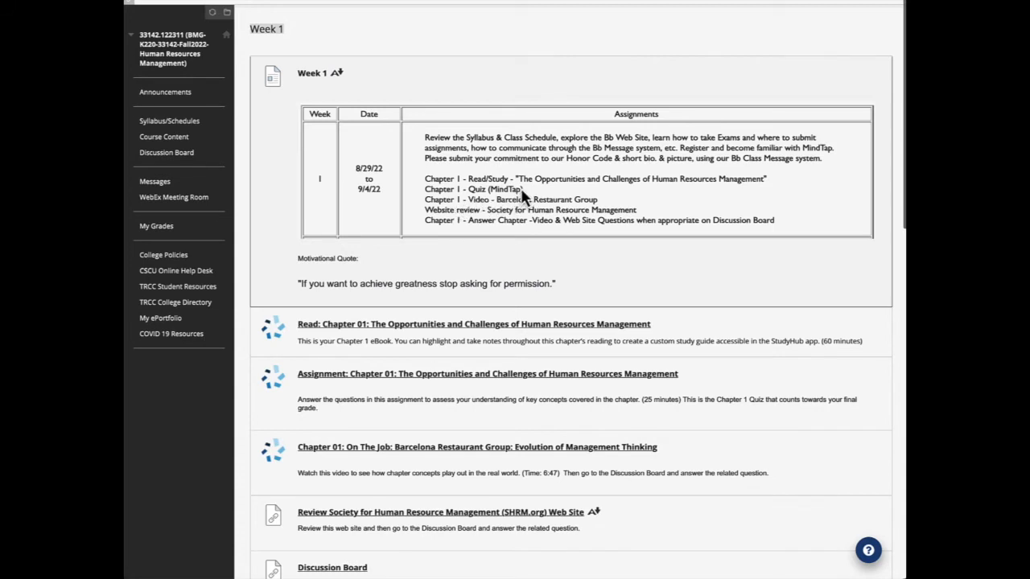
{"action": "mouse_move", "coordinate": [662, 200]}
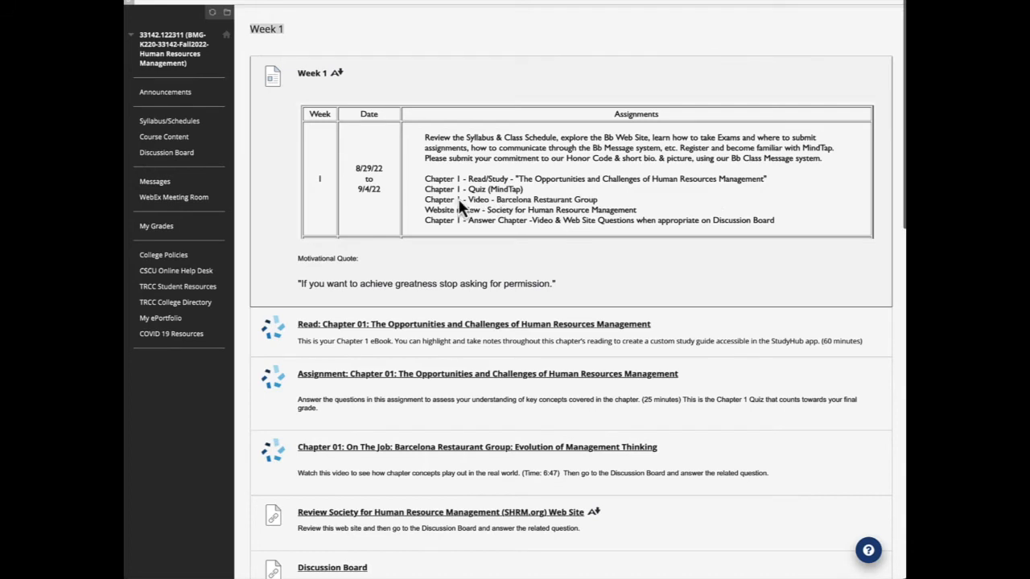
{"action": "mouse_move", "coordinate": [496, 203]}
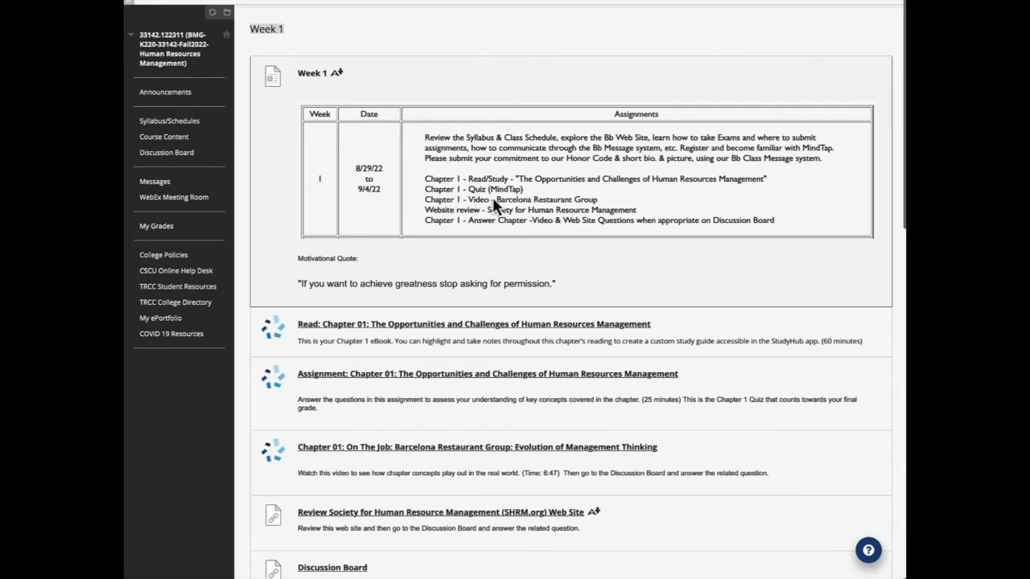
{"action": "mouse_move", "coordinate": [454, 211]}
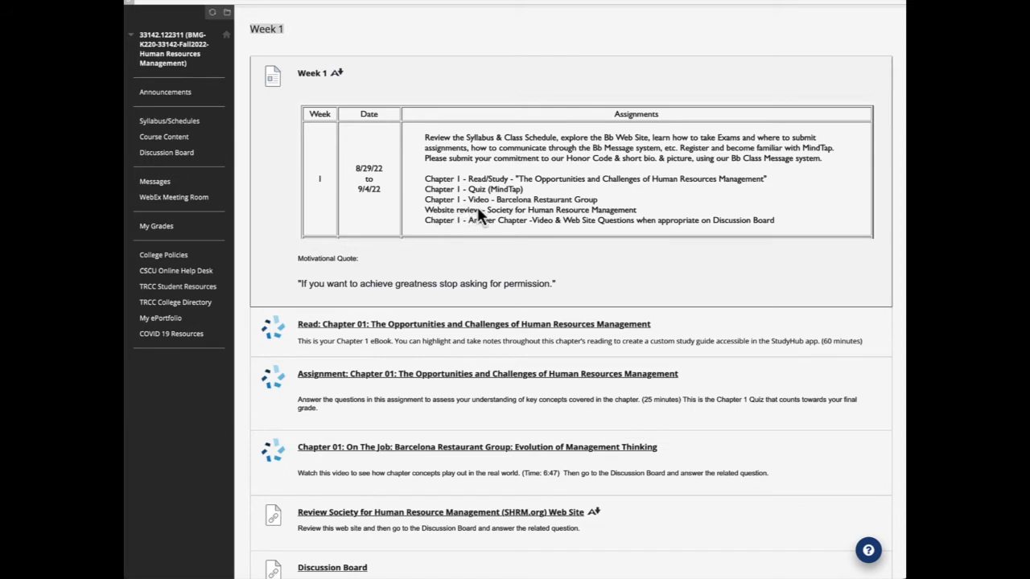
{"action": "mouse_move", "coordinate": [571, 217]}
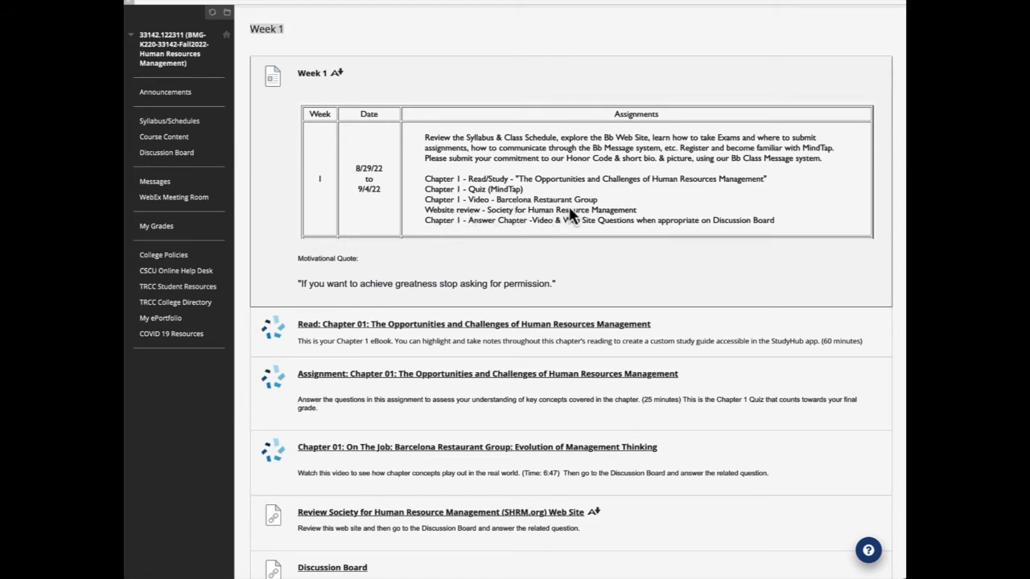
{"action": "mouse_move", "coordinate": [480, 225]}
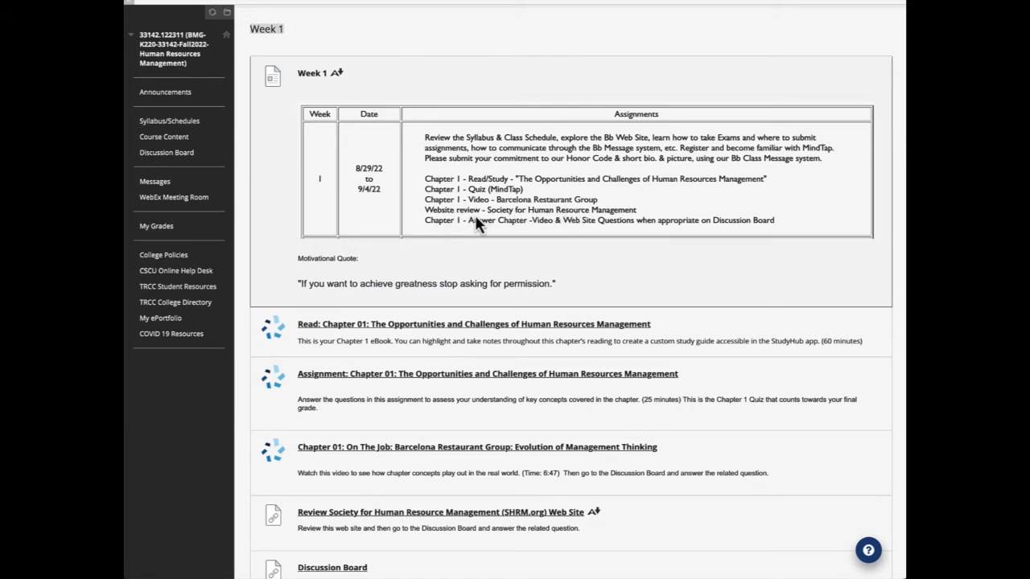
{"action": "mouse_move", "coordinate": [515, 225]}
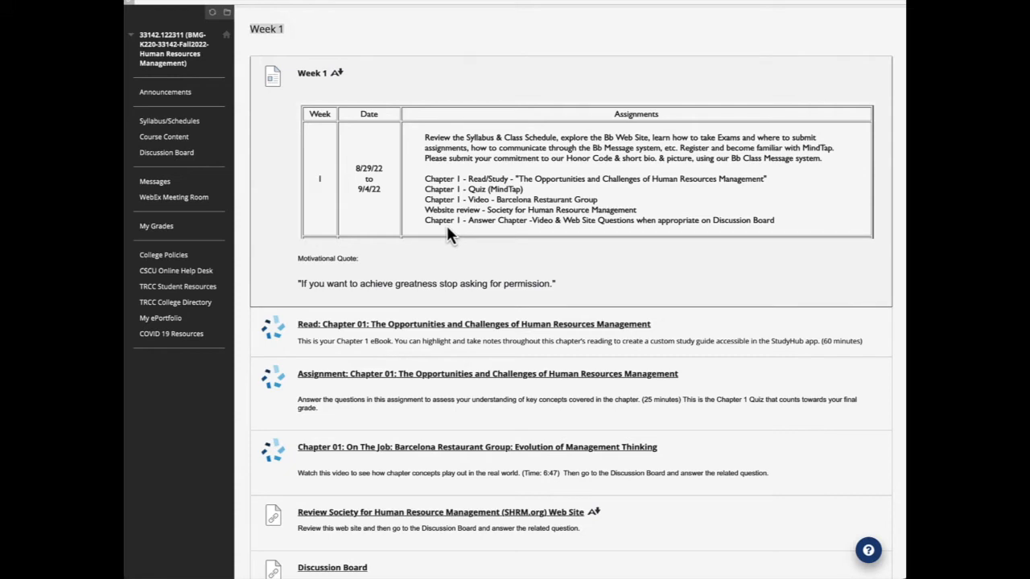
{"action": "mouse_move", "coordinate": [507, 235]}
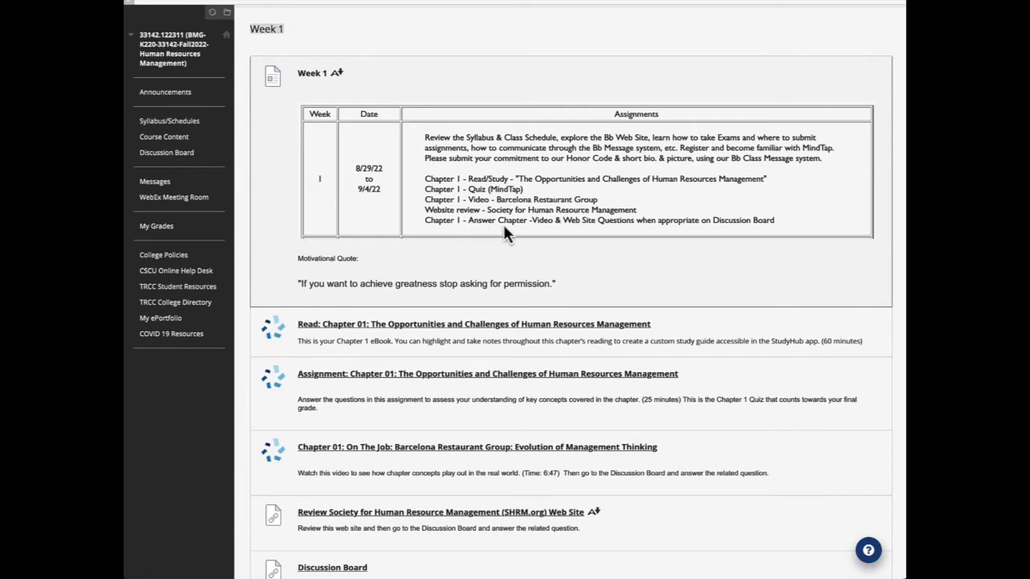
{"action": "mouse_move", "coordinate": [602, 235]}
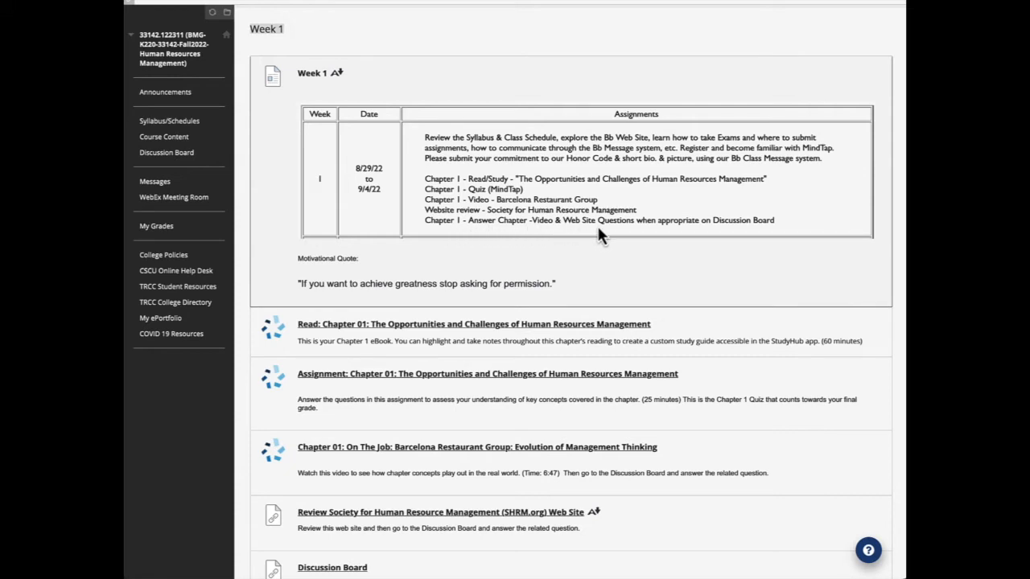
{"action": "mouse_move", "coordinate": [657, 235]}
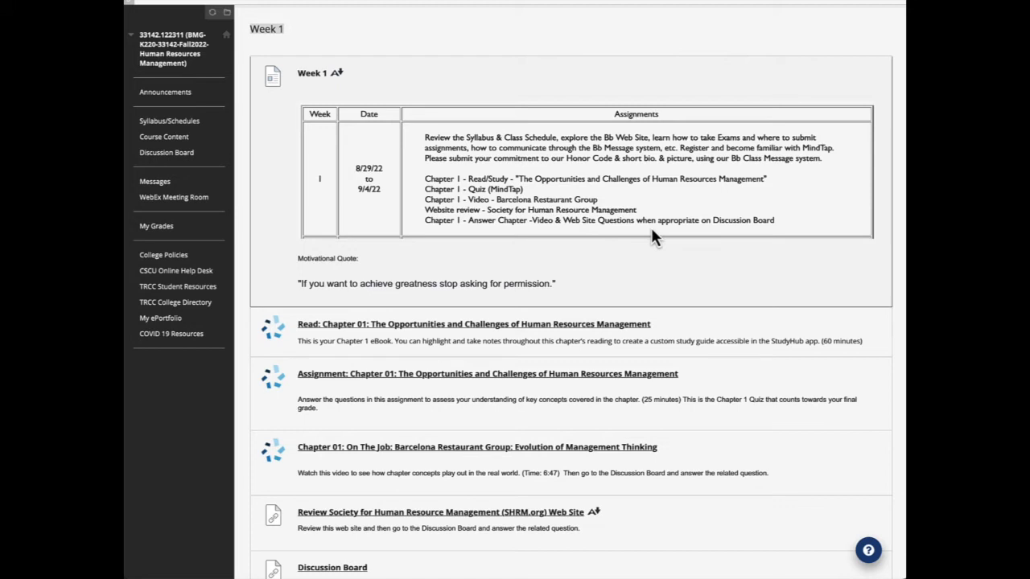
{"action": "mouse_move", "coordinate": [489, 235]}
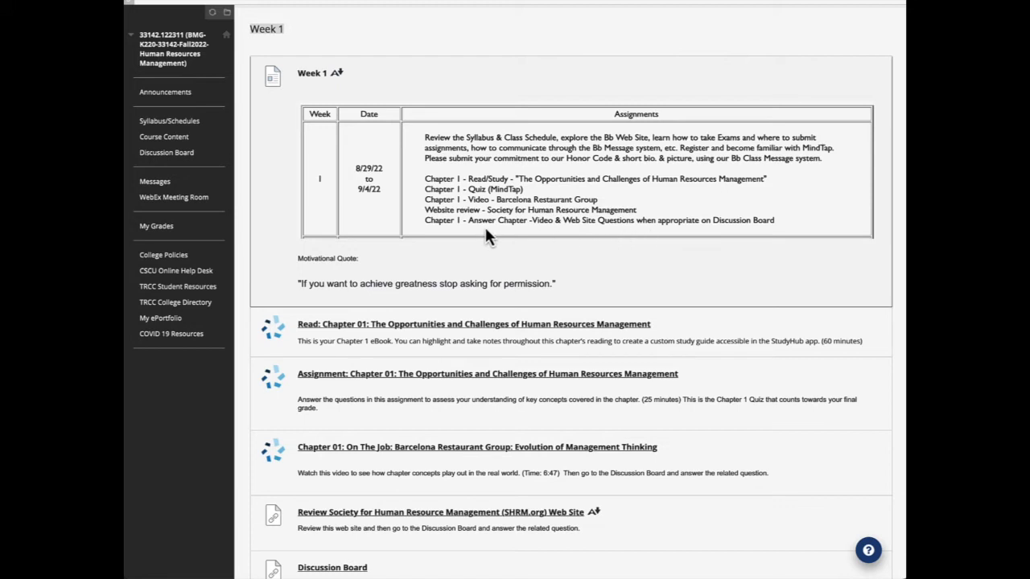
{"action": "mouse_move", "coordinate": [479, 282]}
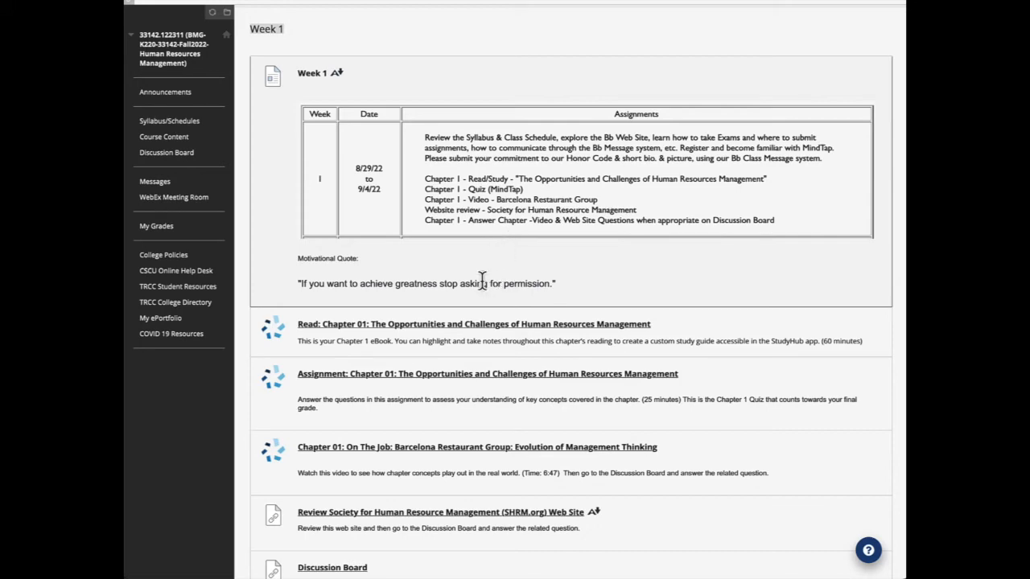
{"action": "scroll", "scroll_direction": "down", "scroll_amount": 3}
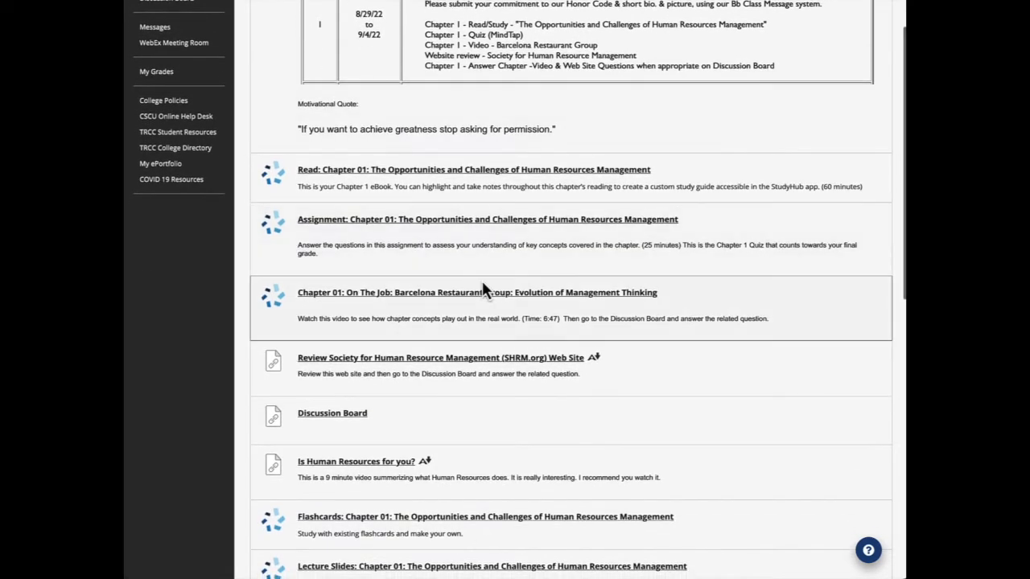
{"action": "mouse_move", "coordinate": [323, 180]}
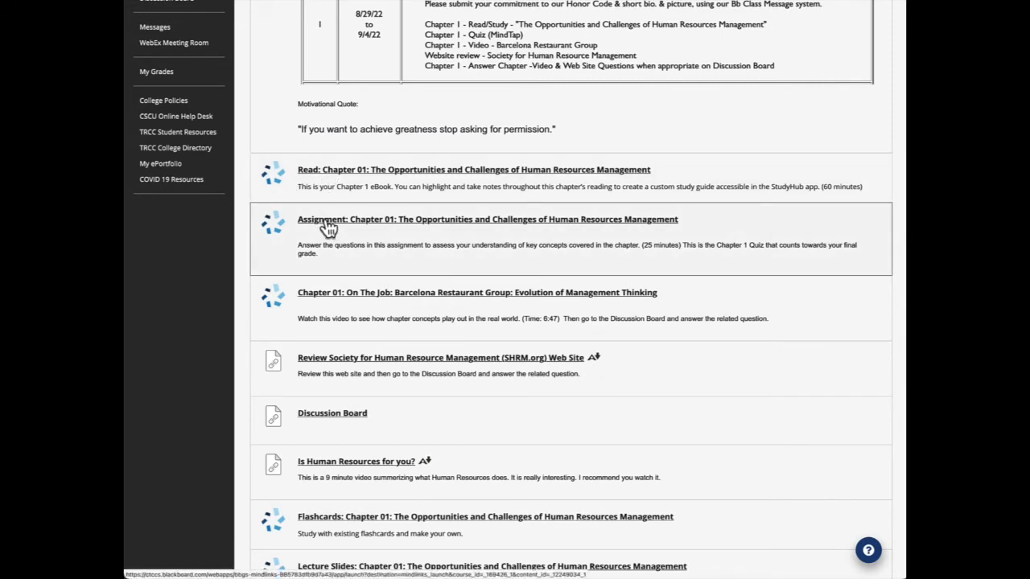
{"action": "mouse_move", "coordinate": [322, 181]}
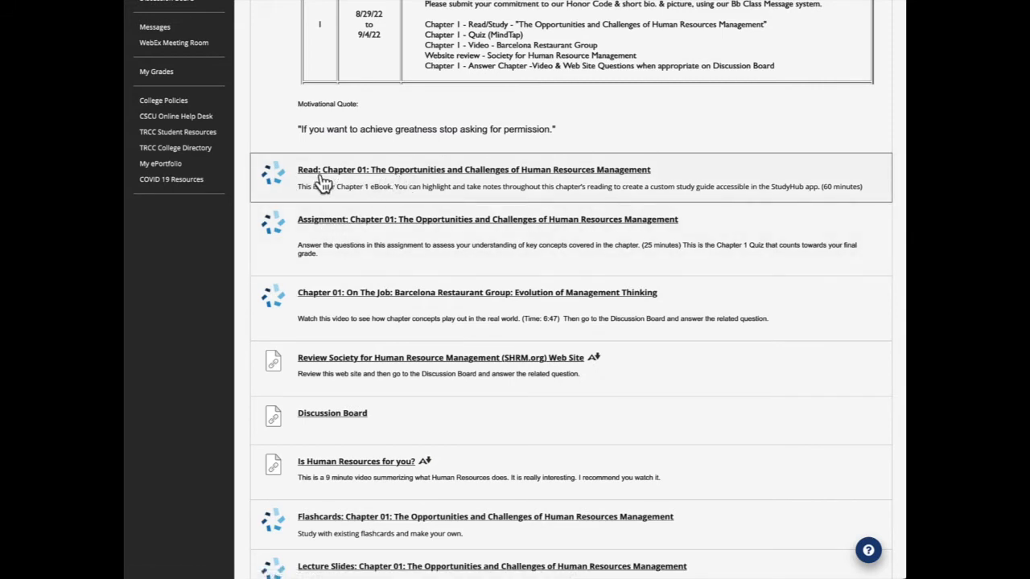
{"action": "scroll", "scroll_direction": "down", "scroll_amount": 3}
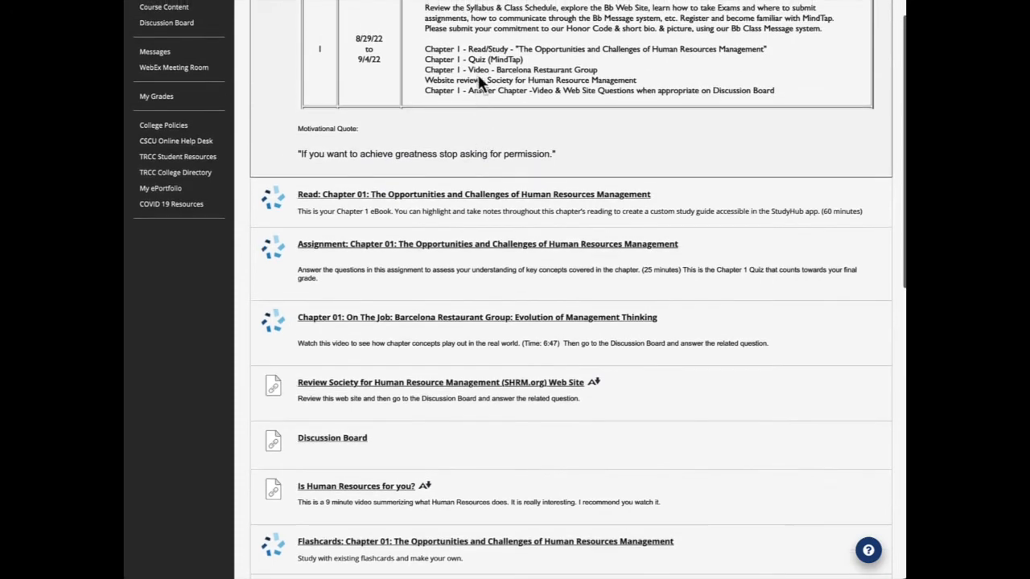
{"action": "mouse_move", "coordinate": [580, 73]}
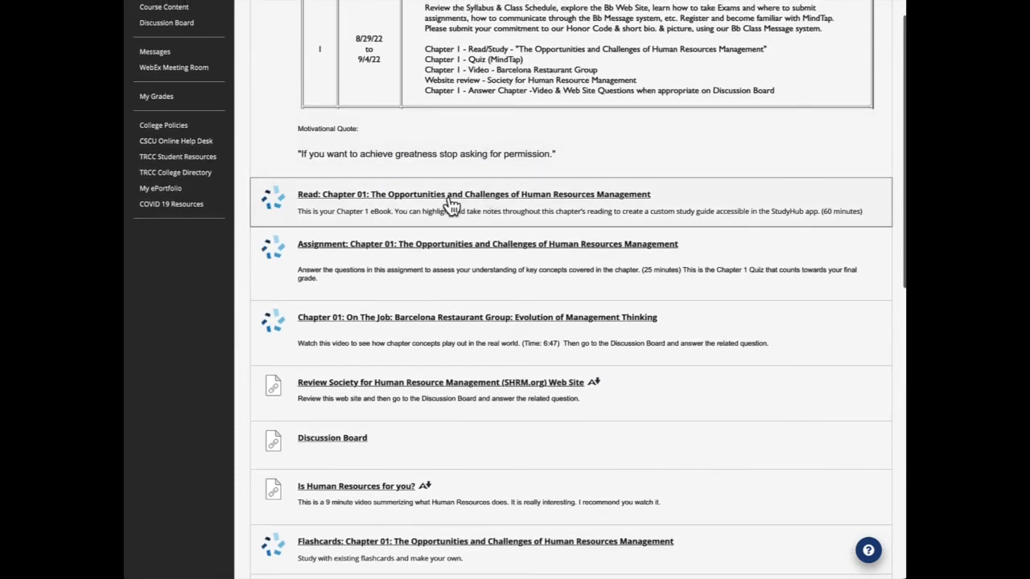
Open the 'Read: Chapter 01' eBook in MindTap and dismiss the LMS integration popup.
{"action": "left_click", "coordinate": [473, 193]}
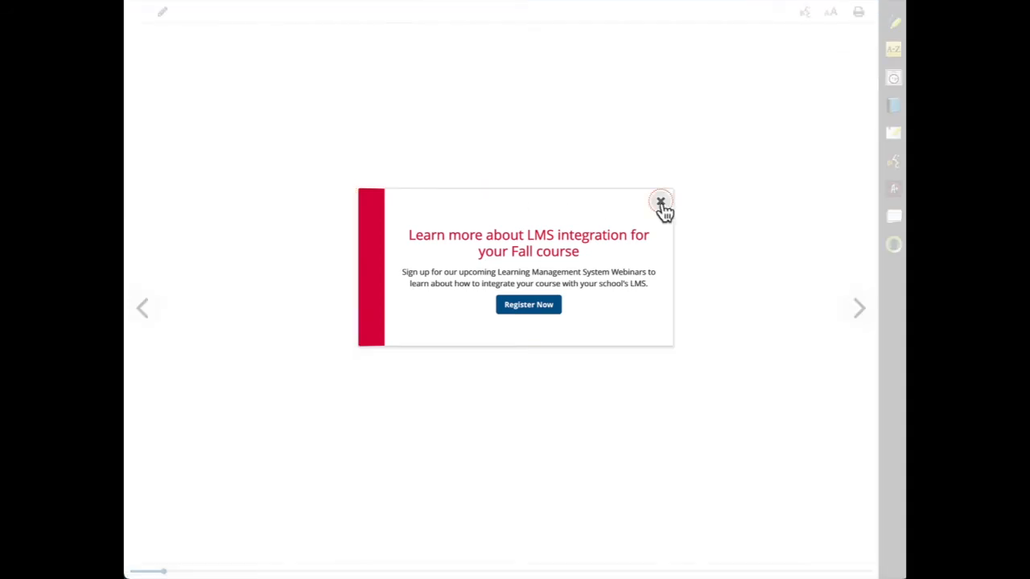
{"action": "left_click", "coordinate": [659, 201]}
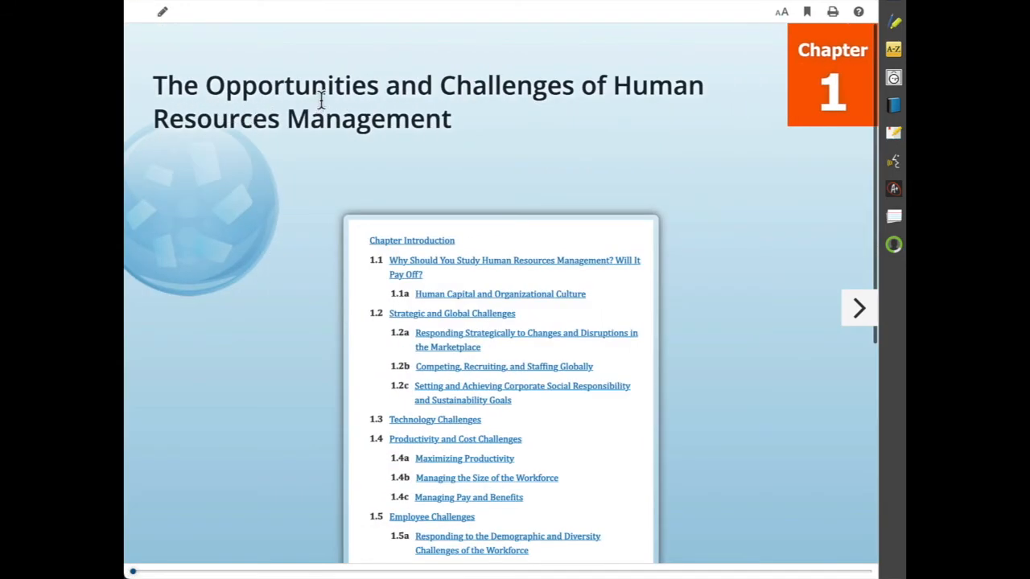
{"action": "mouse_move", "coordinate": [628, 175]}
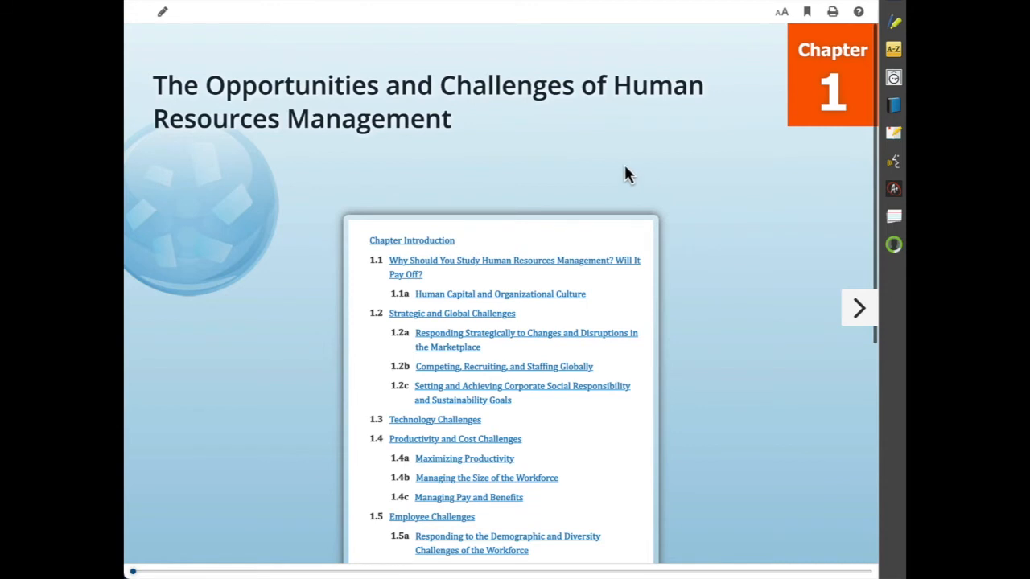
{"action": "mouse_move", "coordinate": [594, 127]}
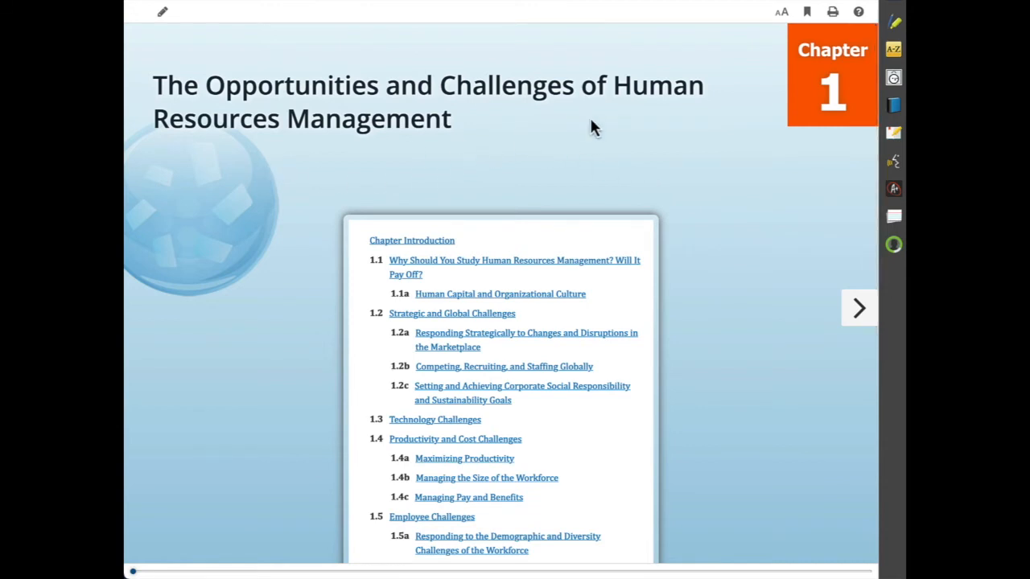
{"action": "mouse_move", "coordinate": [753, 116]}
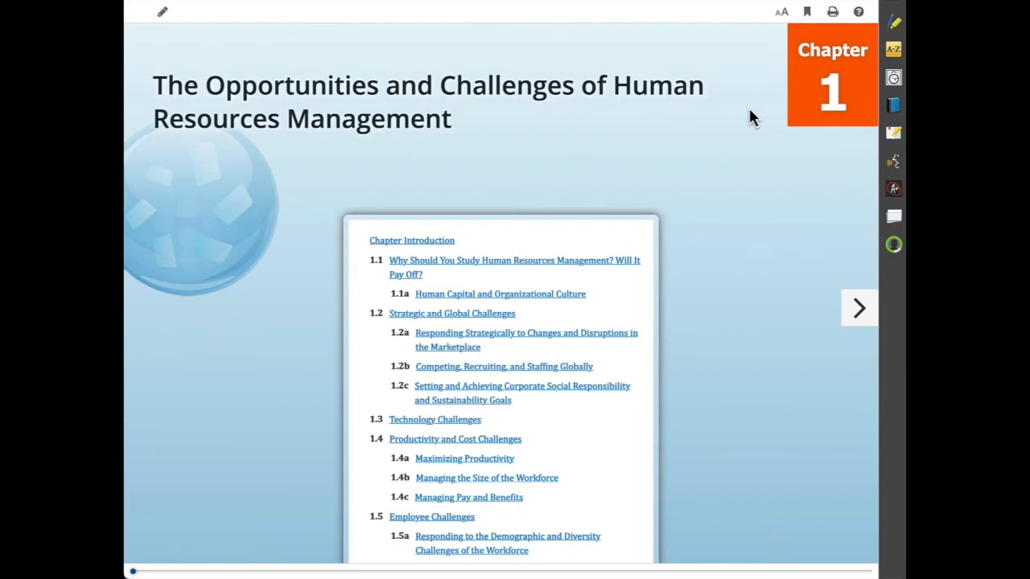
{"action": "mouse_move", "coordinate": [297, 166]}
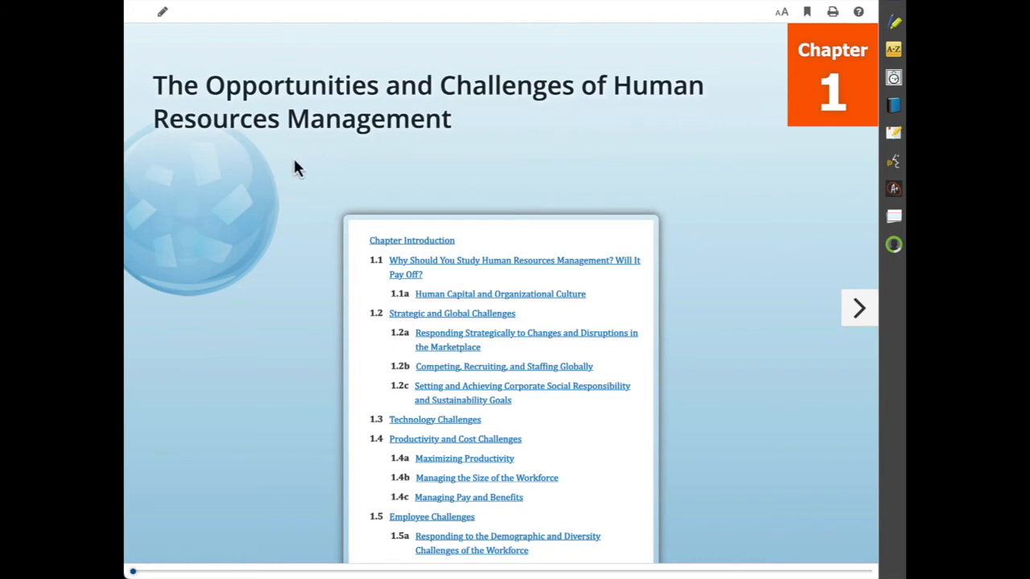
{"action": "mouse_move", "coordinate": [153, 31]}
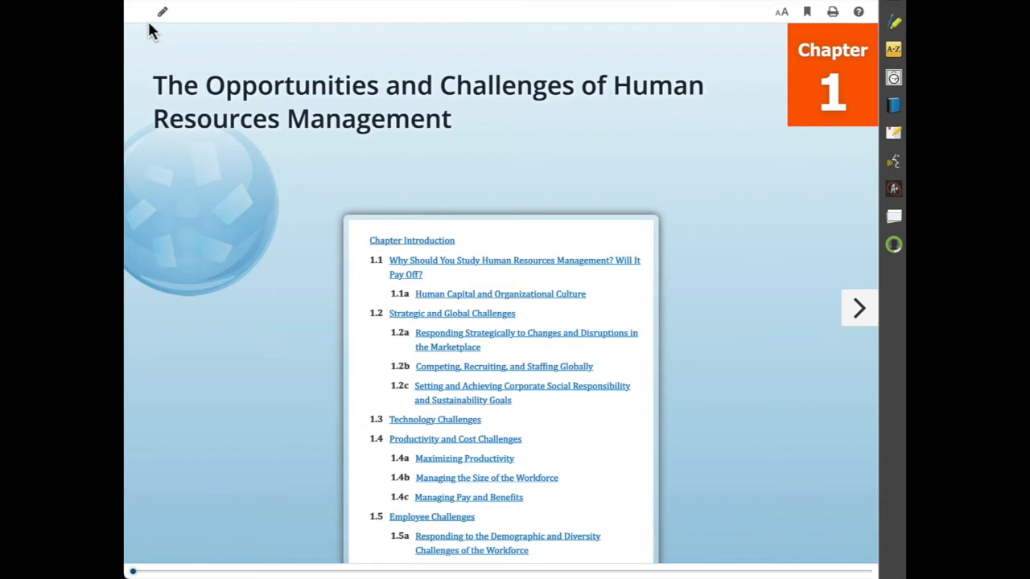
{"action": "mouse_move", "coordinate": [418, 261]}
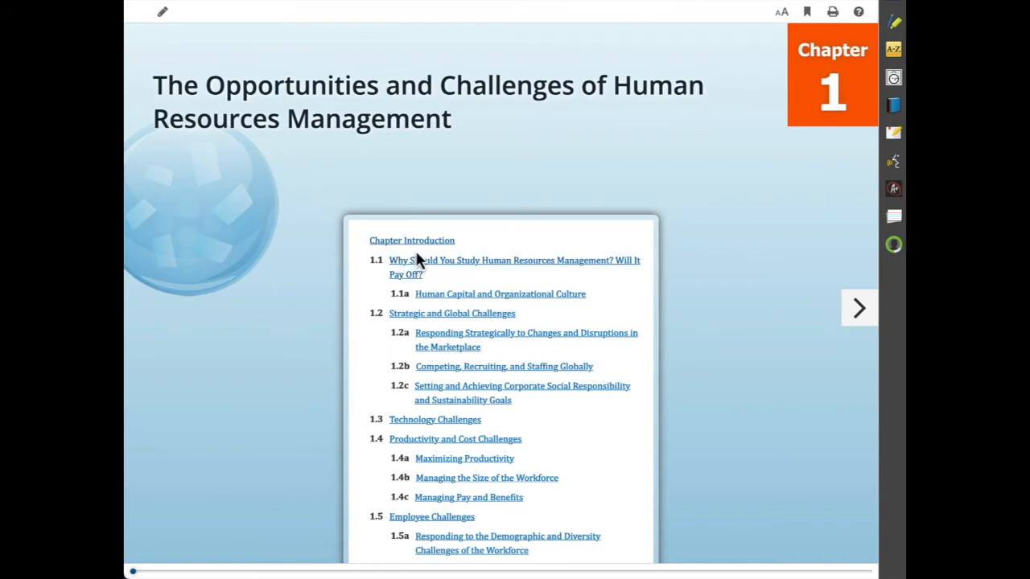
{"action": "mouse_move", "coordinate": [360, 235]}
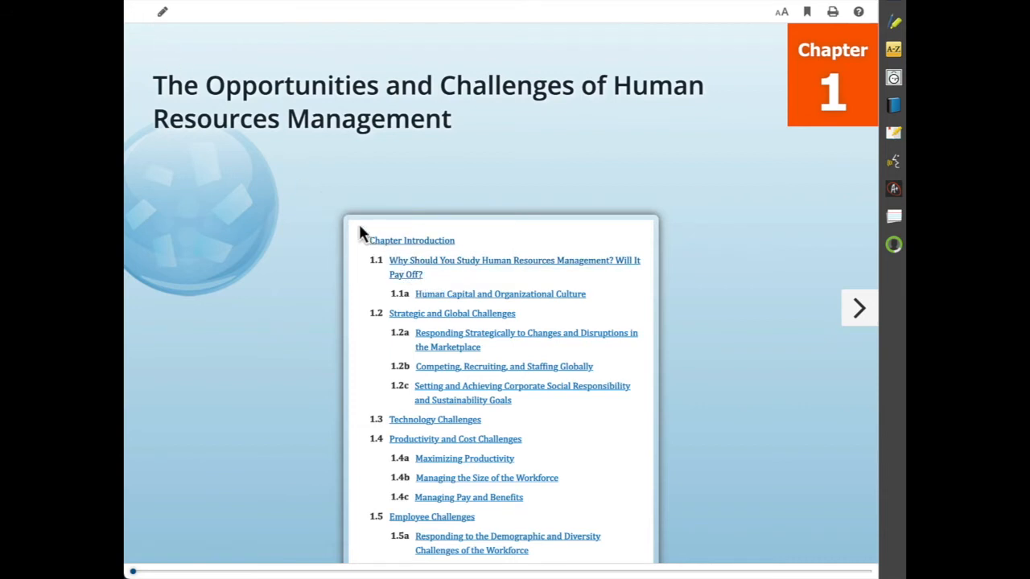
{"action": "mouse_move", "coordinate": [483, 393]}
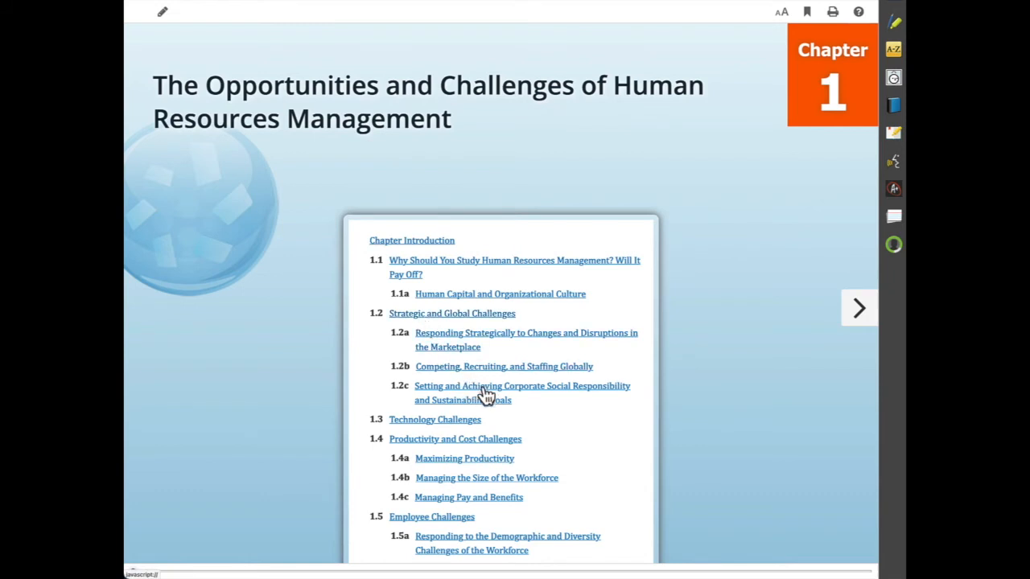
{"action": "mouse_move", "coordinate": [441, 425]}
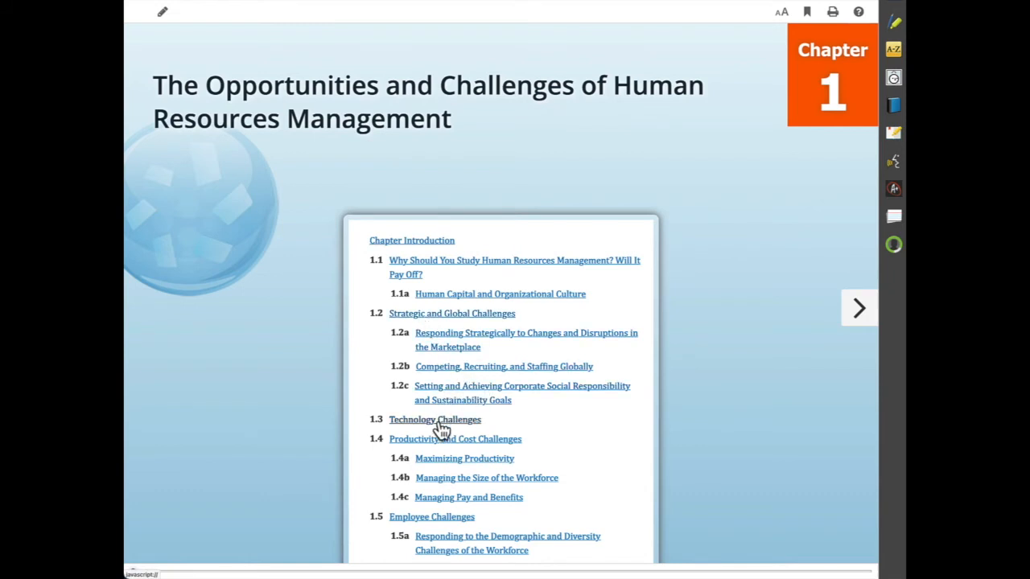
Read section 1.3 Technology Challenges through the HRIS discussion, then turn to section 1.4.
{"action": "left_click", "coordinate": [434, 418]}
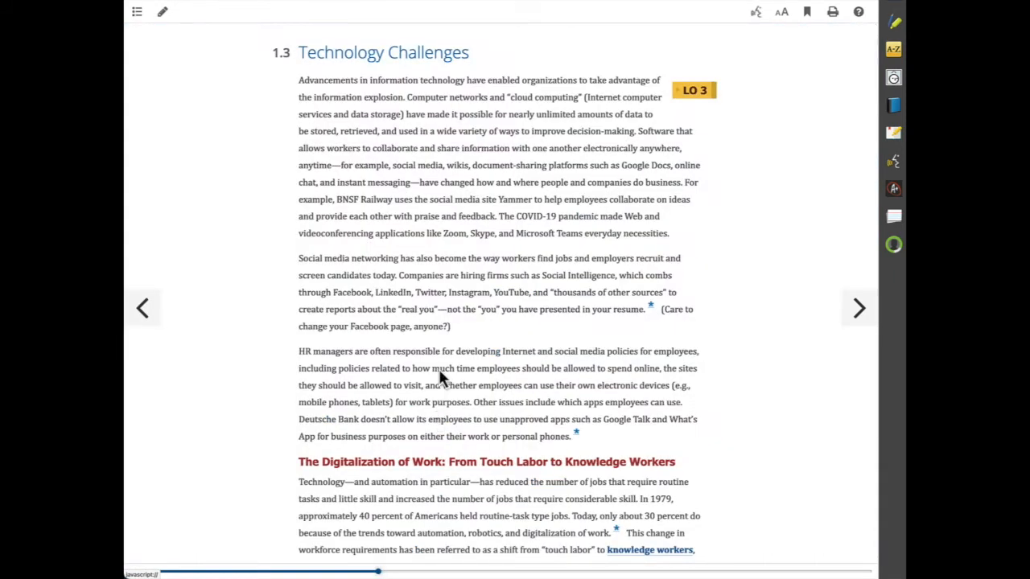
{"action": "mouse_move", "coordinate": [808, 309]}
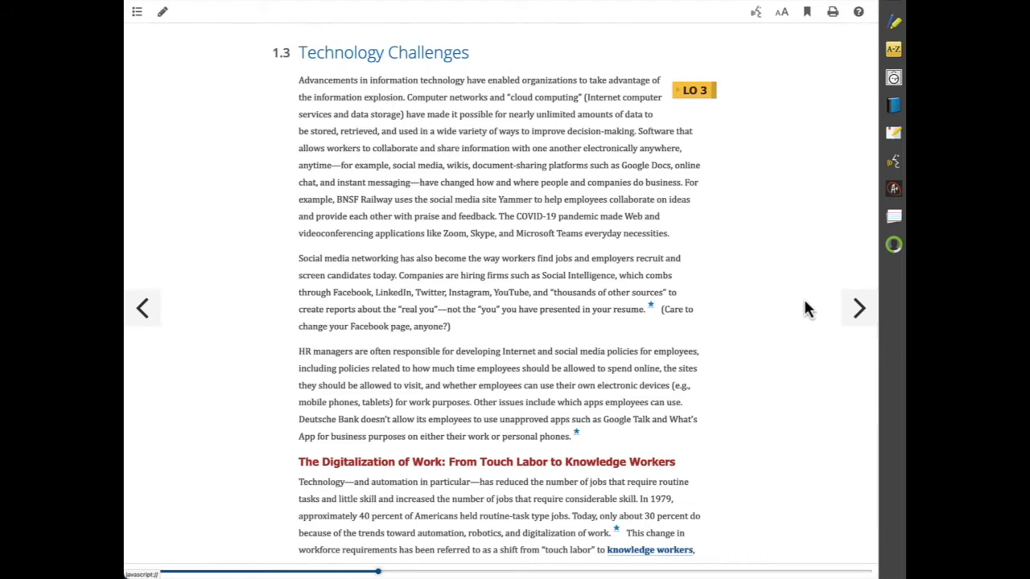
{"action": "mouse_move", "coordinate": [630, 309]}
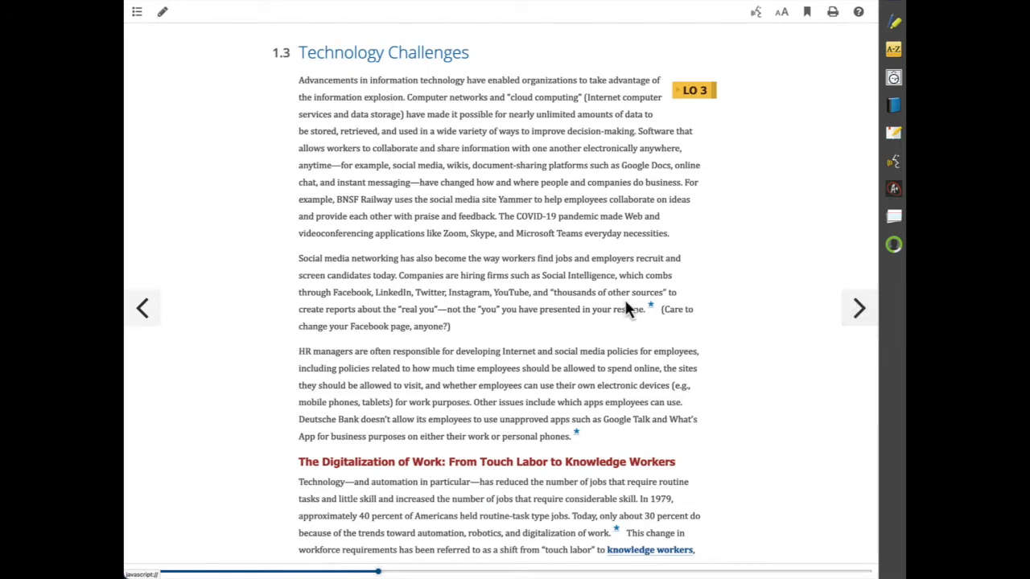
{"action": "scroll", "scroll_direction": "down", "scroll_amount": 3}
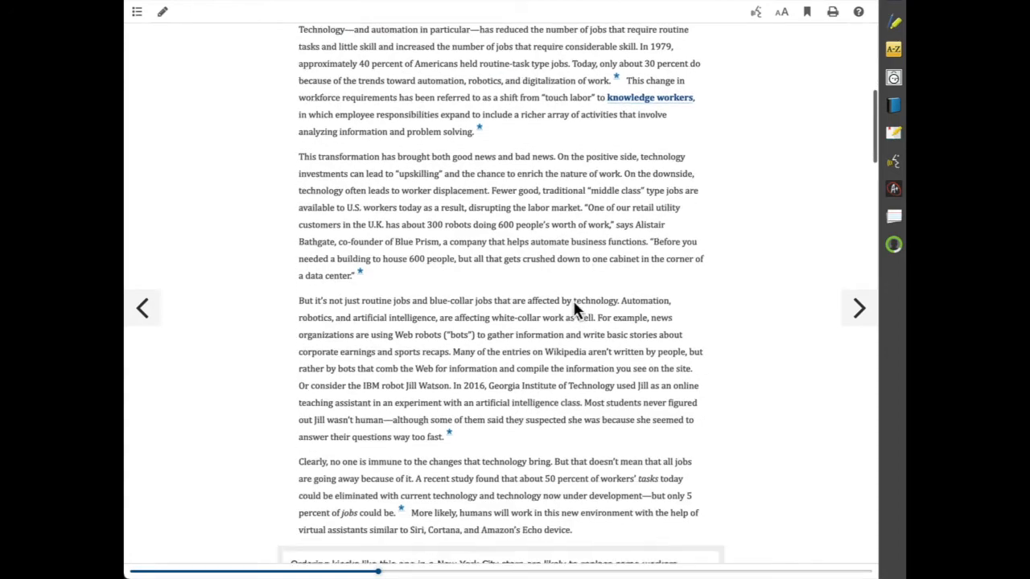
{"action": "scroll", "scroll_direction": "down", "scroll_amount": 3}
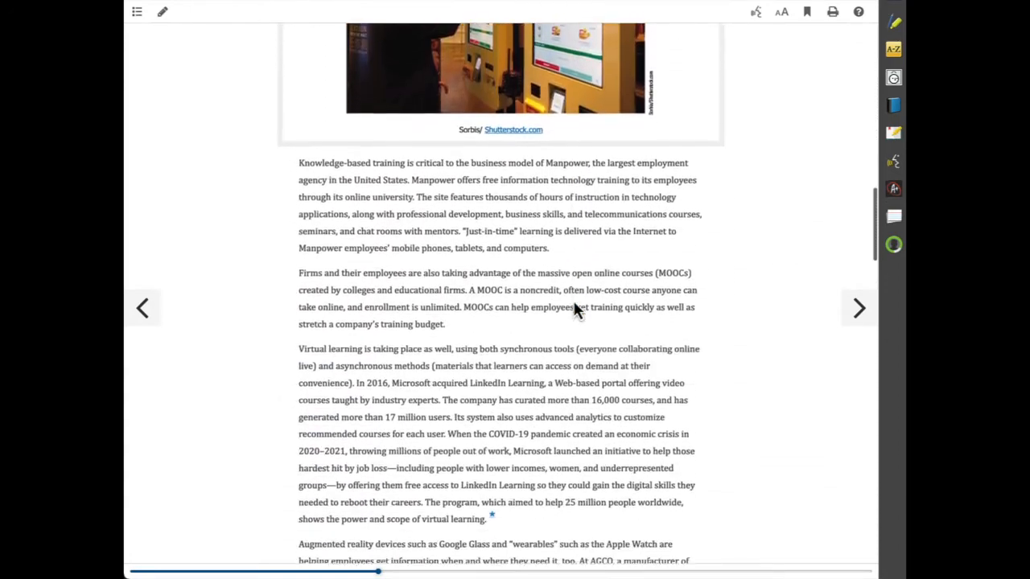
{"action": "scroll", "scroll_direction": "down", "scroll_amount": 3}
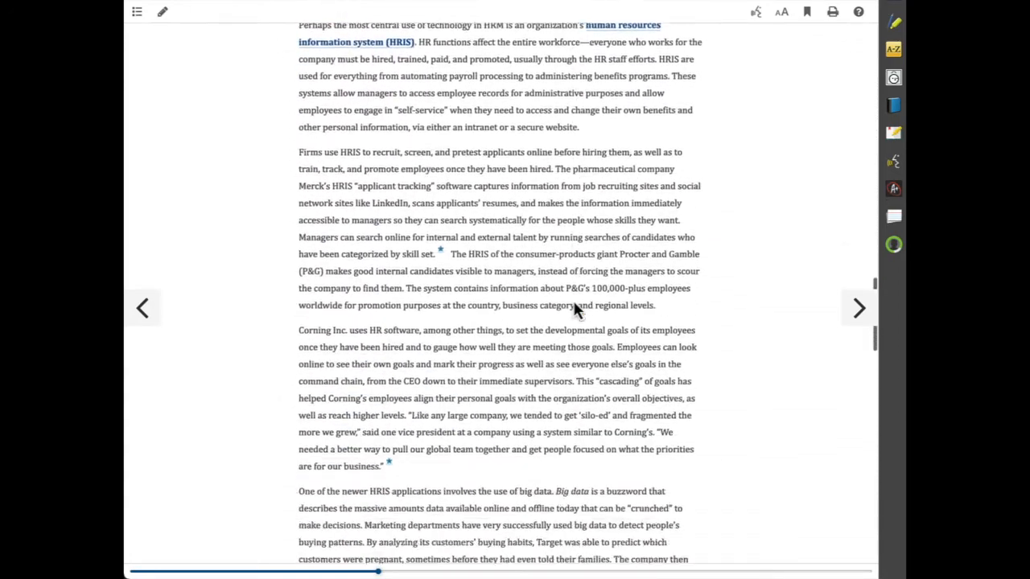
{"action": "scroll", "scroll_direction": "down", "scroll_amount": 3}
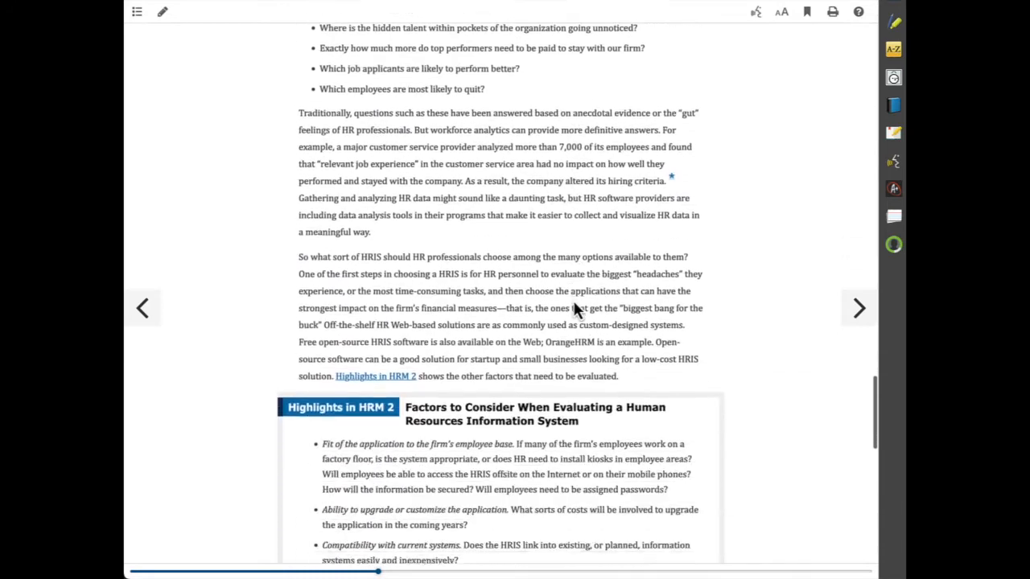
{"action": "scroll", "scroll_direction": "down", "scroll_amount": 3}
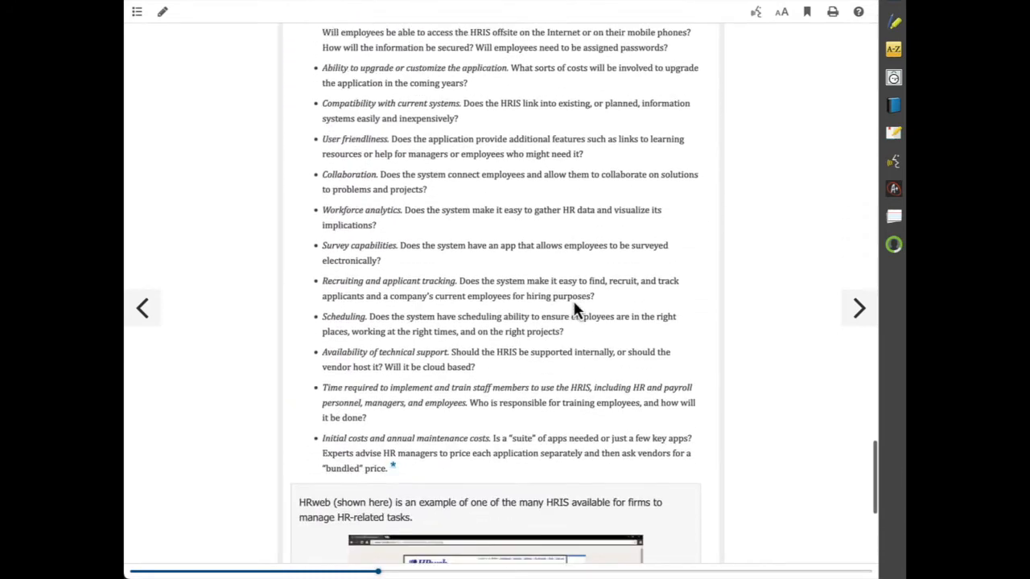
{"action": "scroll", "scroll_direction": "down", "scroll_amount": 3}
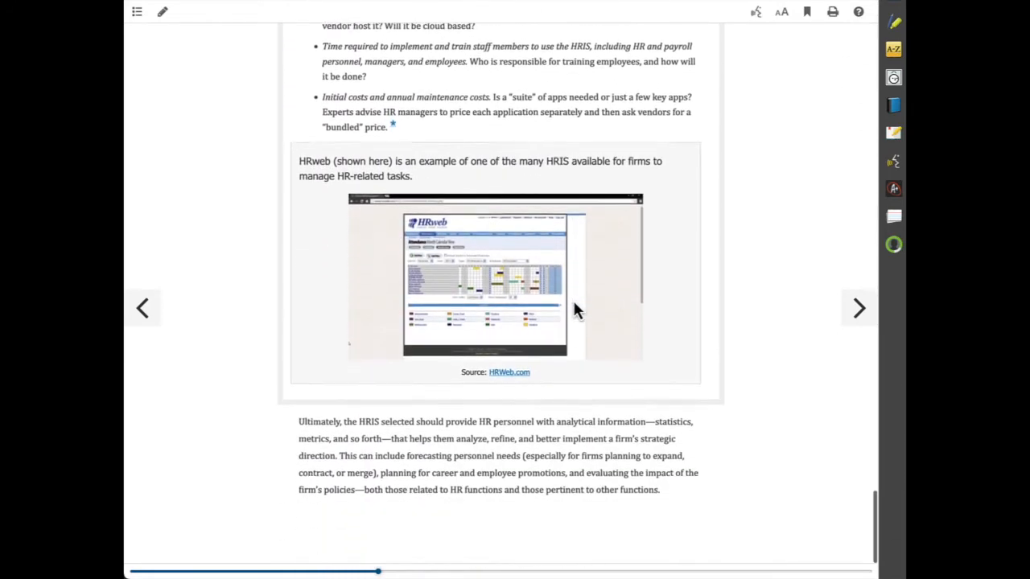
{"action": "left_click", "coordinate": [860, 308]}
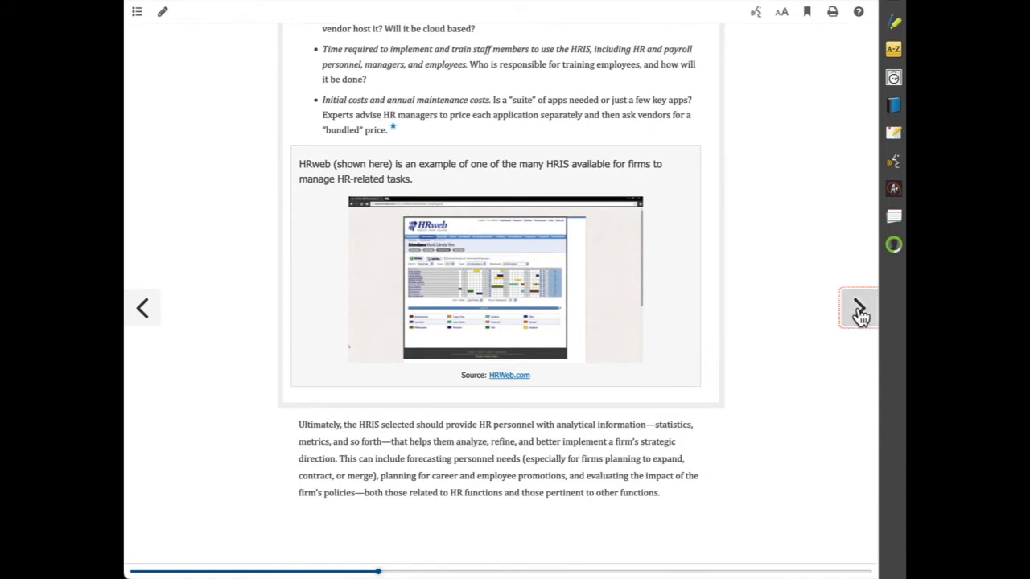
{"action": "left_click", "coordinate": [860, 309]}
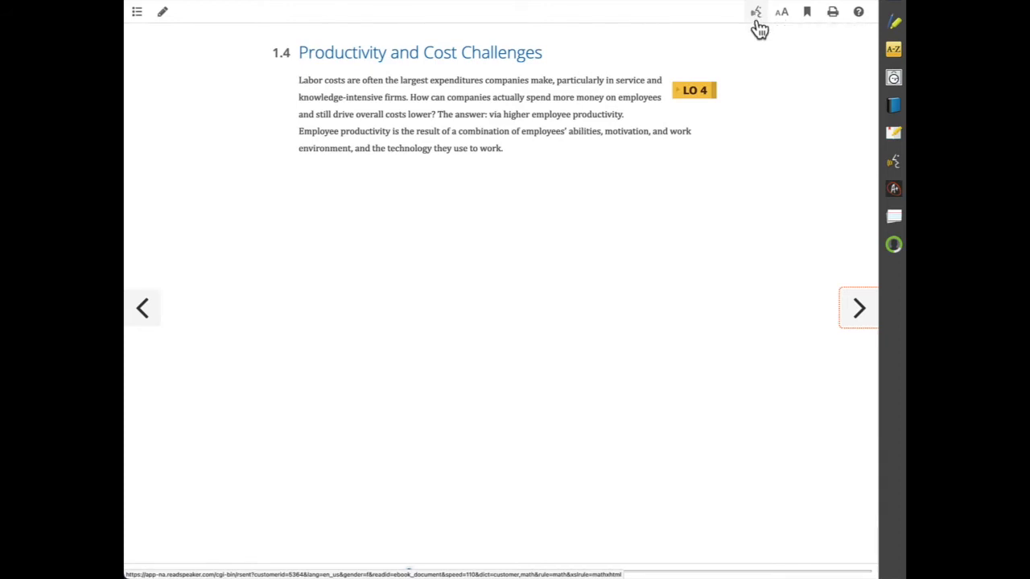
Set the eBook text size to the largest option for section 1.4.
{"action": "left_click", "coordinate": [780, 11]}
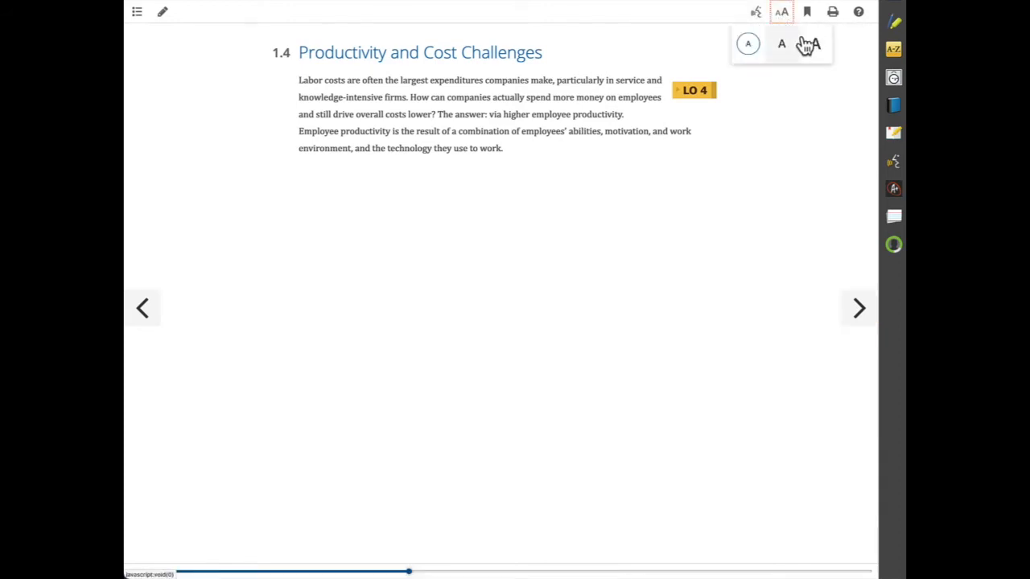
{"action": "left_click", "coordinate": [814, 46]}
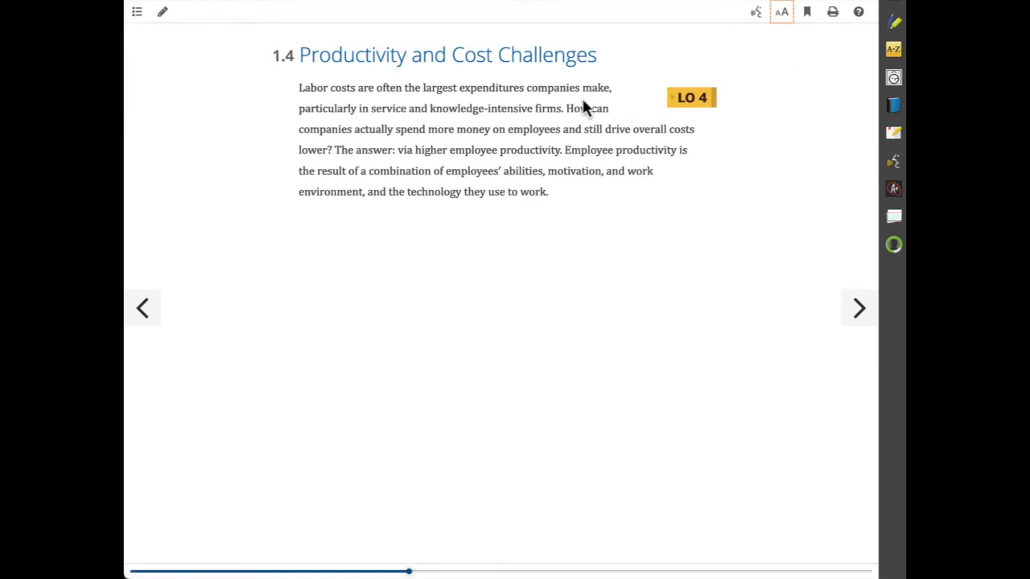
{"action": "mouse_move", "coordinate": [844, 41]}
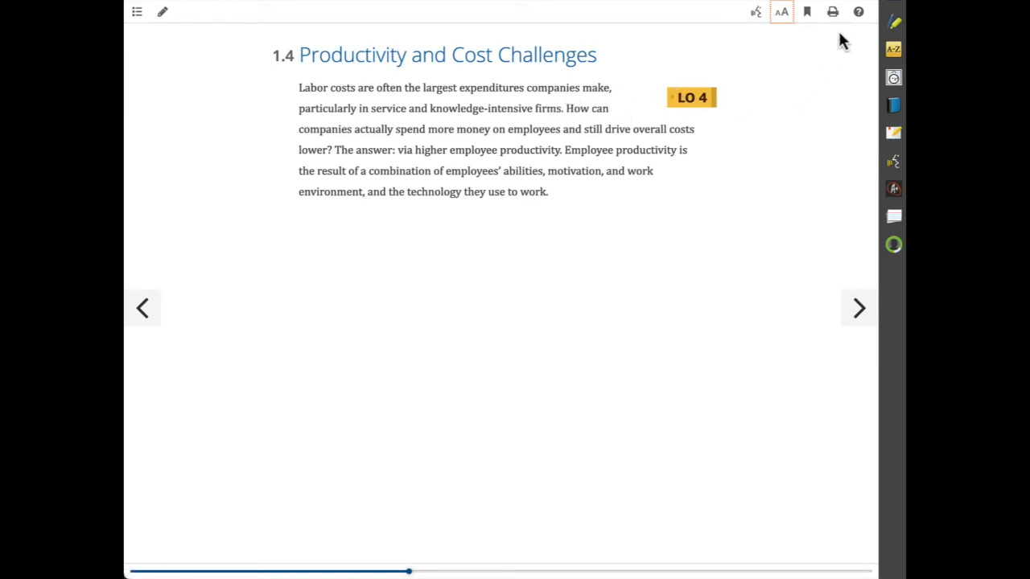
{"action": "mouse_move", "coordinate": [840, 36]}
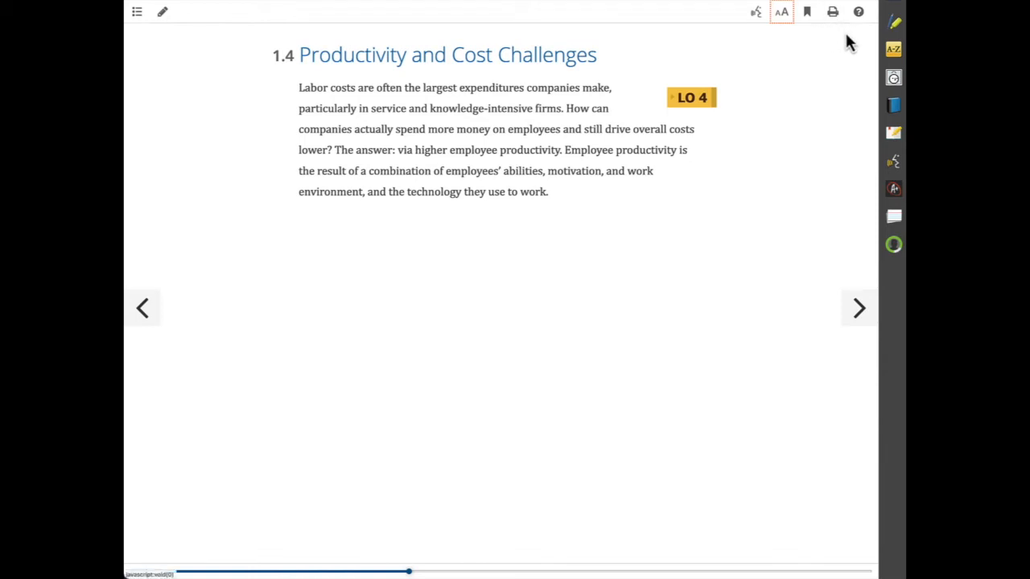
{"action": "mouse_move", "coordinate": [858, 12]}
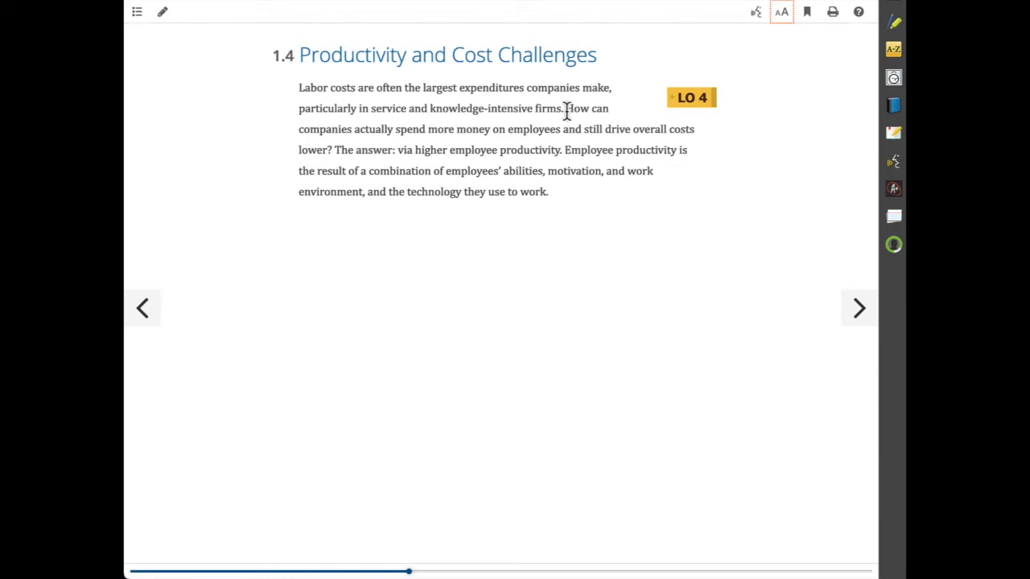
{"action": "mouse_move", "coordinate": [374, 135]}
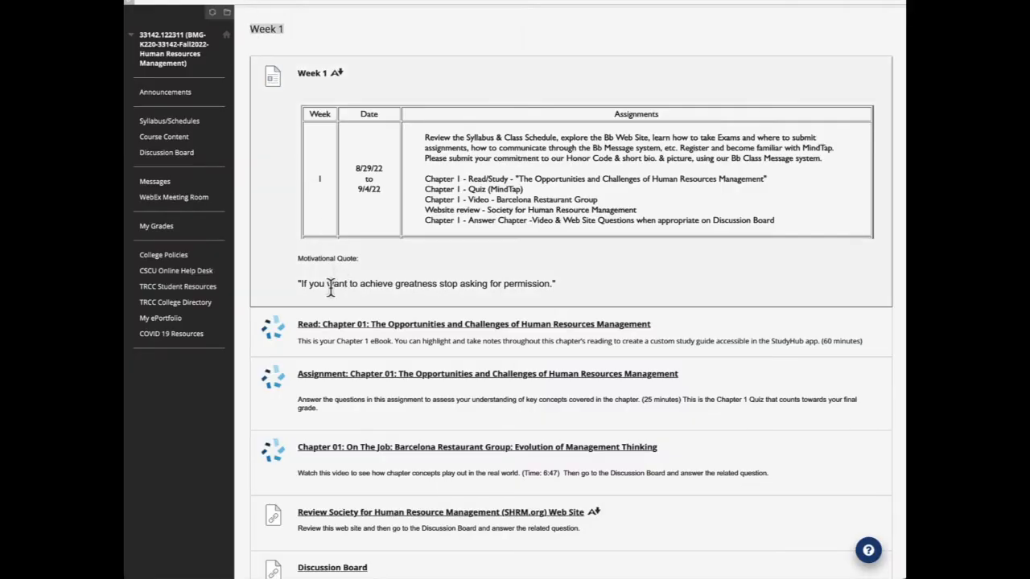
{"action": "scroll", "scroll_direction": "down", "scroll_amount": 3}
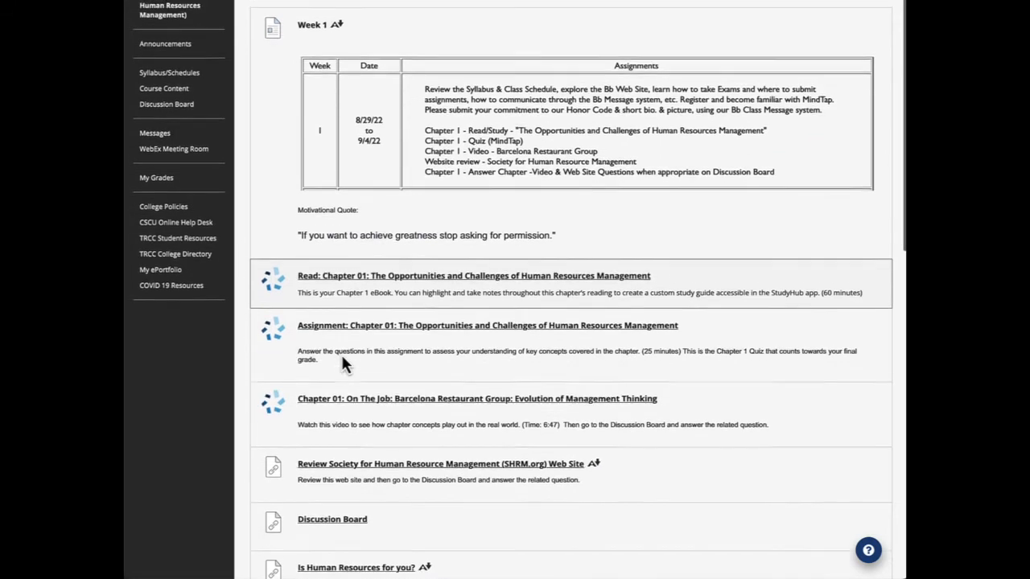
{"action": "scroll", "scroll_direction": "down", "scroll_amount": 3}
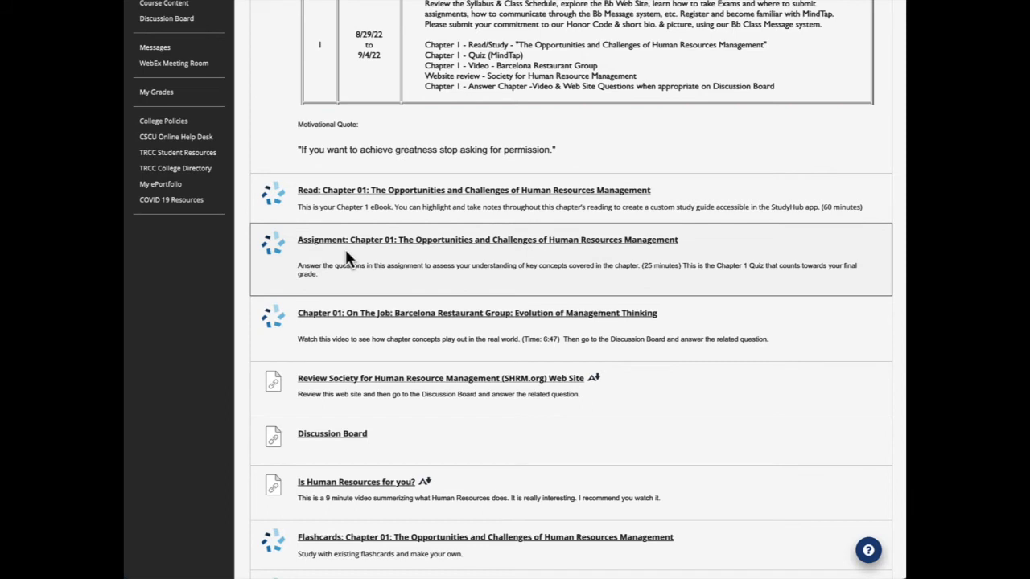
{"action": "mouse_move", "coordinate": [412, 271]}
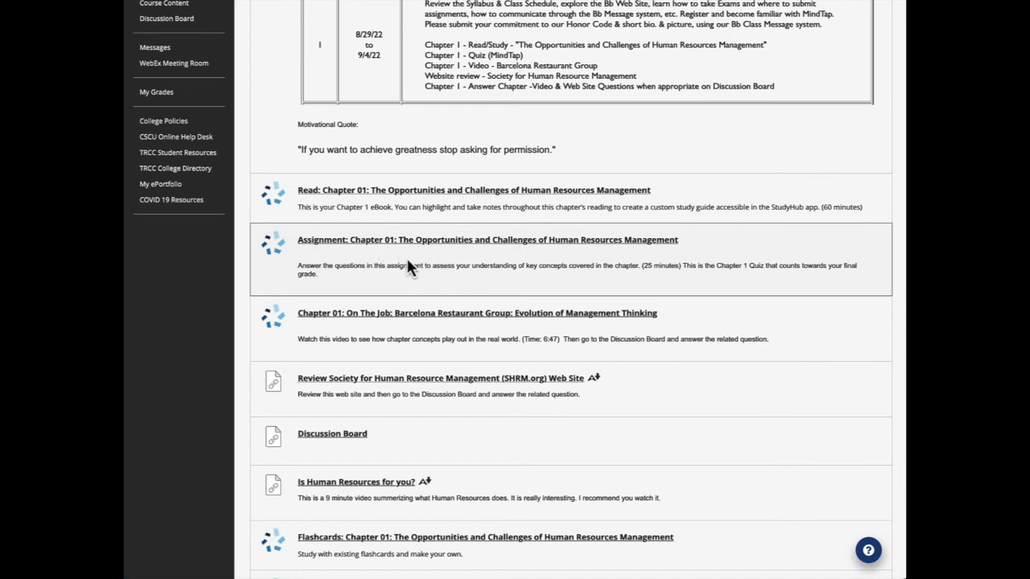
{"action": "mouse_move", "coordinate": [306, 325]}
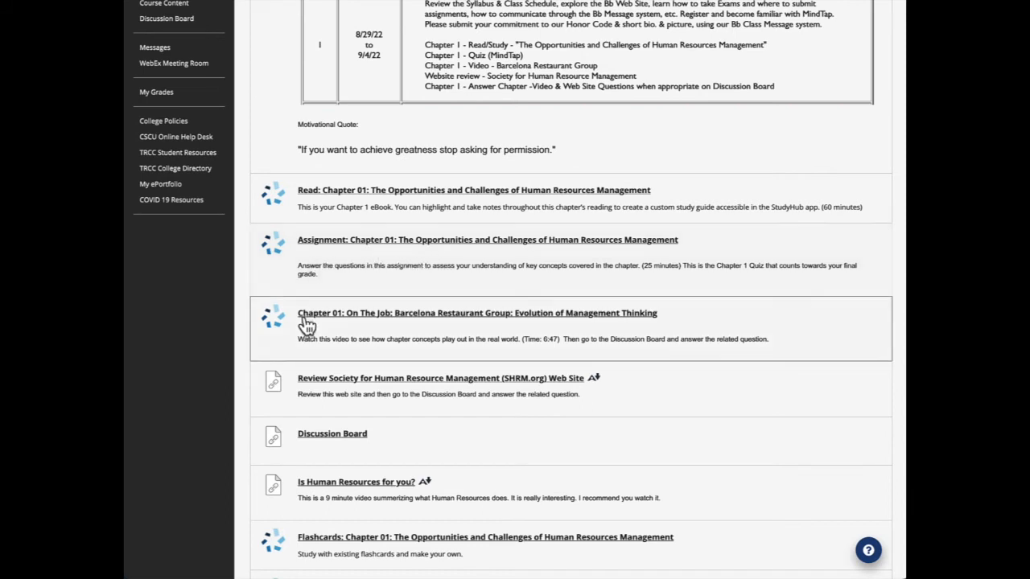
{"action": "mouse_move", "coordinate": [426, 325]}
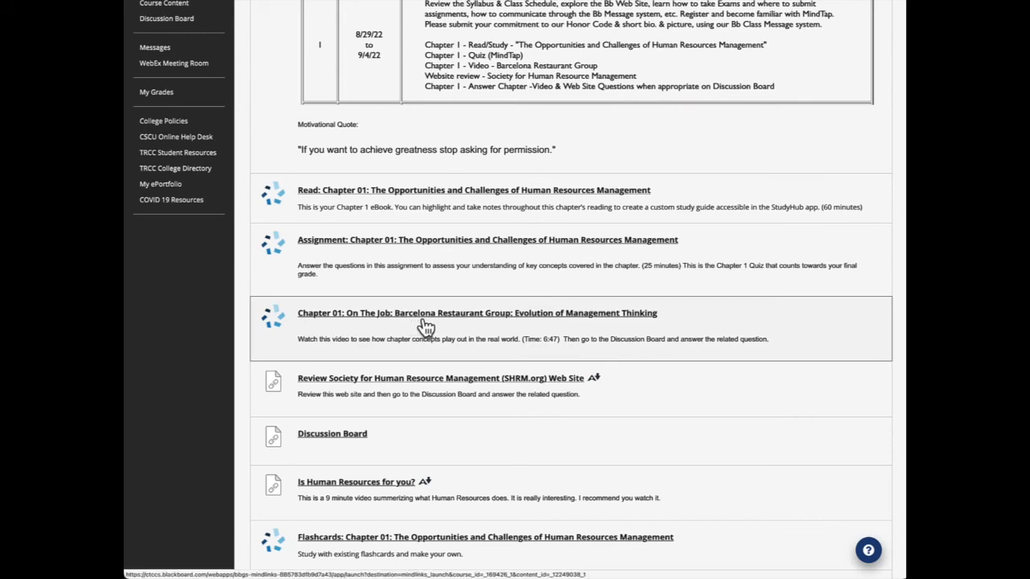
{"action": "mouse_move", "coordinate": [406, 383]}
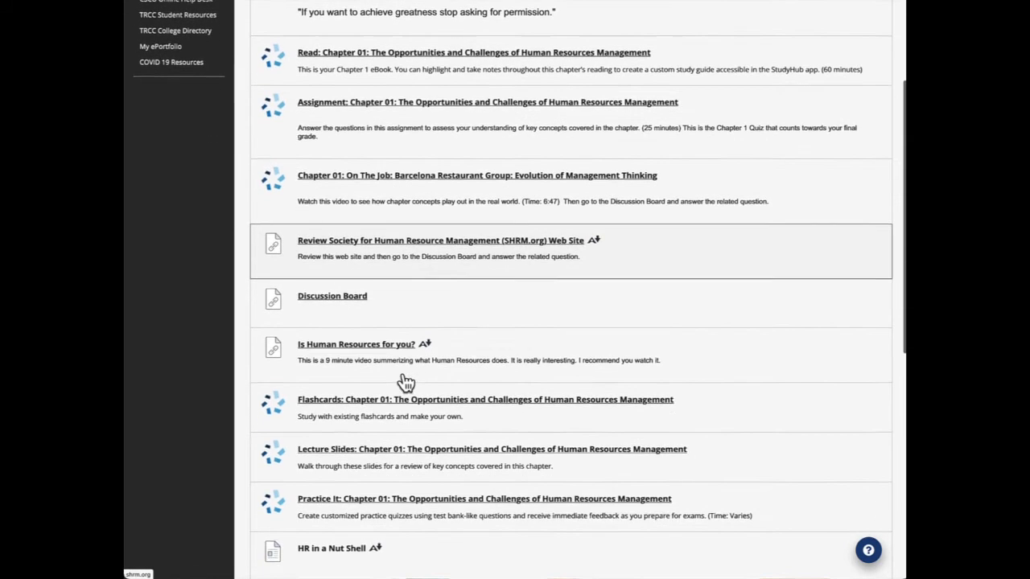
{"action": "mouse_move", "coordinate": [318, 314]}
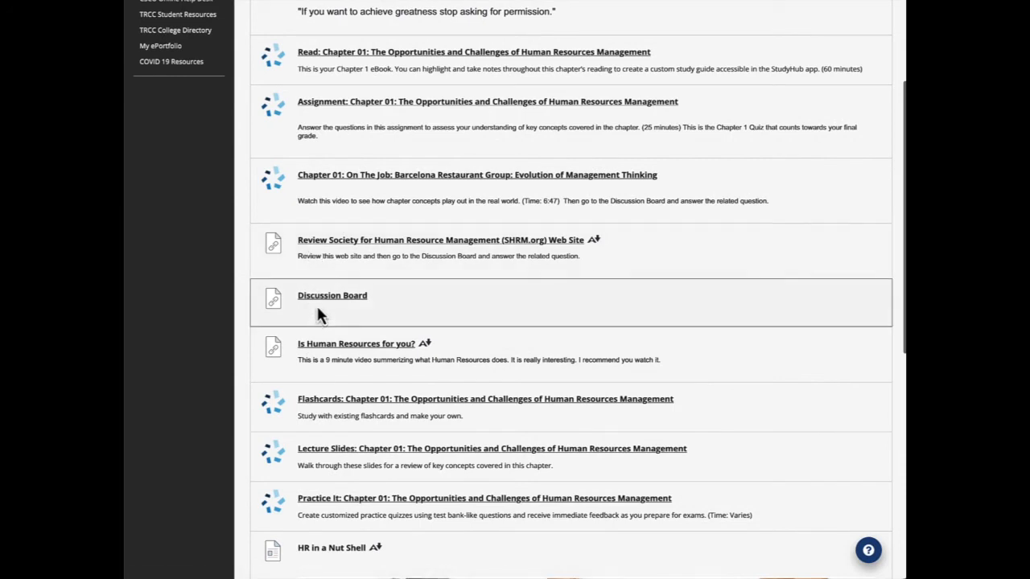
{"action": "mouse_move", "coordinate": [314, 260]}
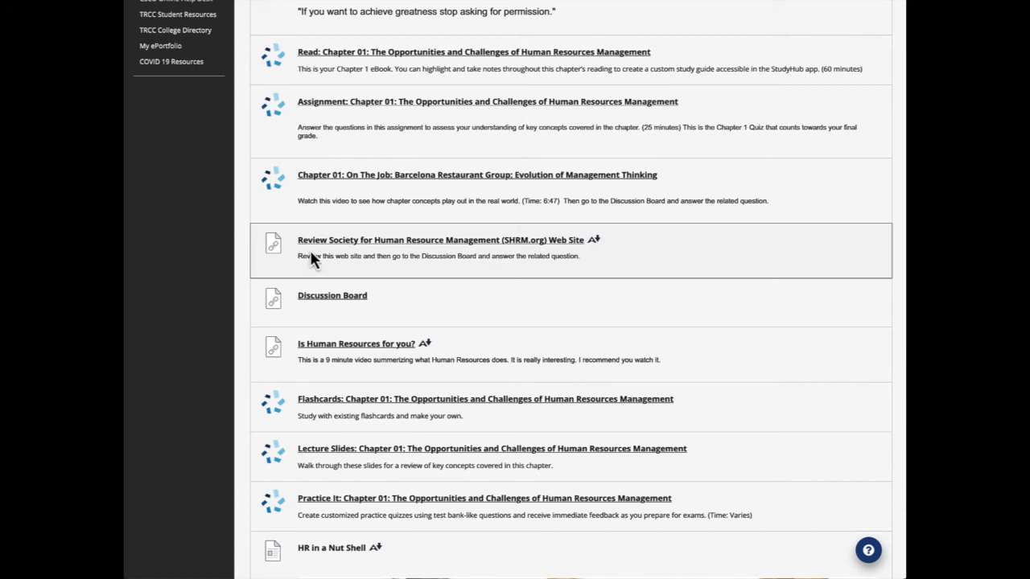
{"action": "mouse_move", "coordinate": [482, 251]}
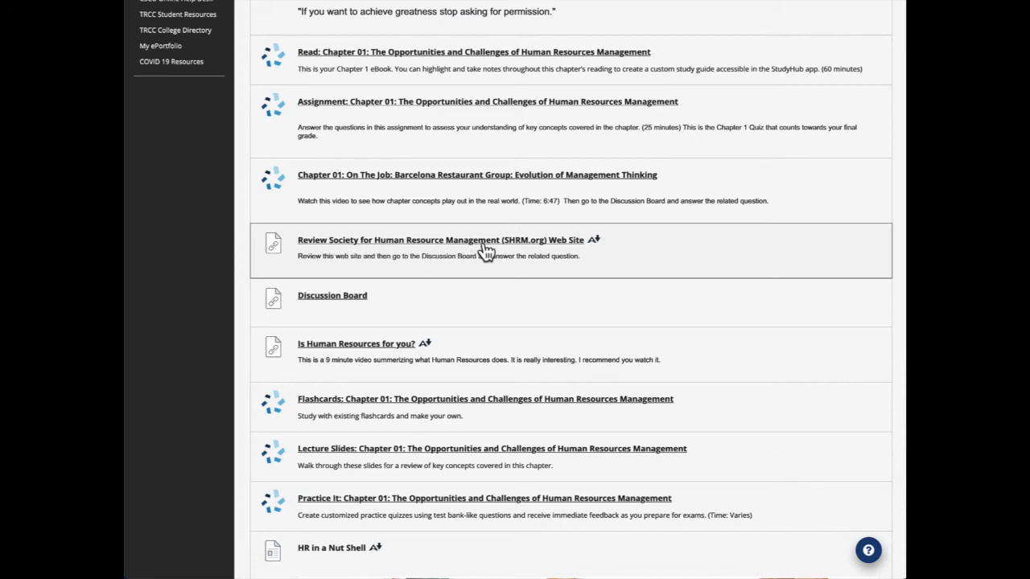
{"action": "scroll", "scroll_direction": "down", "scroll_amount": 3}
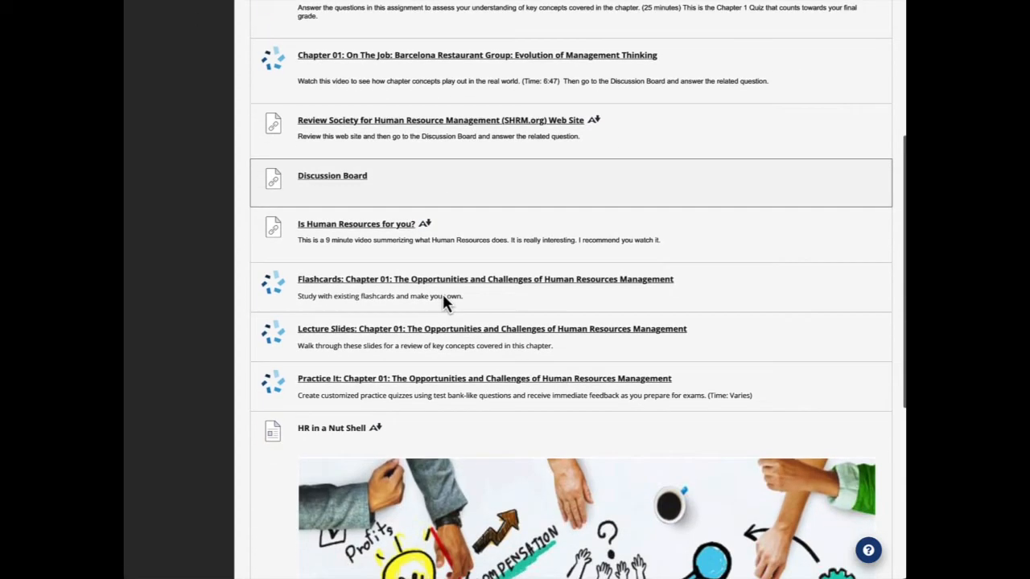
{"action": "scroll", "scroll_direction": "down", "scroll_amount": 3}
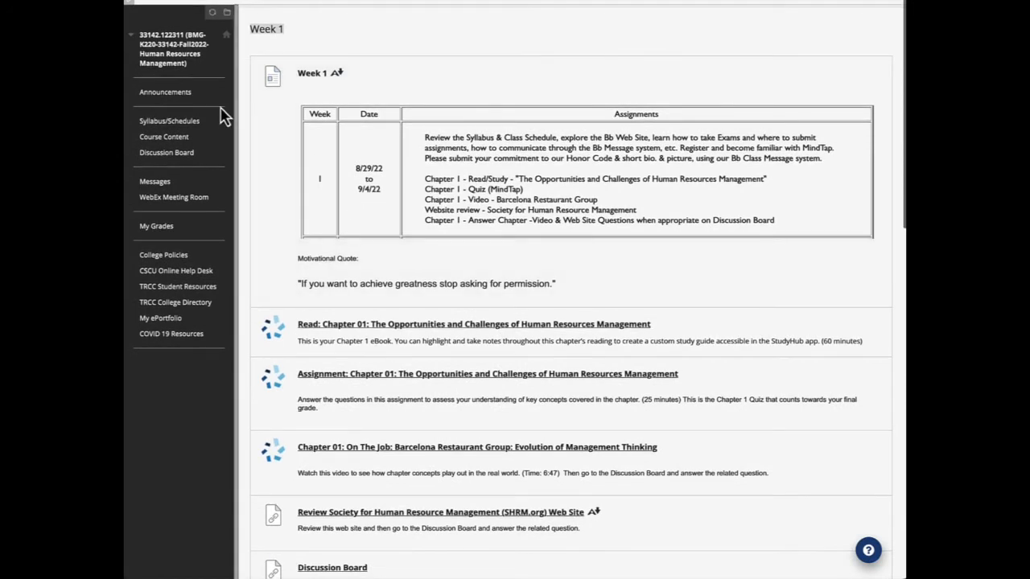
{"action": "mouse_move", "coordinate": [164, 132]}
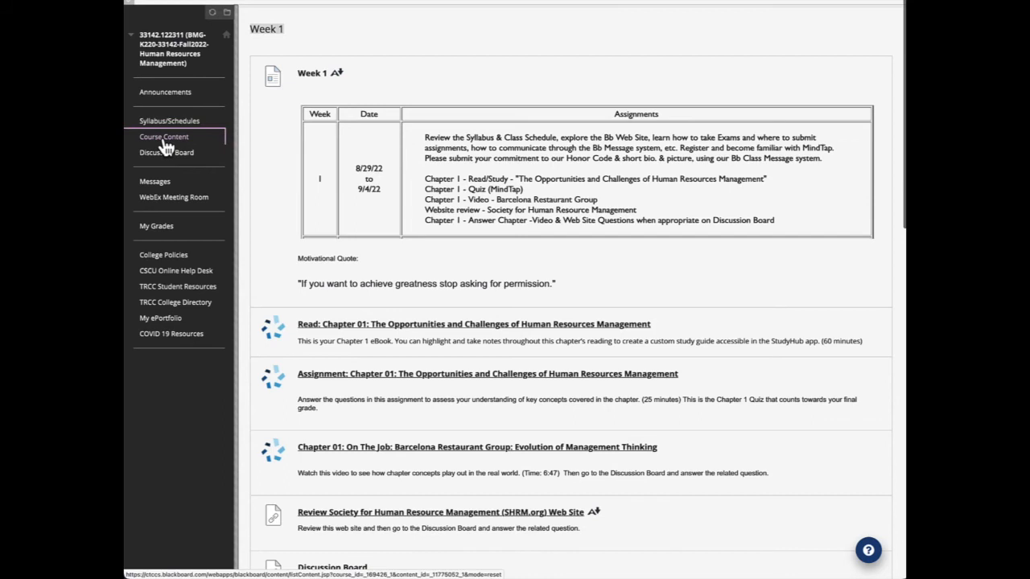
Browse the Week 4 folder's Chapter 4 Job Analysis items from the Course Content list.
{"action": "left_click", "coordinate": [164, 135]}
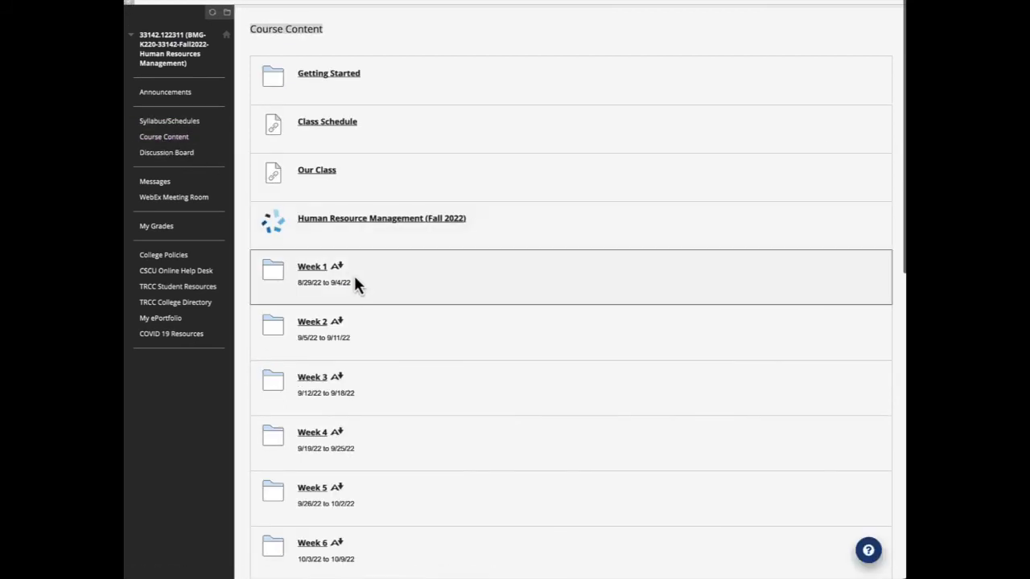
{"action": "scroll", "scroll_direction": "down", "scroll_amount": 3}
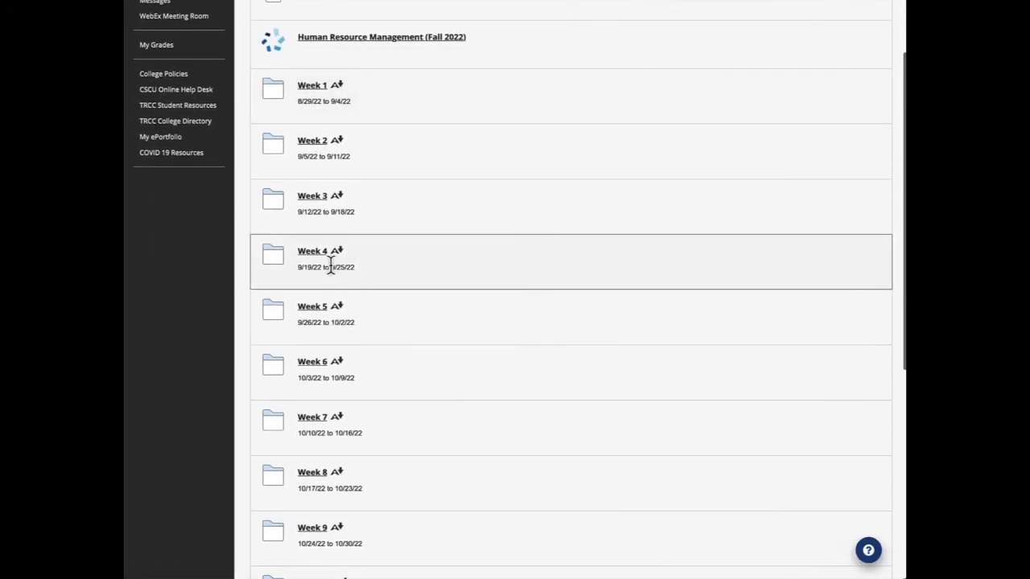
{"action": "left_click", "coordinate": [312, 251]}
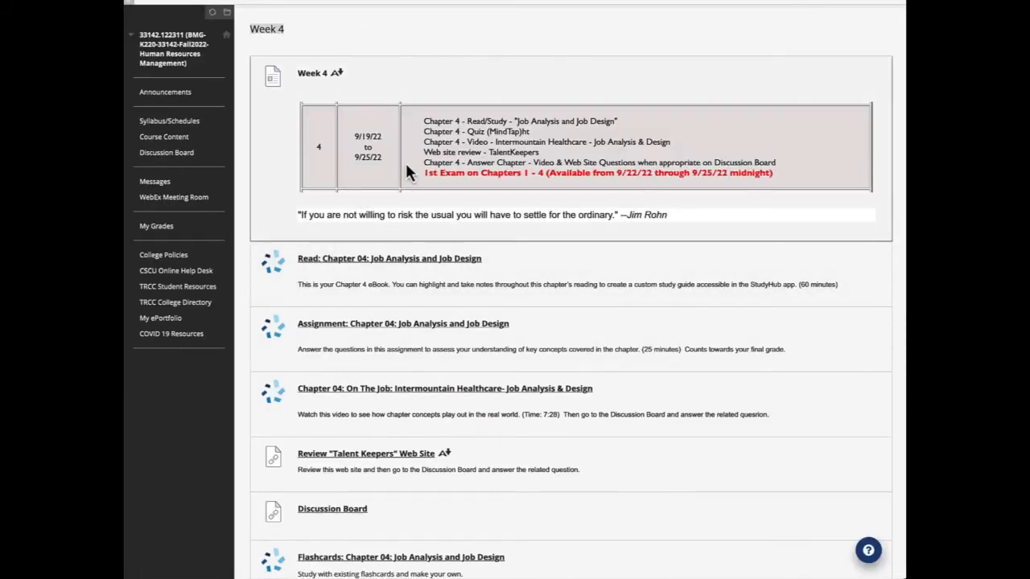
{"action": "mouse_move", "coordinate": [449, 190]}
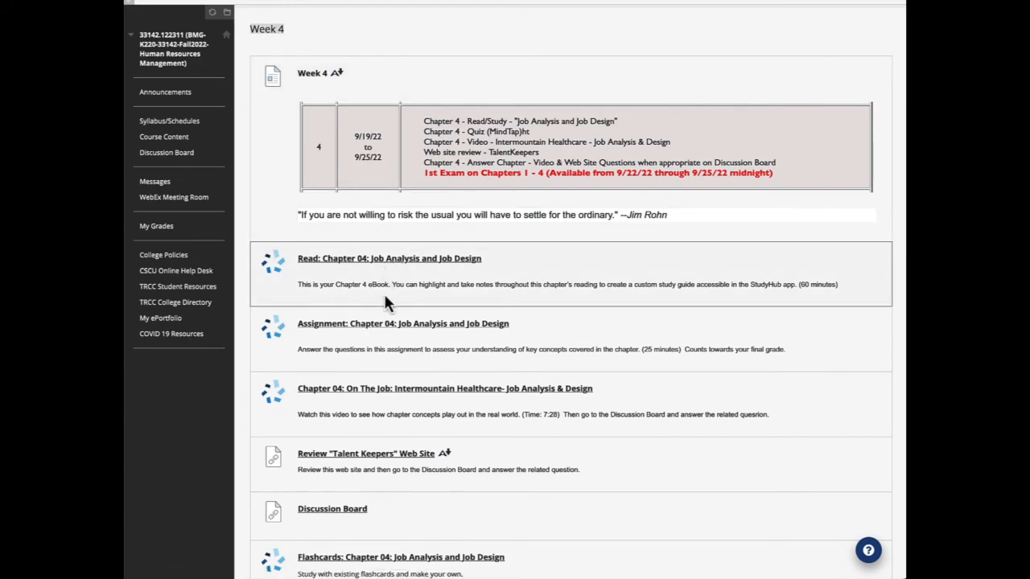
{"action": "scroll", "scroll_direction": "down", "scroll_amount": 3}
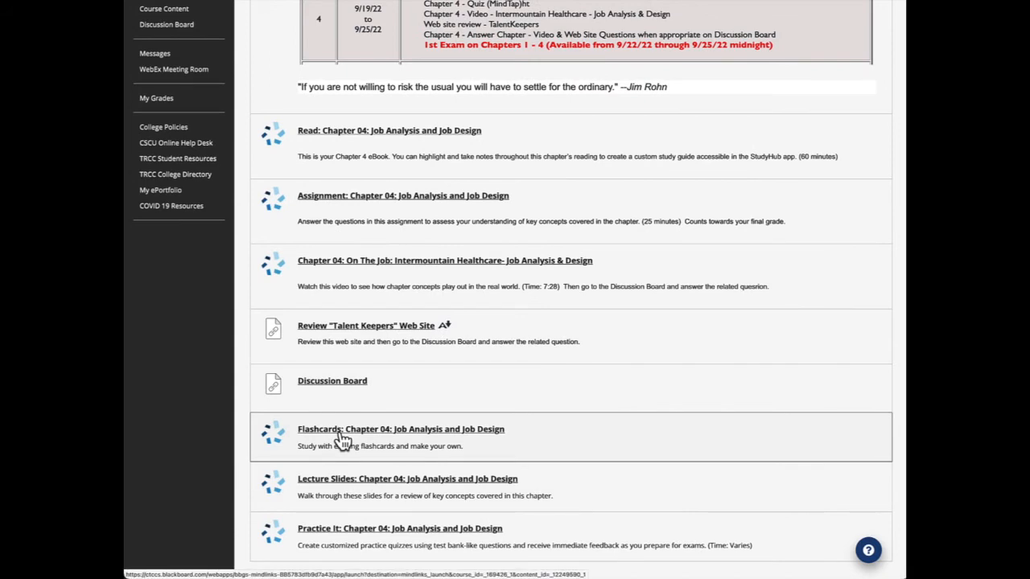
{"action": "mouse_move", "coordinate": [378, 491]}
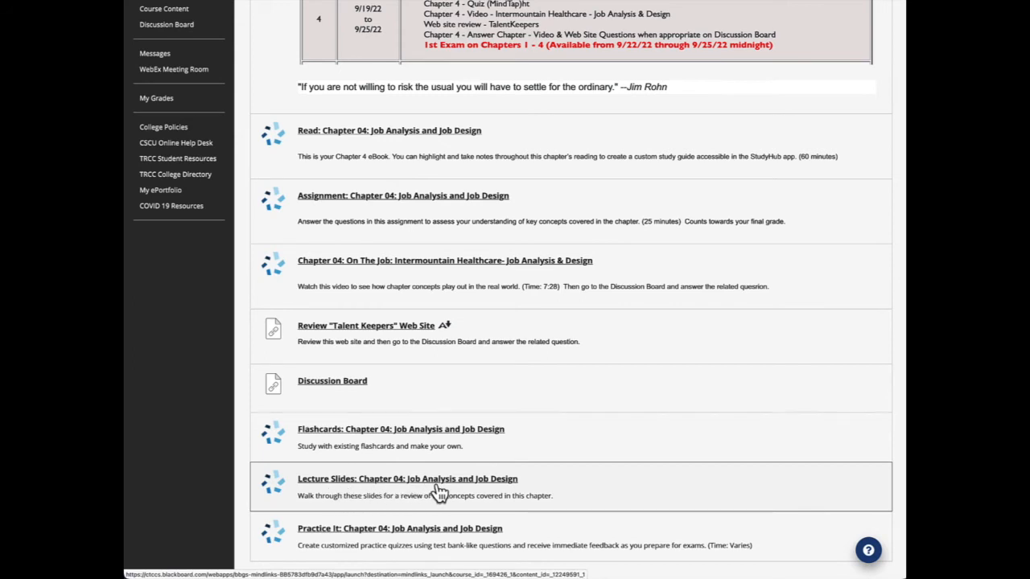
{"action": "mouse_move", "coordinate": [417, 490]}
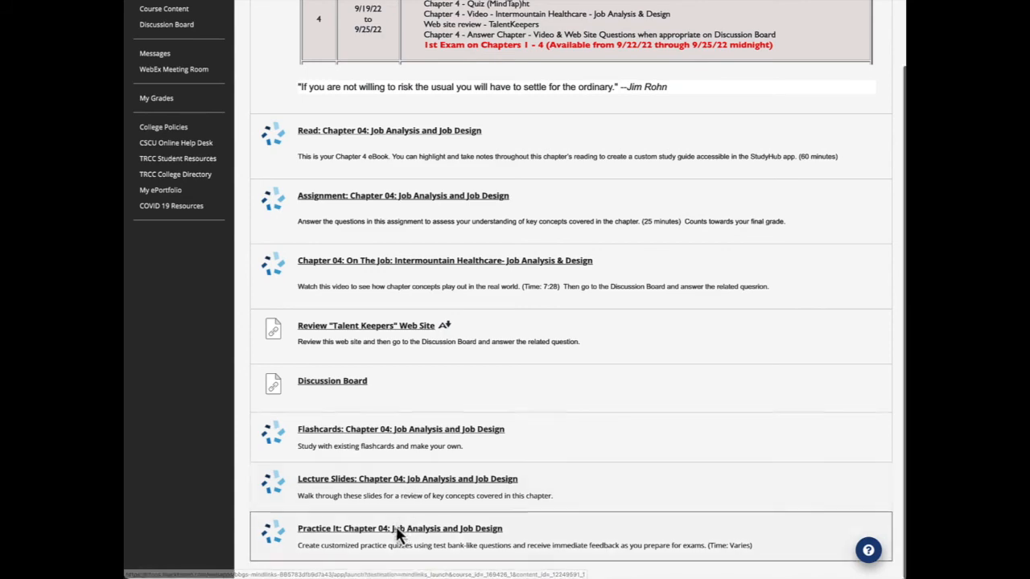
{"action": "scroll", "scroll_direction": "down", "scroll_amount": 3}
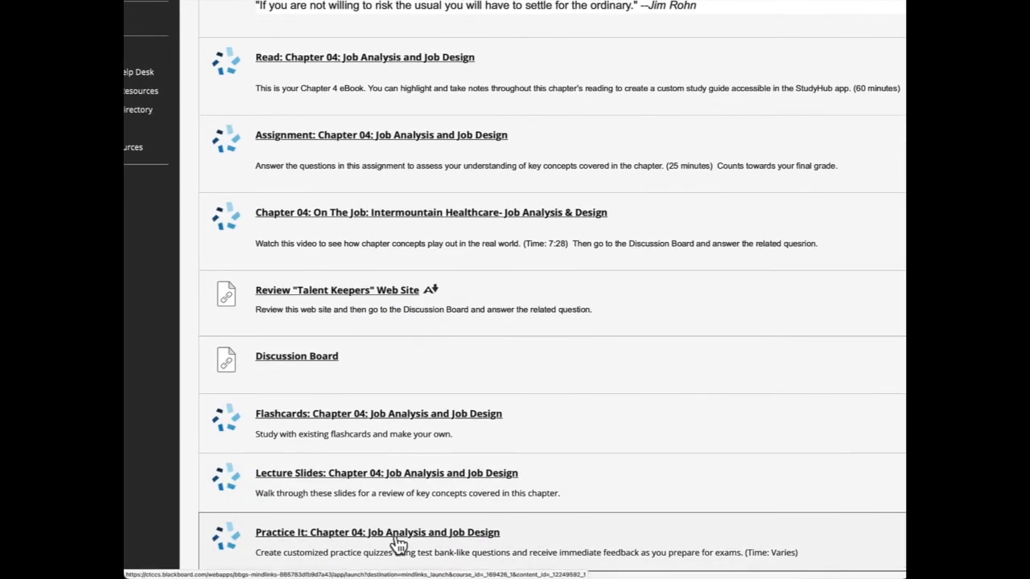
{"action": "mouse_move", "coordinate": [394, 544]}
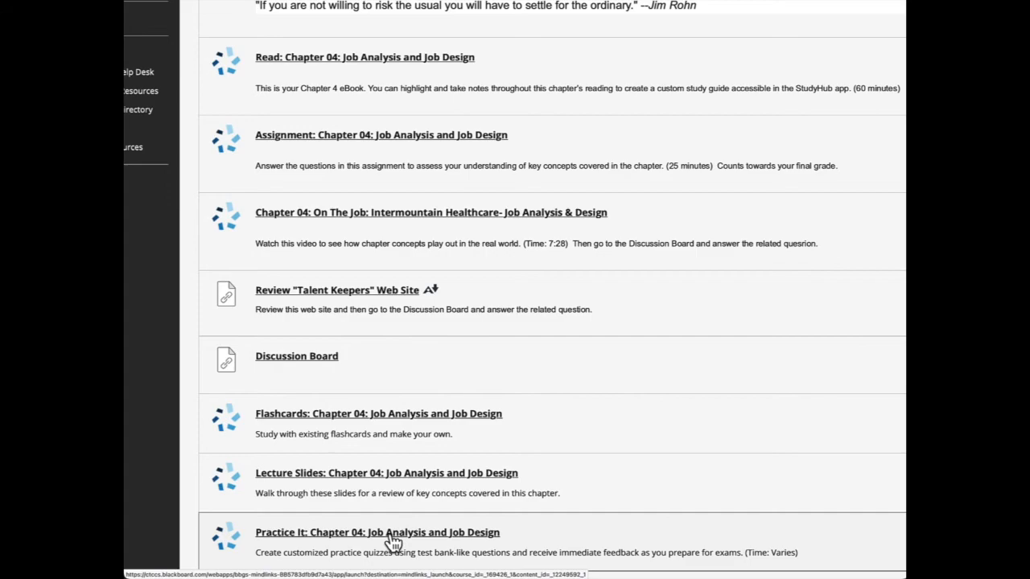
{"action": "scroll", "scroll_direction": "down", "scroll_amount": 3}
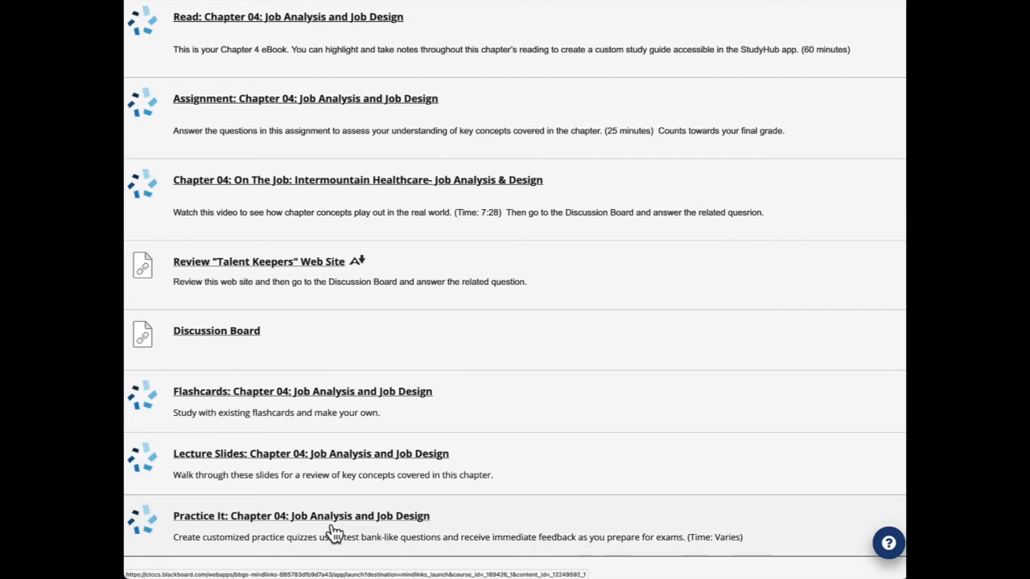
{"action": "mouse_move", "coordinate": [333, 525]}
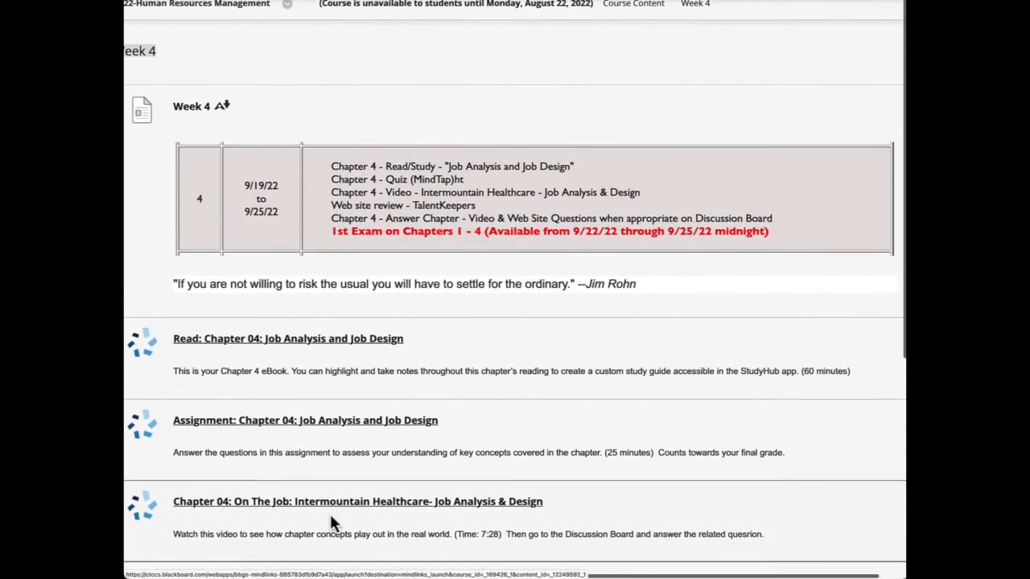
{"action": "scroll", "scroll_direction": "down", "scroll_amount": 3}
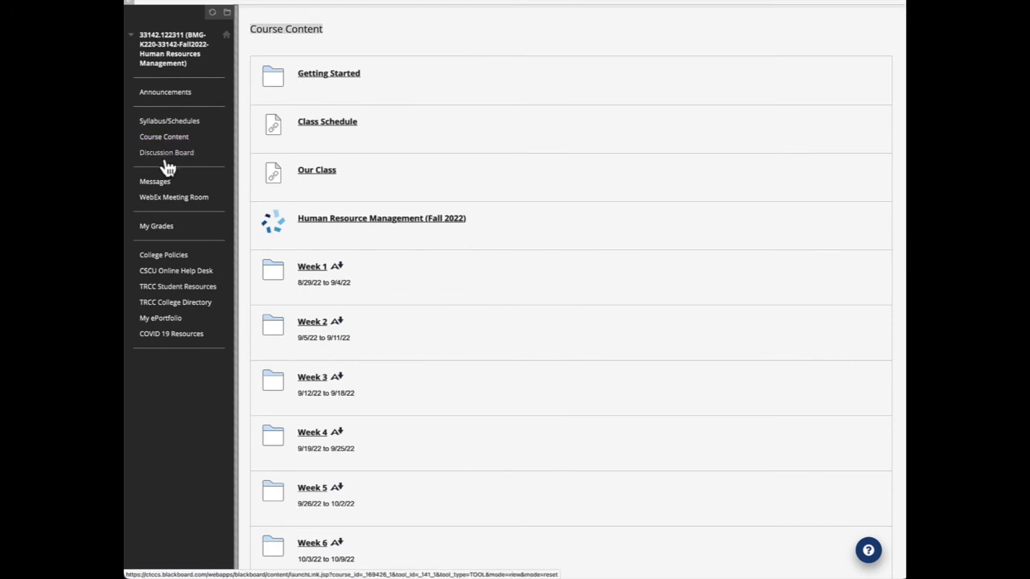
View the Discussion Board's general and Chapter 1–13 forums with their post counts.
{"action": "left_click", "coordinate": [167, 151]}
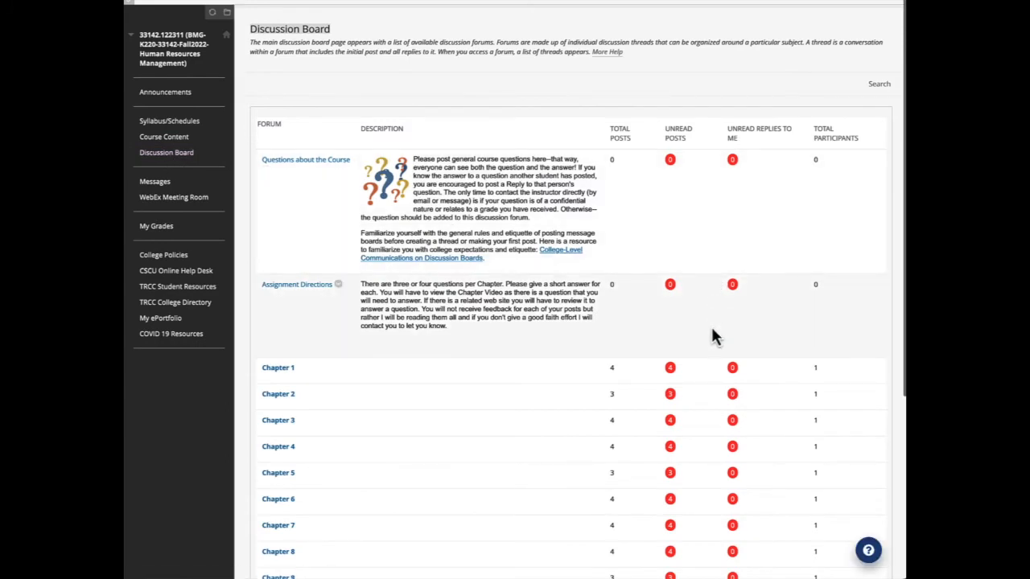
{"action": "scroll", "scroll_direction": "down", "scroll_amount": 3}
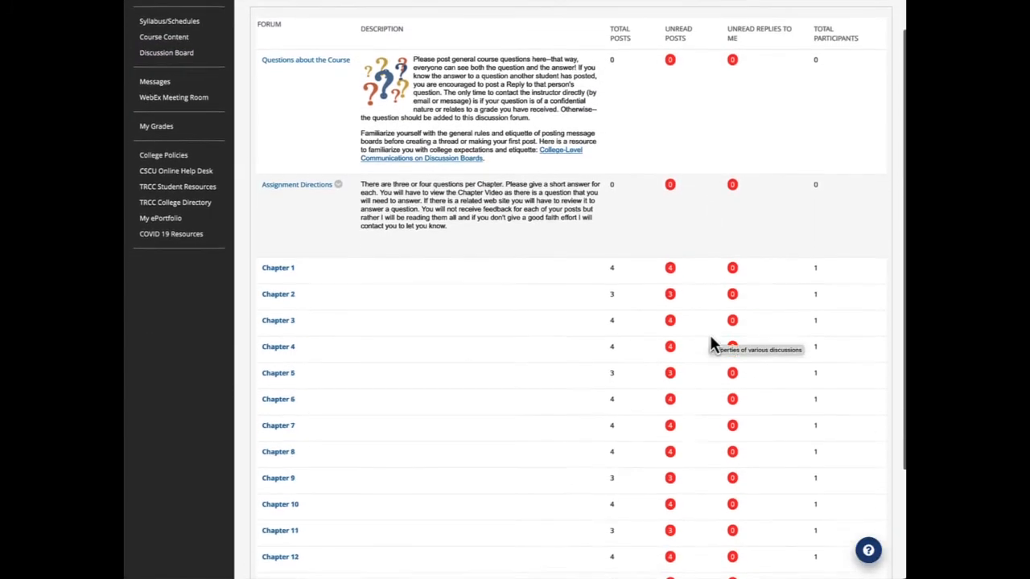
{"action": "scroll", "scroll_direction": "down", "scroll_amount": 3}
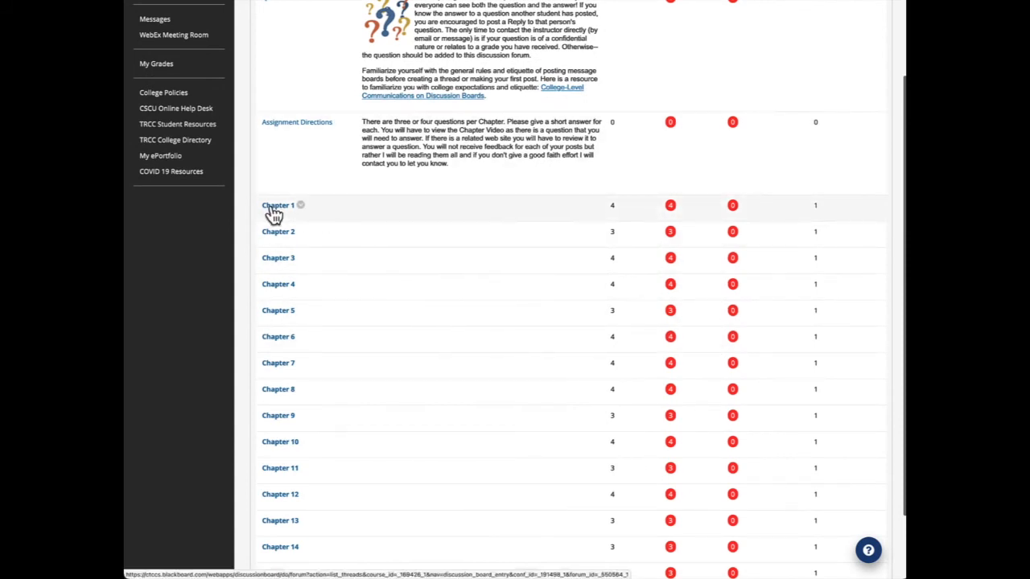
Read the Chapter 1 forum's C1-Q1 thread on technology replacing HR managers.
{"action": "left_click", "coordinate": [277, 206]}
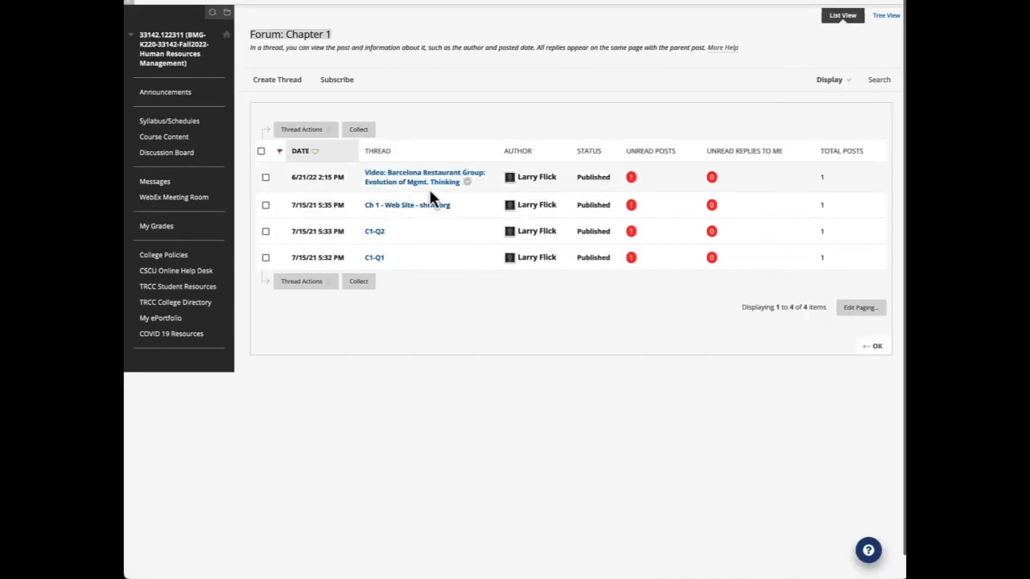
{"action": "mouse_move", "coordinate": [412, 182]}
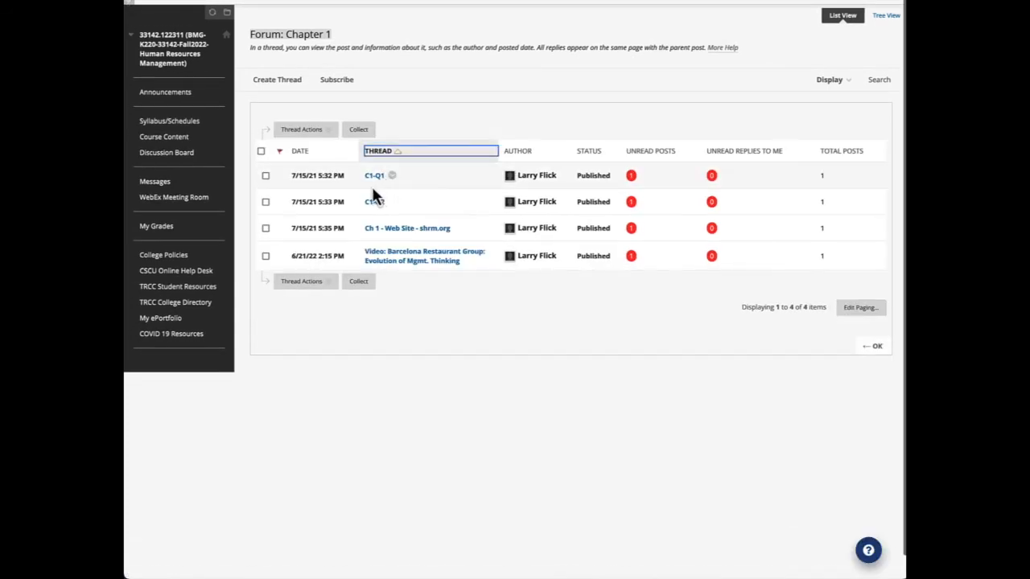
{"action": "mouse_move", "coordinate": [400, 194]}
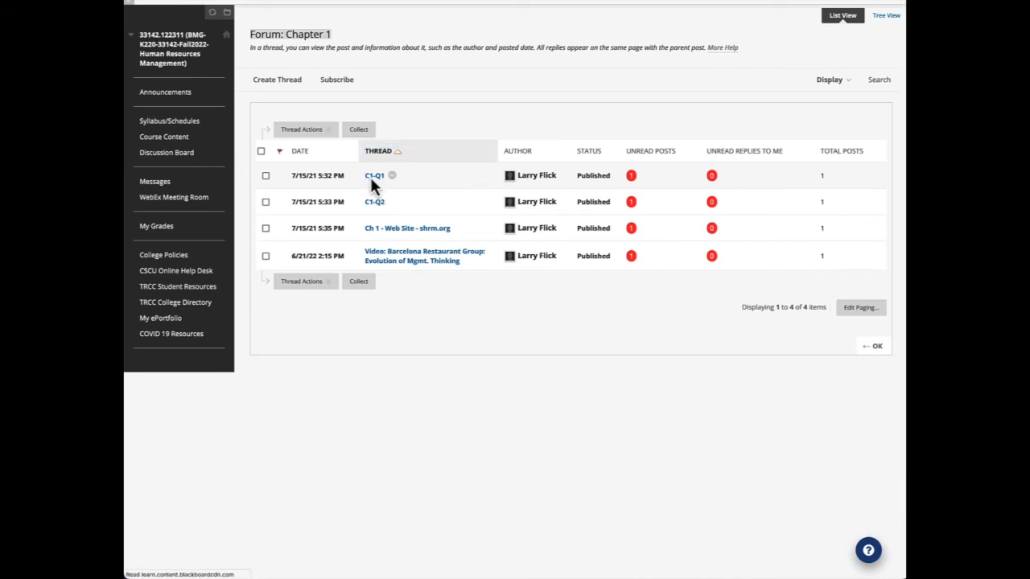
{"action": "left_click", "coordinate": [373, 175]}
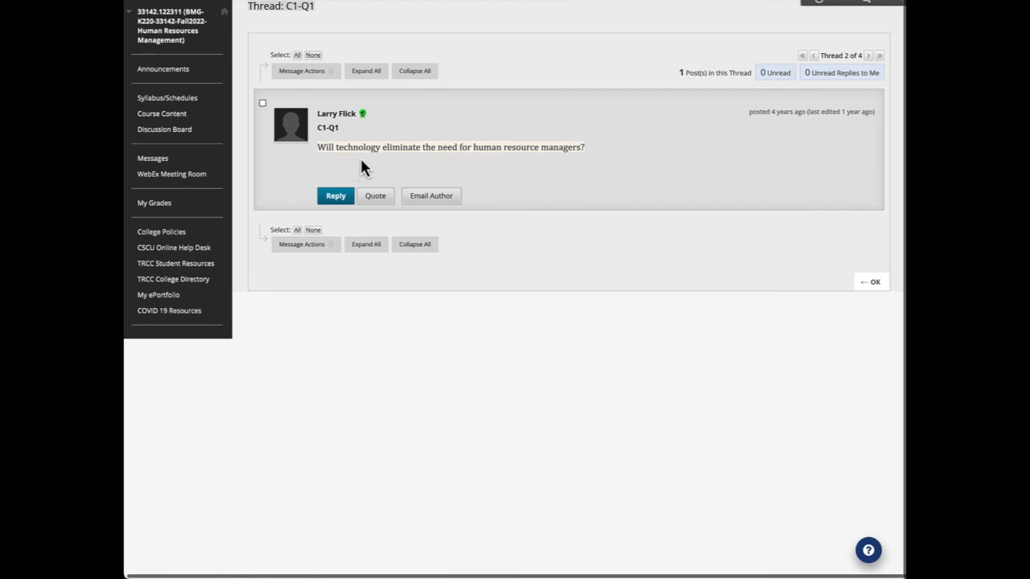
{"action": "mouse_move", "coordinate": [479, 169]}
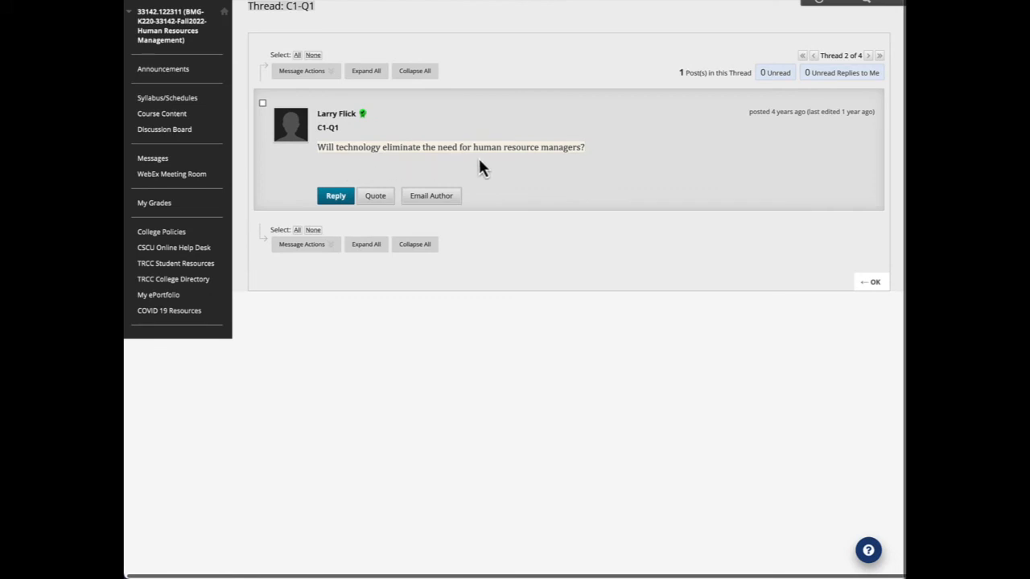
{"action": "mouse_move", "coordinate": [480, 226]}
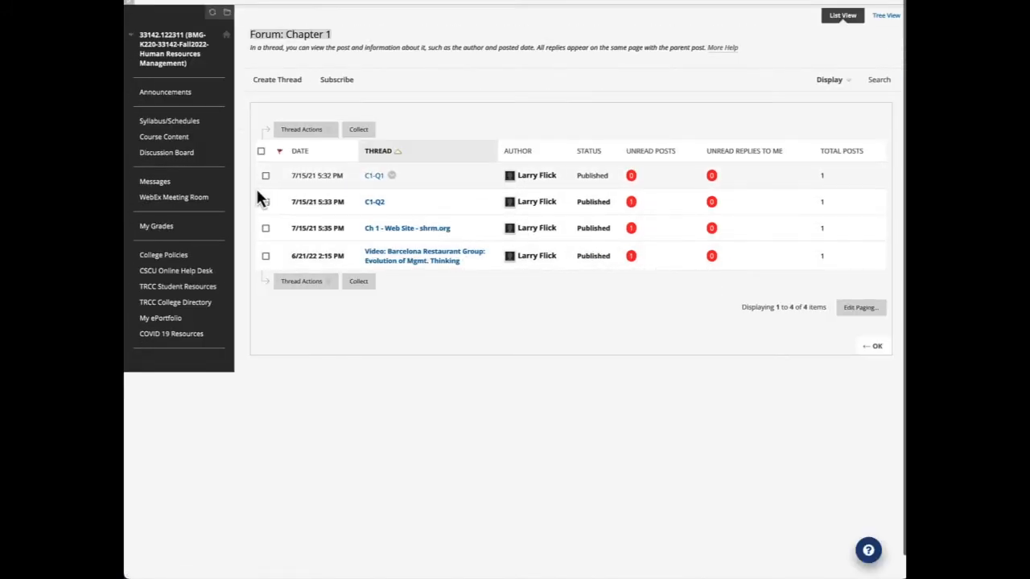
{"action": "mouse_move", "coordinate": [261, 196]}
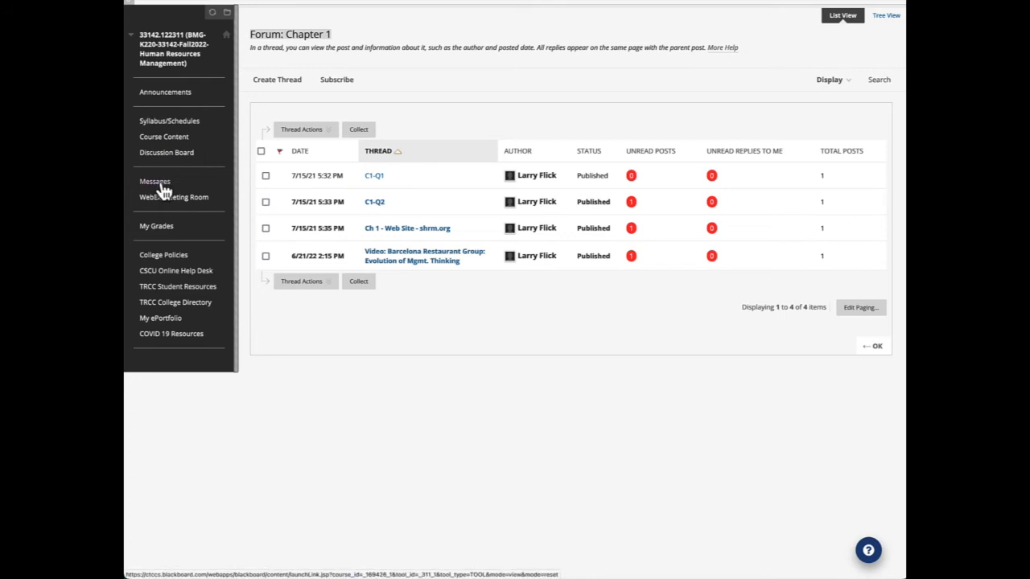
{"action": "left_click", "coordinate": [155, 181]}
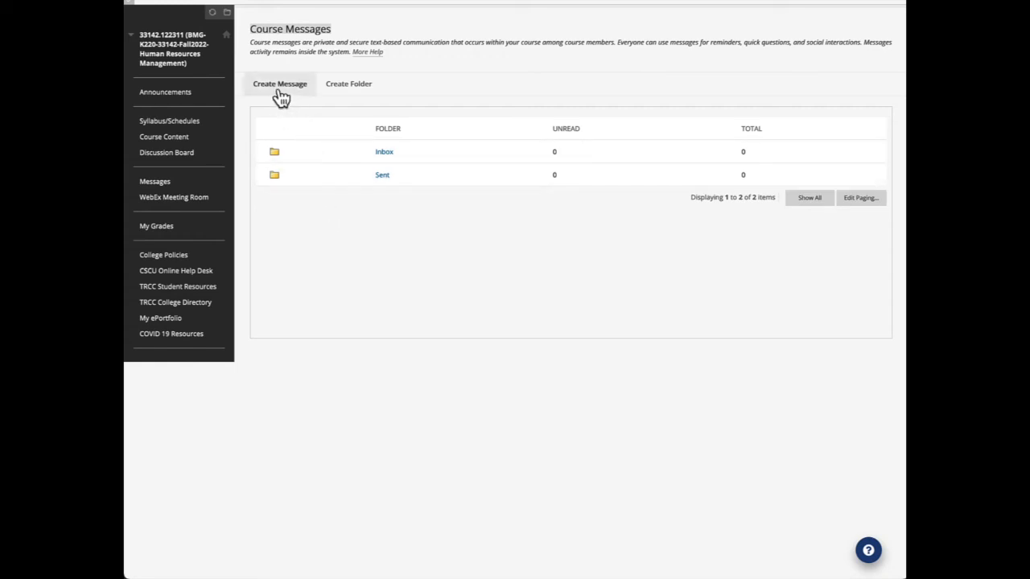
{"action": "left_click", "coordinate": [280, 84]}
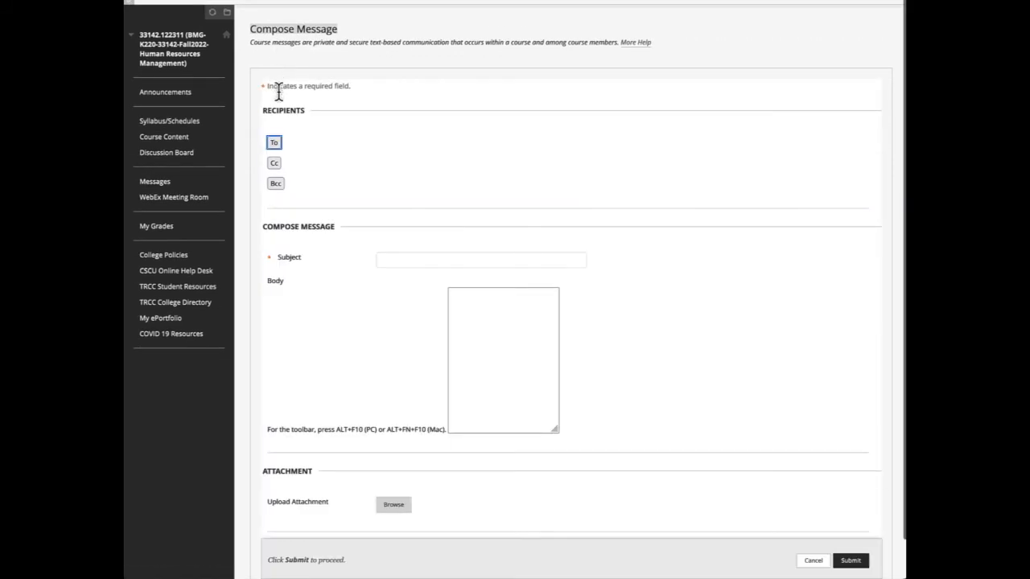
{"action": "left_click", "coordinate": [274, 141]}
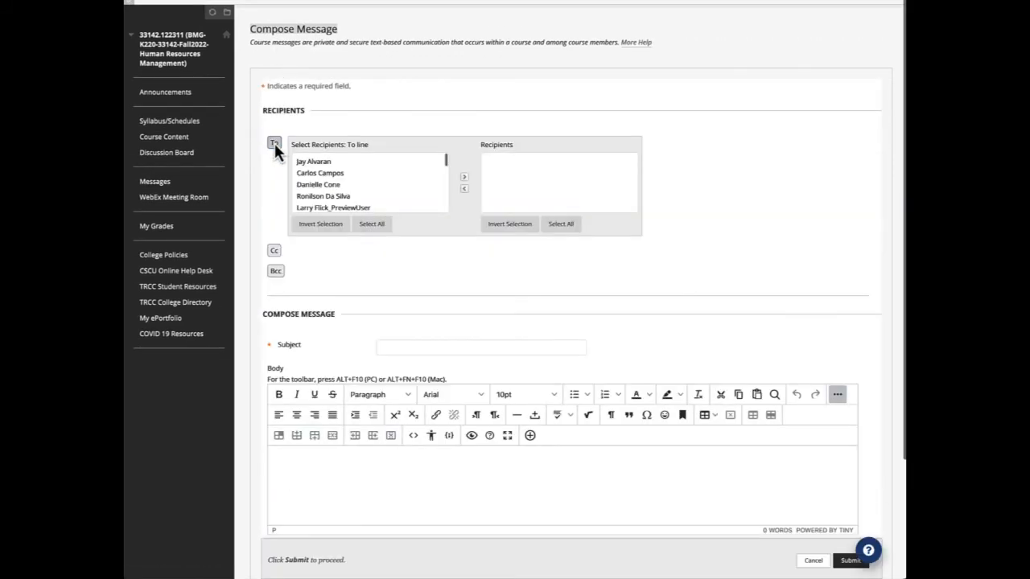
{"action": "scroll", "scroll_direction": "down", "scroll_amount": 3}
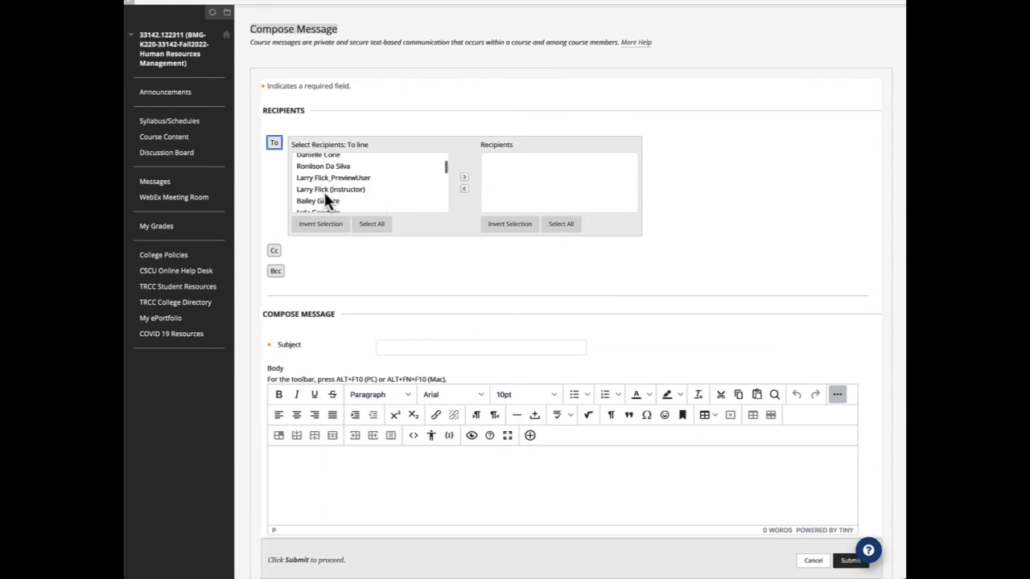
{"action": "left_click", "coordinate": [330, 190]}
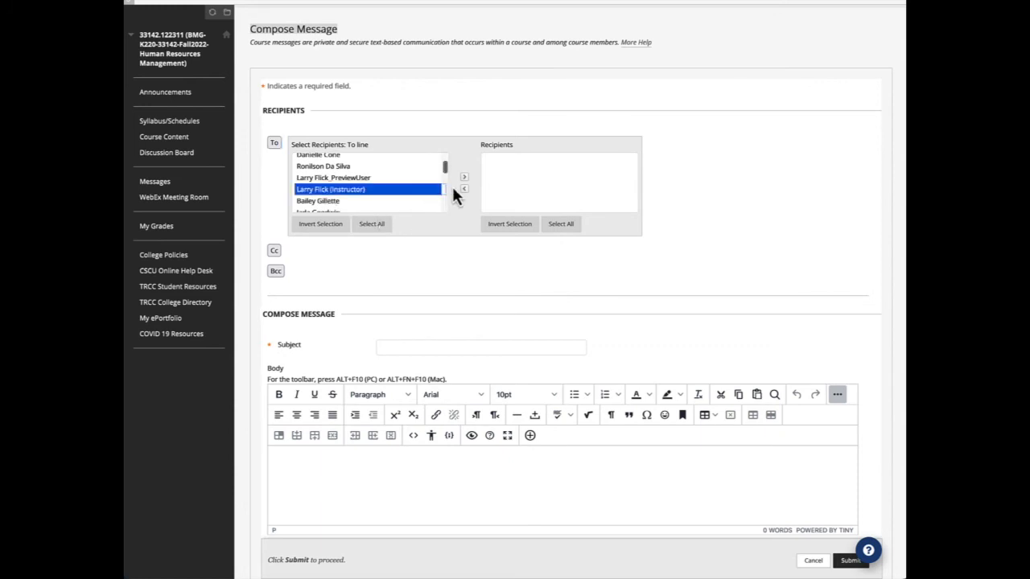
{"action": "left_click", "coordinate": [464, 175]}
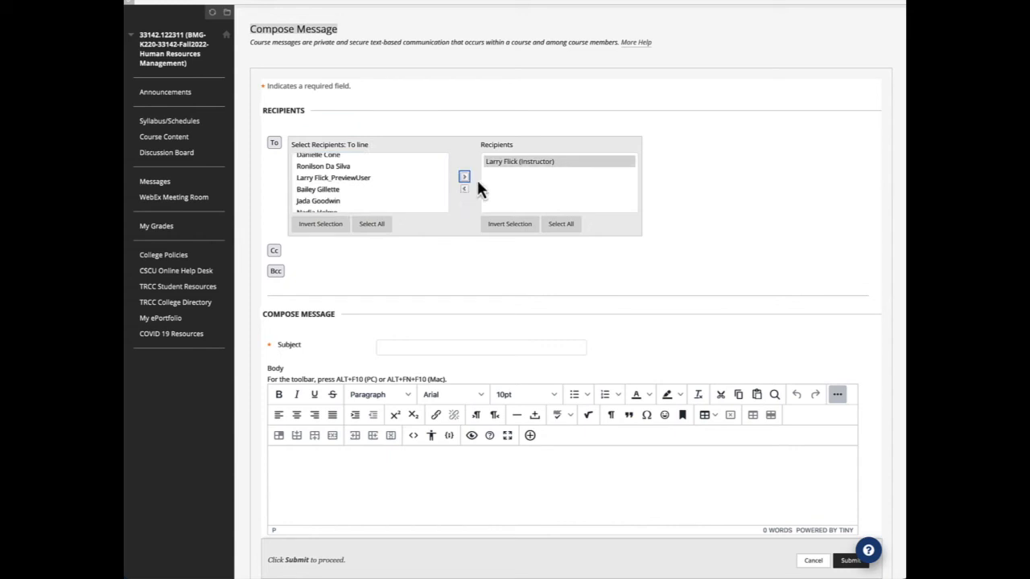
{"action": "mouse_move", "coordinate": [491, 228]}
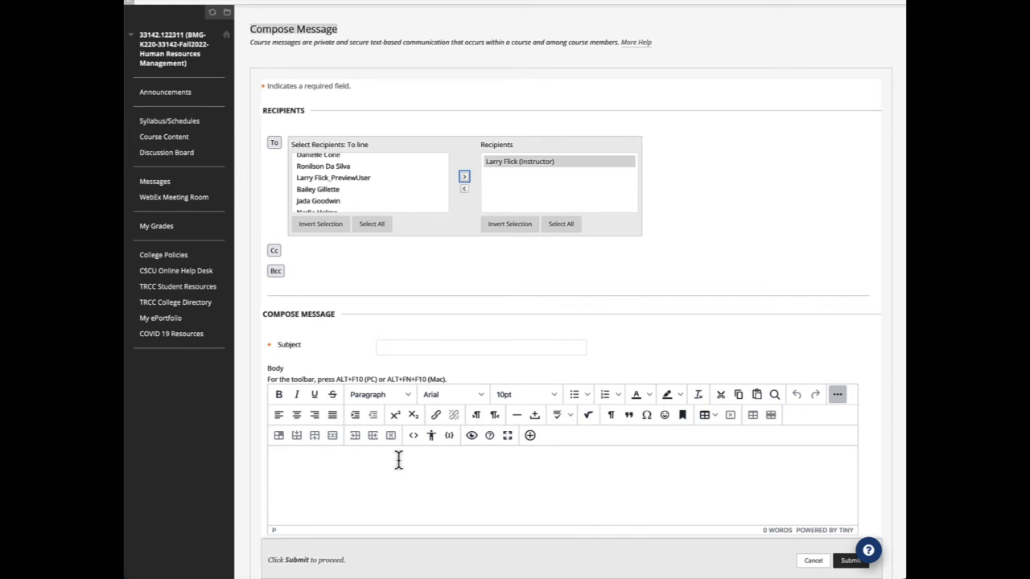
{"action": "scroll", "scroll_direction": "down", "scroll_amount": 3}
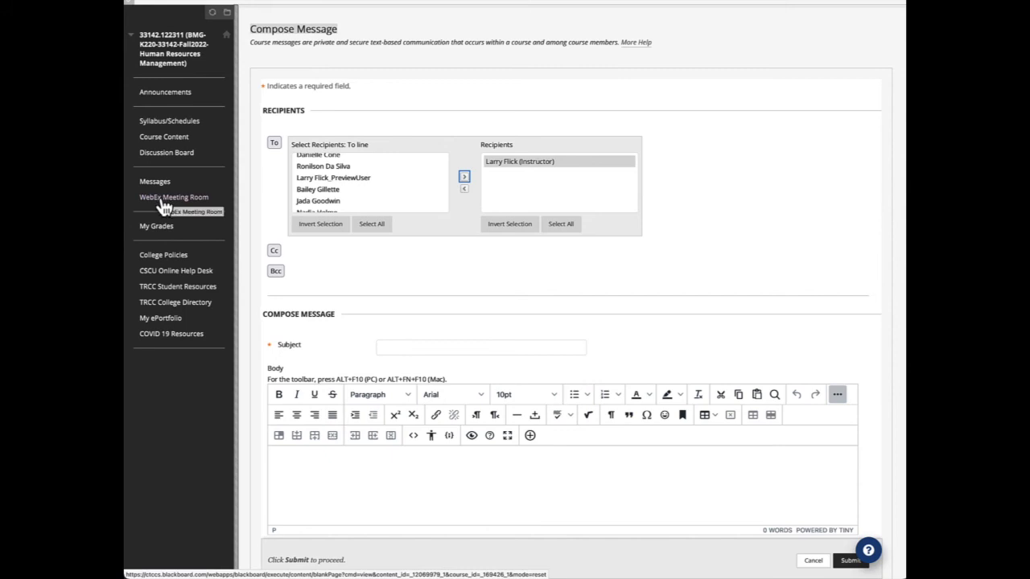
View the WebEx Meeting Room page, then return to the course Announcements.
{"action": "left_click", "coordinate": [174, 196]}
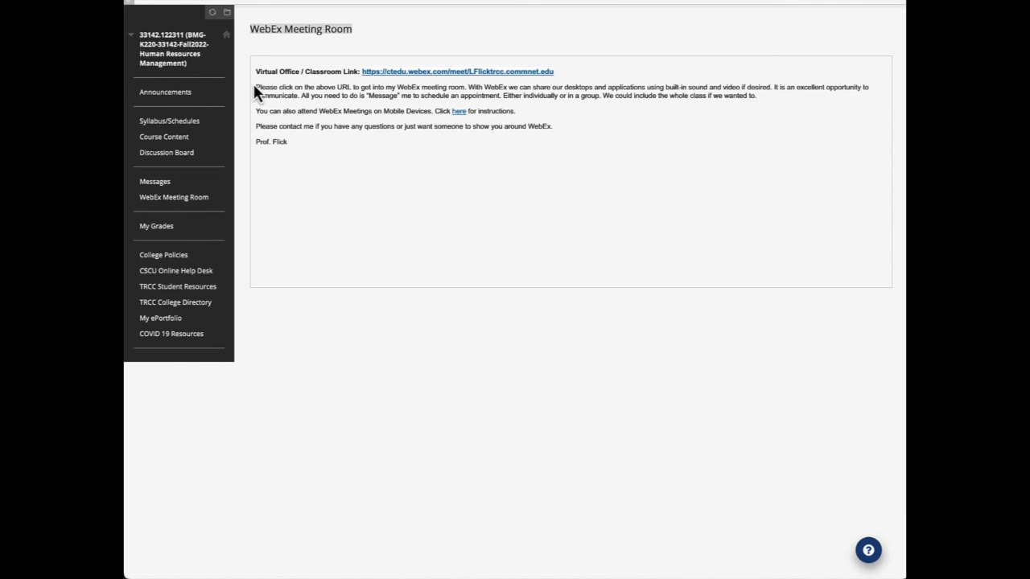
{"action": "mouse_move", "coordinate": [394, 77]}
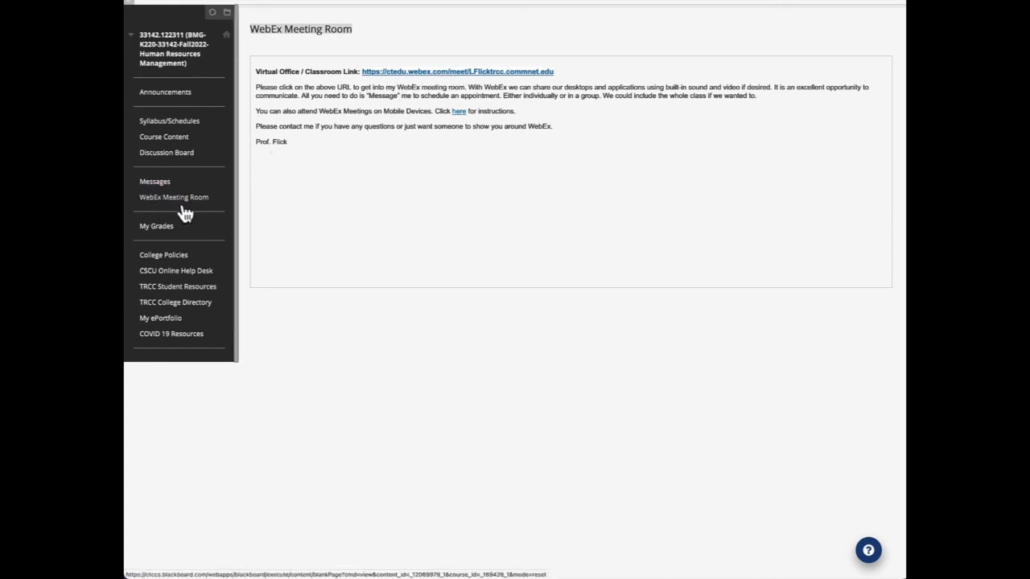
{"action": "mouse_move", "coordinate": [186, 235]}
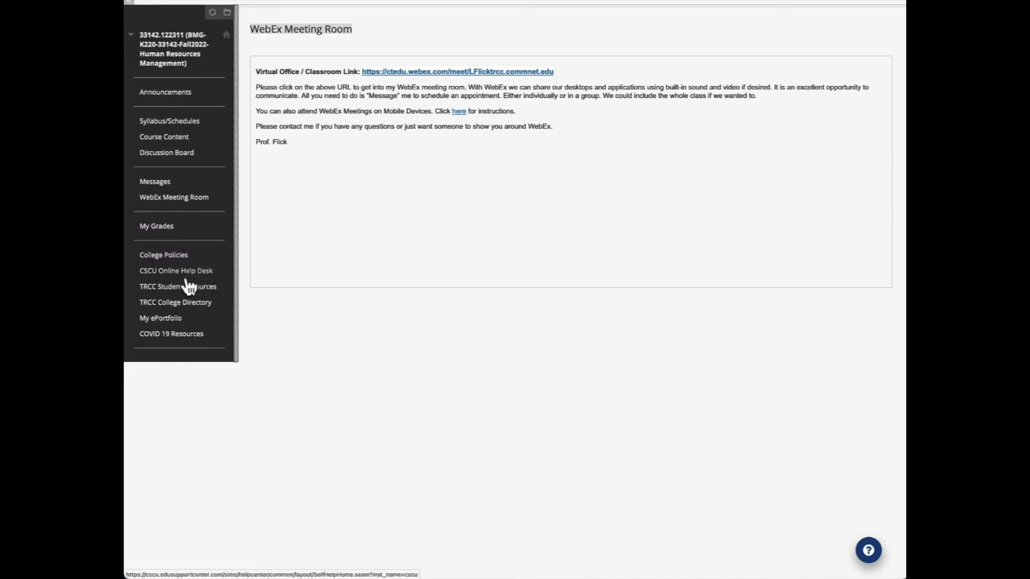
{"action": "mouse_move", "coordinate": [187, 299]}
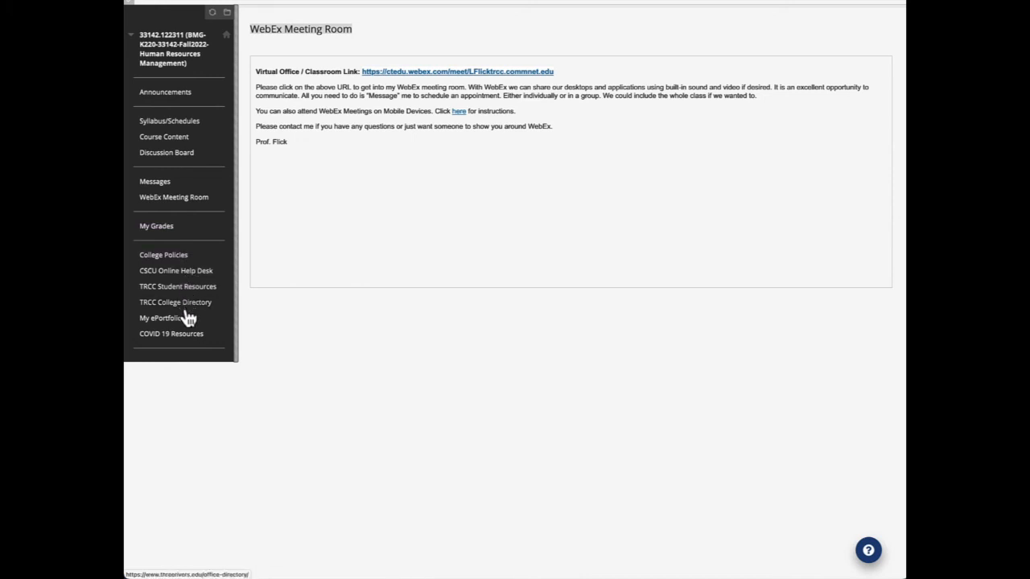
{"action": "mouse_move", "coordinate": [190, 320]}
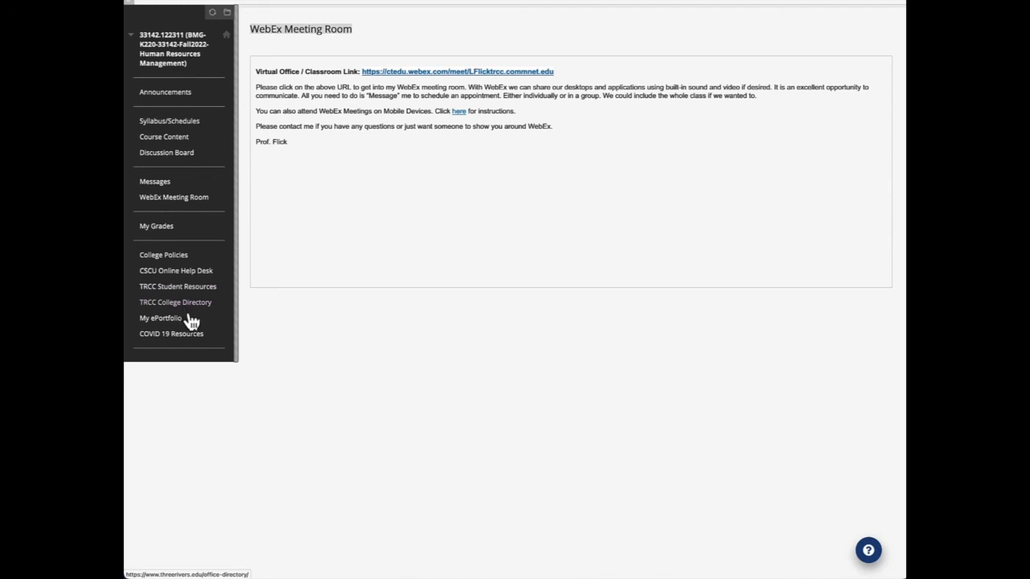
{"action": "mouse_move", "coordinate": [193, 270]}
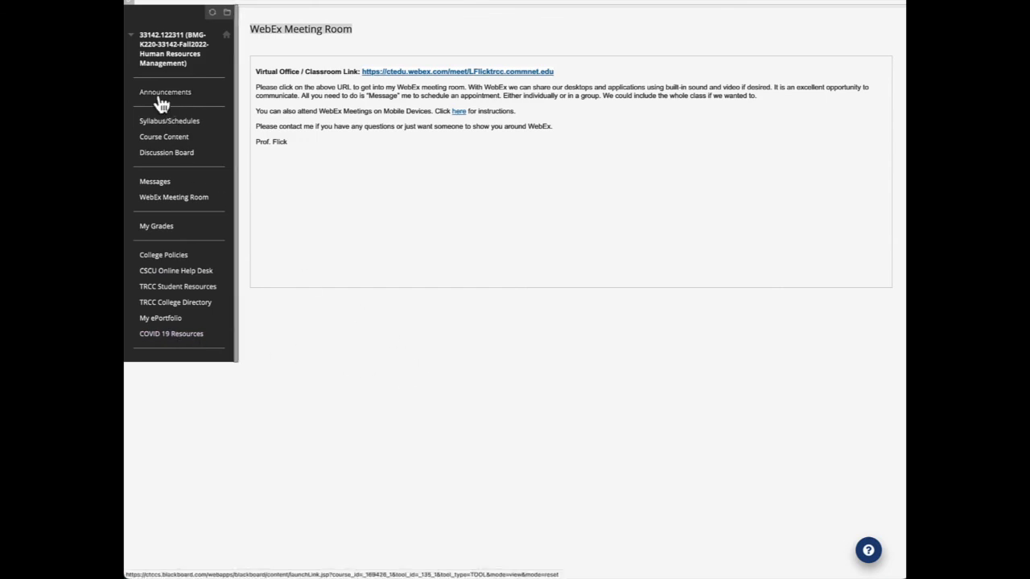
{"action": "left_click", "coordinate": [164, 91]}
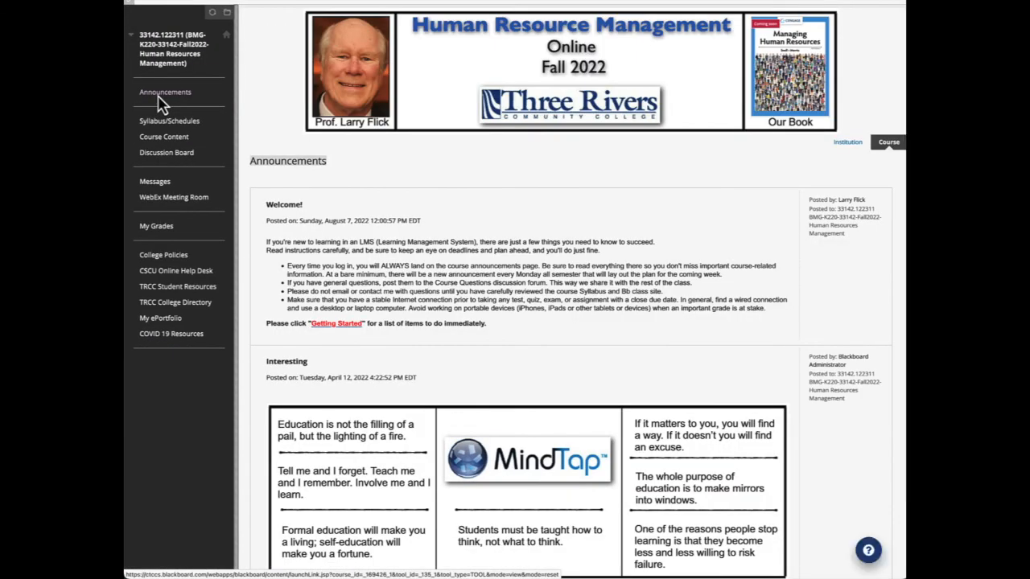